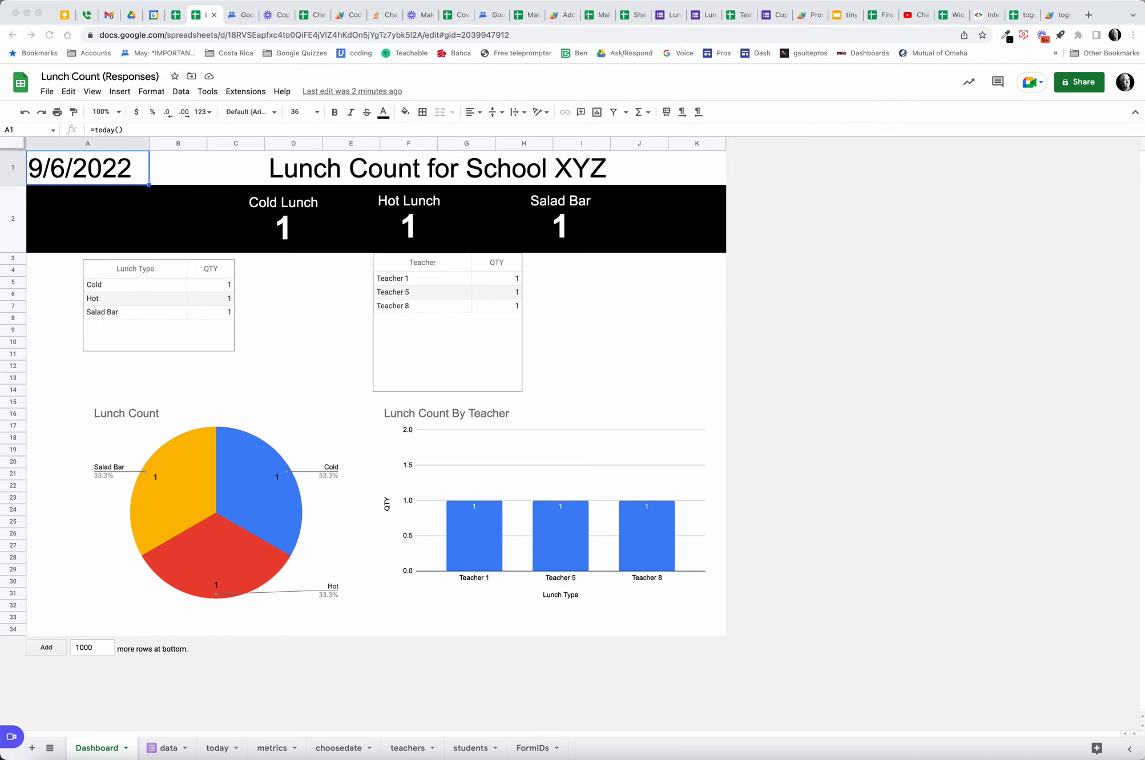
{"action": "mouse_move", "coordinate": [650, 40]}
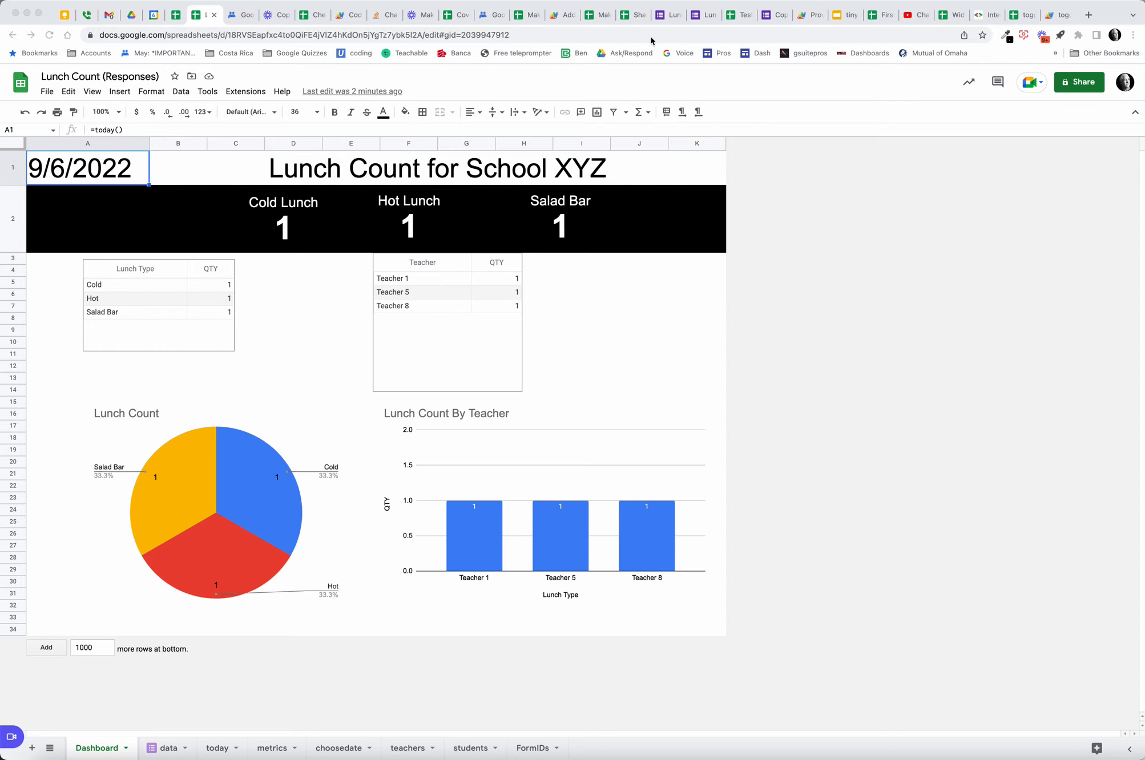
{"action": "mouse_move", "coordinate": [690, 28]}
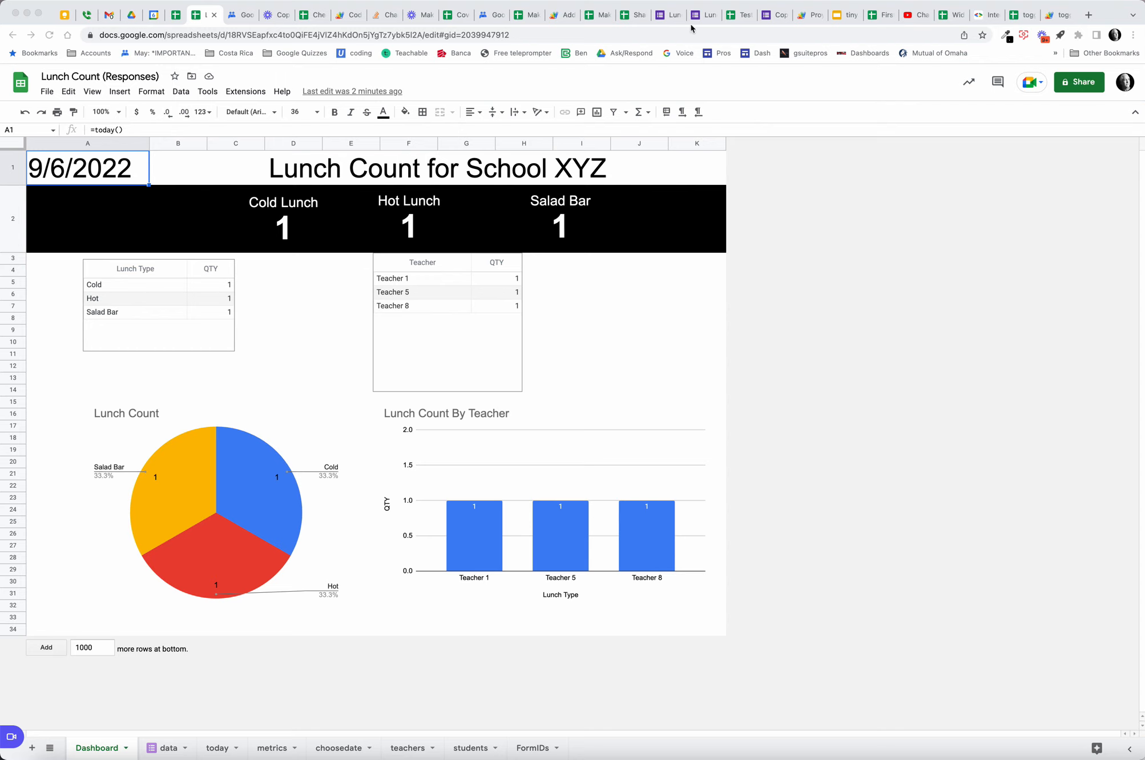
Step: Scroll through the Lunch Count form editor's teacher and student sections
{"action": "left_click", "coordinate": [666, 15]}
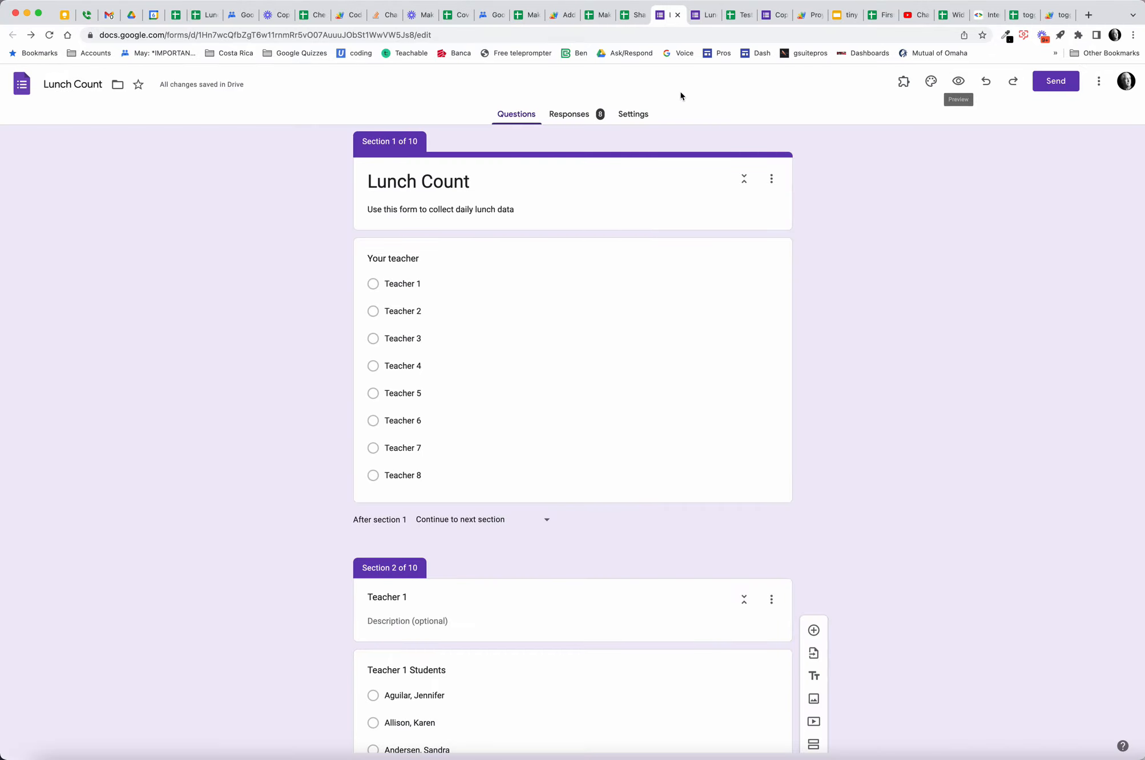
{"action": "mouse_move", "coordinate": [570, 207]}
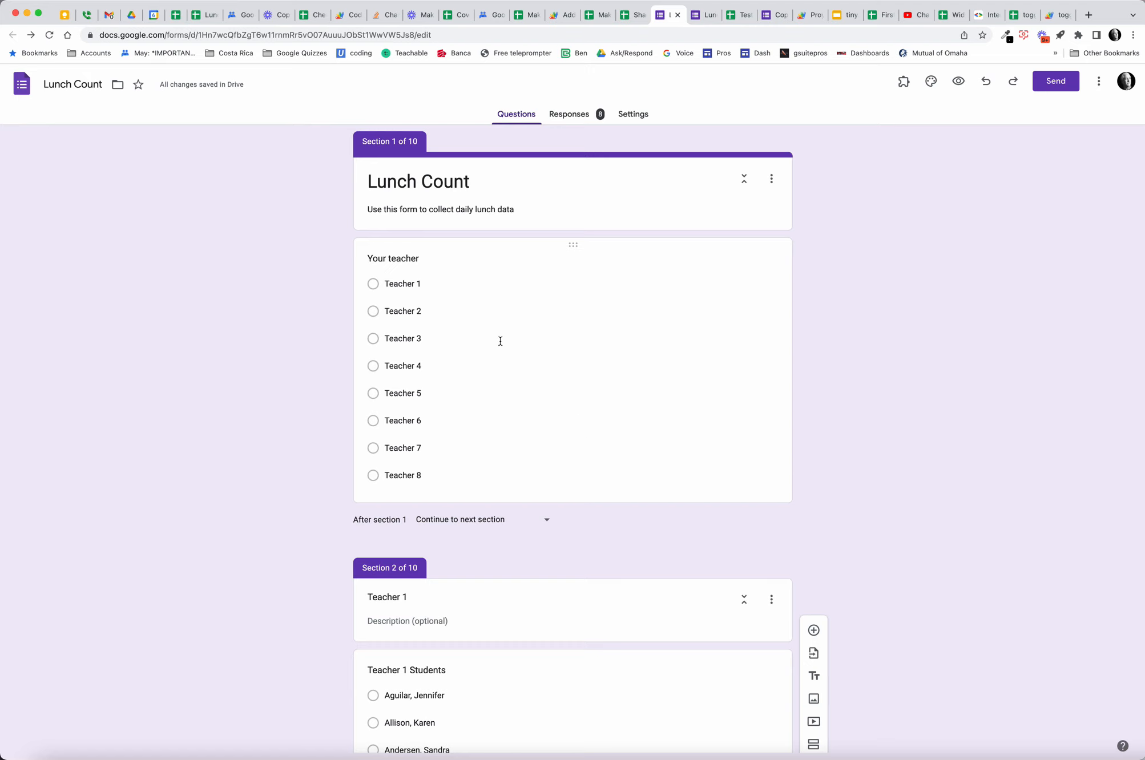
{"action": "mouse_move", "coordinate": [662, 418]}
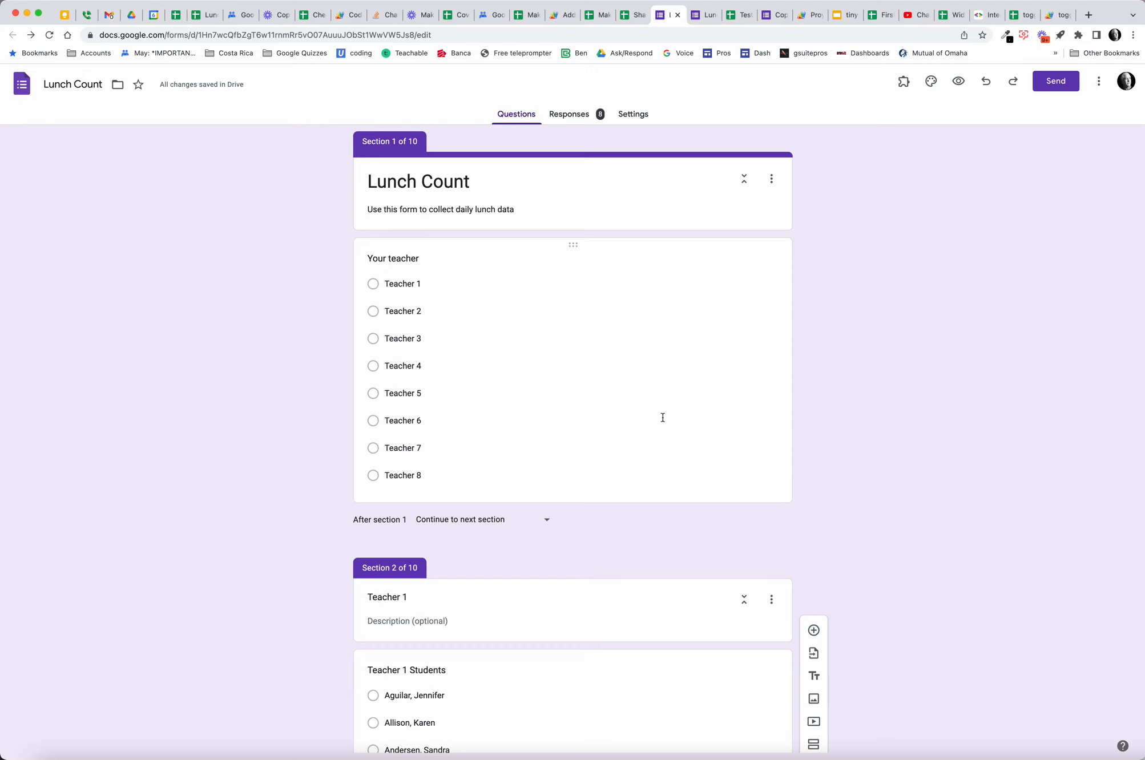
{"action": "mouse_move", "coordinate": [538, 393]}
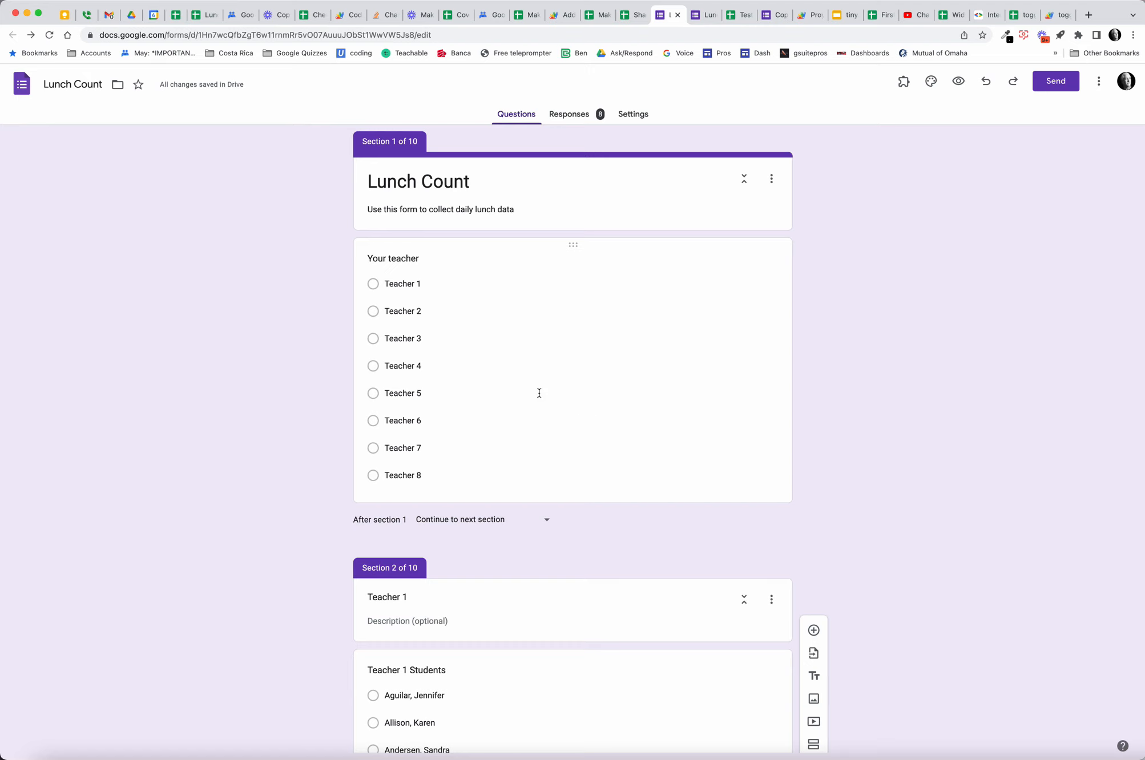
{"action": "scroll", "scroll_direction": "down", "scroll_amount": 3}
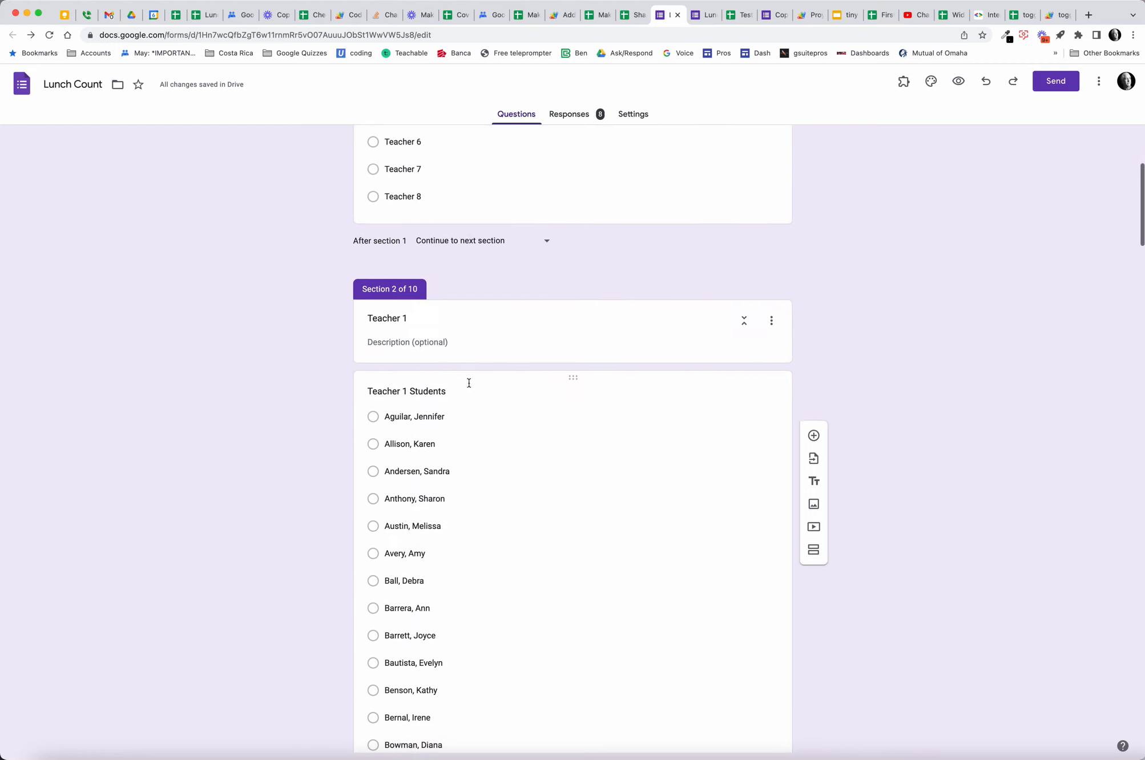
{"action": "scroll", "scroll_direction": "down", "scroll_amount": 3}
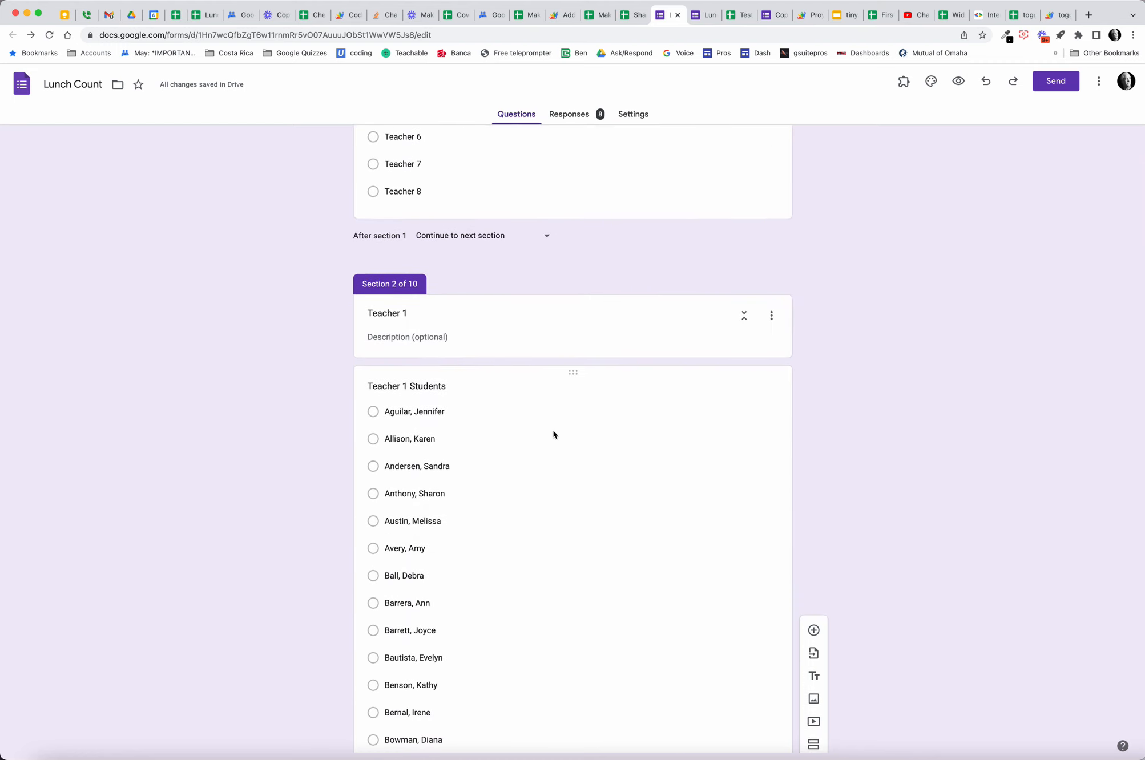
{"action": "scroll", "scroll_direction": "down", "scroll_amount": 3}
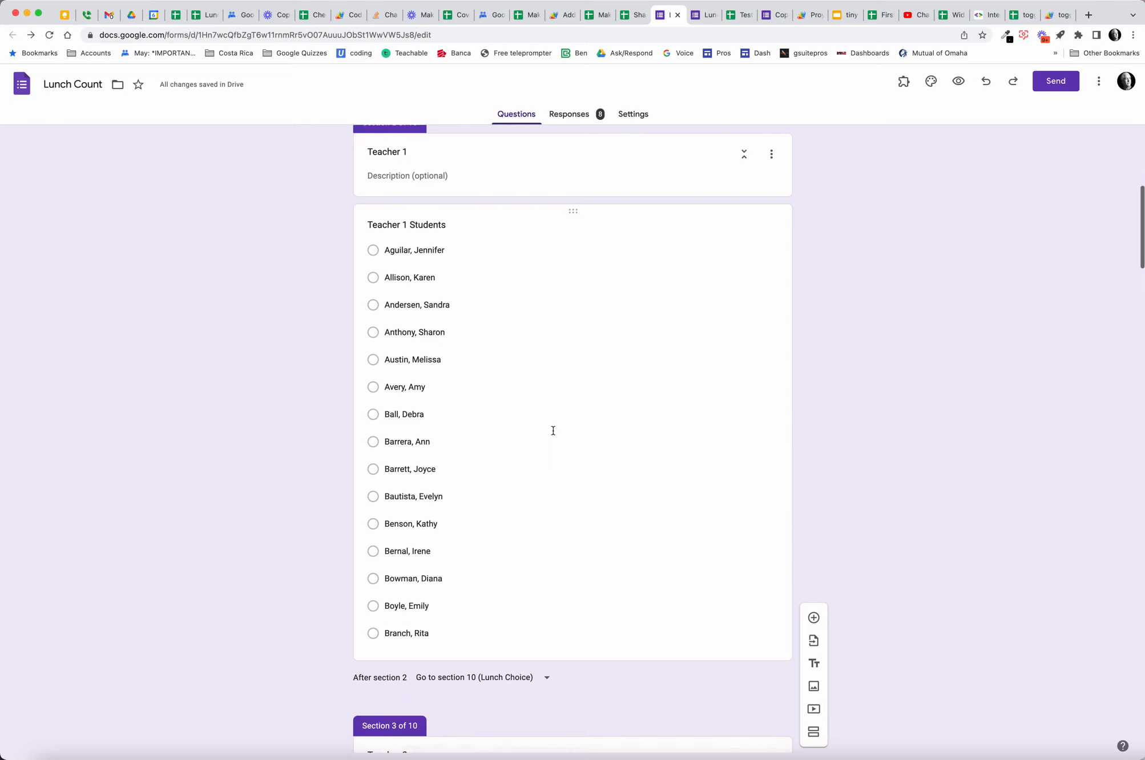
{"action": "scroll", "scroll_direction": "down", "scroll_amount": 3}
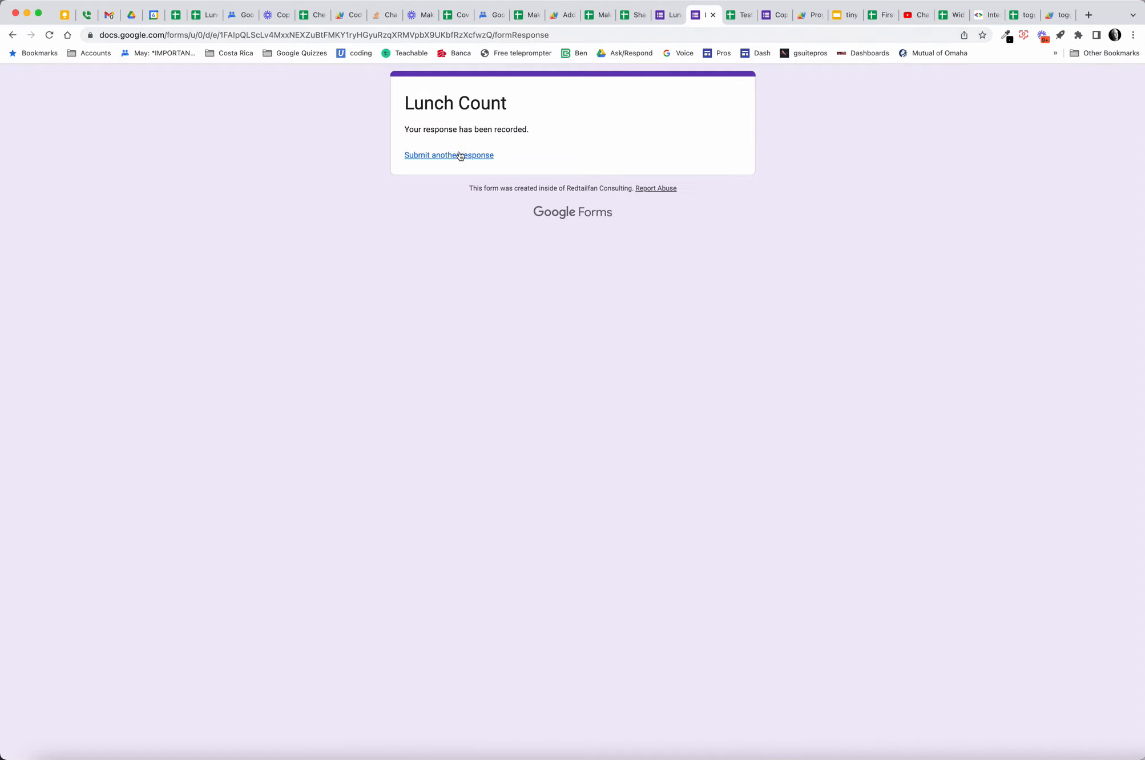
{"action": "left_click", "coordinate": [449, 154]}
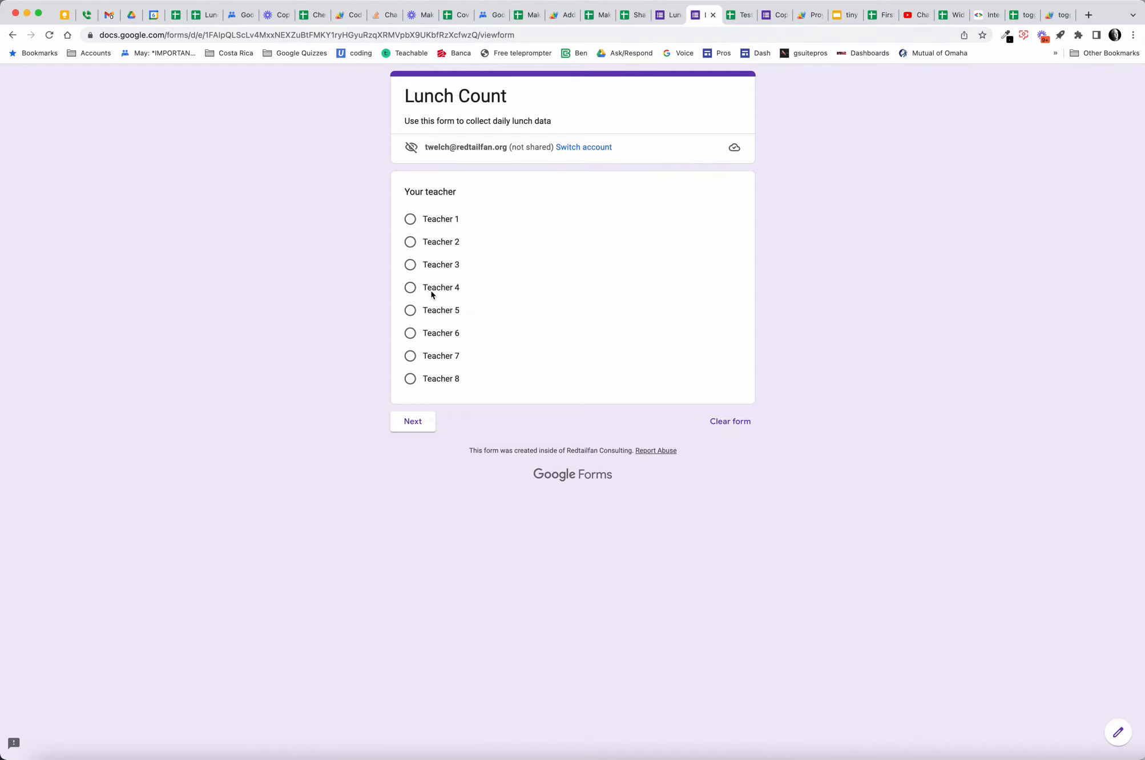
{"action": "left_click", "coordinate": [410, 310]}
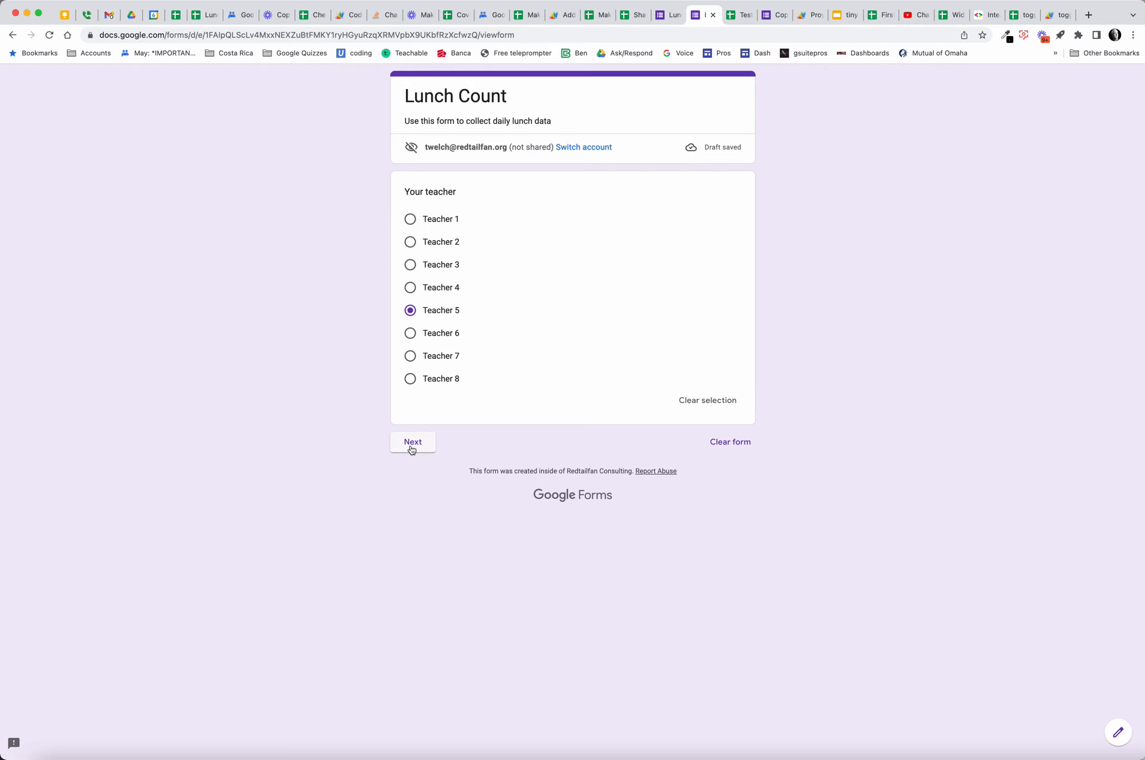
{"action": "left_click", "coordinate": [412, 442]}
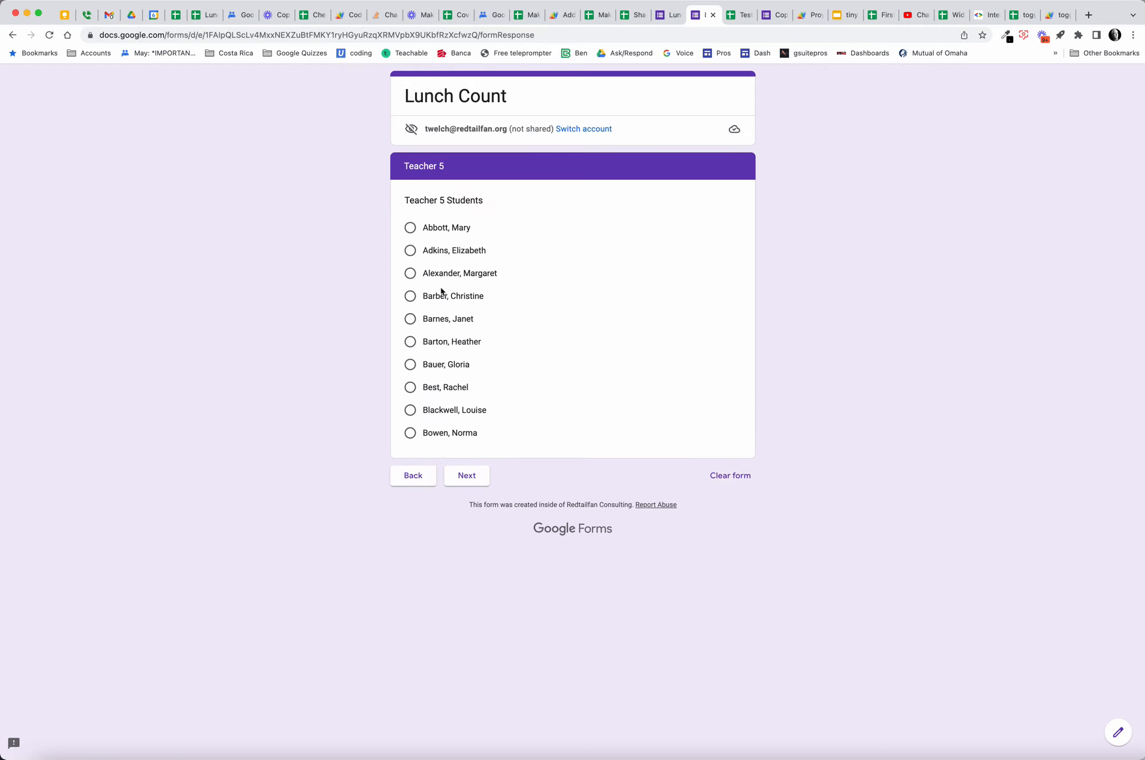
{"action": "mouse_move", "coordinate": [480, 411]}
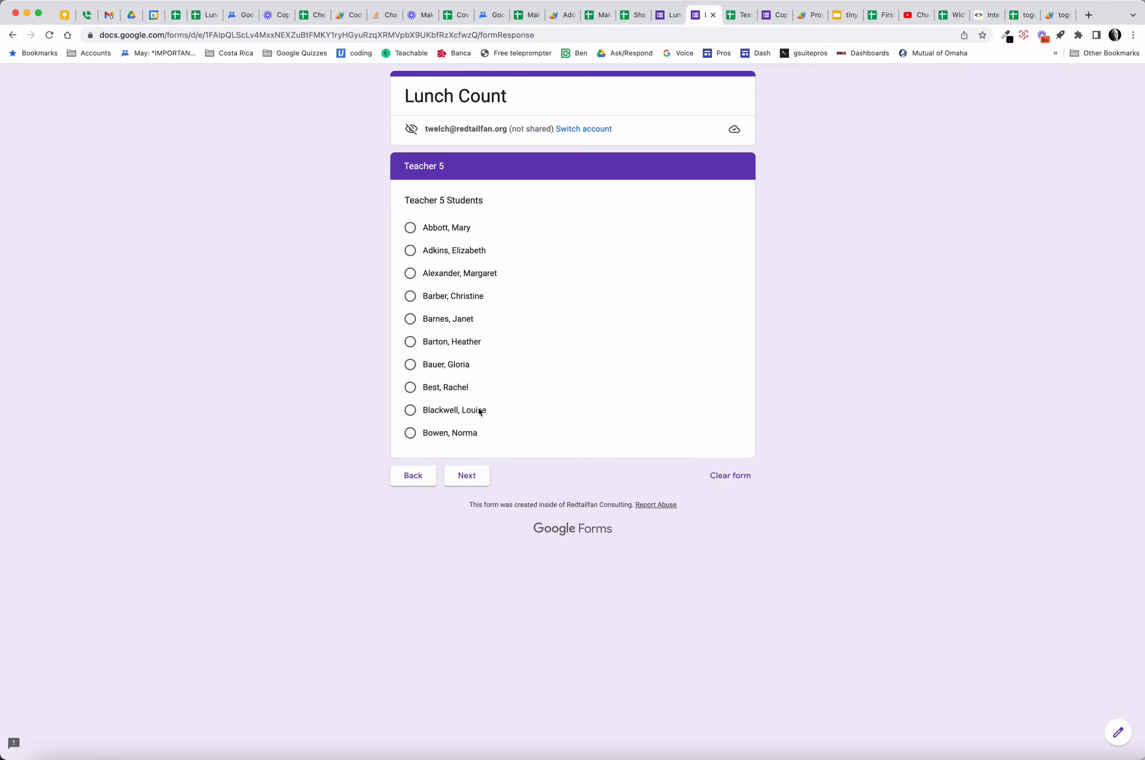
{"action": "left_click", "coordinate": [410, 410]}
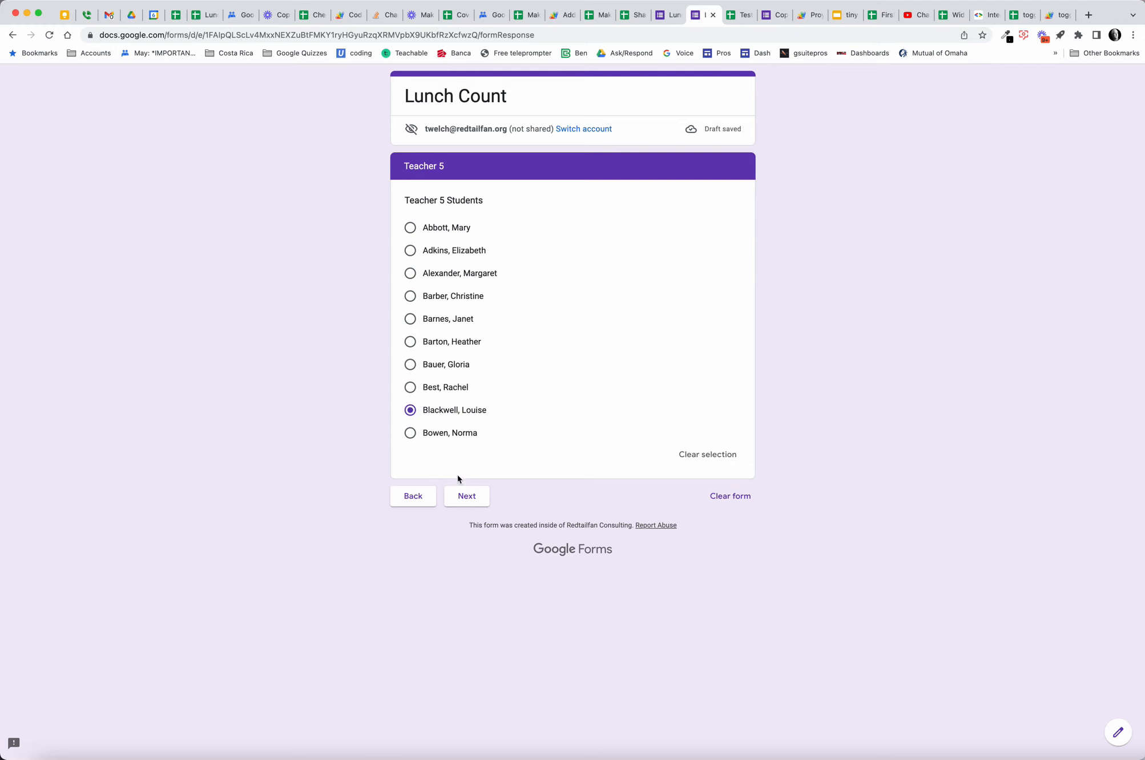
{"action": "left_click", "coordinate": [465, 495]}
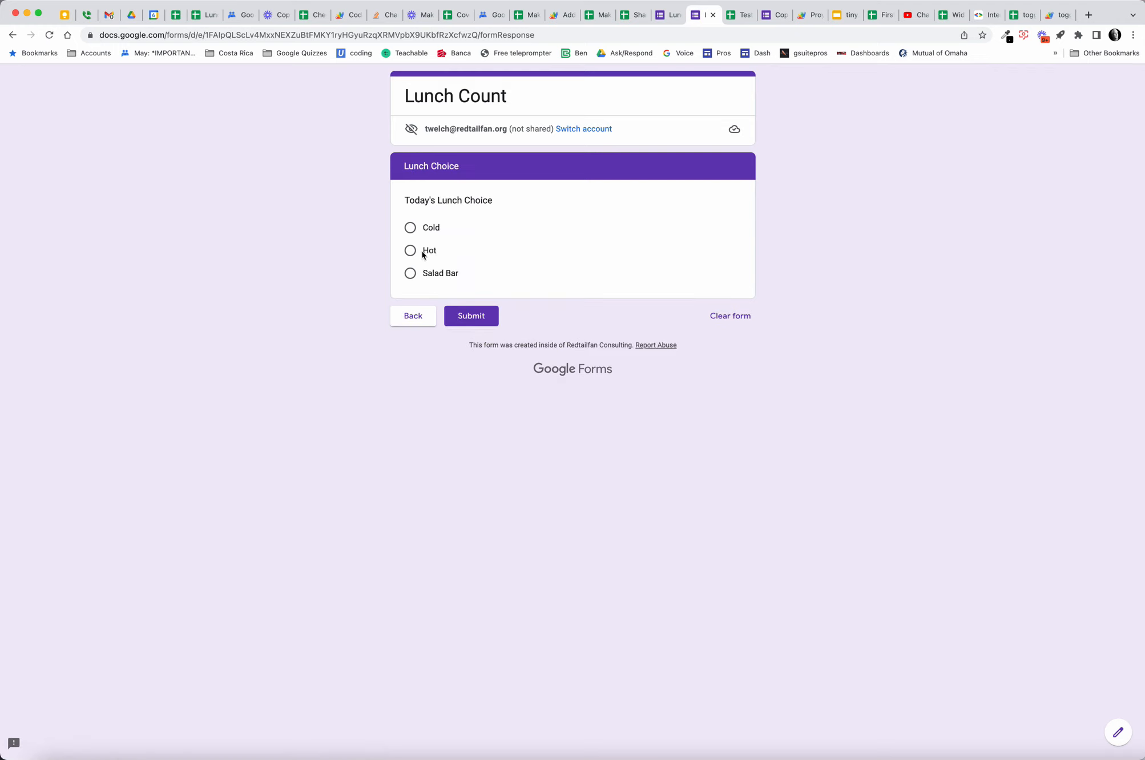
{"action": "left_click", "coordinate": [470, 315]}
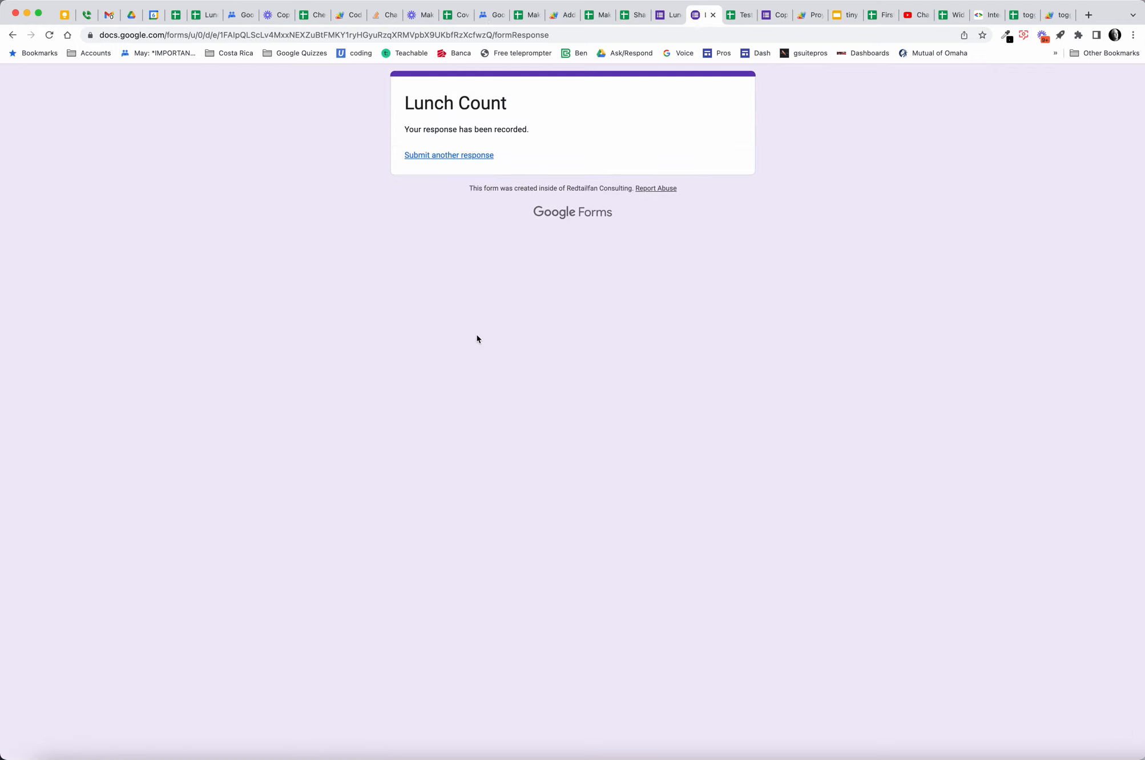
{"action": "mouse_move", "coordinate": [207, 15]}
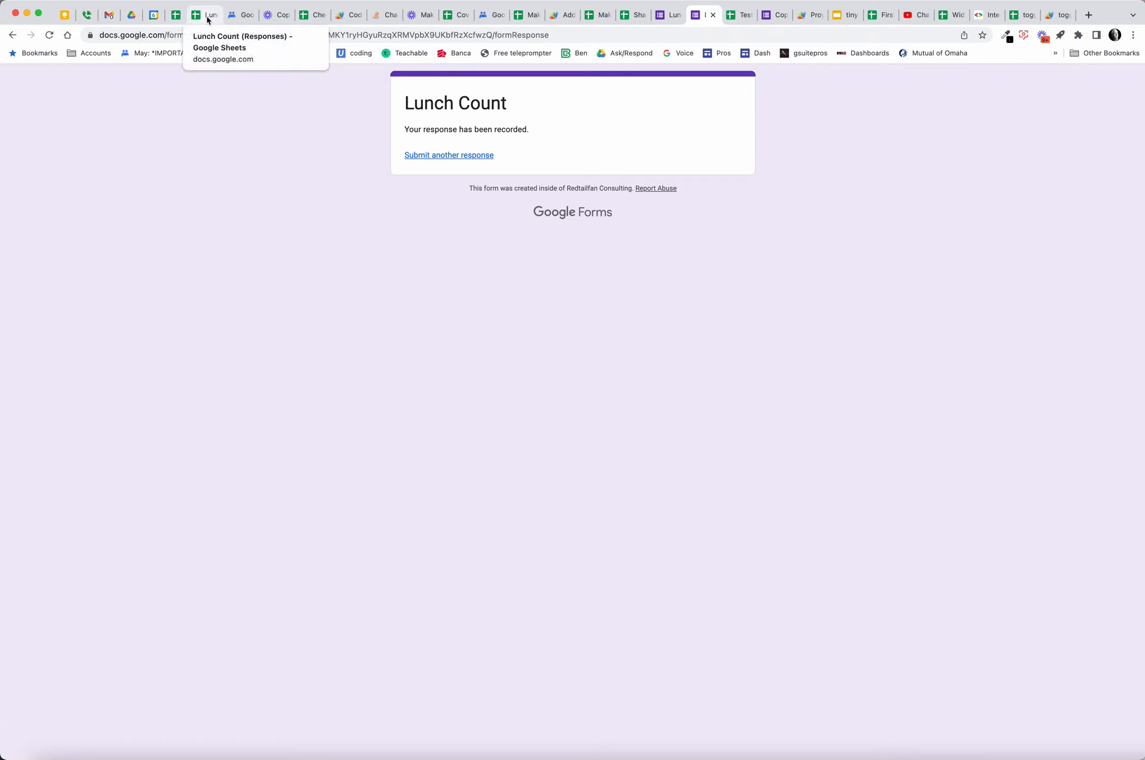
Step: Check the new response on the Responses spreadsheet's data sheet and Dashboard
{"action": "left_click", "coordinate": [624, 15]}
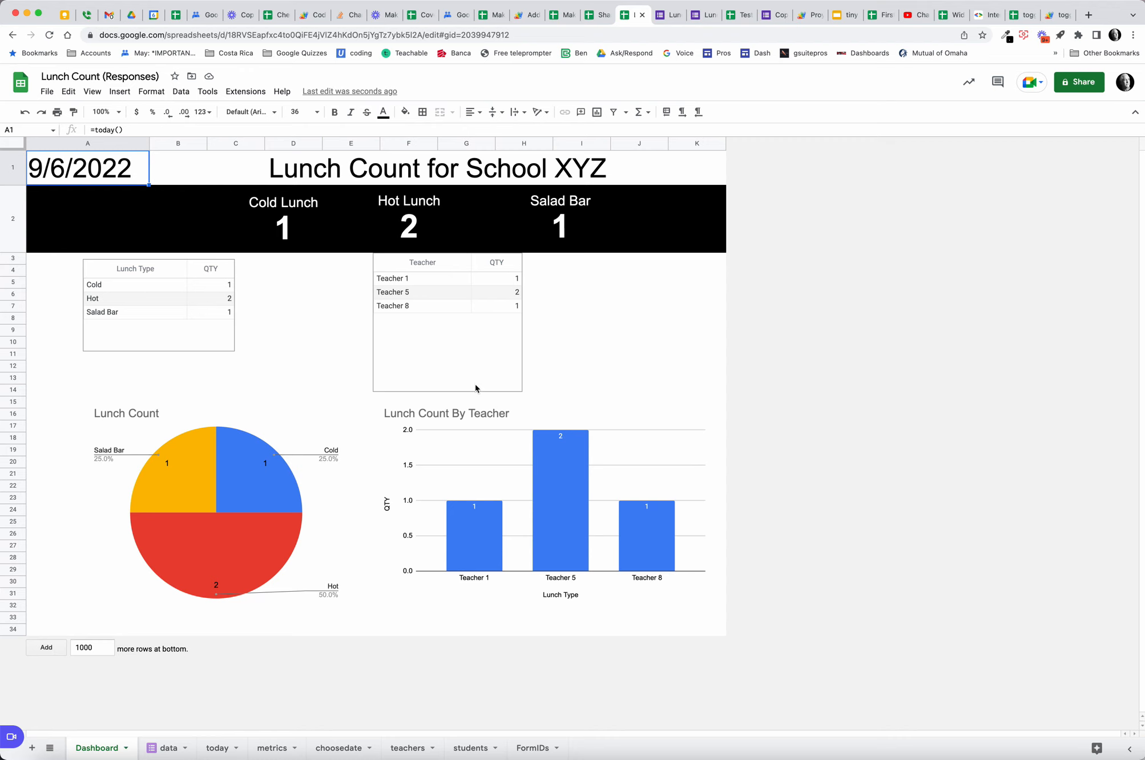
{"action": "mouse_move", "coordinate": [421, 593]}
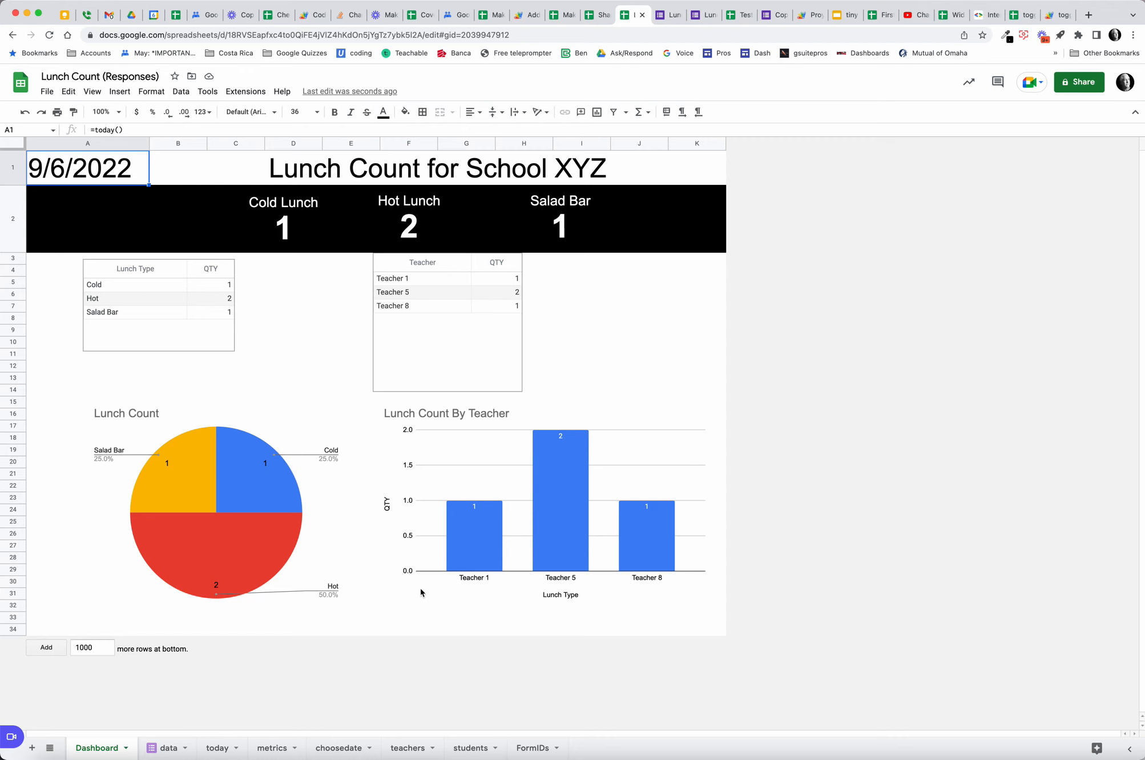
{"action": "left_click", "coordinate": [168, 747]}
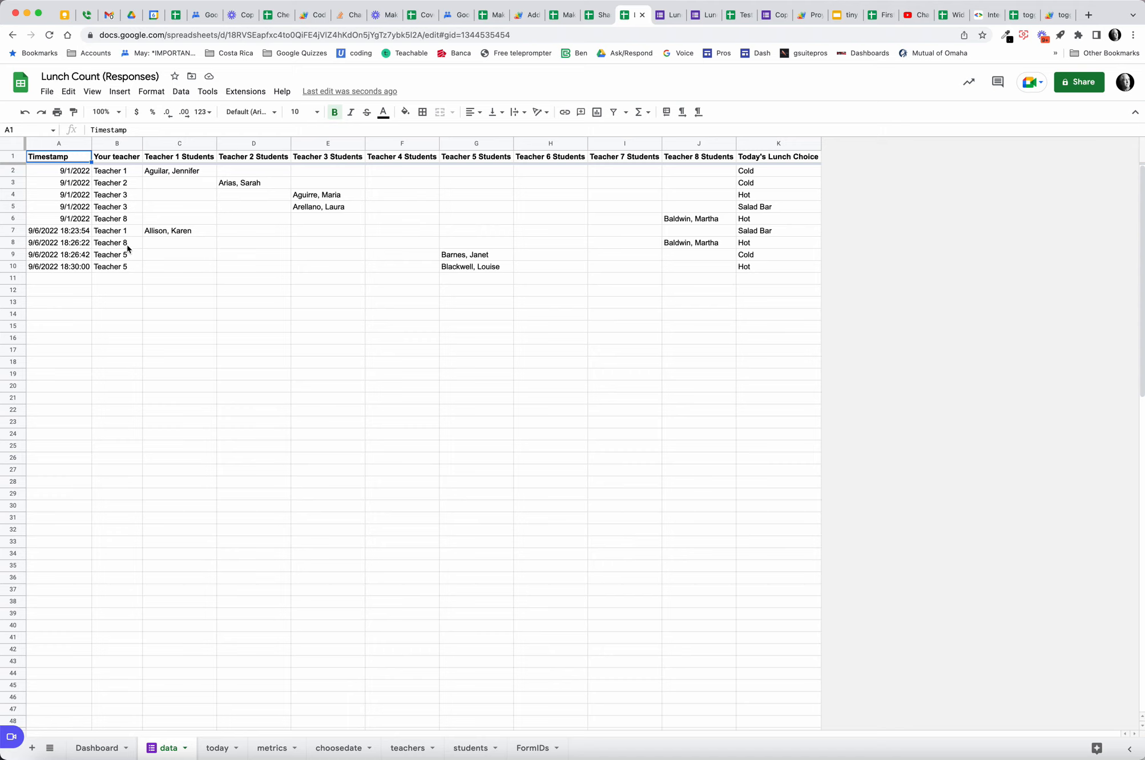
{"action": "mouse_move", "coordinate": [209, 720]}
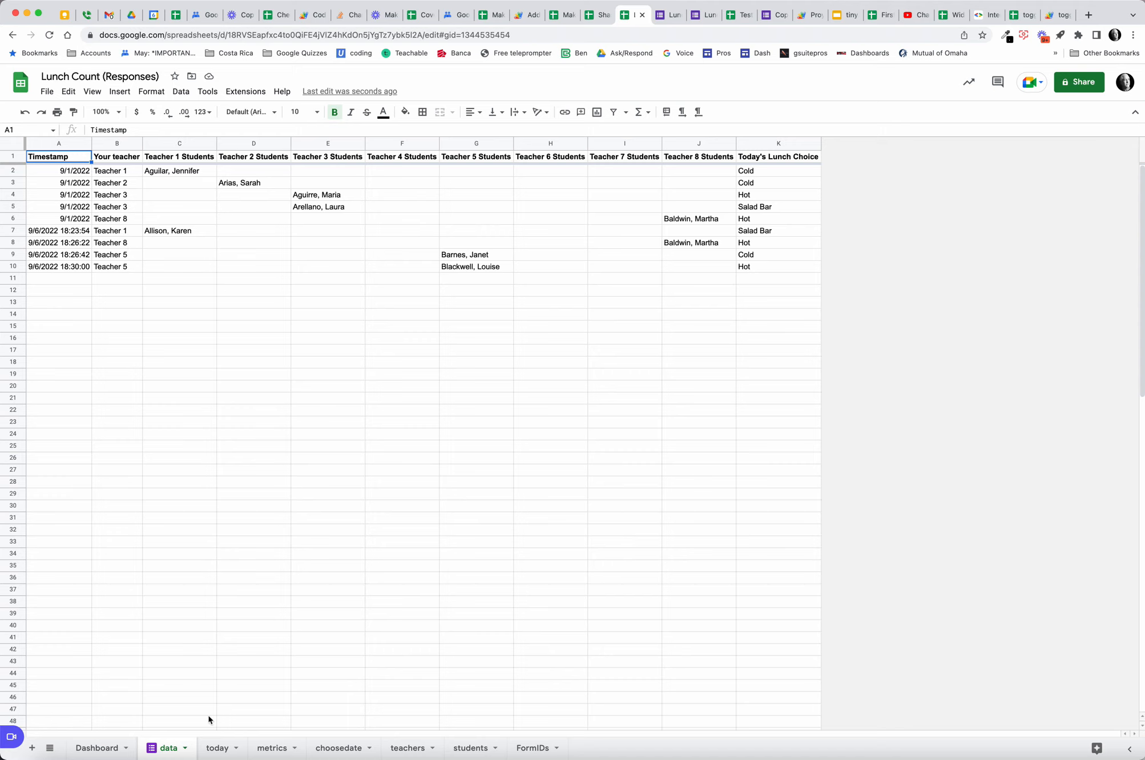
{"action": "left_click", "coordinate": [97, 747]}
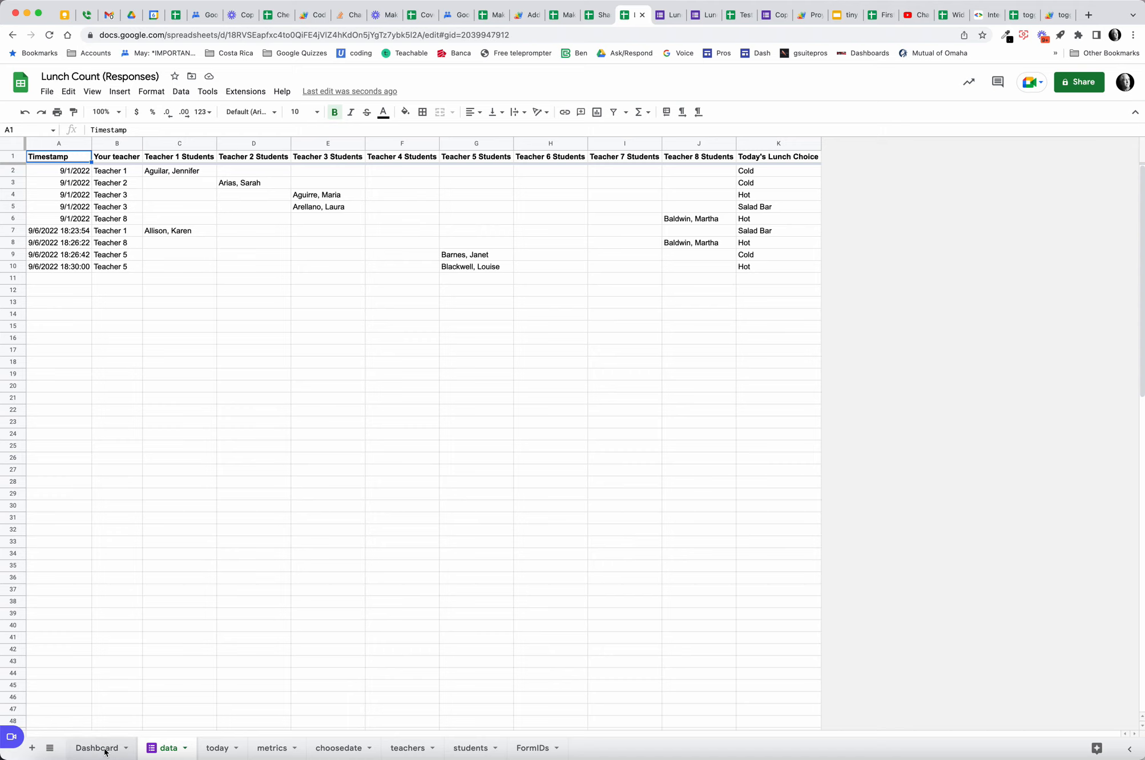
{"action": "left_click", "coordinate": [167, 748]}
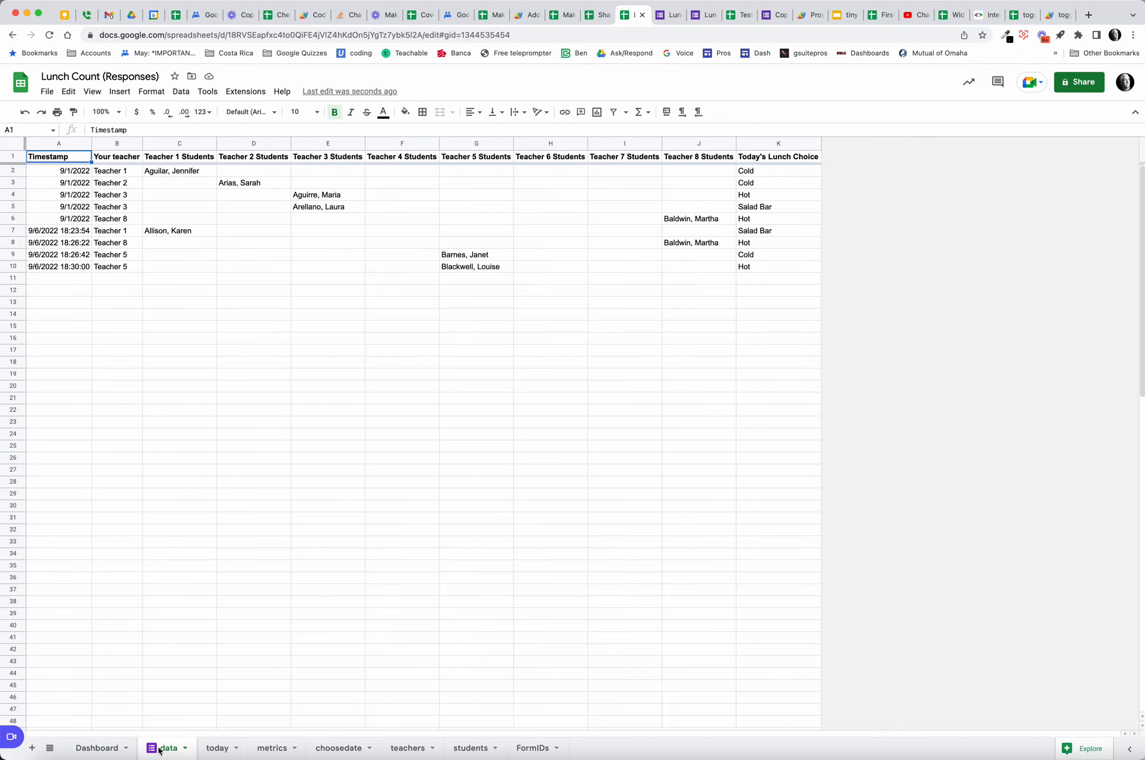
Step: Check the second Teacher 5 entry in G5 on today, then view the Dashboard
{"action": "left_click", "coordinate": [218, 748]}
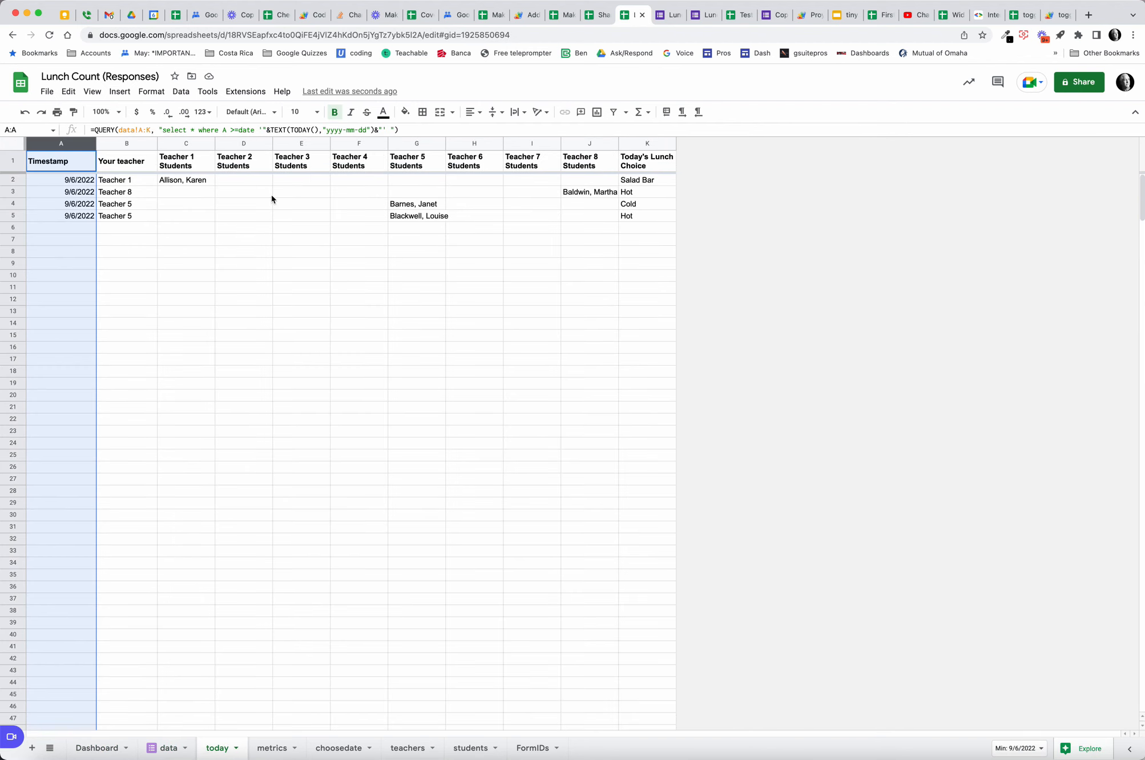
{"action": "mouse_move", "coordinate": [95, 219]}
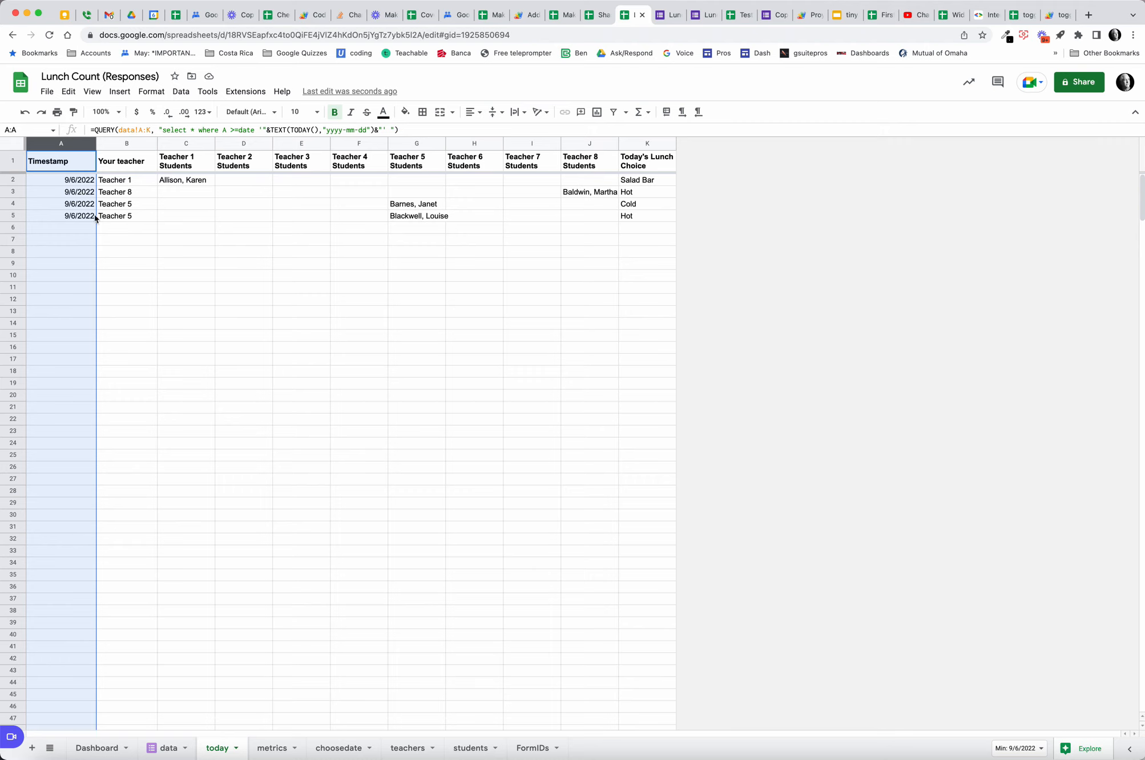
{"action": "mouse_move", "coordinate": [516, 245]}
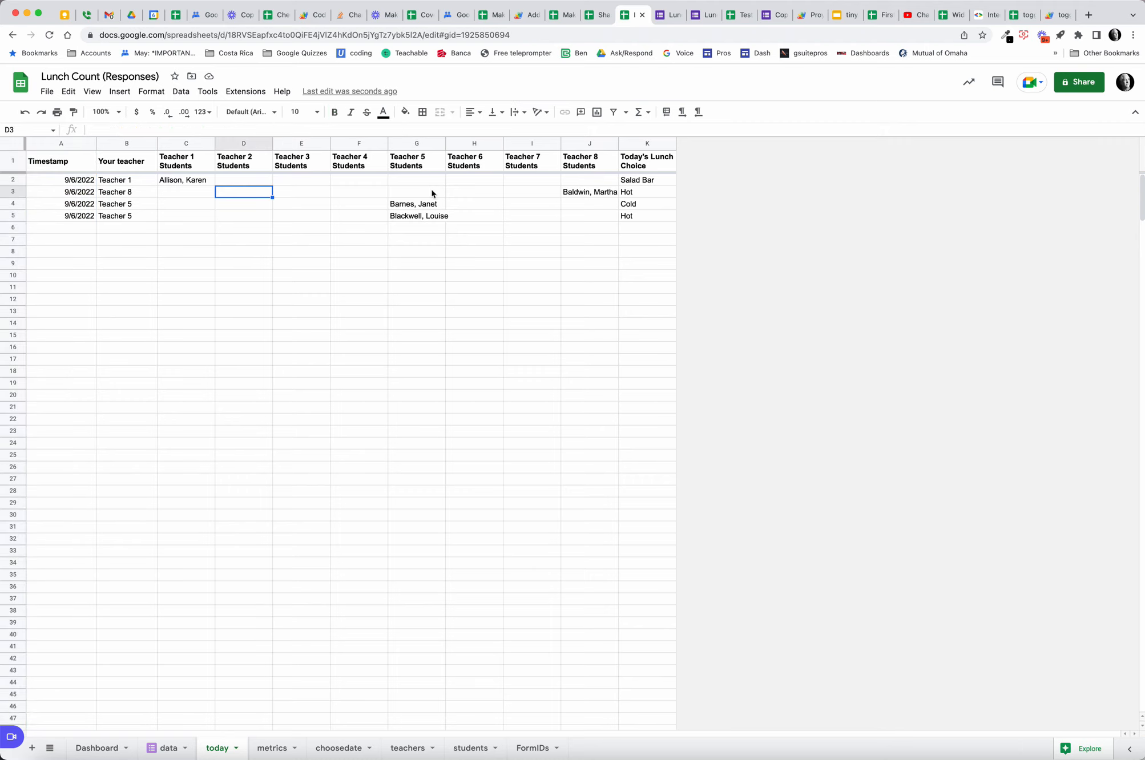
{"action": "mouse_move", "coordinate": [191, 189]}
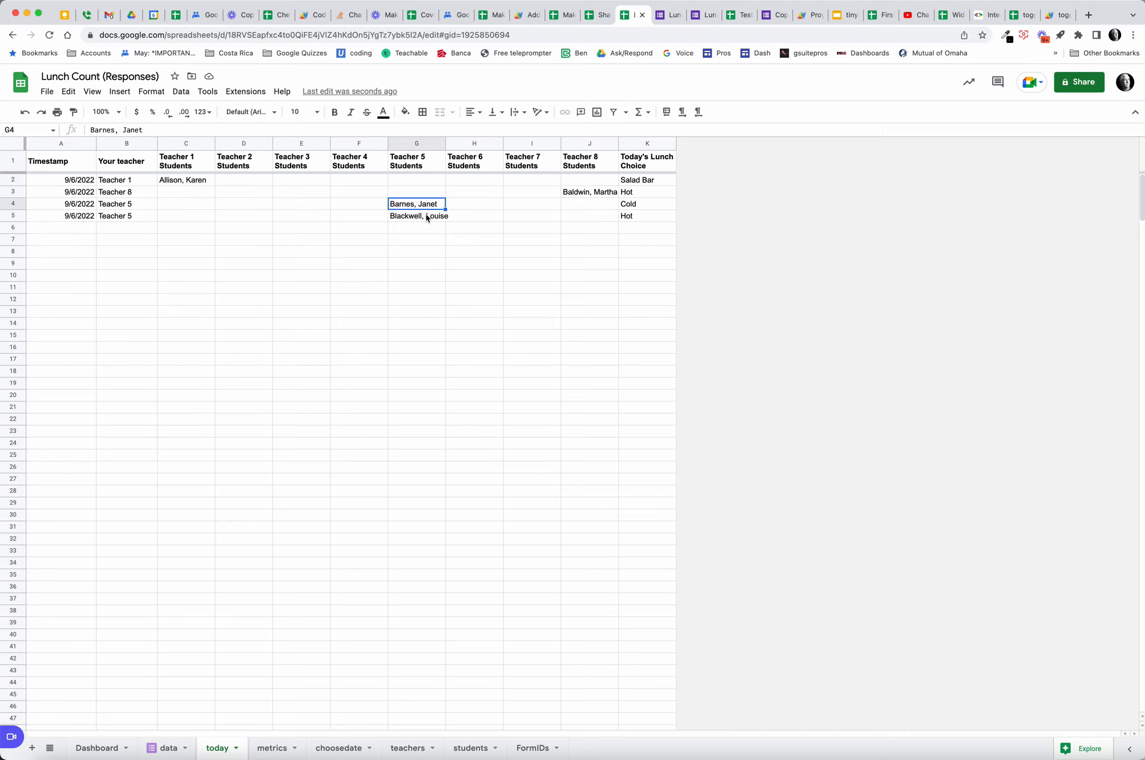
{"action": "left_click", "coordinate": [416, 215]}
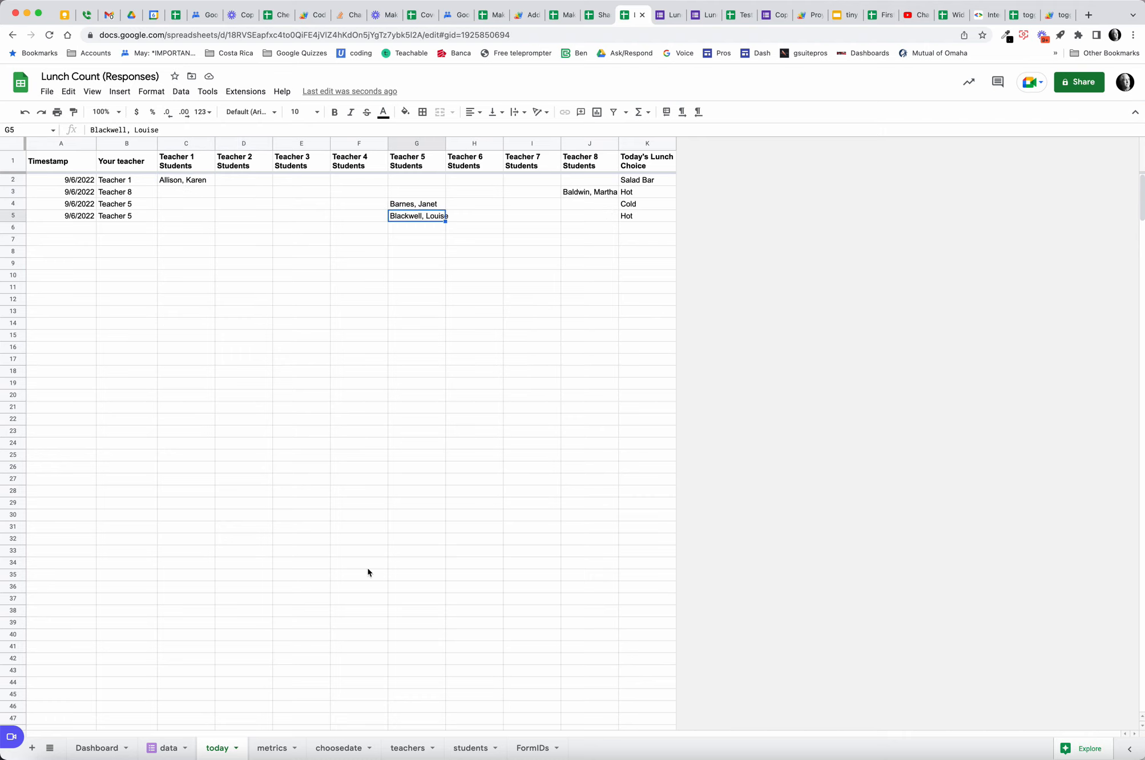
{"action": "mouse_move", "coordinate": [277, 582]}
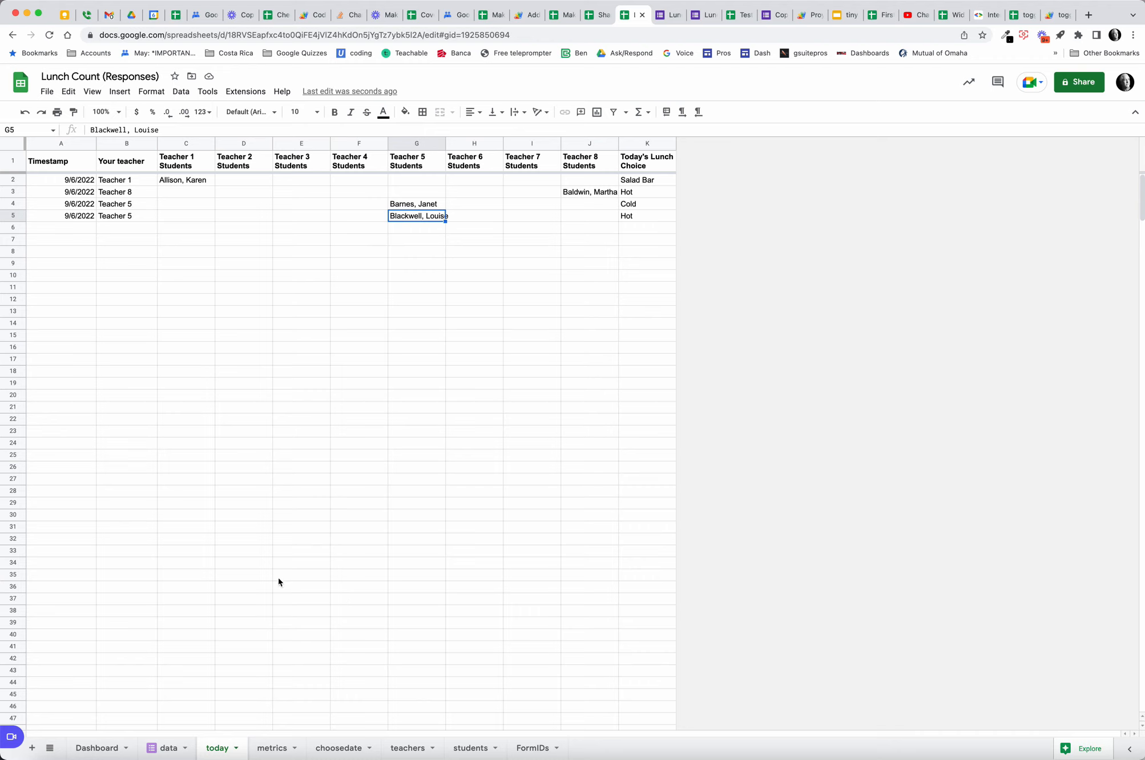
{"action": "mouse_move", "coordinate": [276, 740]}
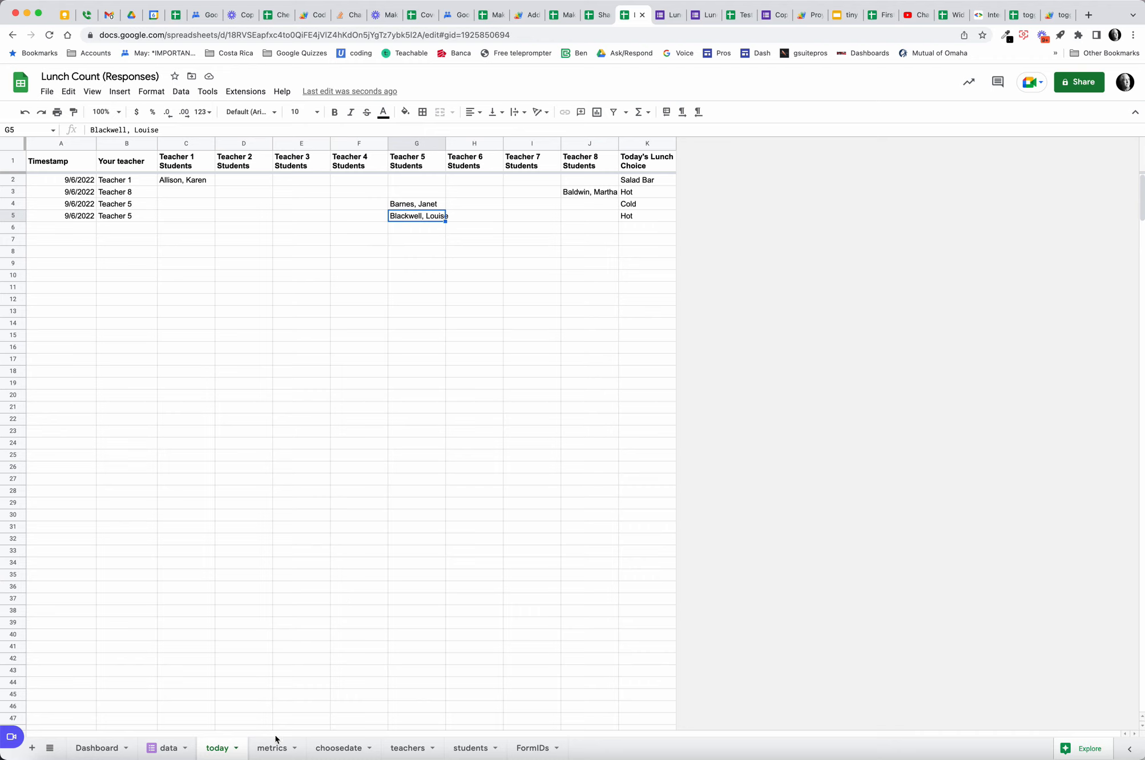
{"action": "left_click", "coordinate": [96, 748]}
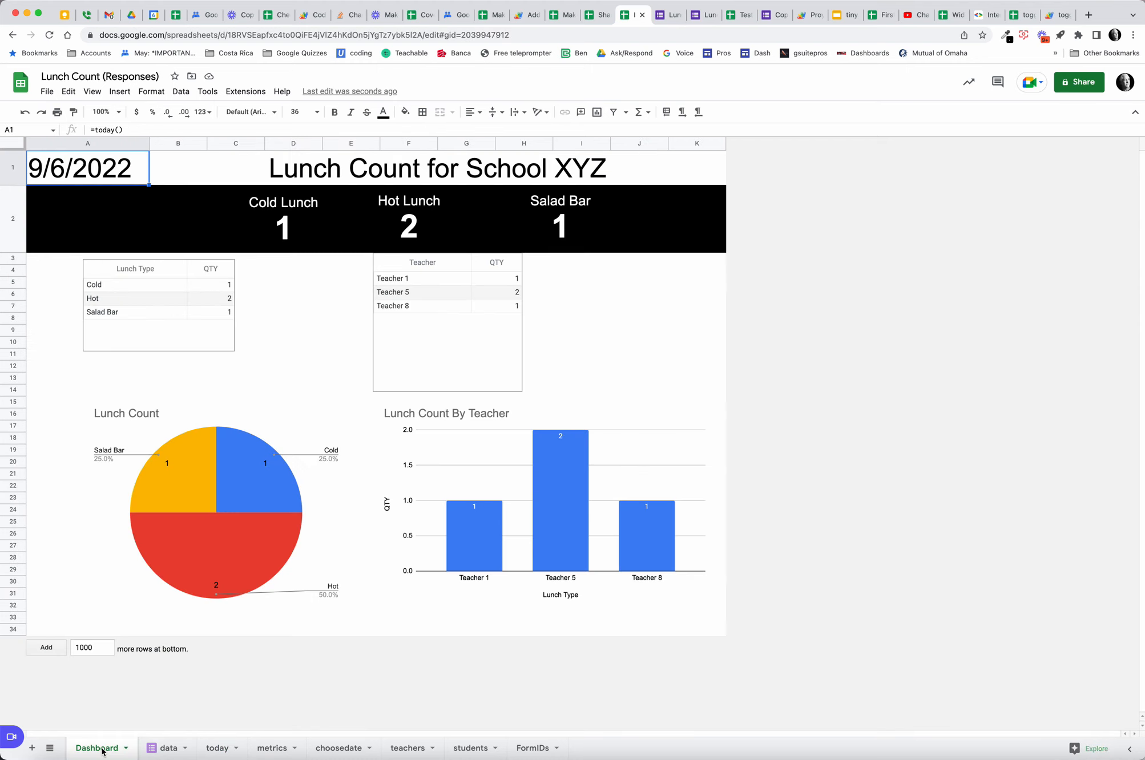
{"action": "mouse_move", "coordinate": [182, 418]}
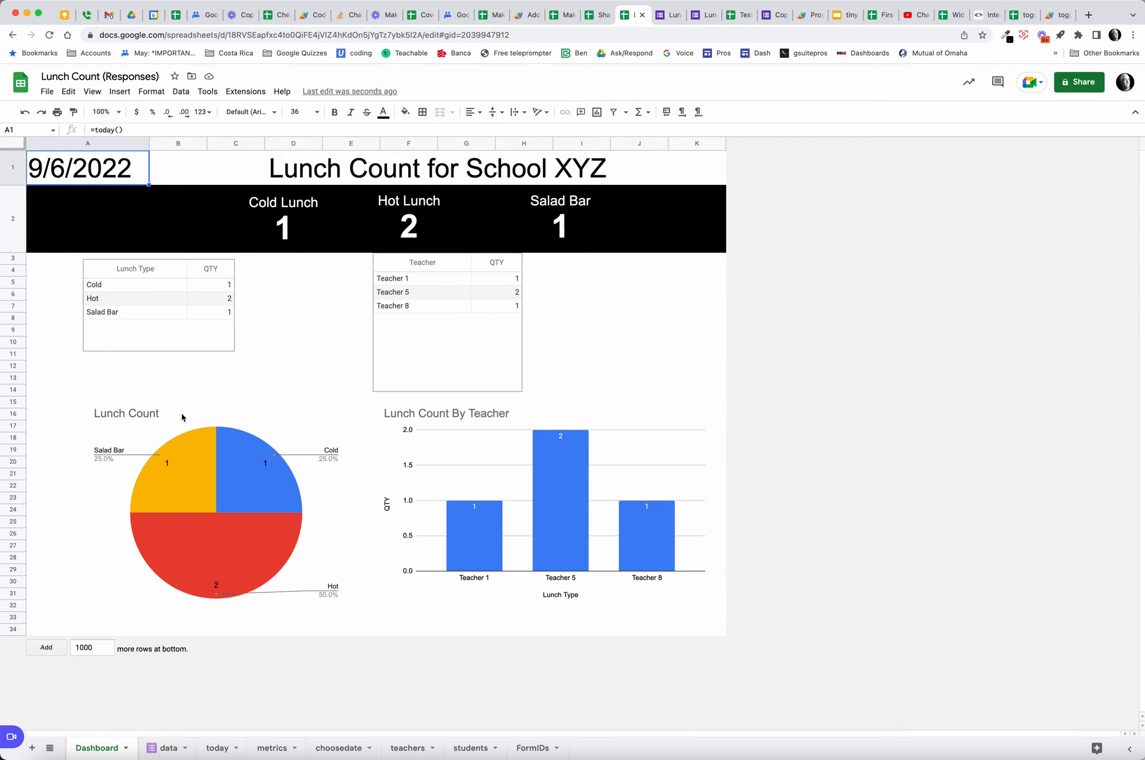
Step: Inspect the metrics sheet's QUERY formula in A1 and Teacher VLOOKUP in D1
{"action": "left_click", "coordinate": [271, 748]}
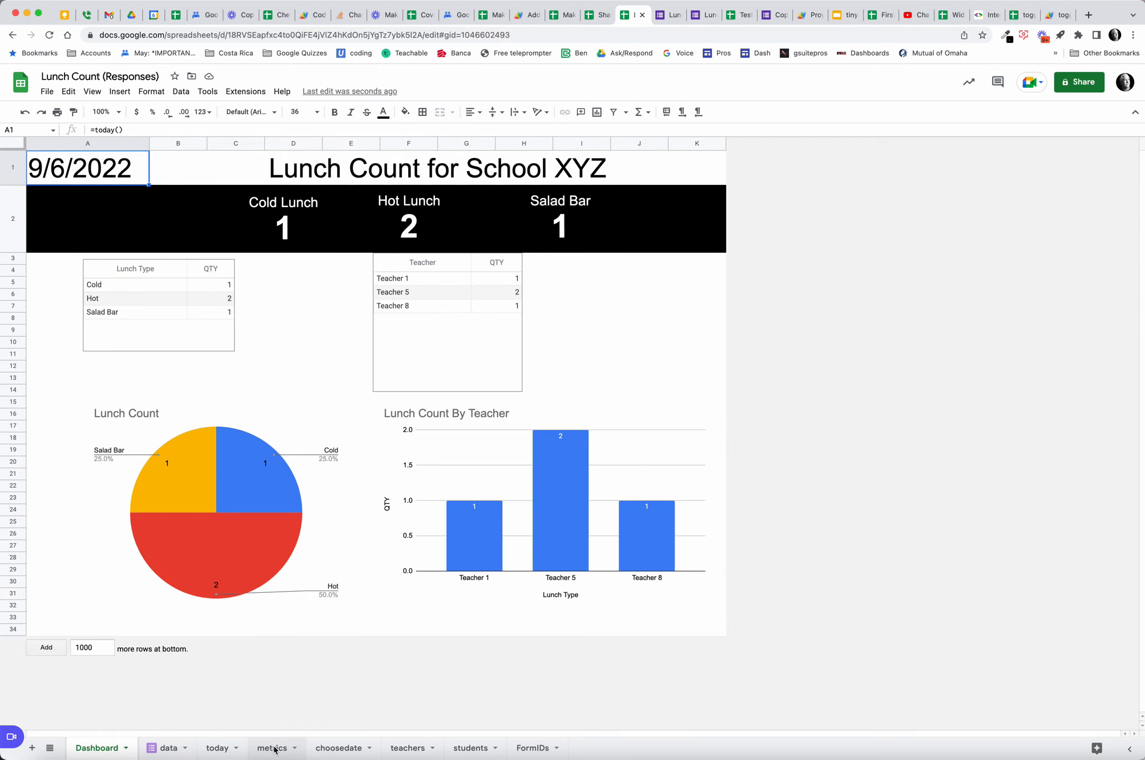
{"action": "left_click", "coordinate": [272, 748]}
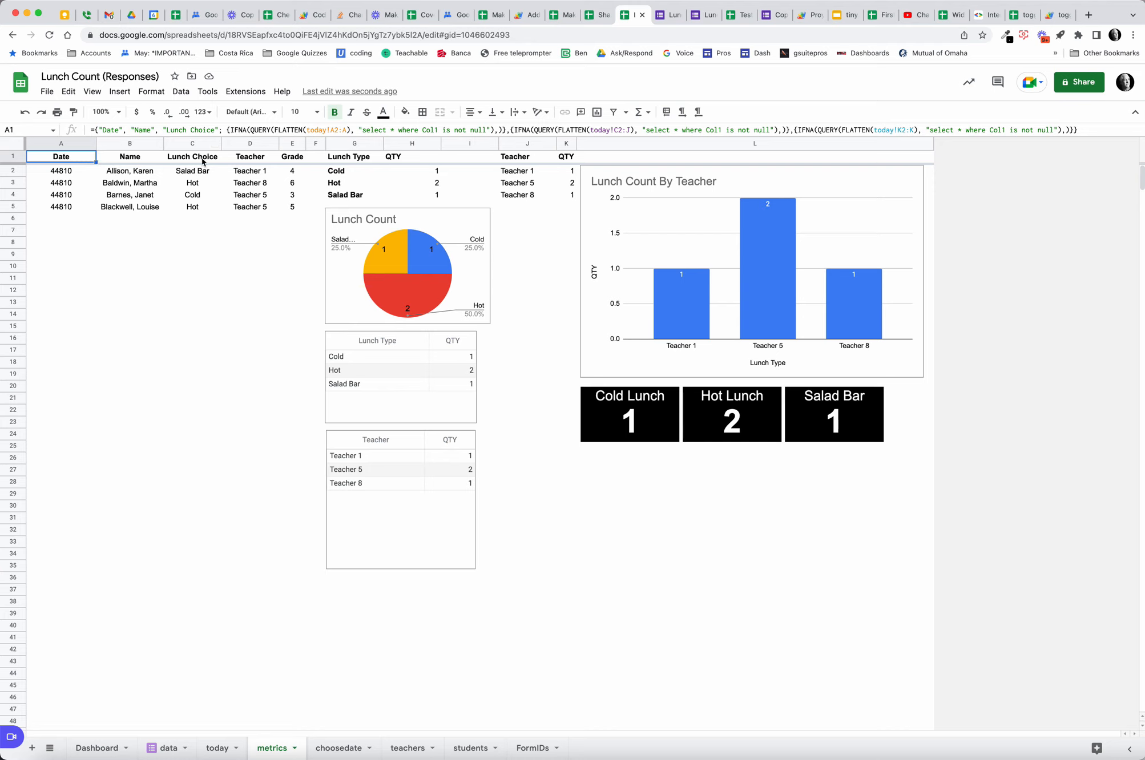
{"action": "mouse_move", "coordinate": [86, 159]}
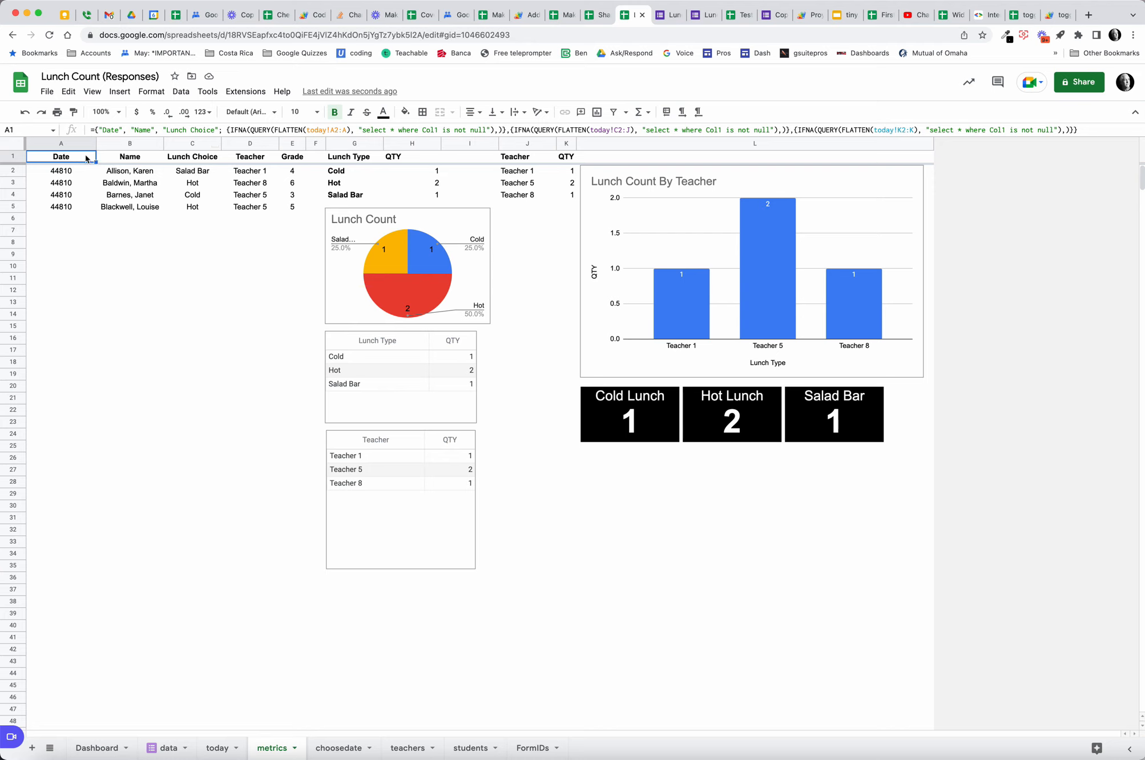
{"action": "mouse_move", "coordinate": [248, 160]}
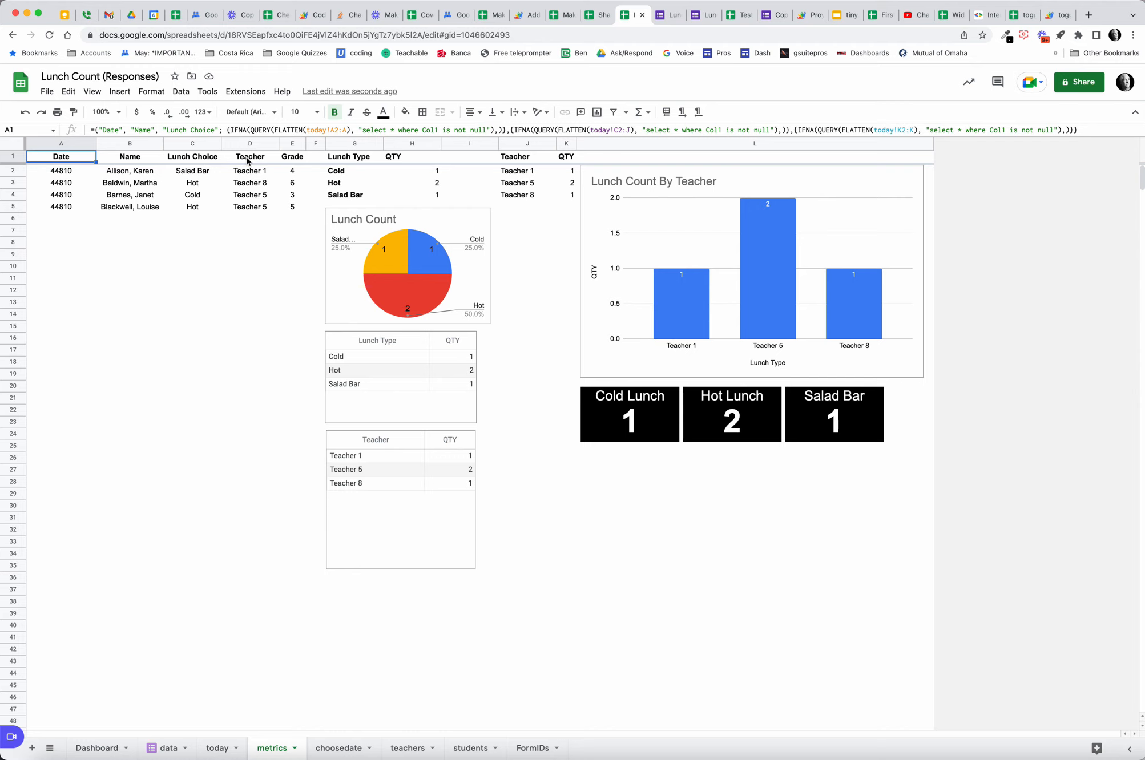
{"action": "mouse_move", "coordinate": [253, 161]}
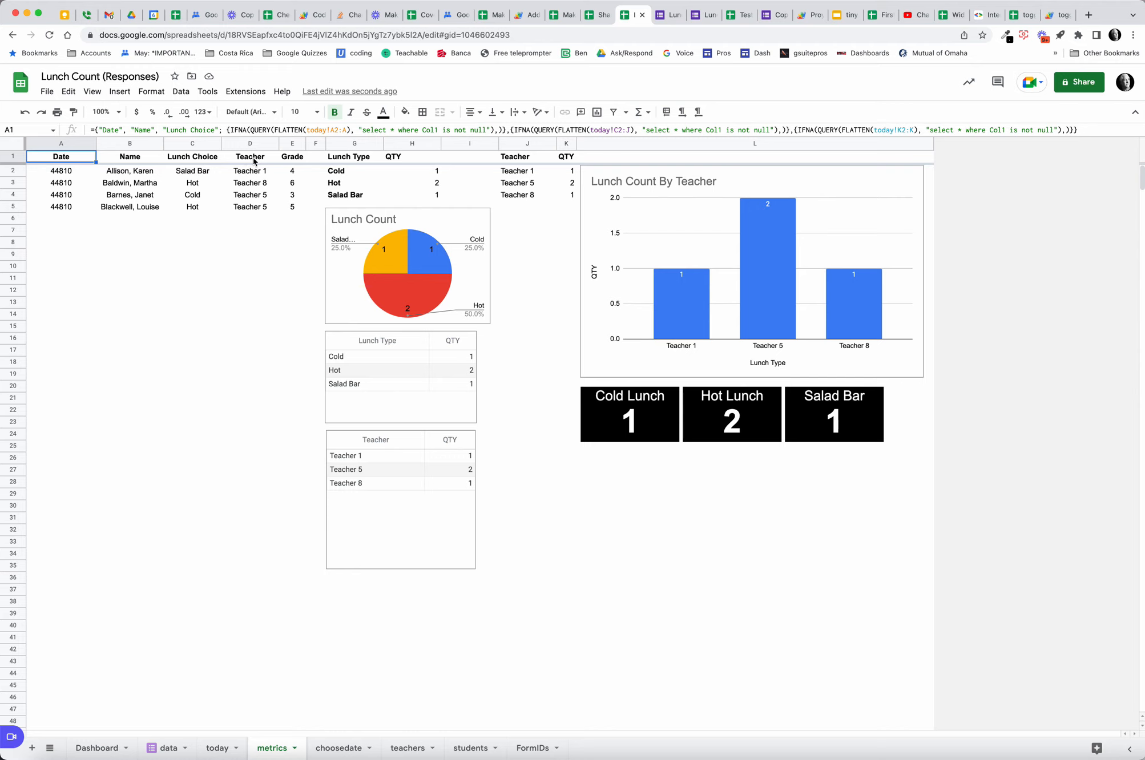
{"action": "left_click", "coordinate": [250, 157]}
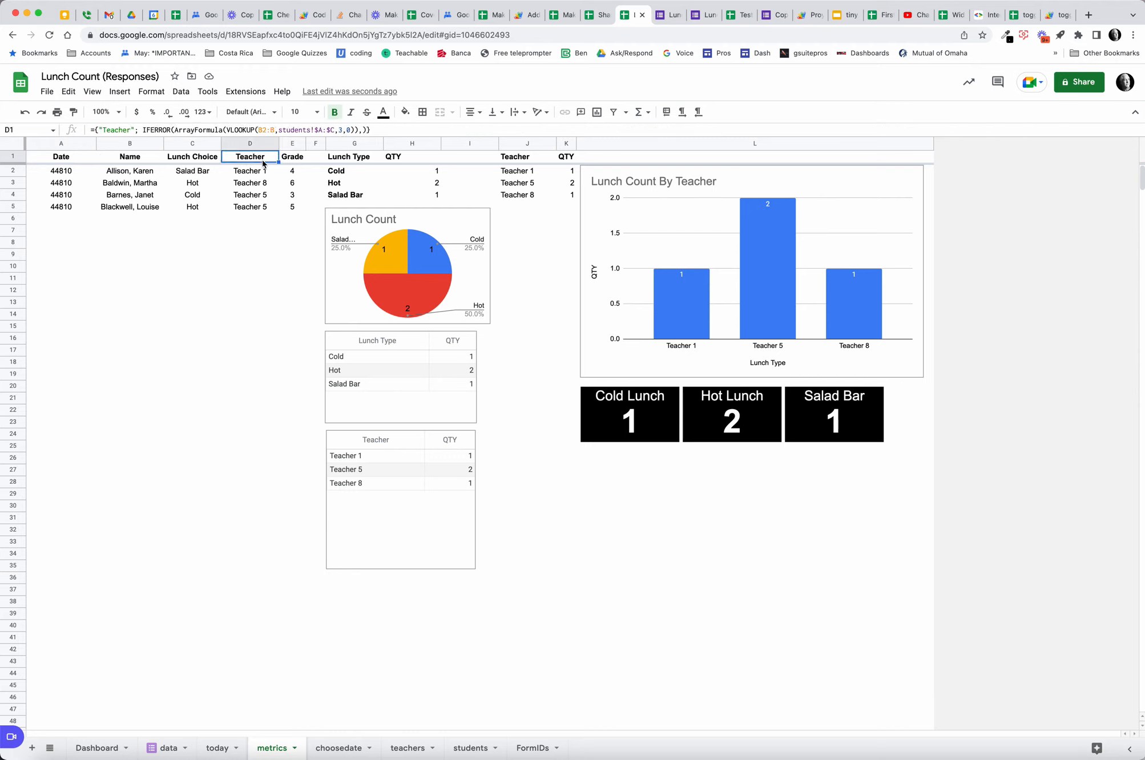
{"action": "mouse_move", "coordinate": [260, 225]}
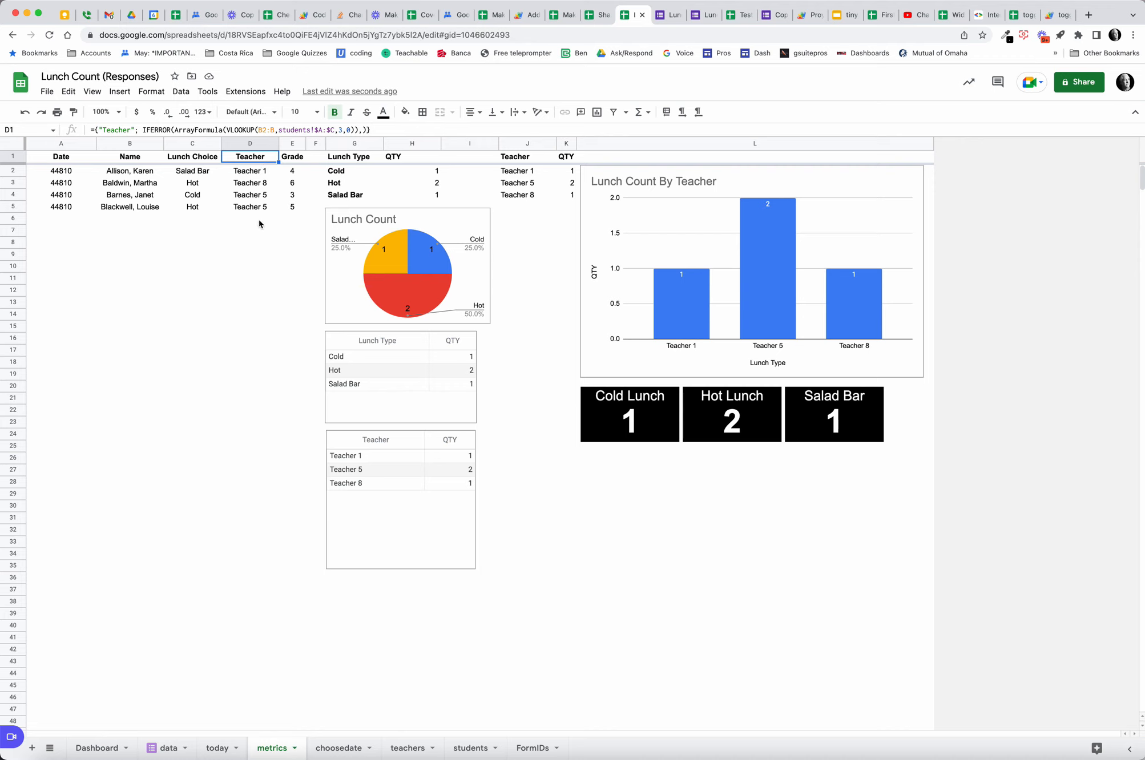
{"action": "mouse_move", "coordinate": [259, 170]}
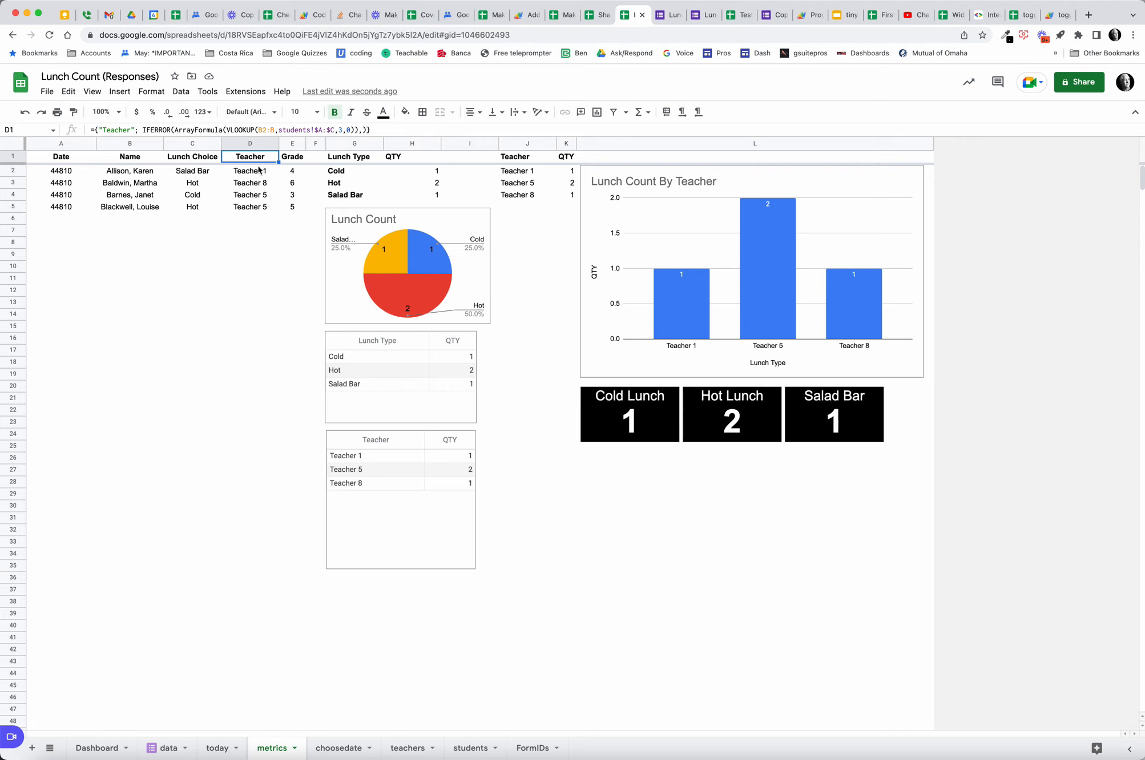
{"action": "mouse_move", "coordinate": [296, 165]}
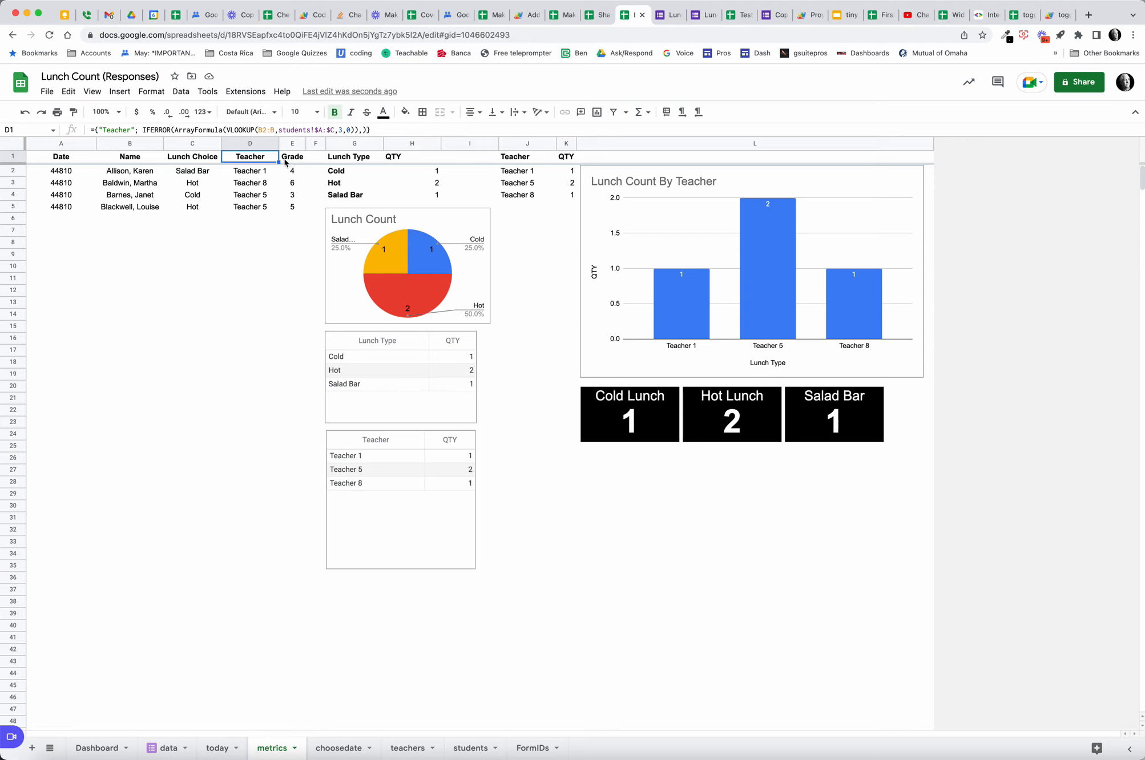
{"action": "mouse_move", "coordinate": [149, 183]}
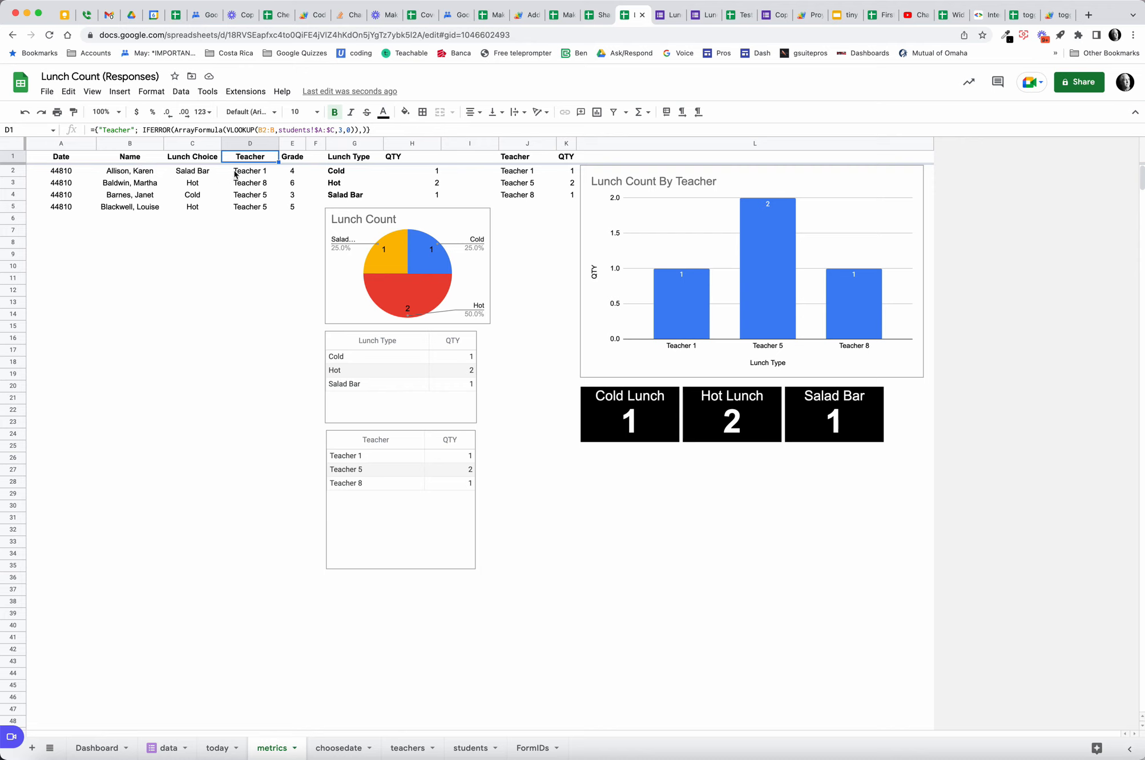
{"action": "mouse_move", "coordinate": [296, 223]}
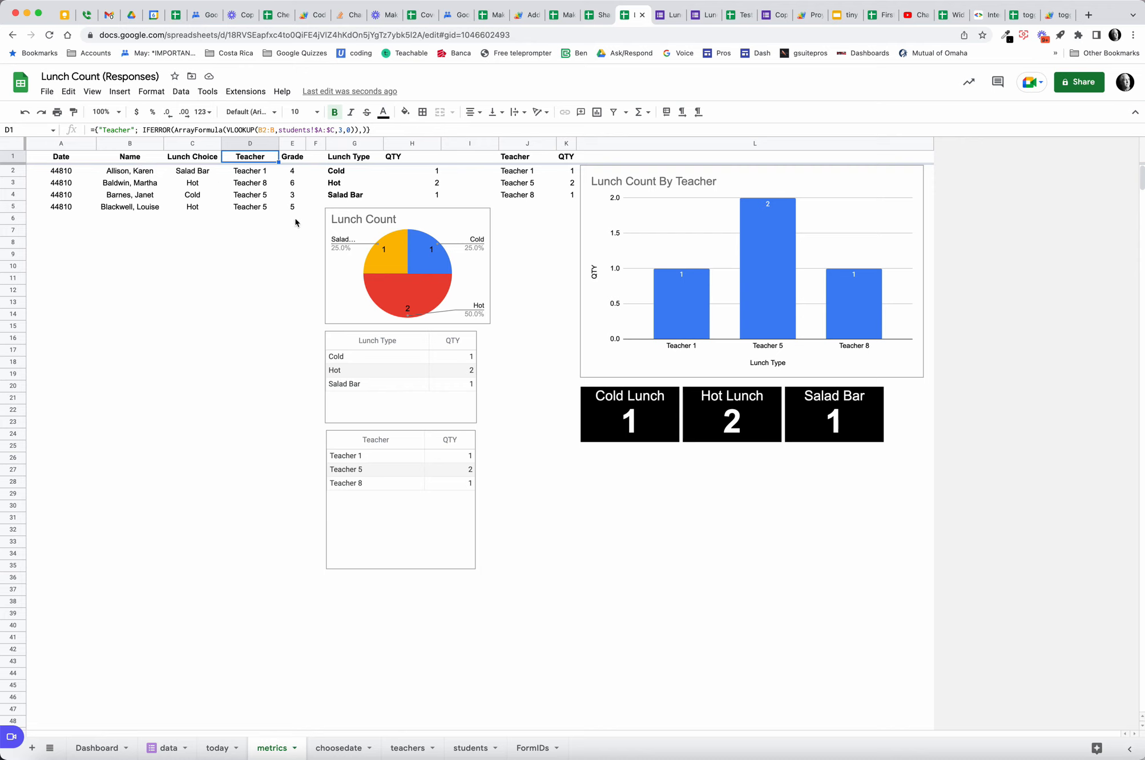
{"action": "mouse_move", "coordinate": [204, 243]}
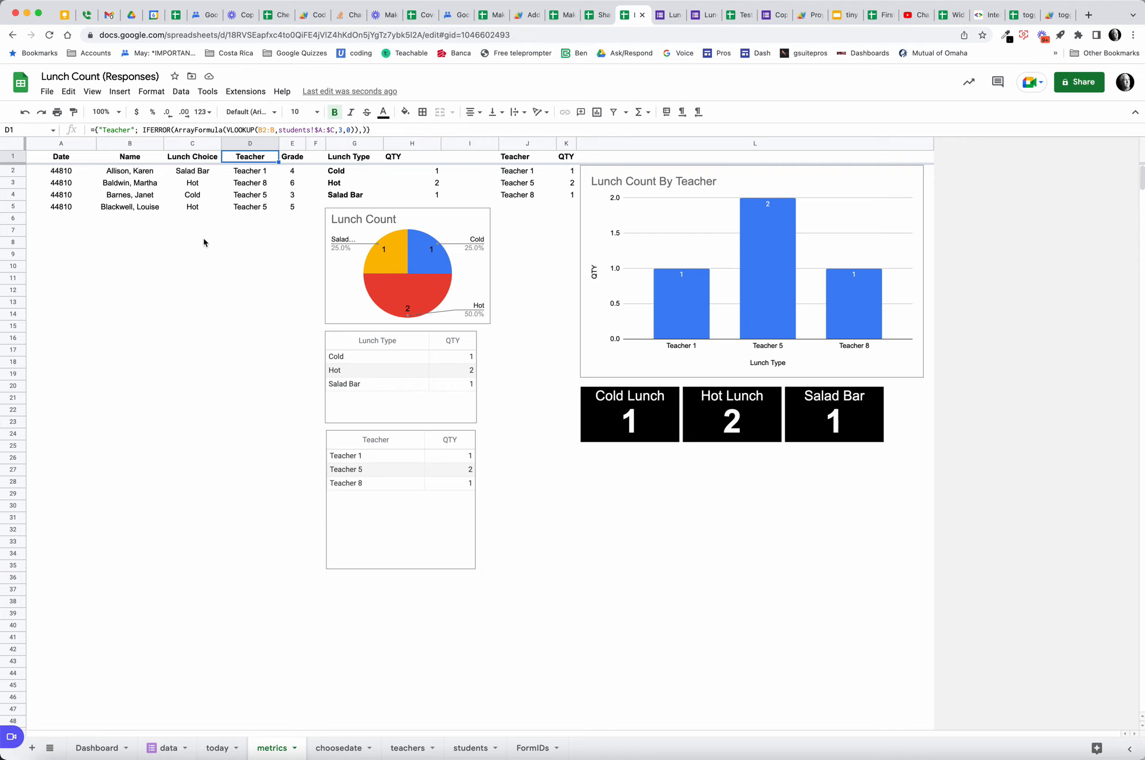
{"action": "mouse_move", "coordinate": [91, 159]}
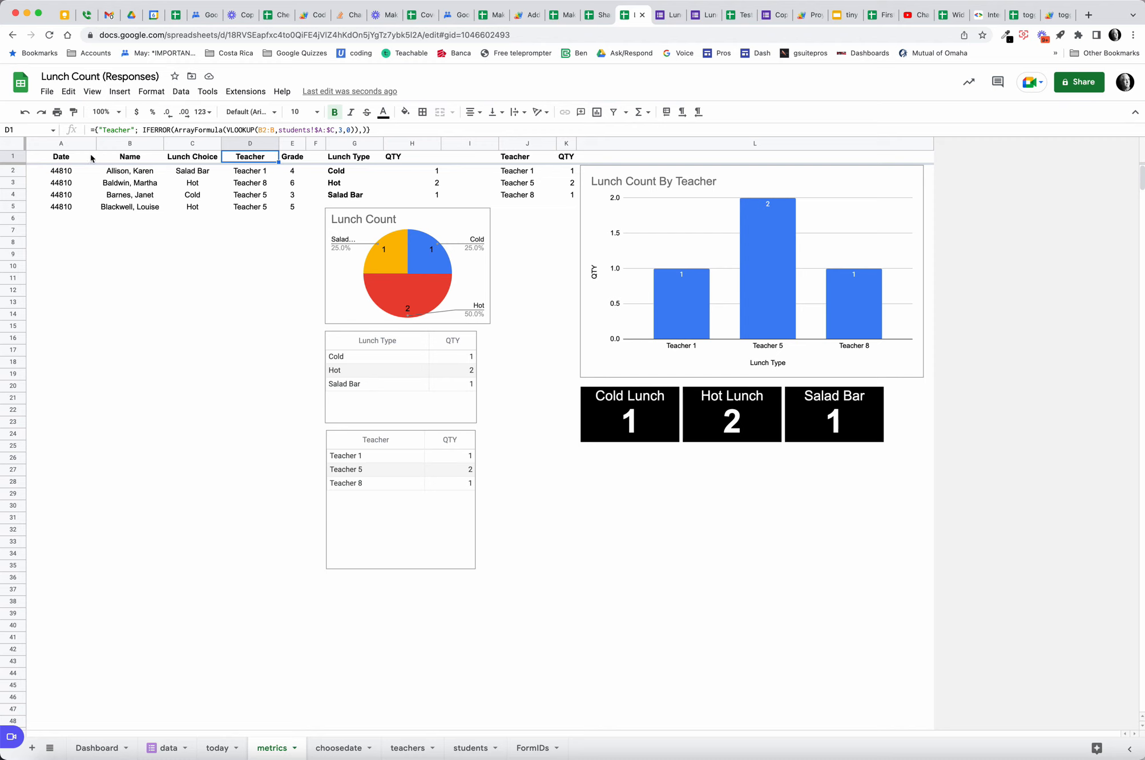
{"action": "left_click", "coordinate": [61, 157]}
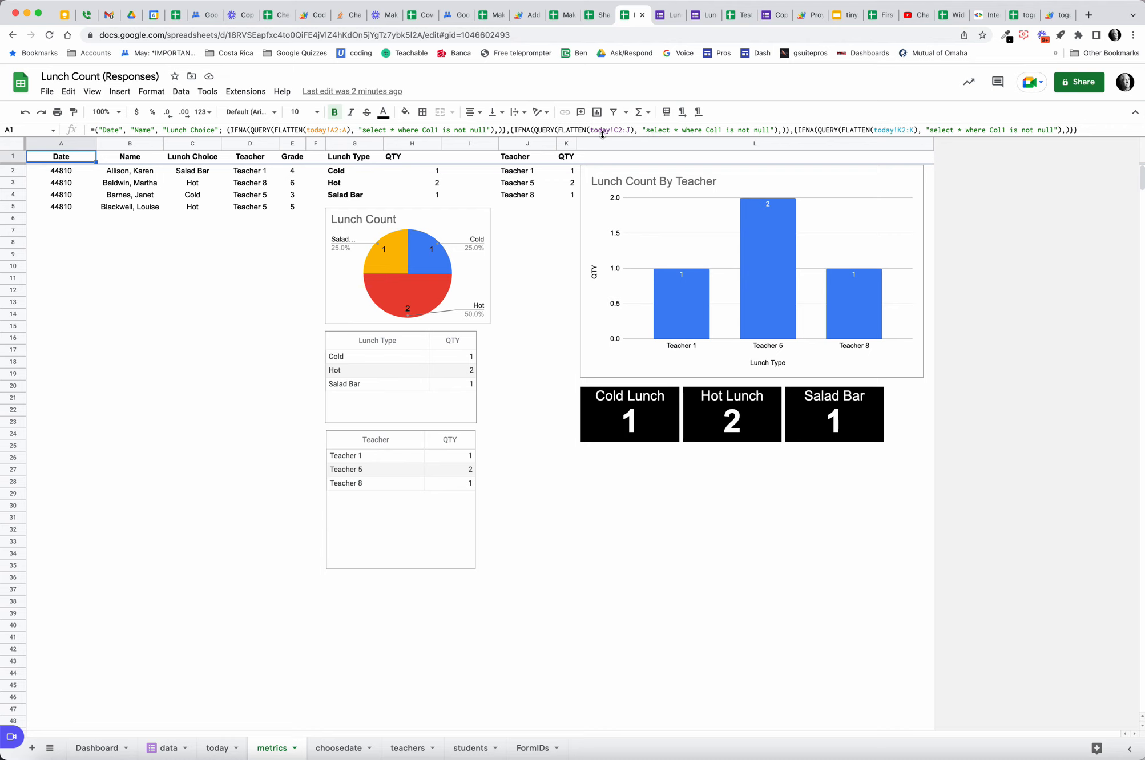
{"action": "mouse_move", "coordinate": [236, 386]}
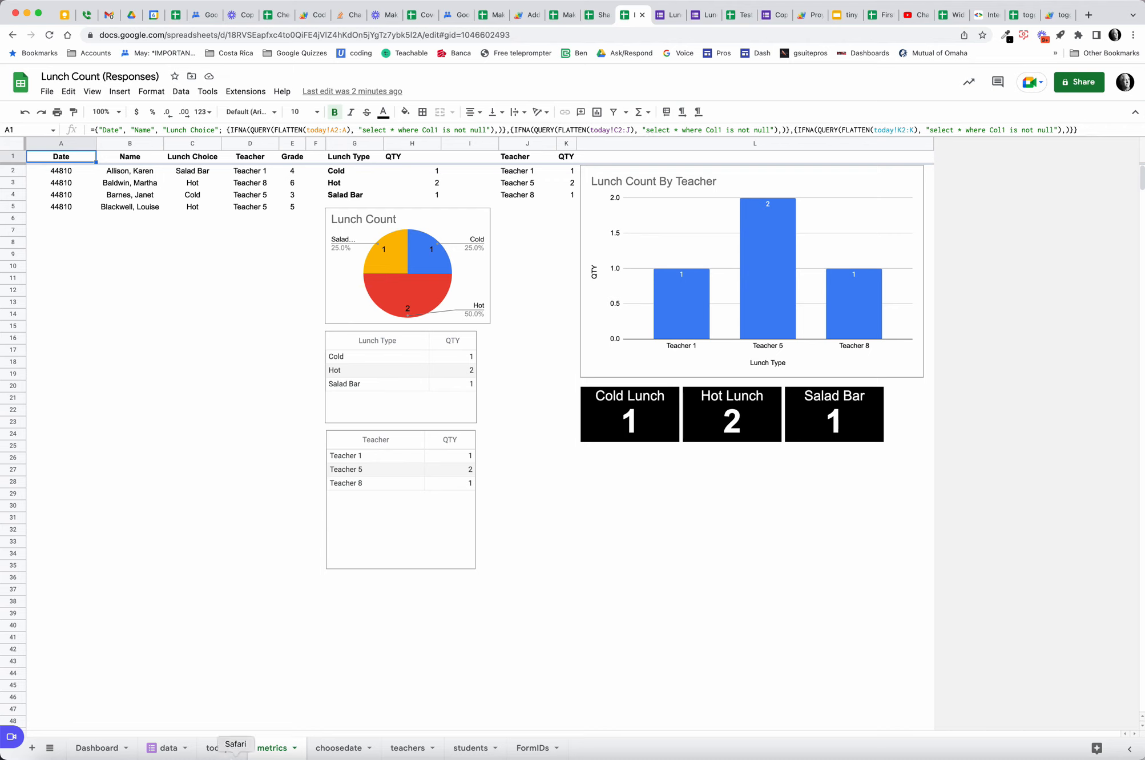
{"action": "left_click", "coordinate": [218, 747]}
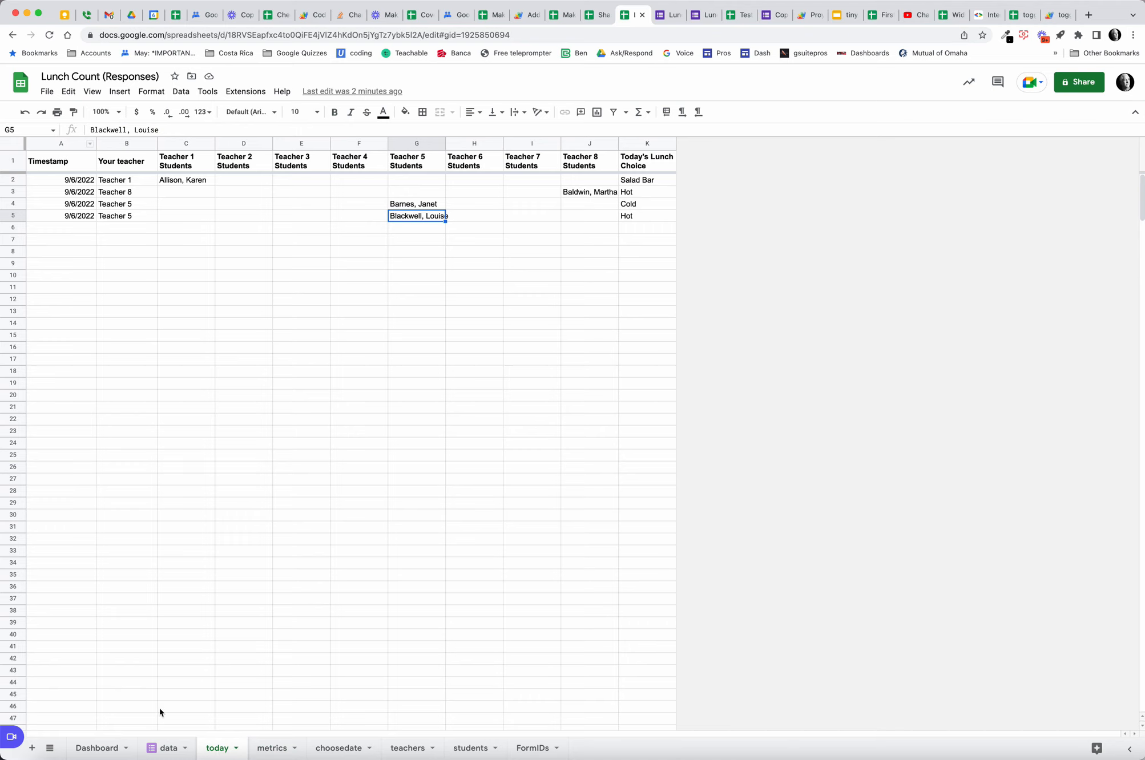
{"action": "left_click", "coordinate": [271, 748]}
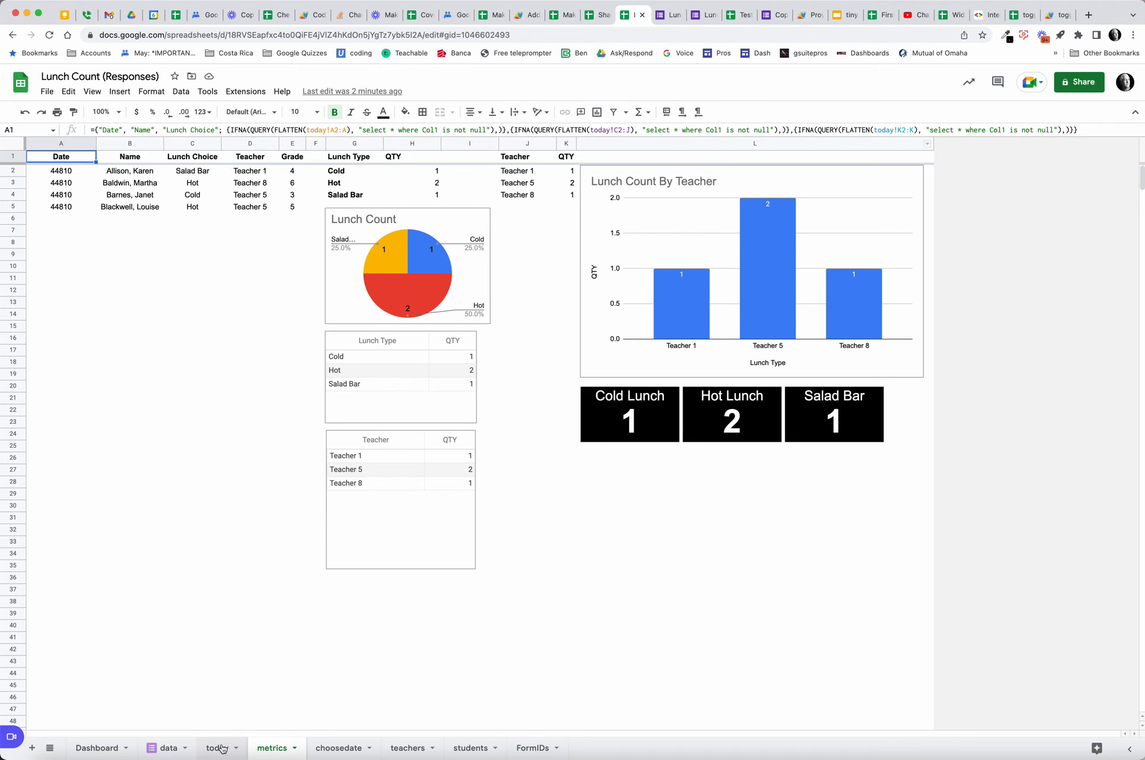
{"action": "left_click", "coordinate": [217, 748]}
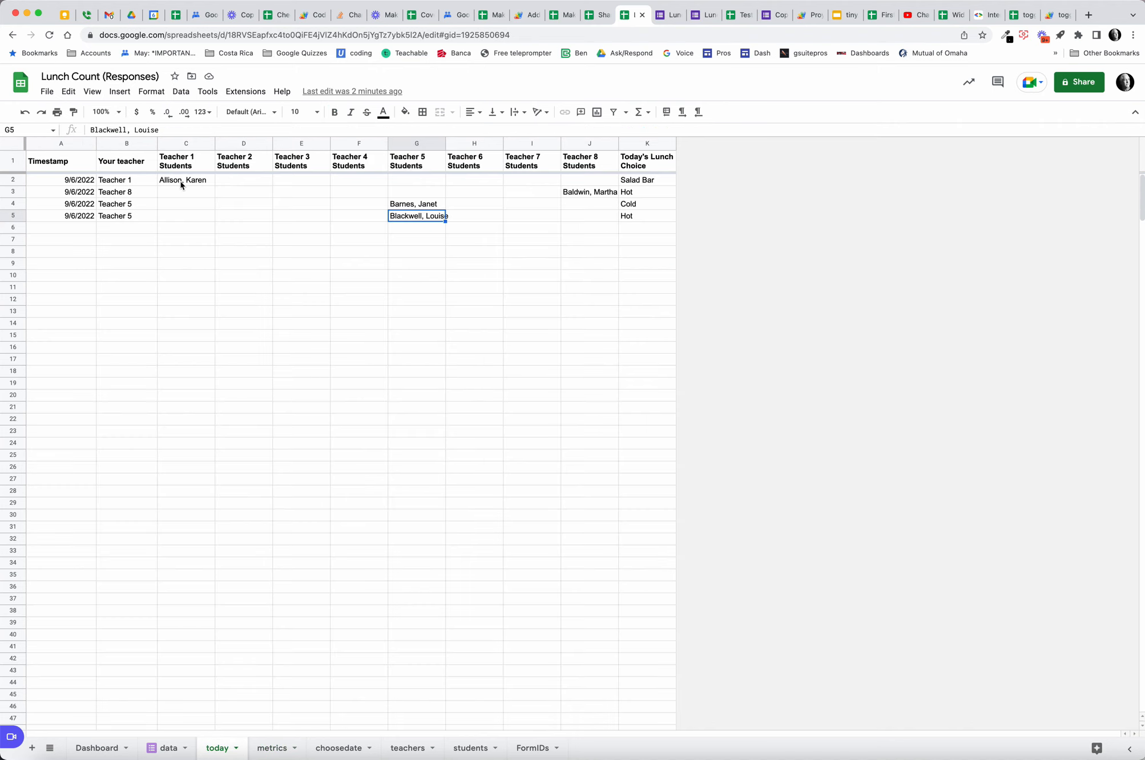
{"action": "mouse_move", "coordinate": [577, 235]}
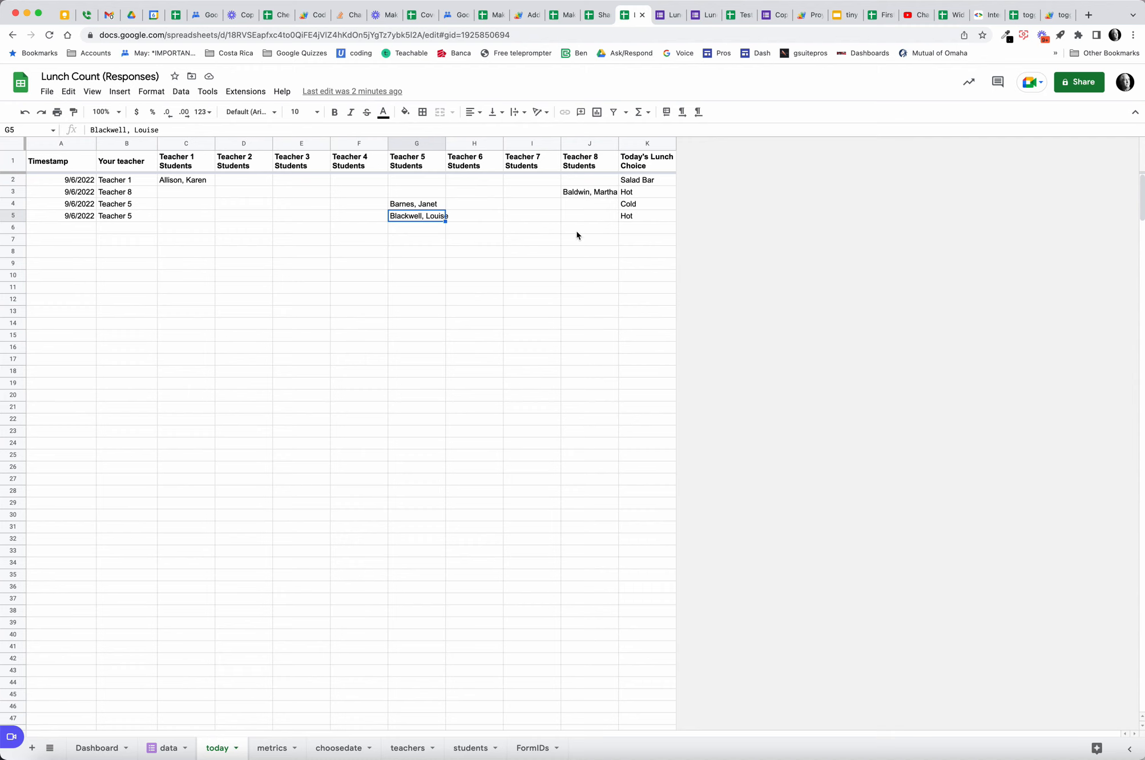
{"action": "left_click", "coordinate": [271, 748]}
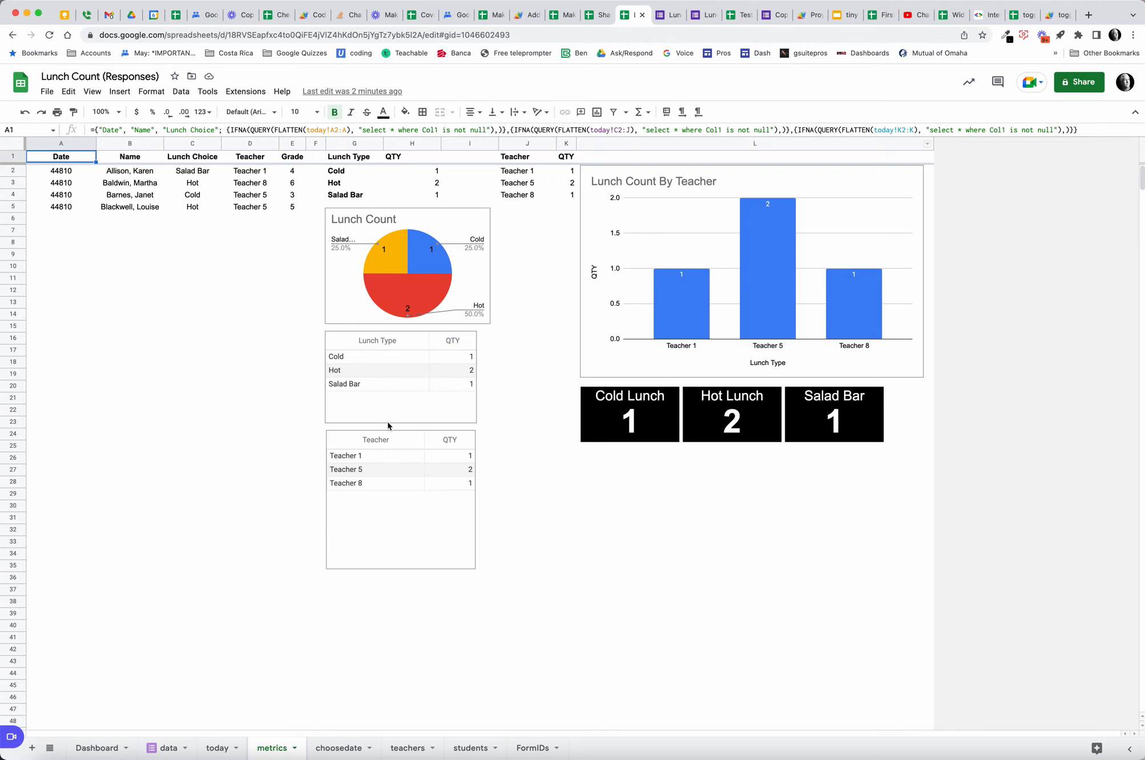
{"action": "left_click", "coordinate": [217, 747]}
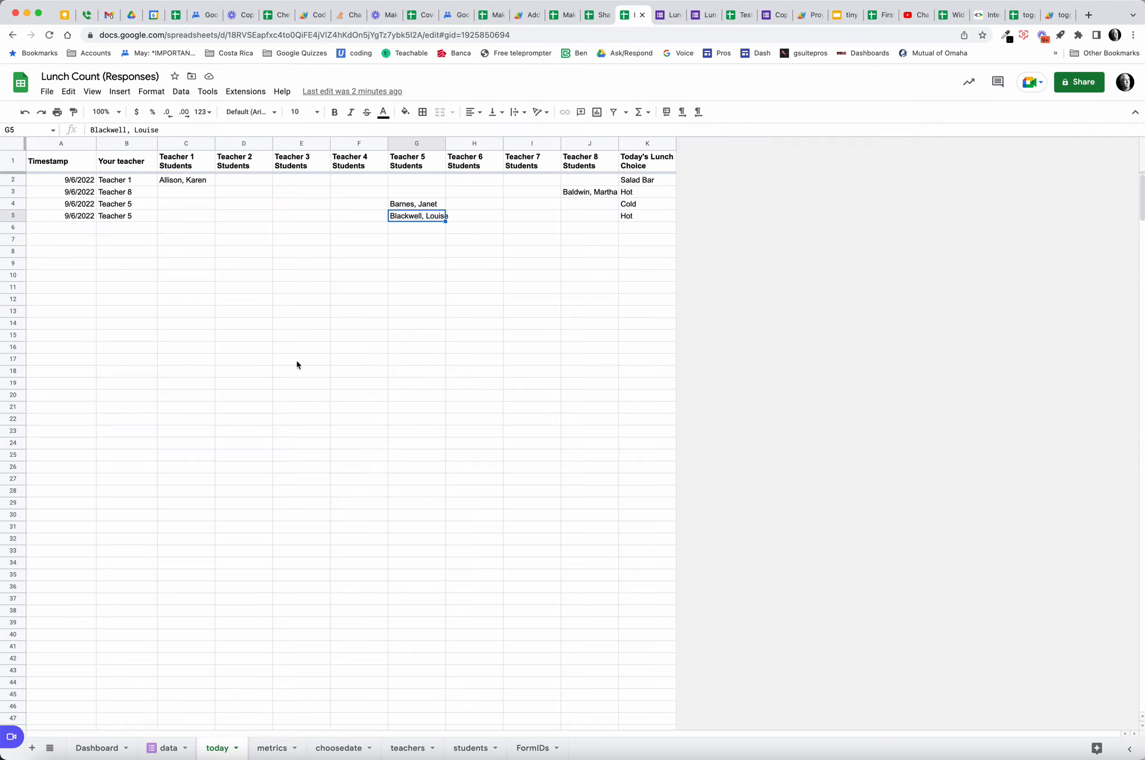
{"action": "mouse_move", "coordinate": [643, 212]}
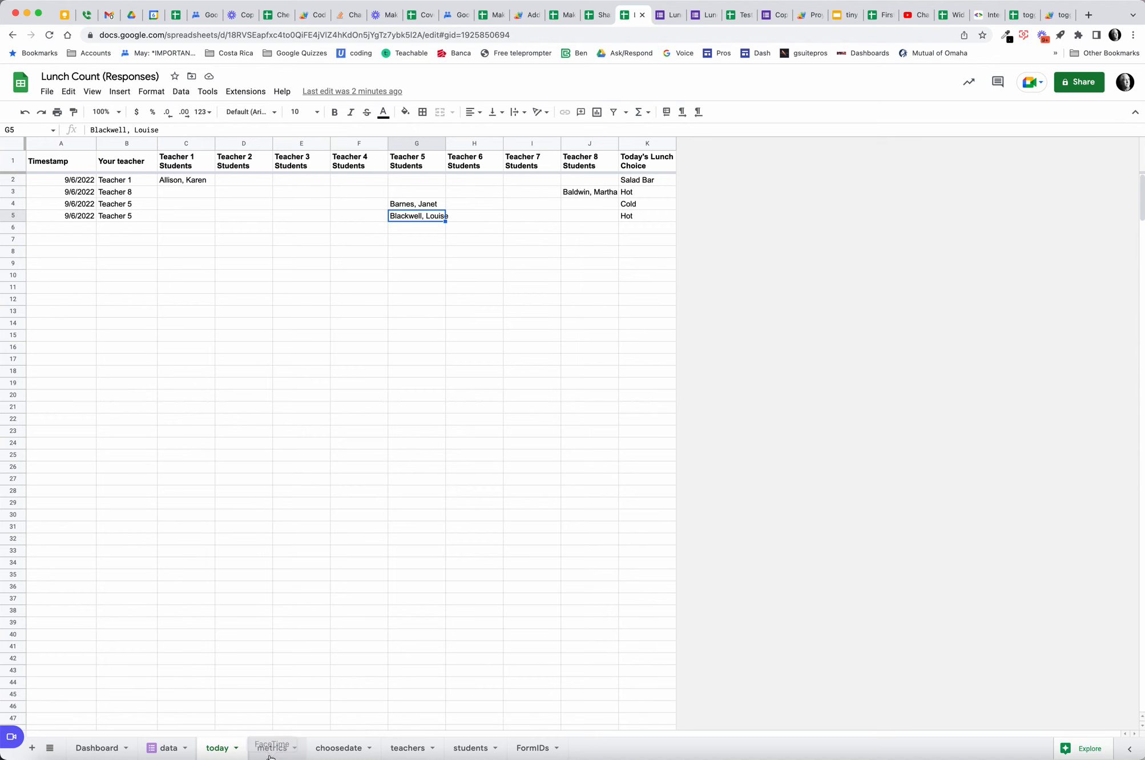
{"action": "left_click", "coordinate": [271, 747]}
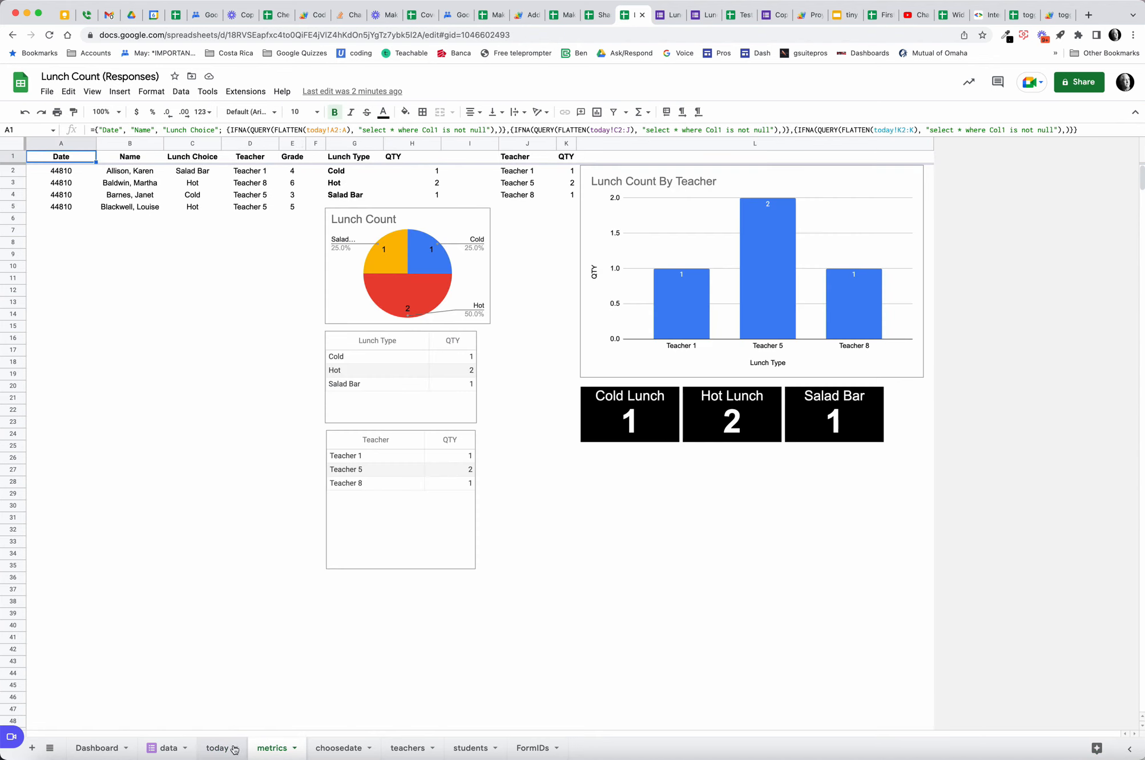
{"action": "left_click", "coordinate": [217, 748]}
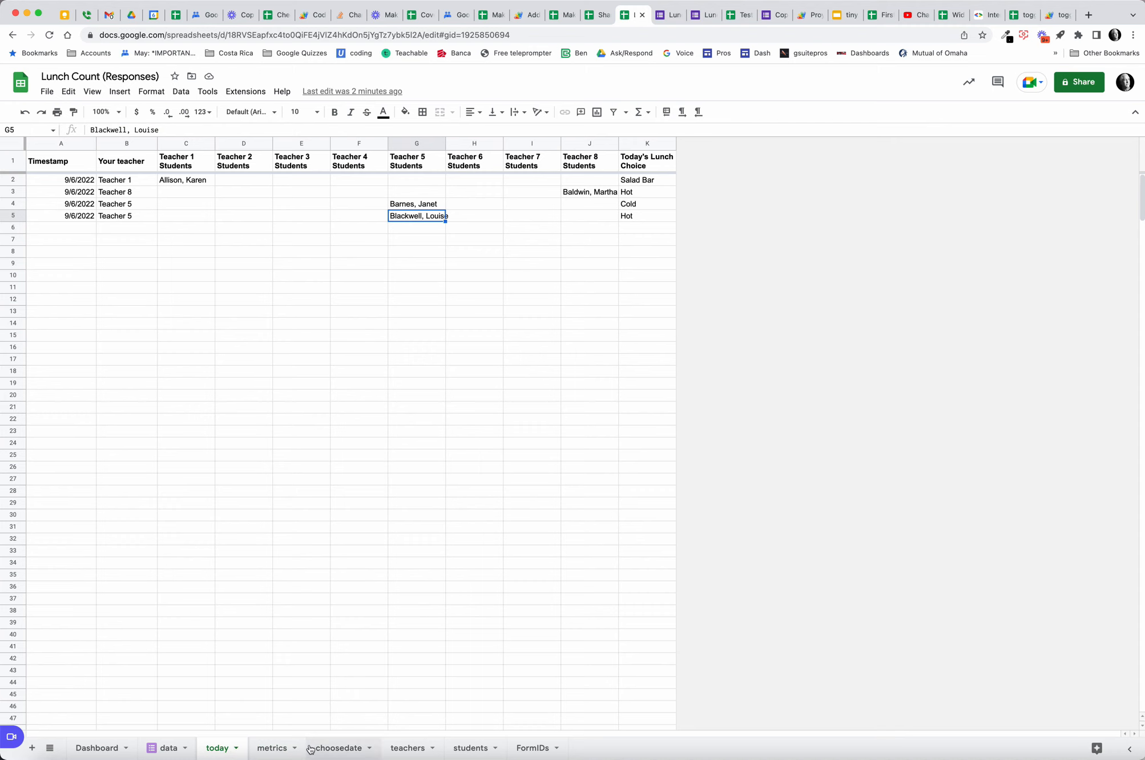
{"action": "left_click", "coordinate": [272, 747]}
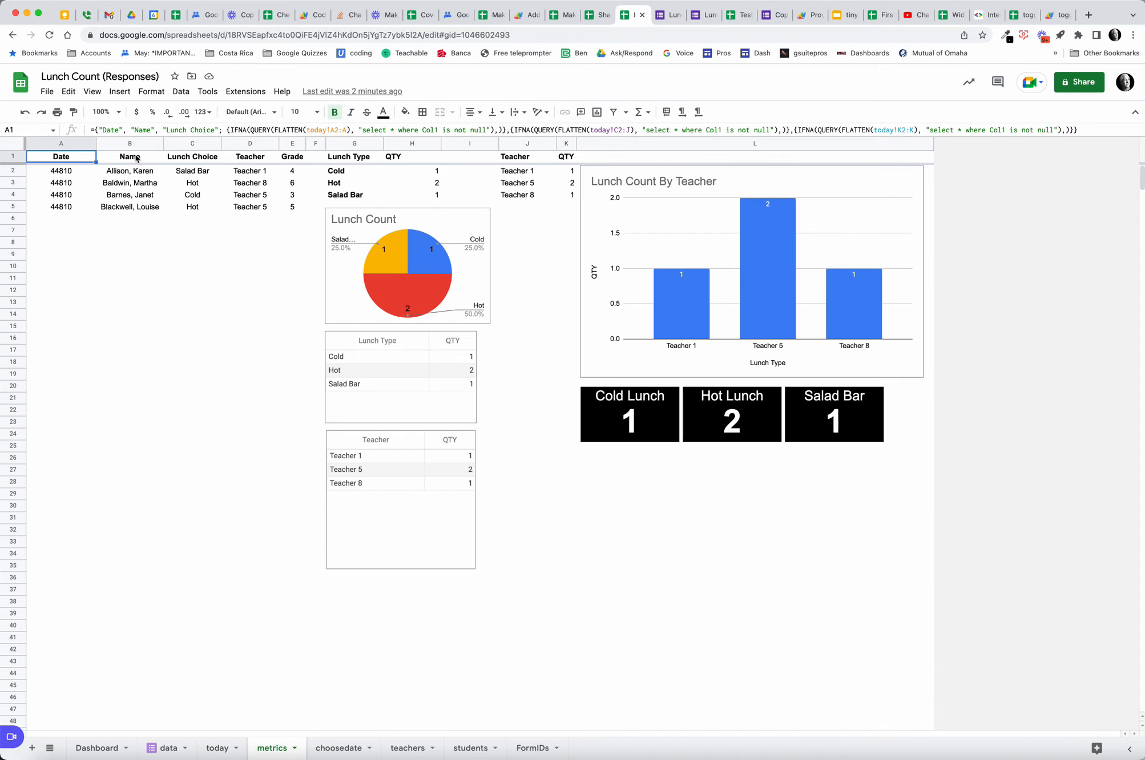
{"action": "mouse_move", "coordinate": [207, 157]}
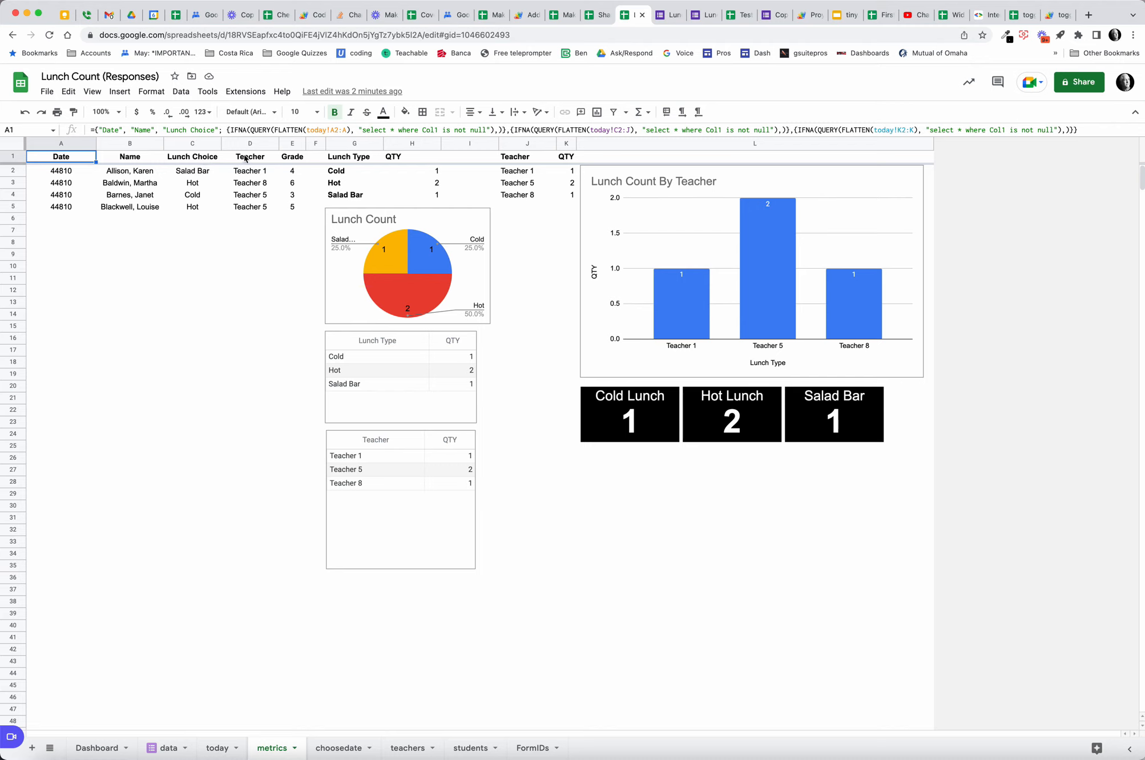
{"action": "left_click", "coordinate": [250, 157]}
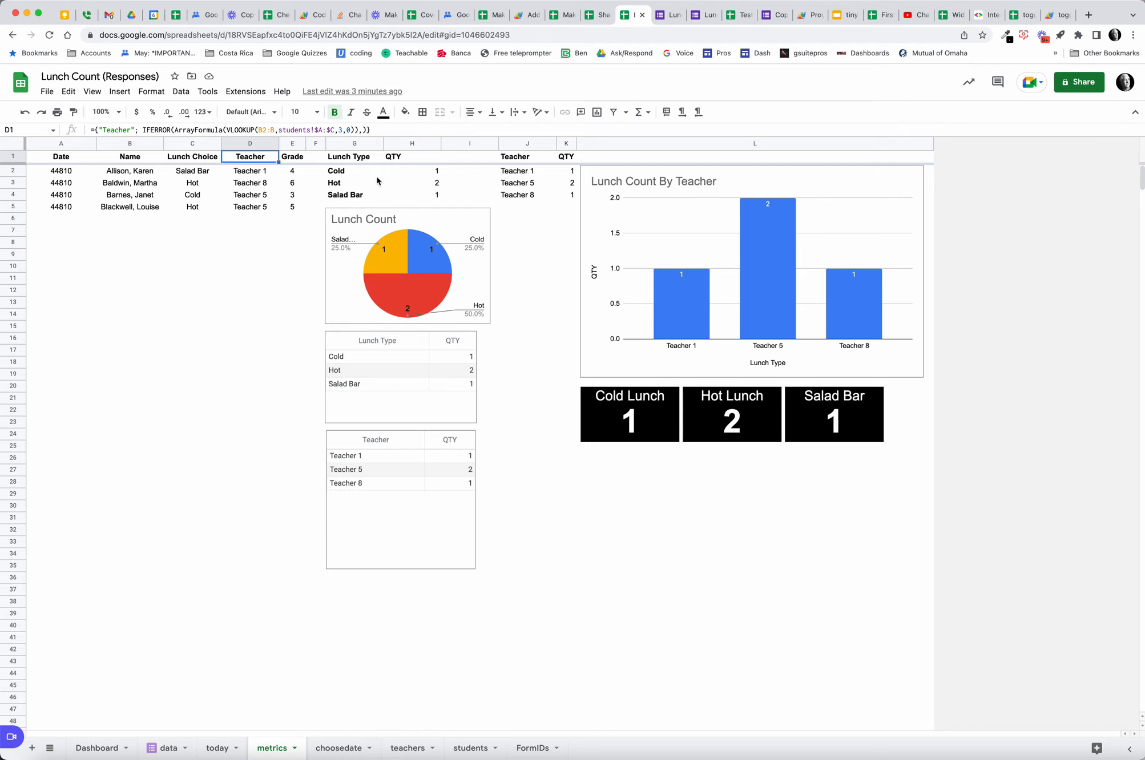
Step: Check the lunch-quantity formula in metrics H2, then view the Dashboard
{"action": "left_click", "coordinate": [411, 170]}
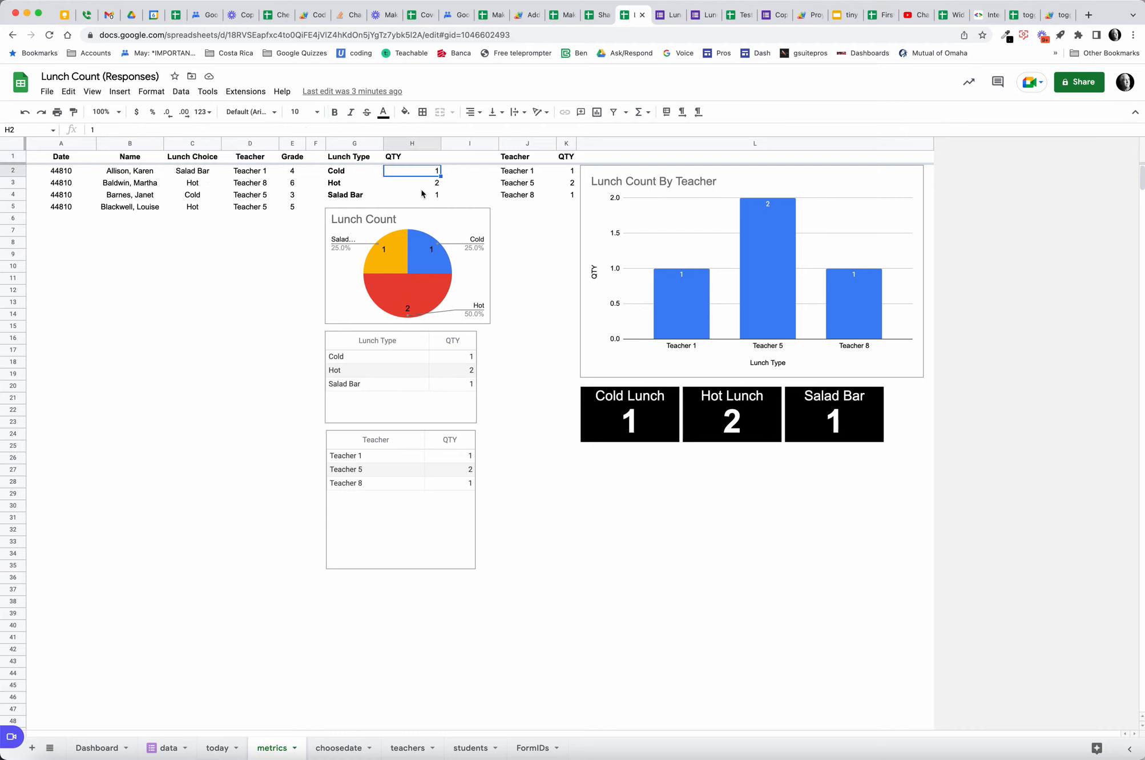
{"action": "mouse_move", "coordinate": [601, 235]}
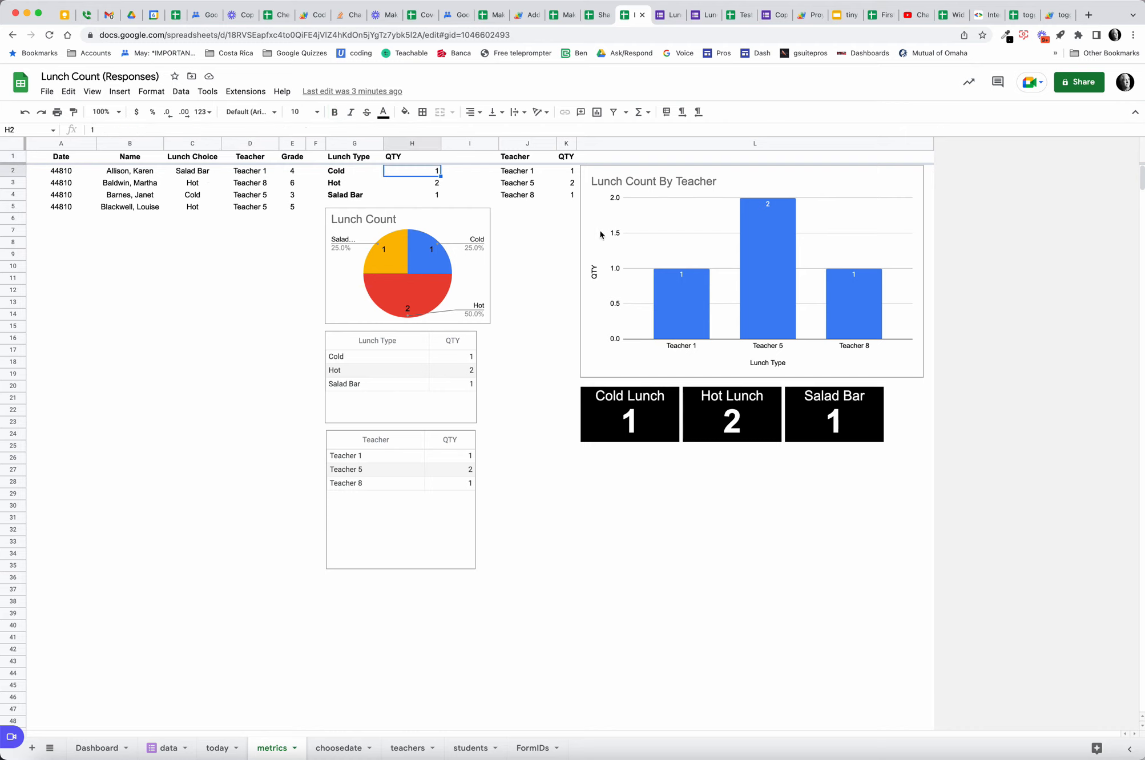
{"action": "left_click", "coordinate": [96, 748]}
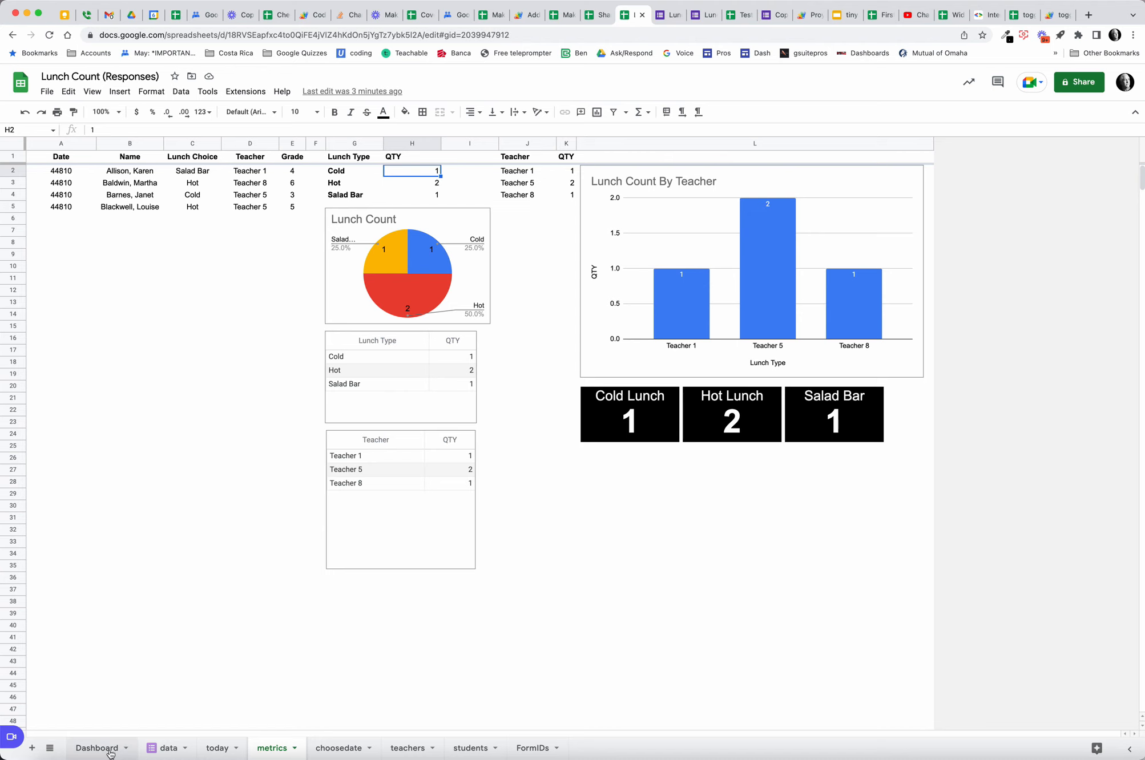
{"action": "left_click", "coordinate": [97, 748]}
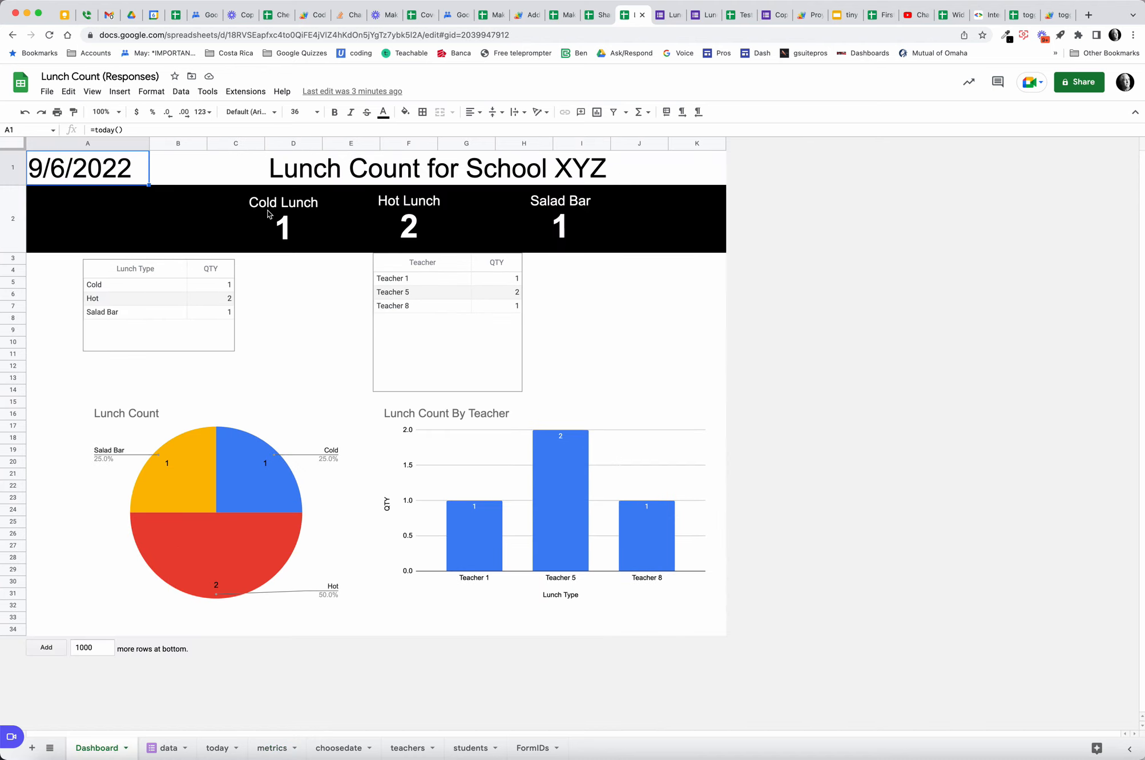
{"action": "mouse_move", "coordinate": [282, 413]}
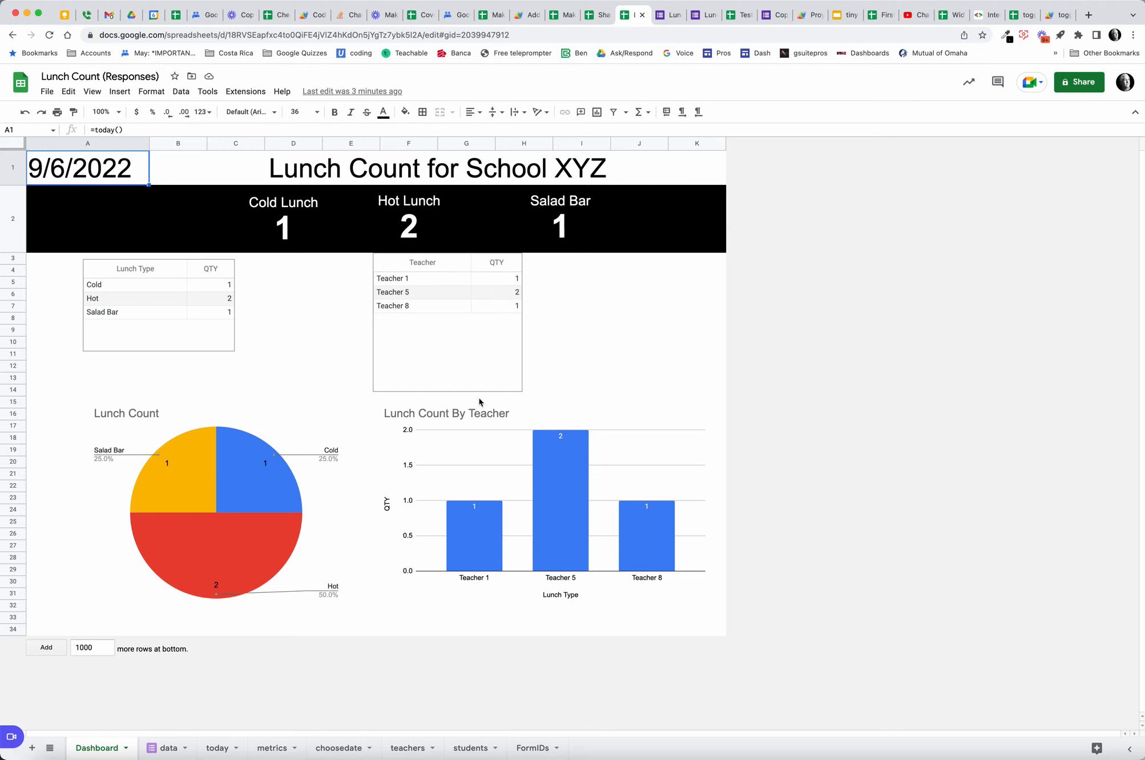
{"action": "mouse_move", "coordinate": [460, 282]}
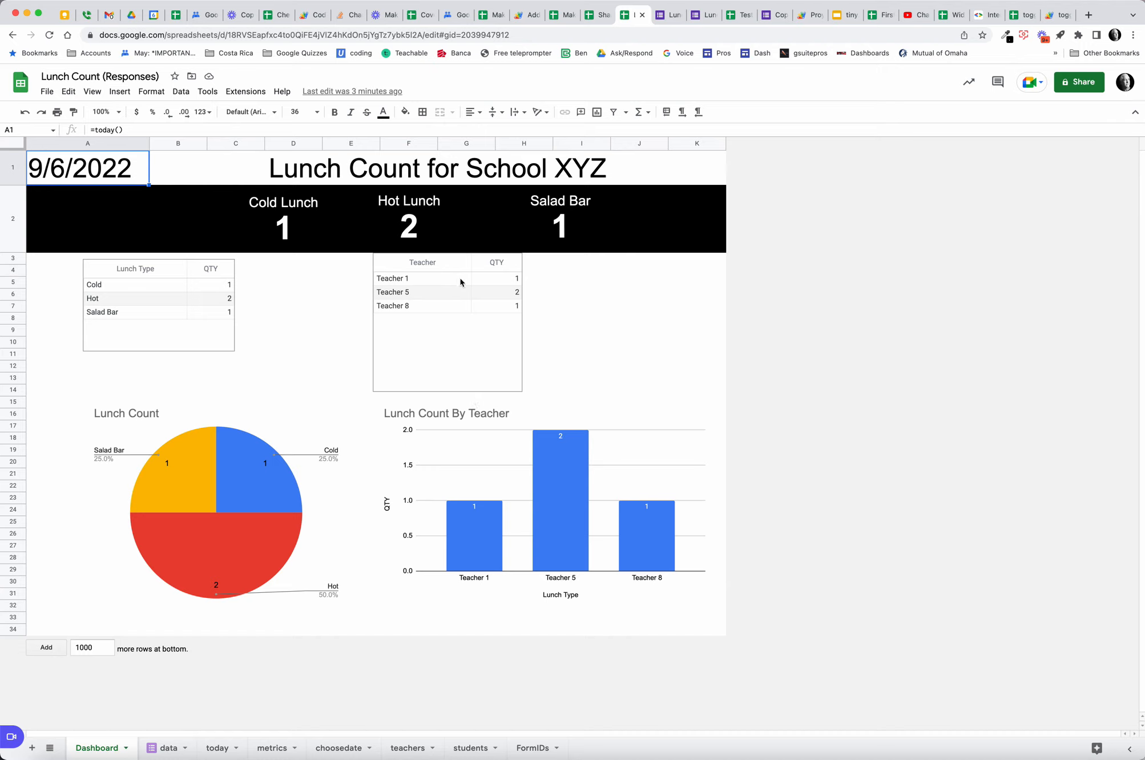
Step: Fill in another form response for a Teacher 2 student with Hot lunch
{"action": "left_click", "coordinate": [701, 15]}
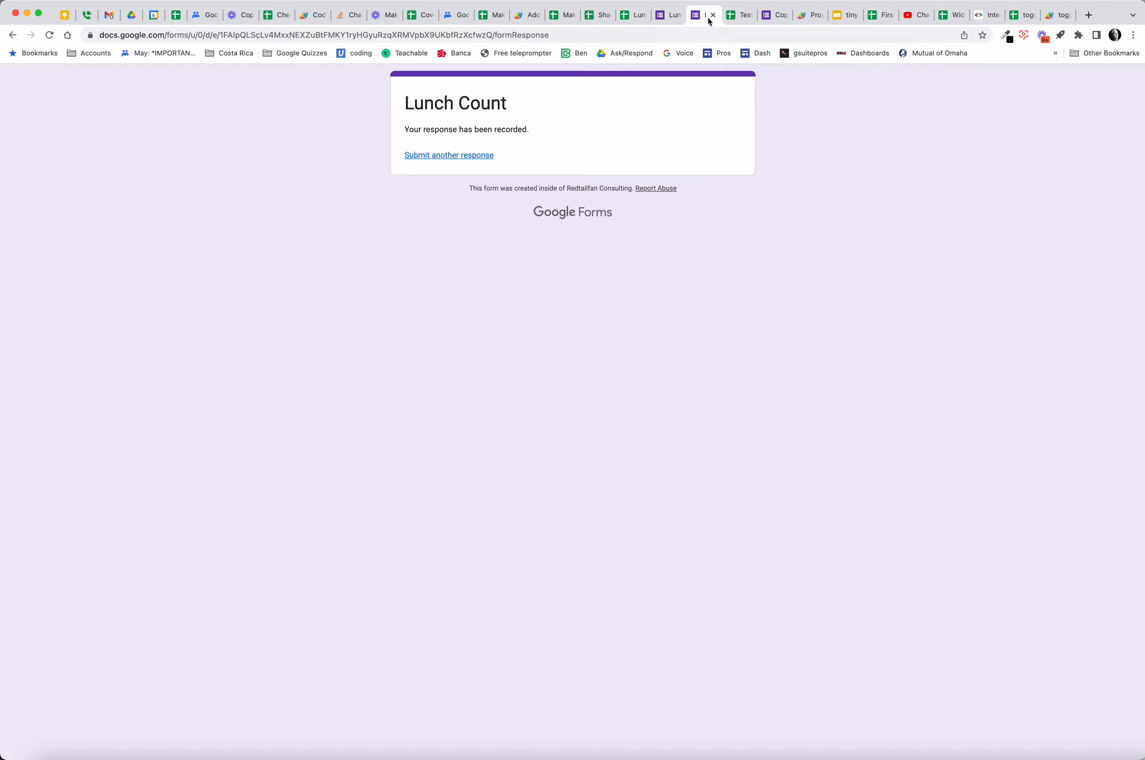
{"action": "left_click", "coordinate": [449, 155]}
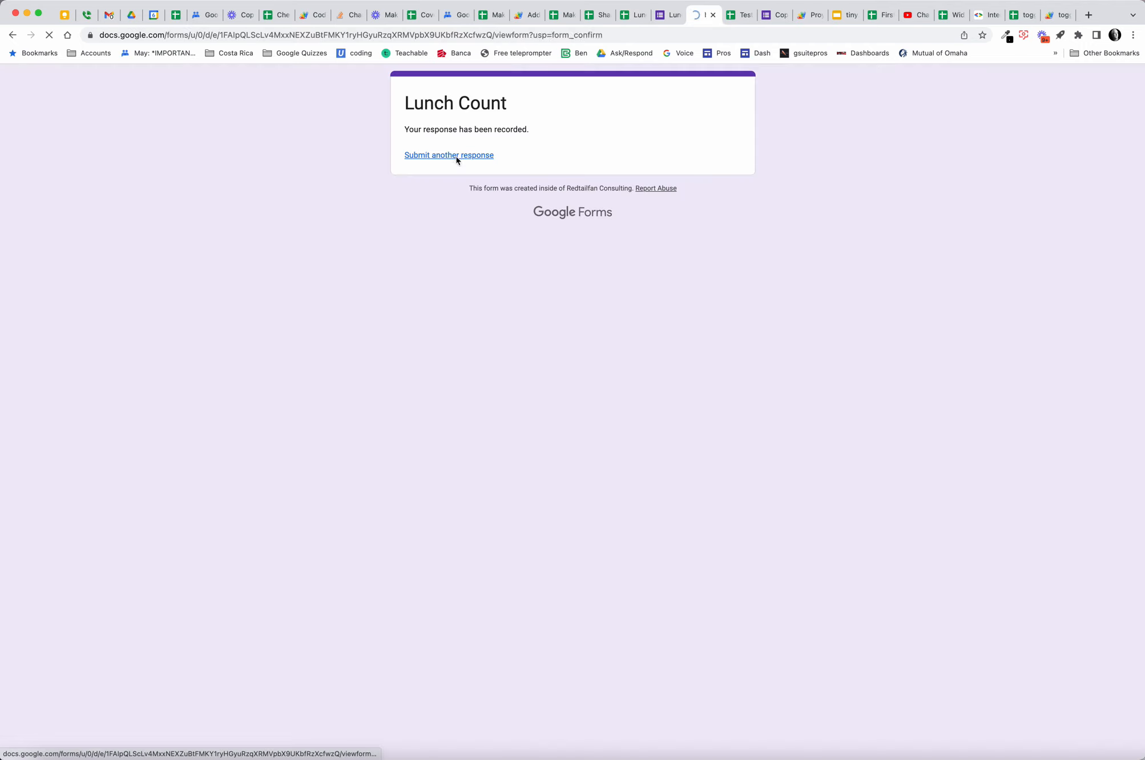
{"action": "left_click", "coordinate": [448, 154]}
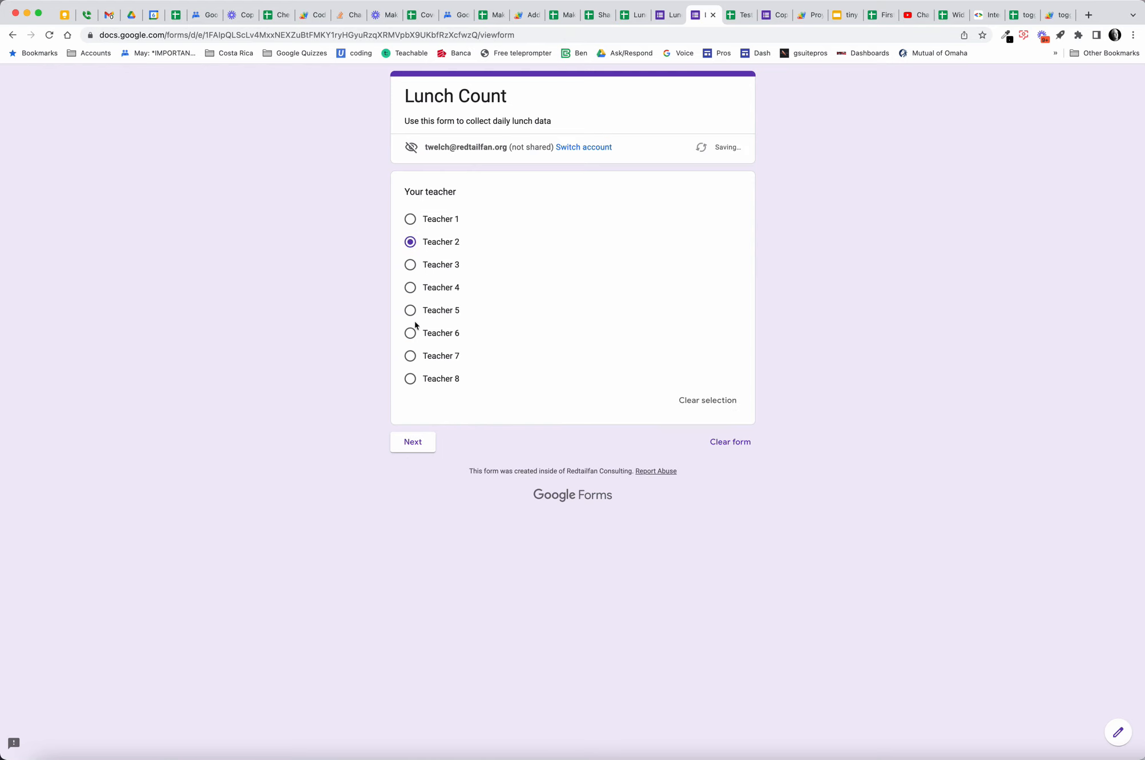
{"action": "left_click", "coordinate": [412, 442]}
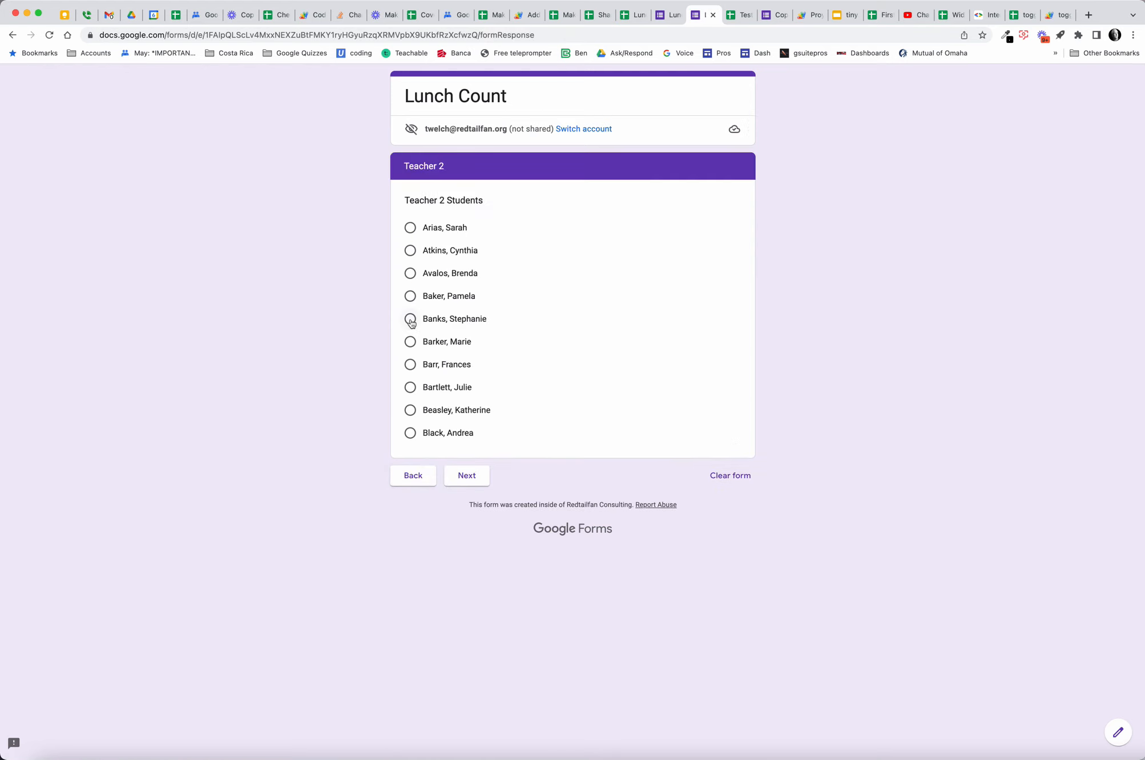
{"action": "left_click", "coordinate": [466, 475]}
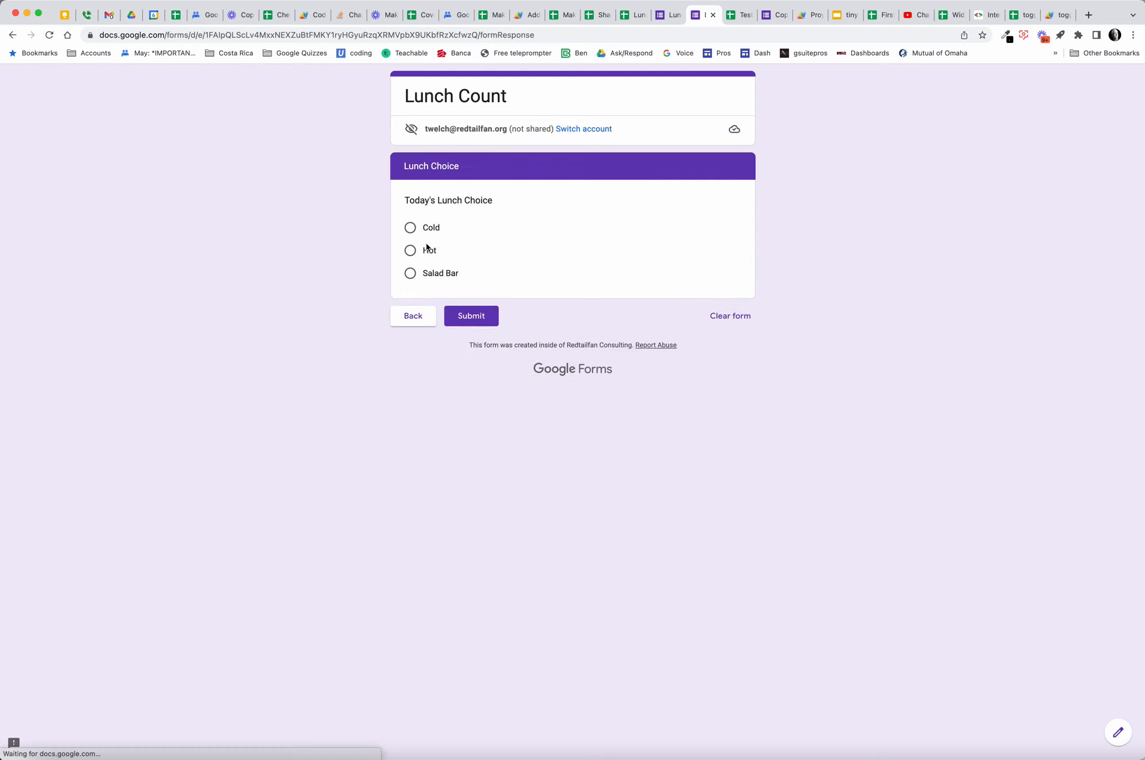
{"action": "left_click", "coordinate": [409, 250]}
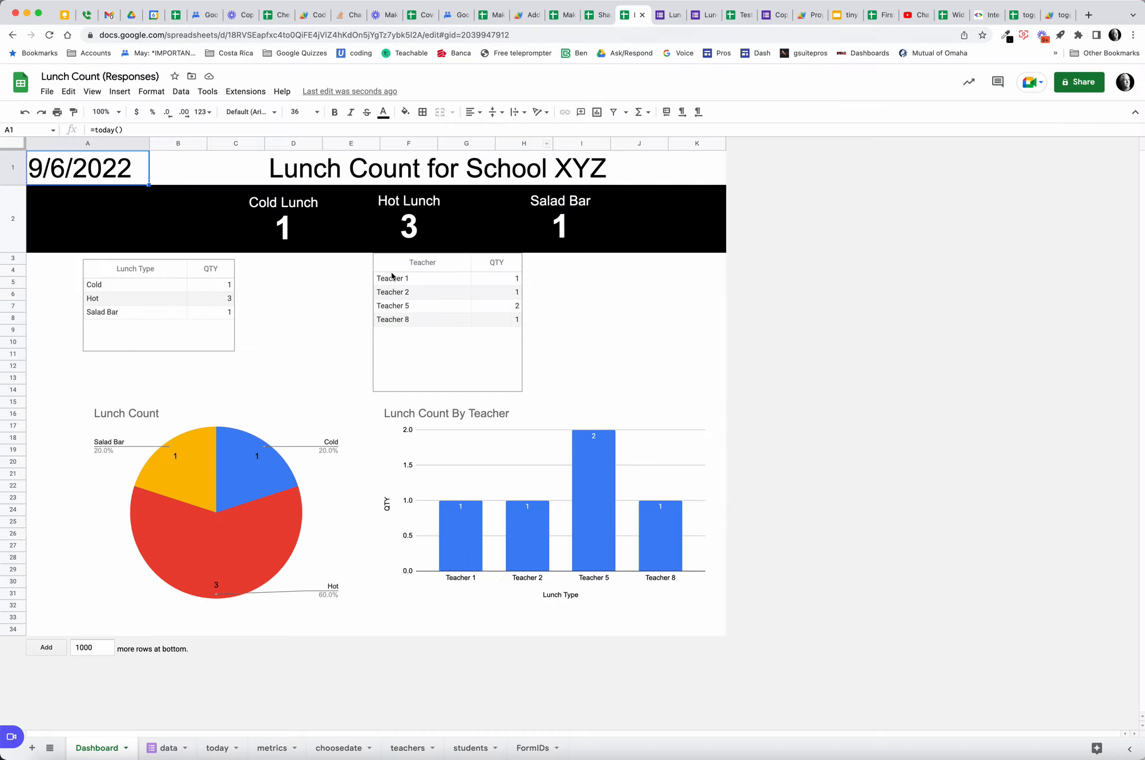
{"action": "mouse_move", "coordinate": [450, 429]}
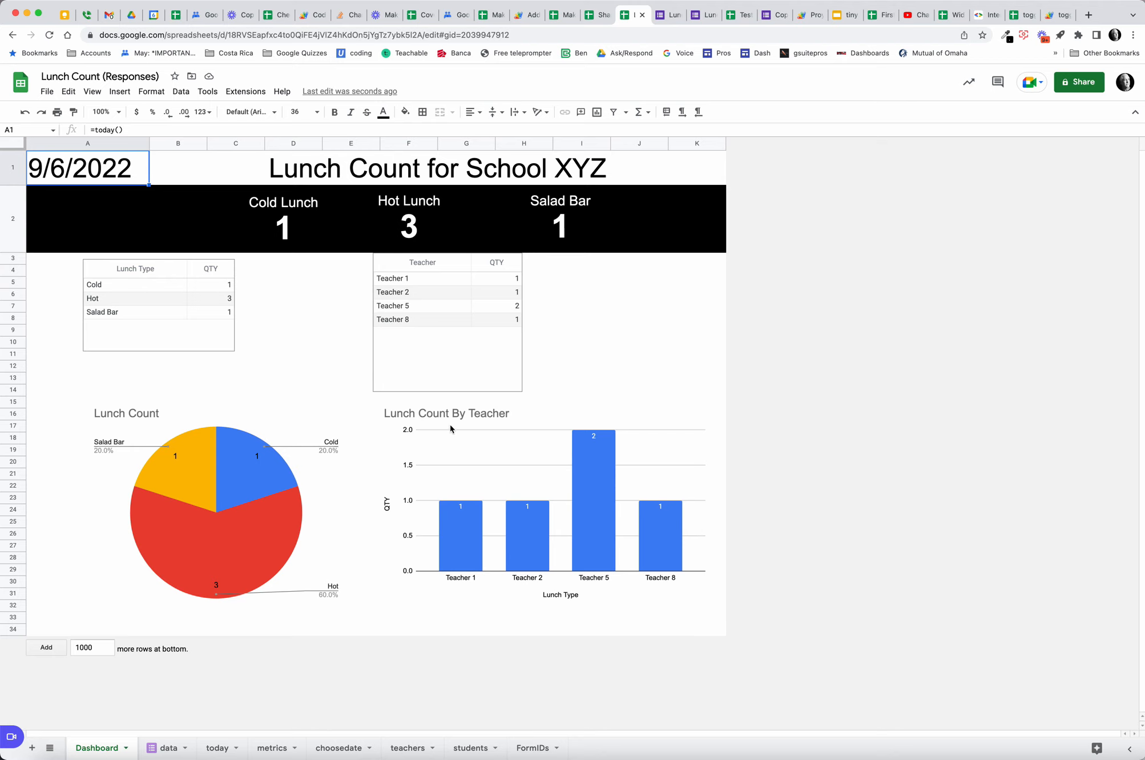
{"action": "mouse_move", "coordinate": [456, 460]}
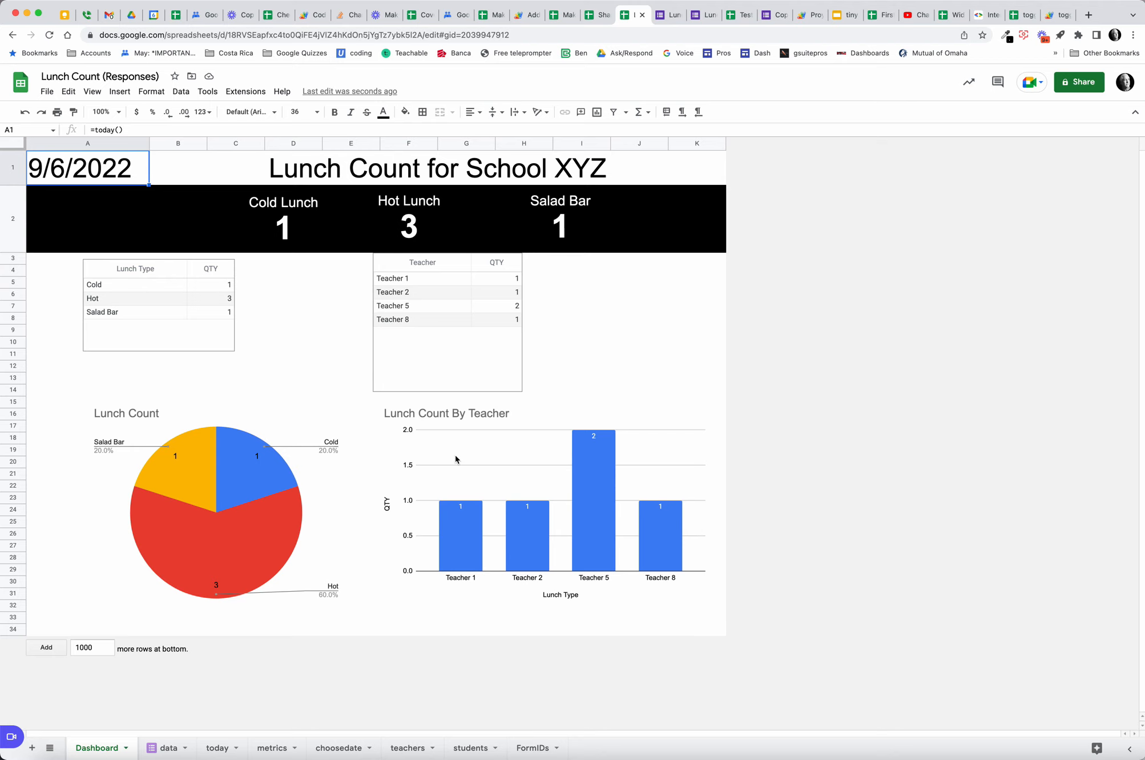
{"action": "left_click", "coordinate": [167, 747]}
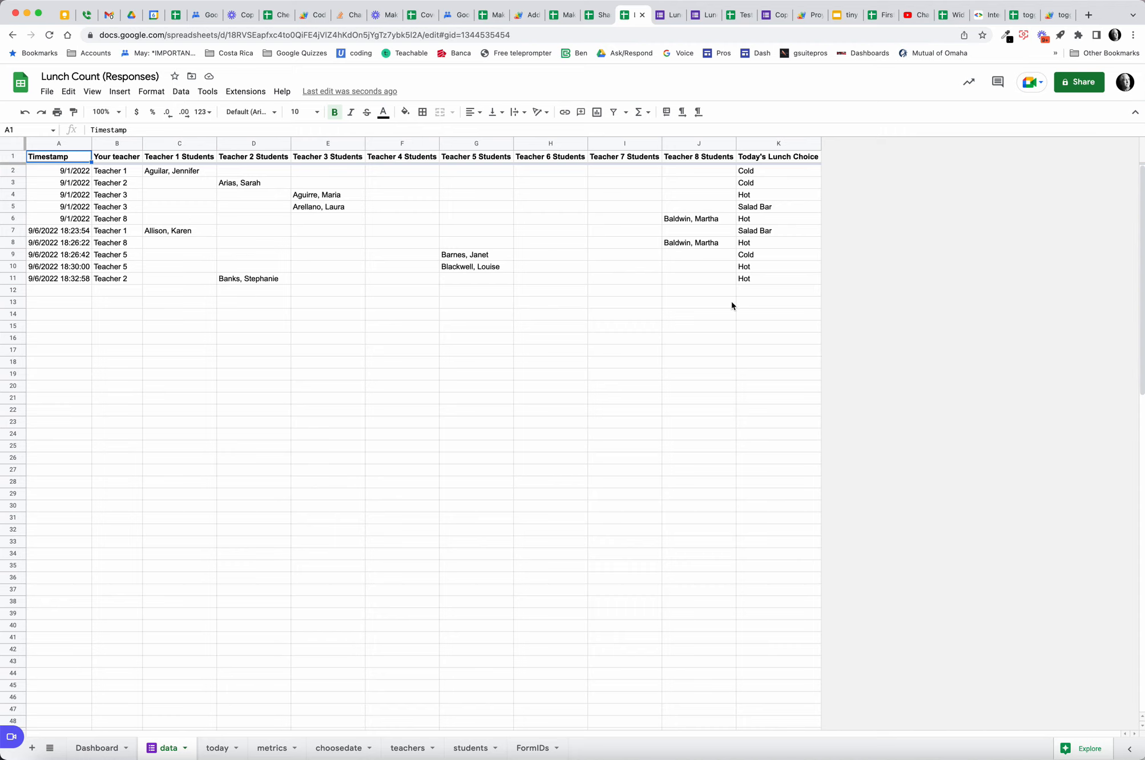
{"action": "mouse_move", "coordinate": [275, 747]}
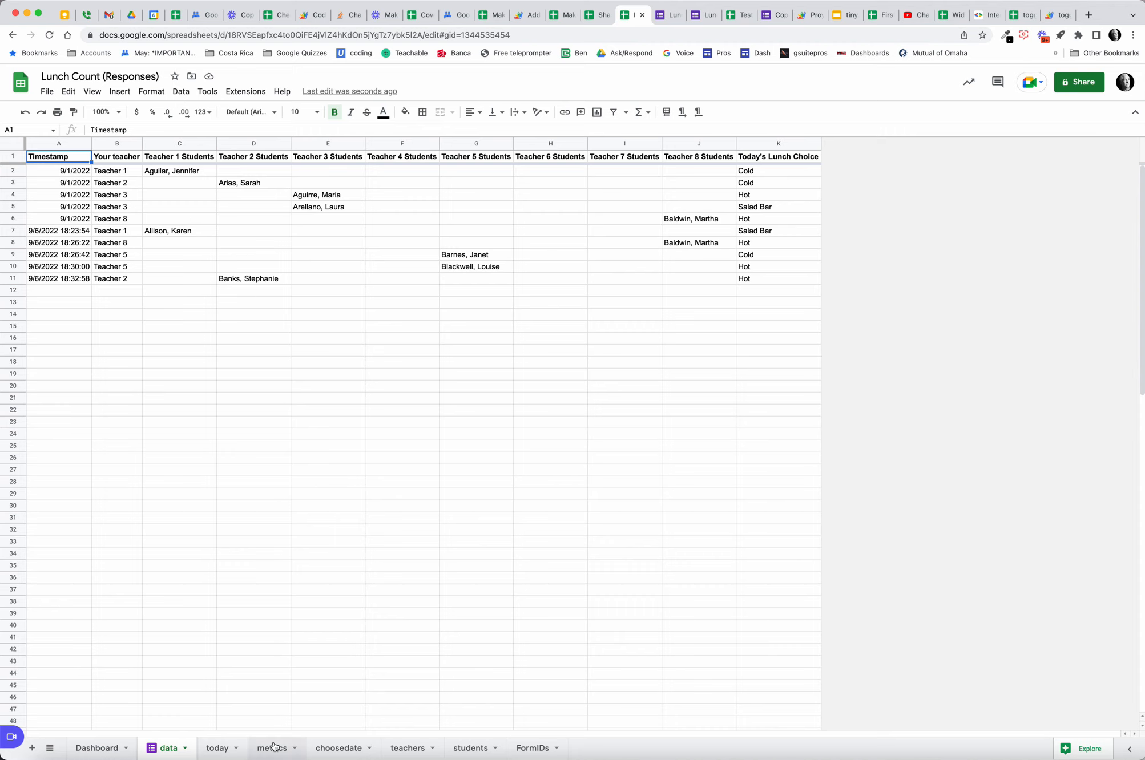
{"action": "left_click", "coordinate": [272, 747]}
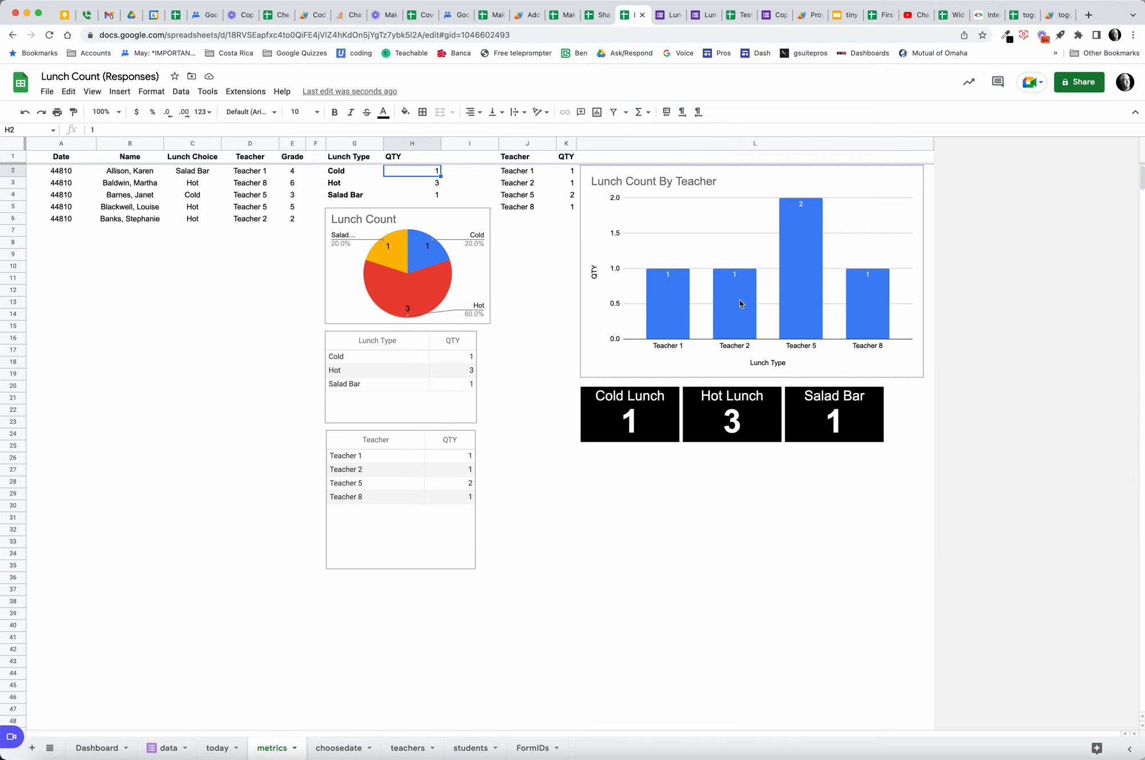
{"action": "mouse_move", "coordinate": [696, 336]}
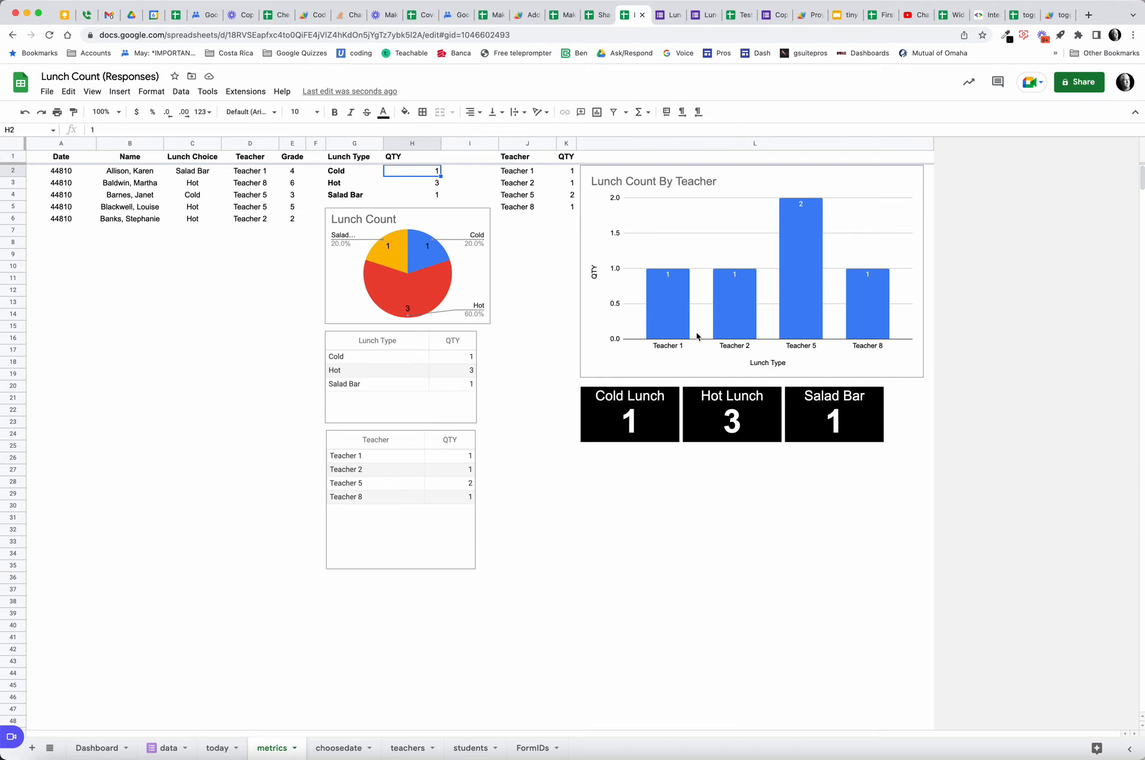
{"action": "mouse_move", "coordinate": [912, 329]}
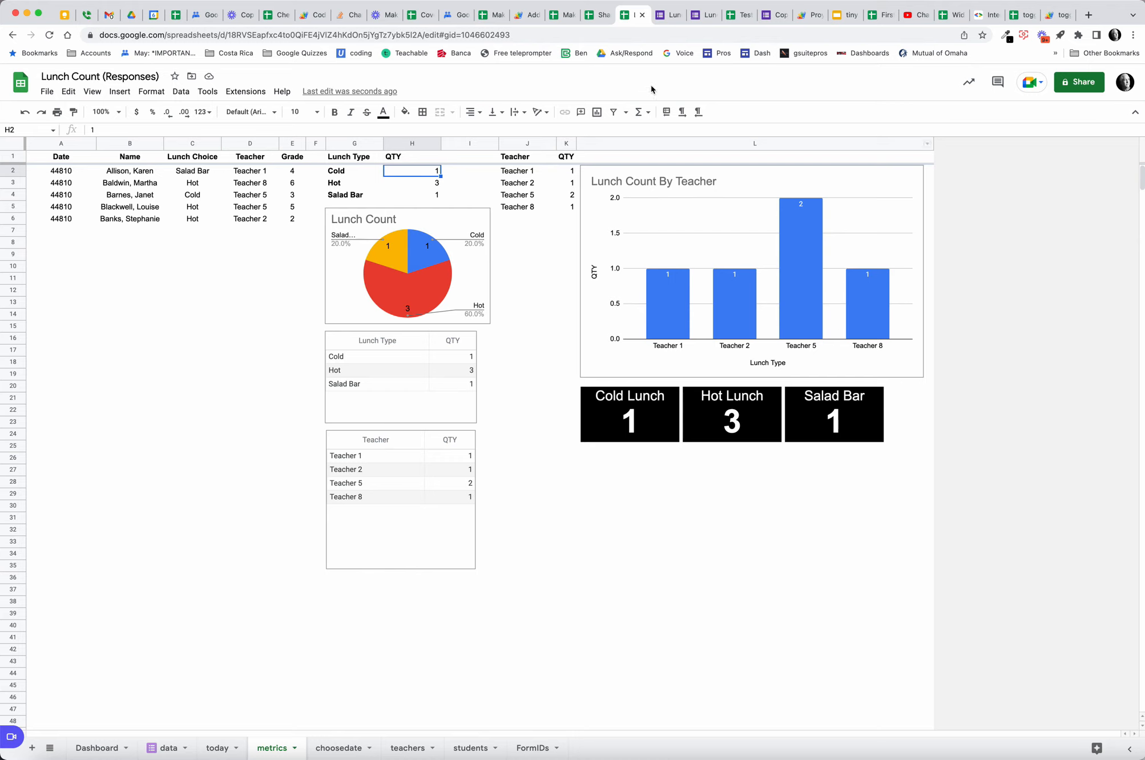
{"action": "mouse_move", "coordinate": [667, 15]}
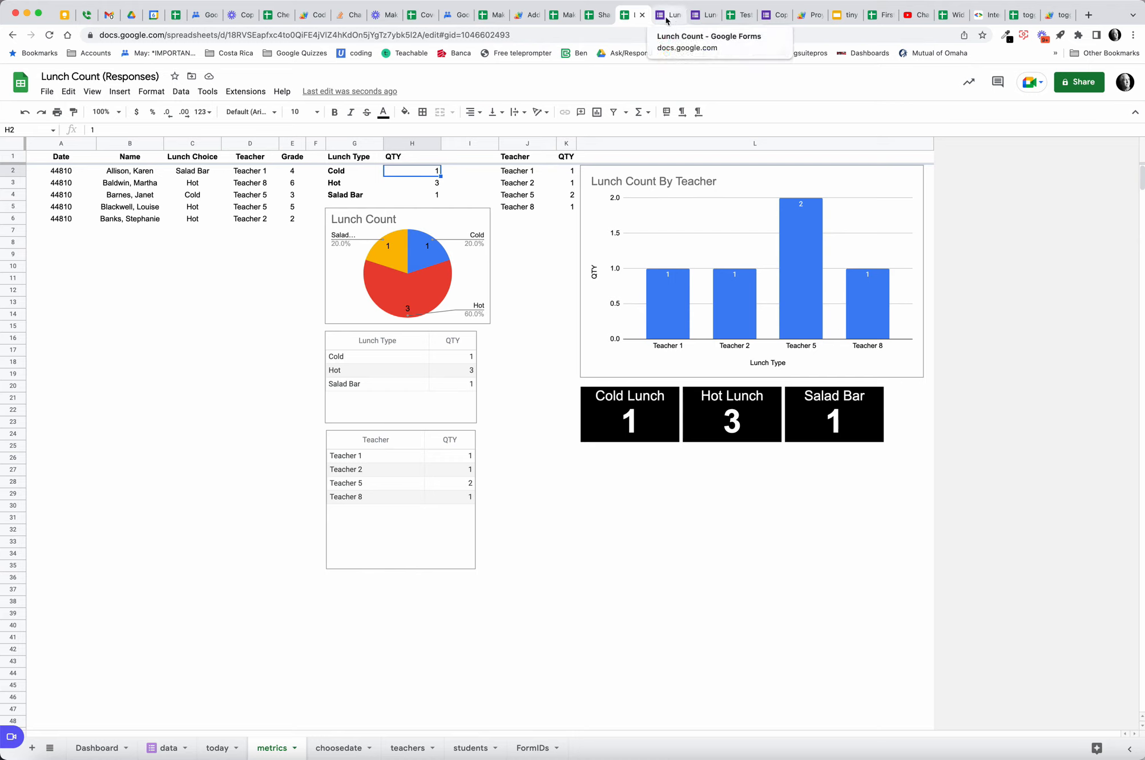
{"action": "mouse_move", "coordinate": [315, 732]}
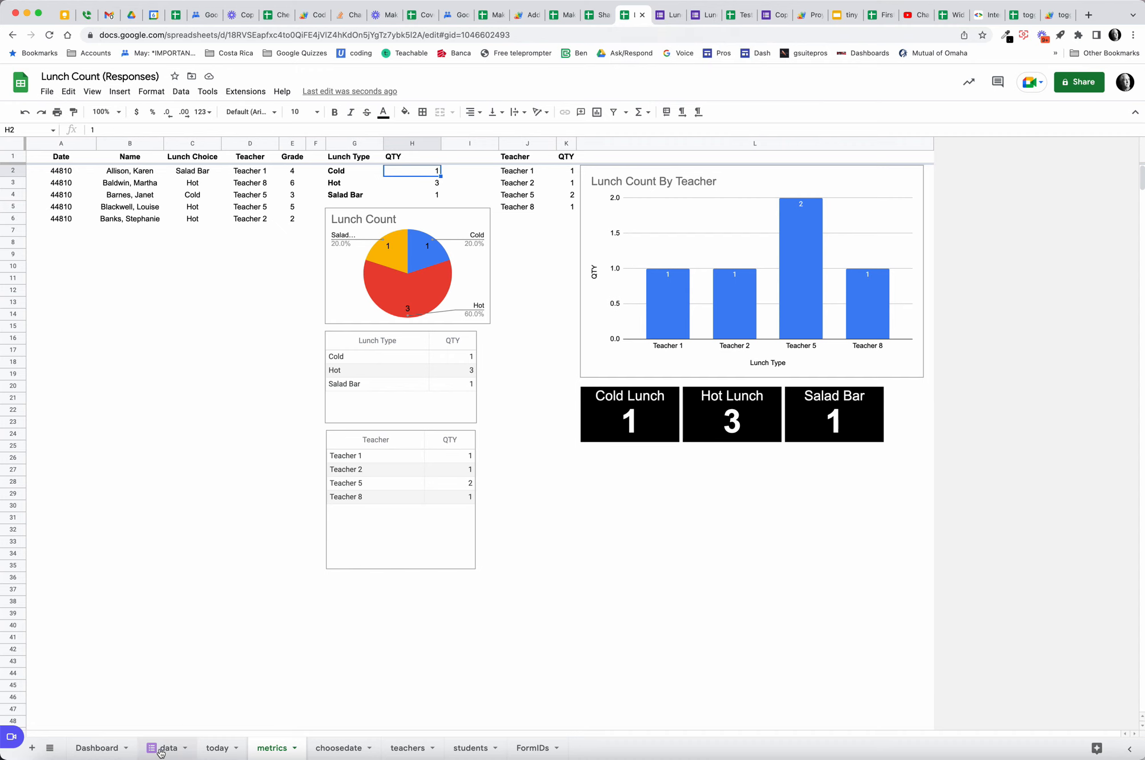
Step: Open the students sheet and select the Students, Grade and Teacher columns A-C
{"action": "left_click", "coordinate": [167, 747]}
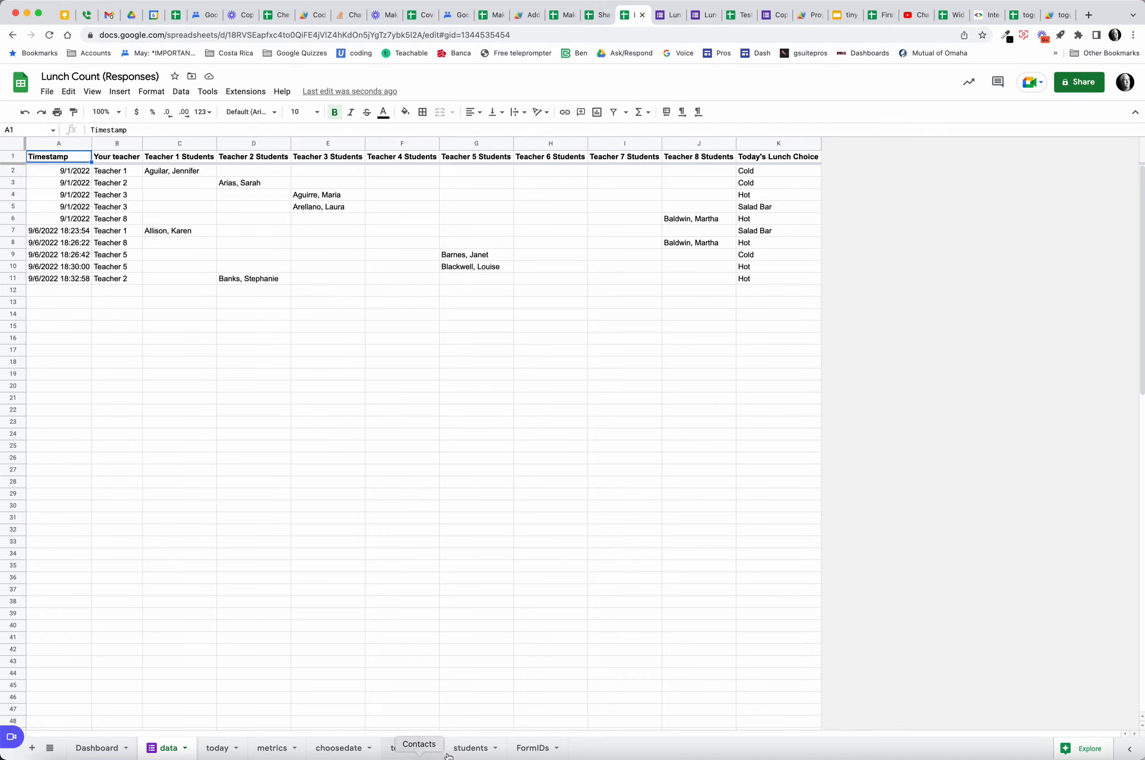
{"action": "left_click", "coordinate": [471, 747]}
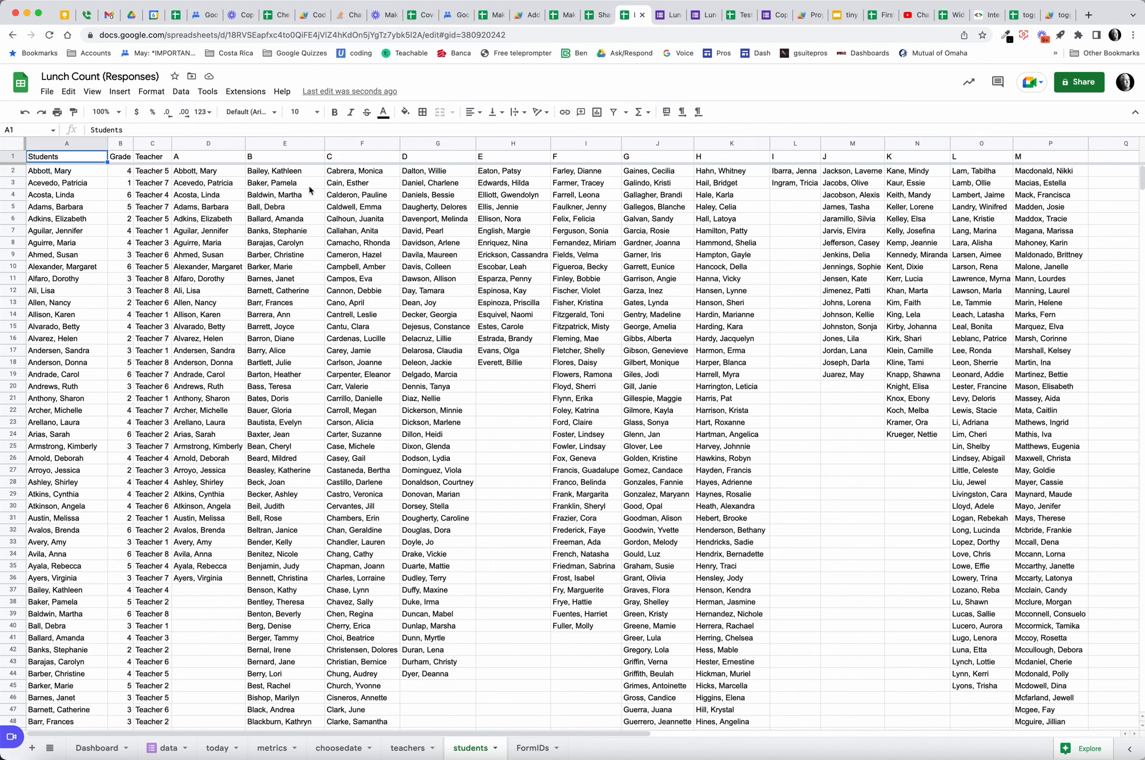
{"action": "mouse_move", "coordinate": [309, 190]}
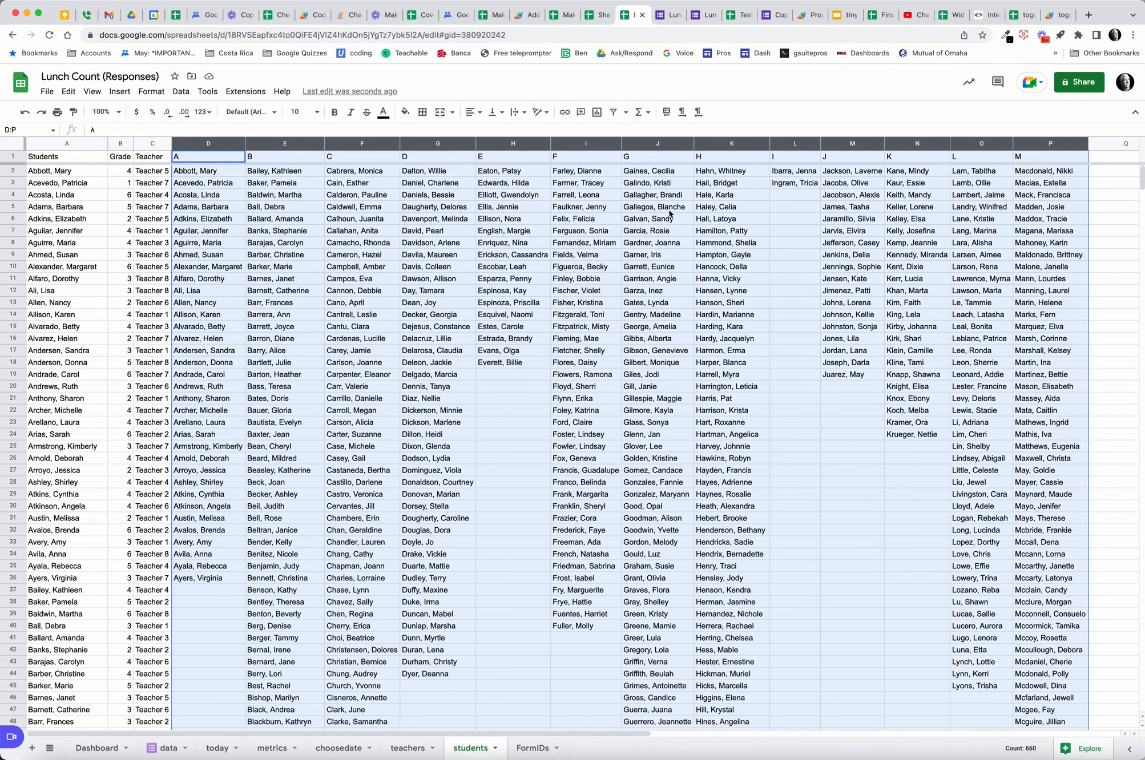
{"action": "left_click", "coordinate": [65, 144]}
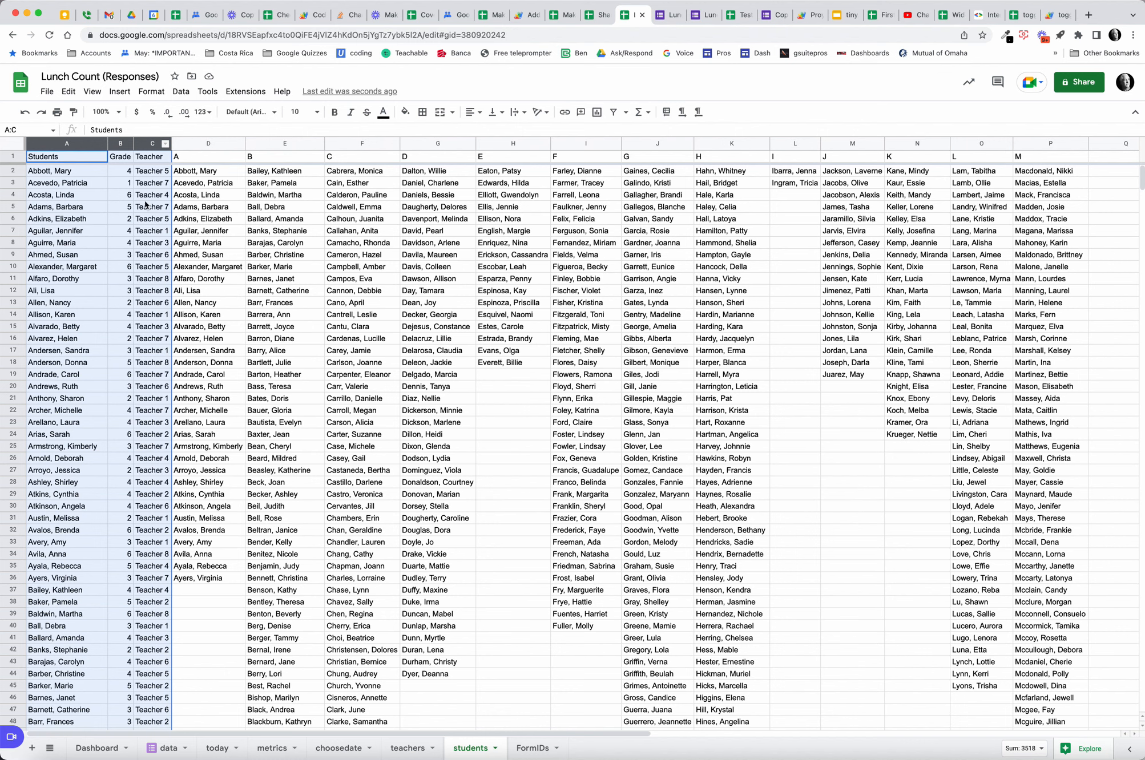
{"action": "mouse_move", "coordinate": [480, 721]}
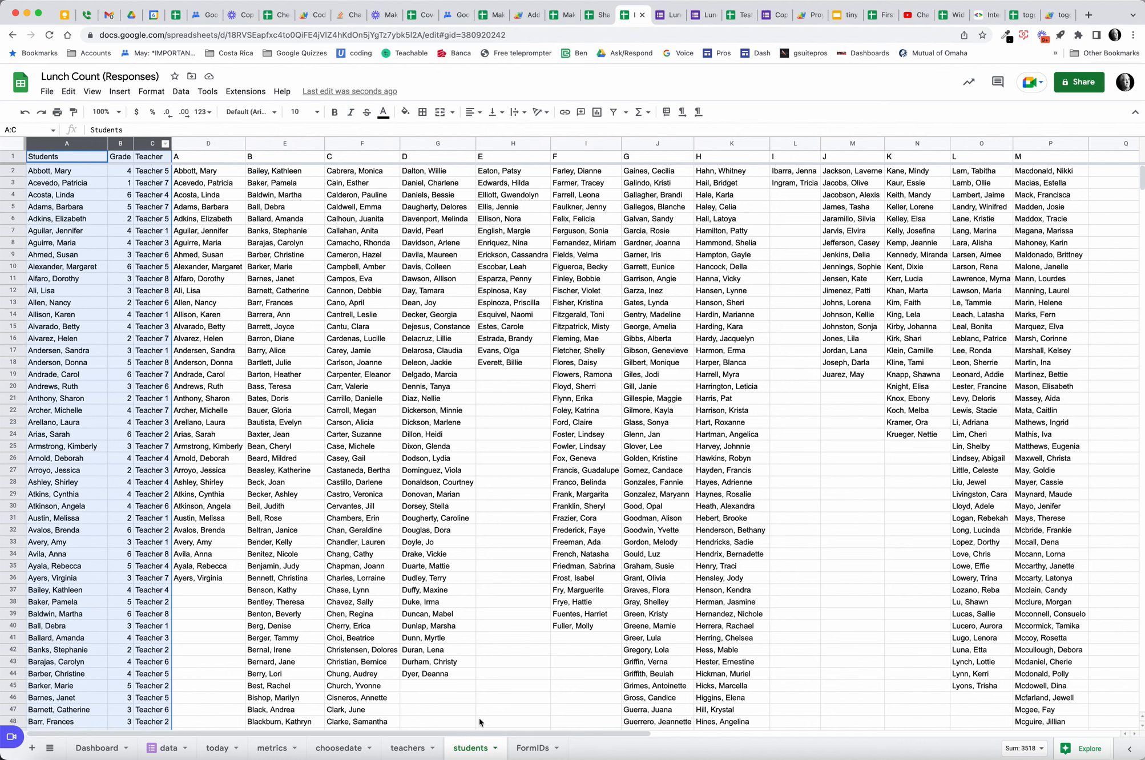
Step: Open the teachers sheet and inspect the Teacher 1 QUERY formula in A2
{"action": "left_click", "coordinate": [407, 747]}
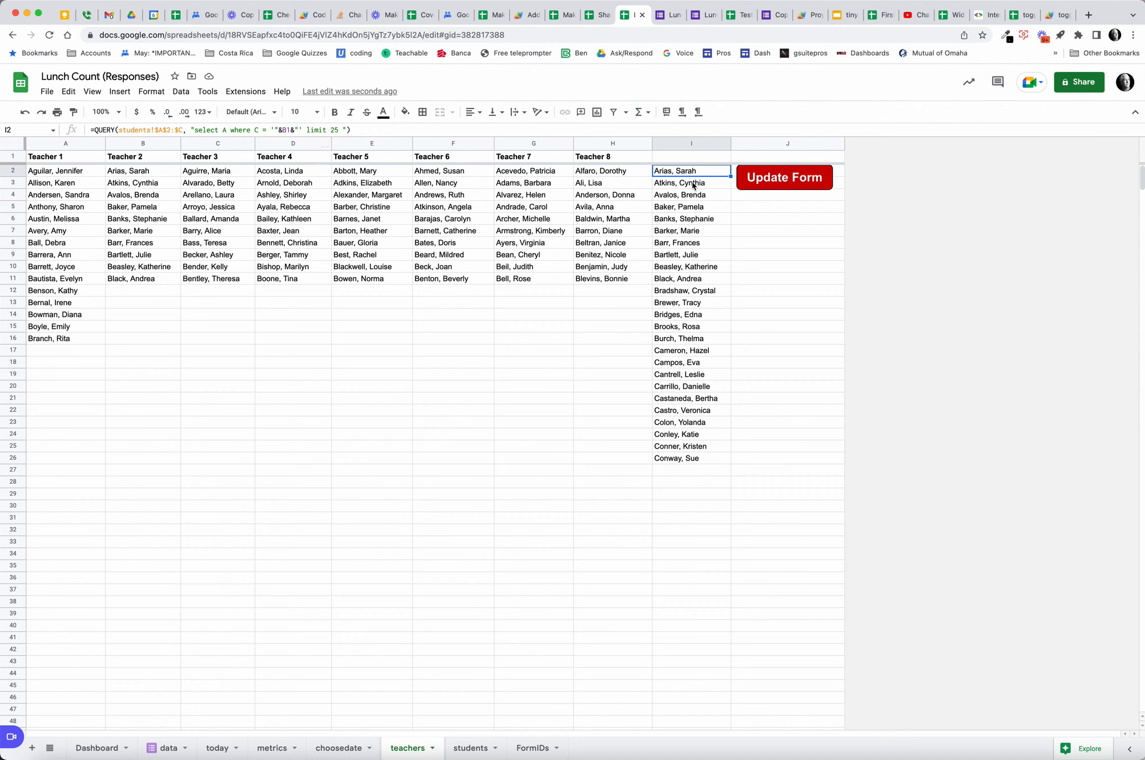
{"action": "mouse_move", "coordinate": [319, 144]}
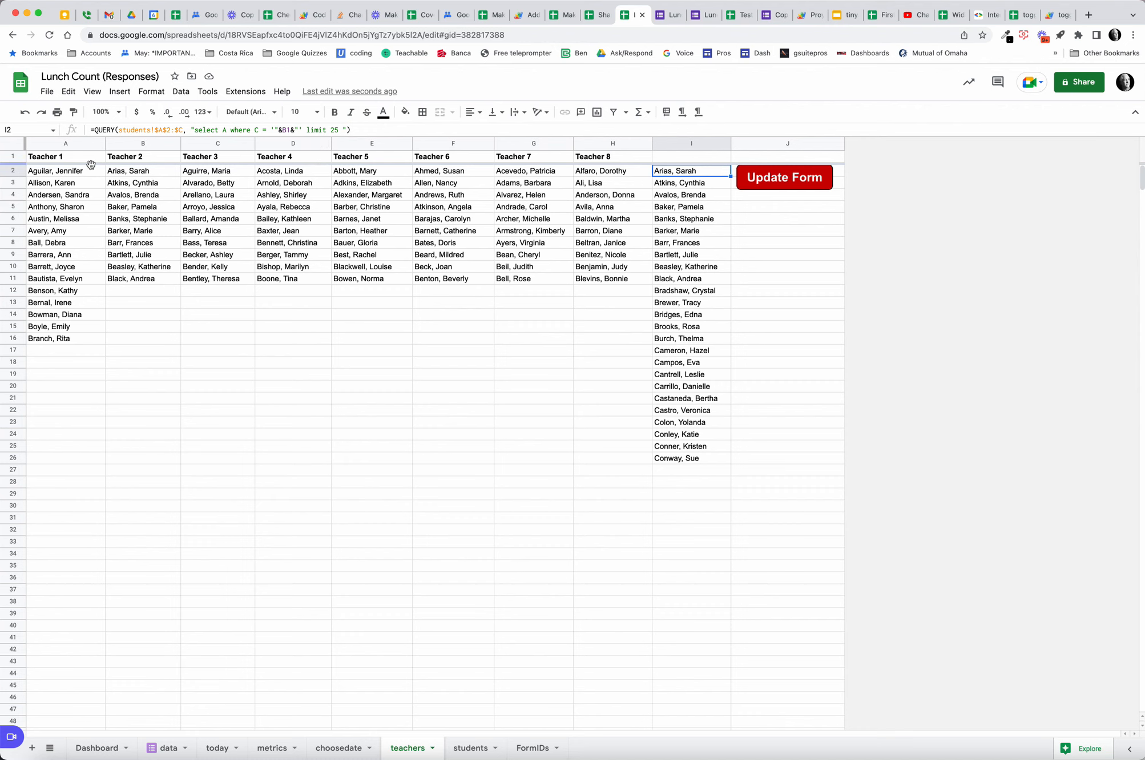
{"action": "left_click", "coordinate": [65, 156]}
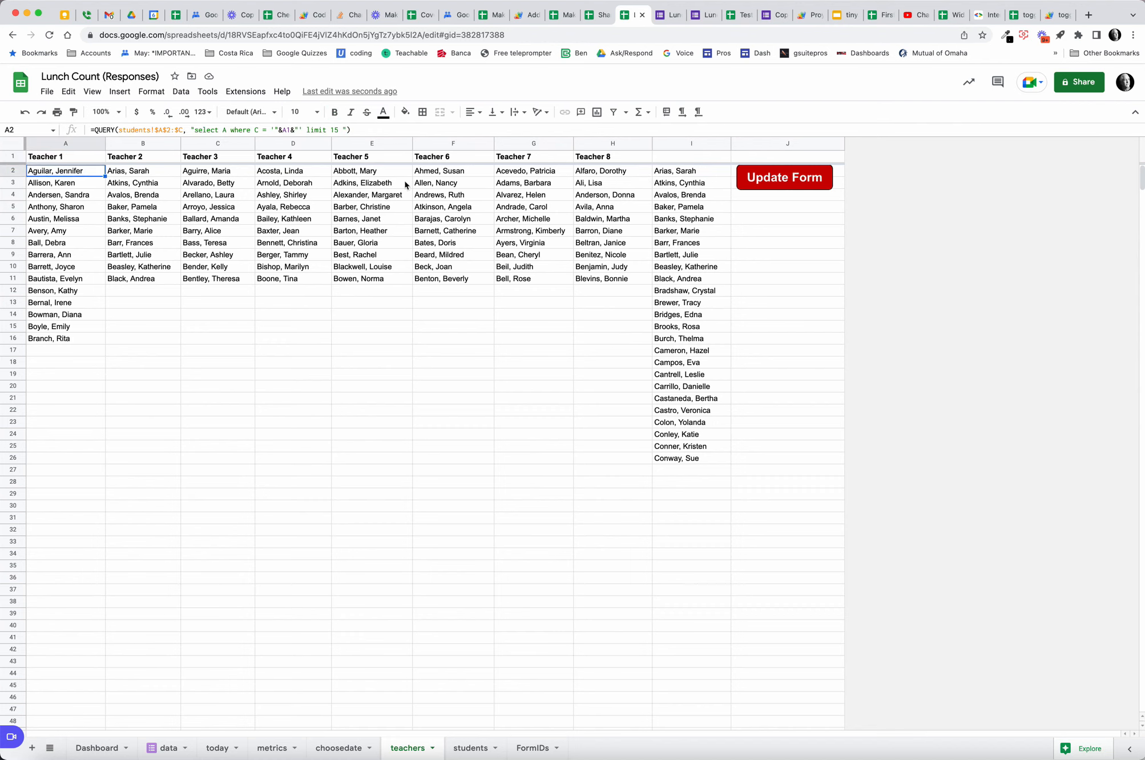
{"action": "mouse_move", "coordinate": [621, 188]}
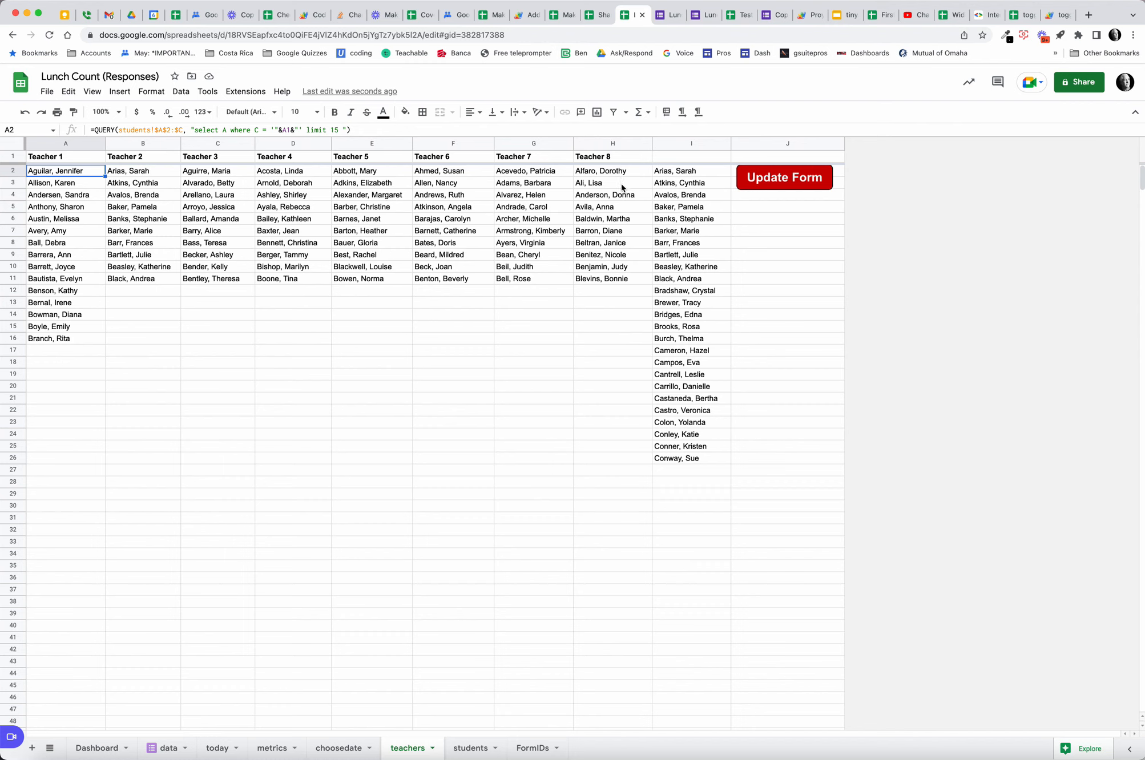
{"action": "mouse_move", "coordinate": [373, 196]}
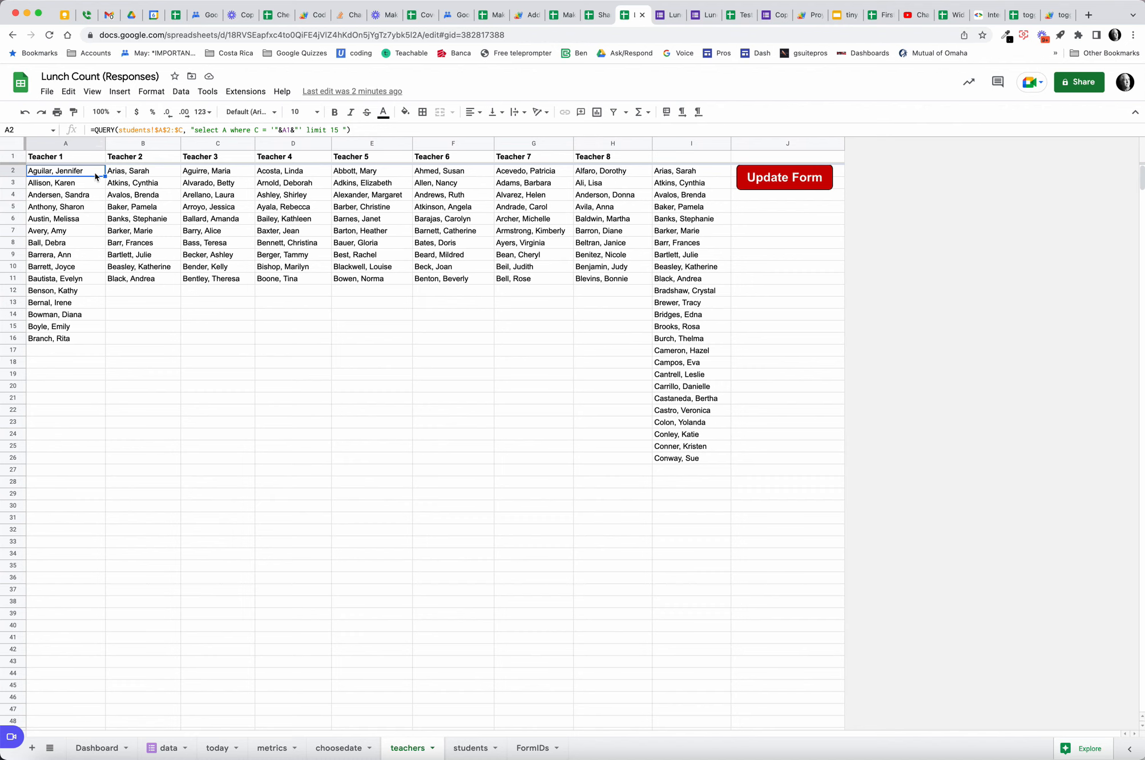
{"action": "mouse_move", "coordinate": [136, 174]}
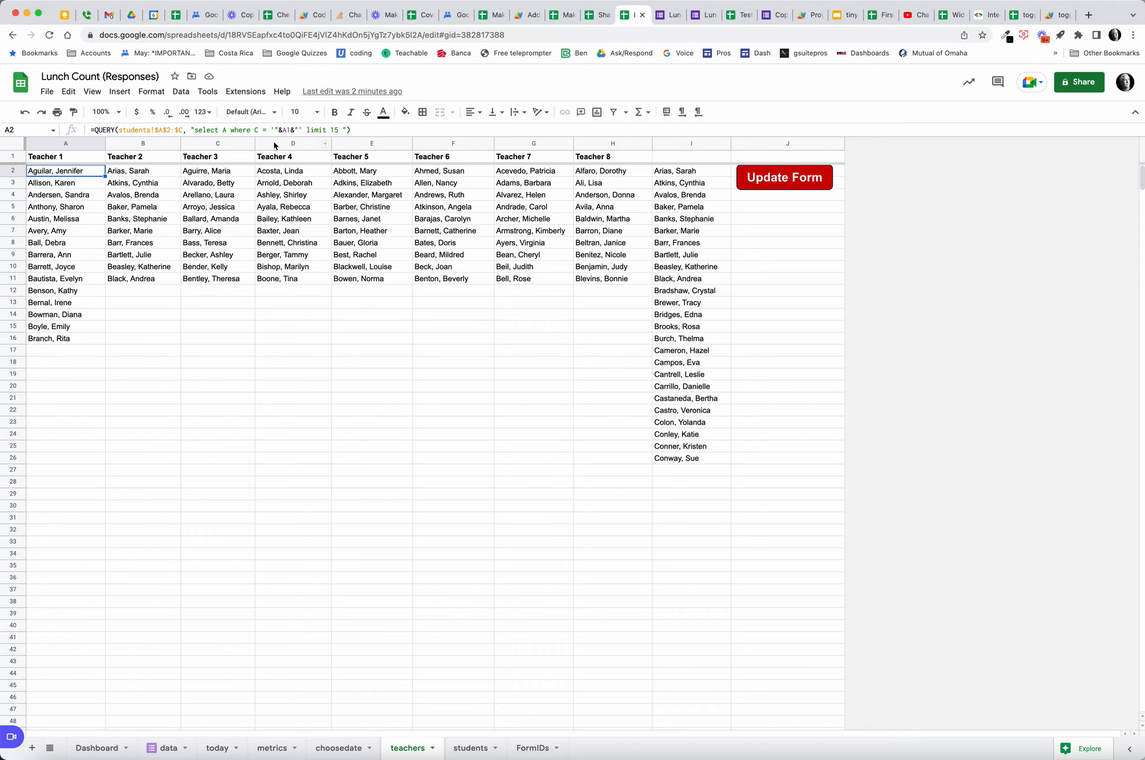
{"action": "mouse_move", "coordinate": [109, 175]}
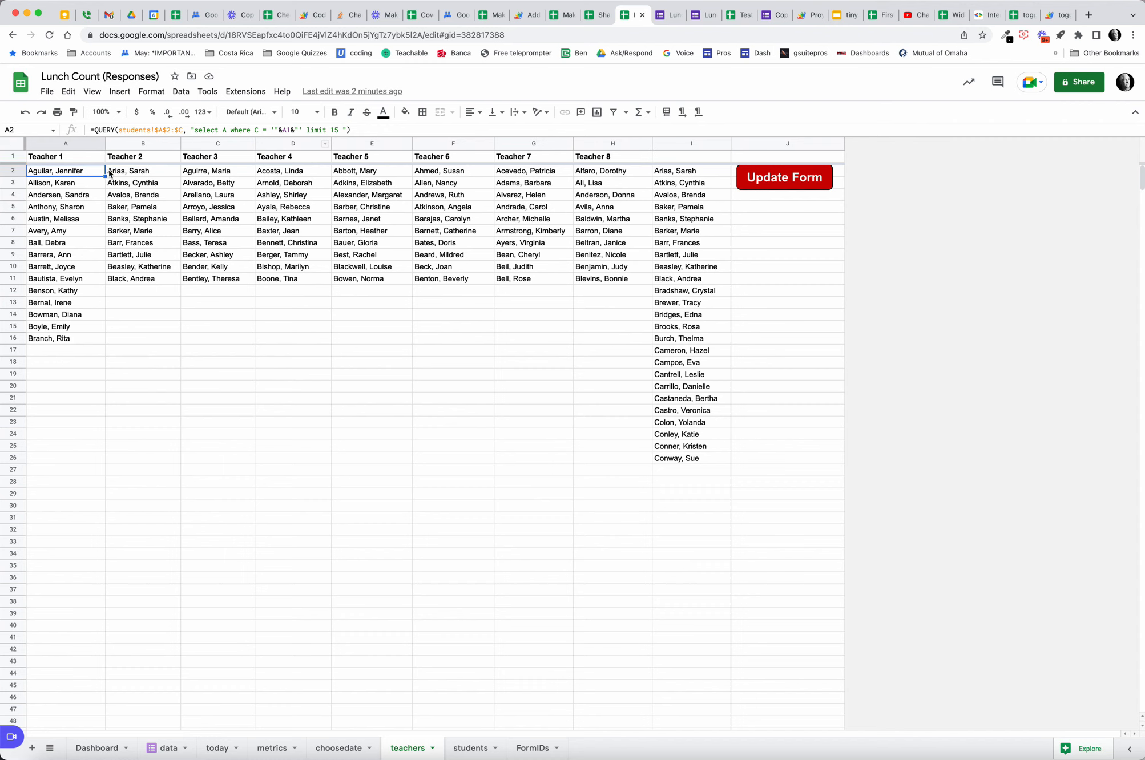
{"action": "mouse_move", "coordinate": [120, 187]}
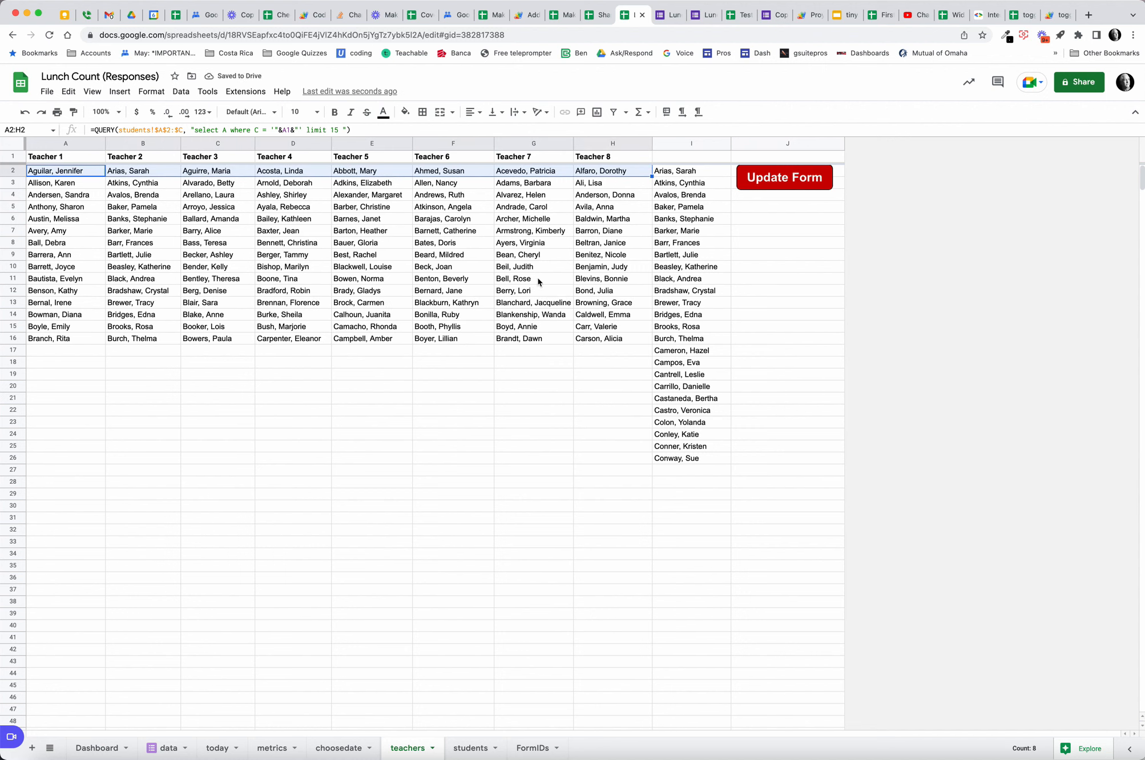
{"action": "mouse_move", "coordinate": [418, 224]}
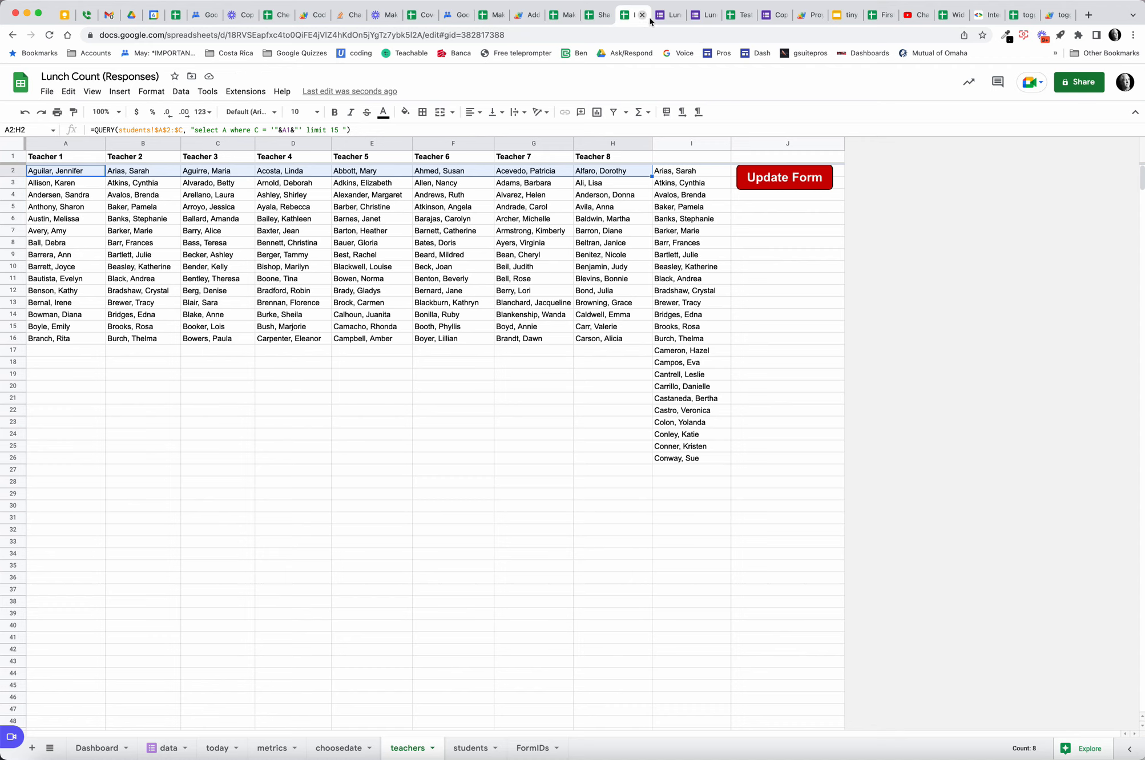
{"action": "left_click", "coordinate": [657, 15]}
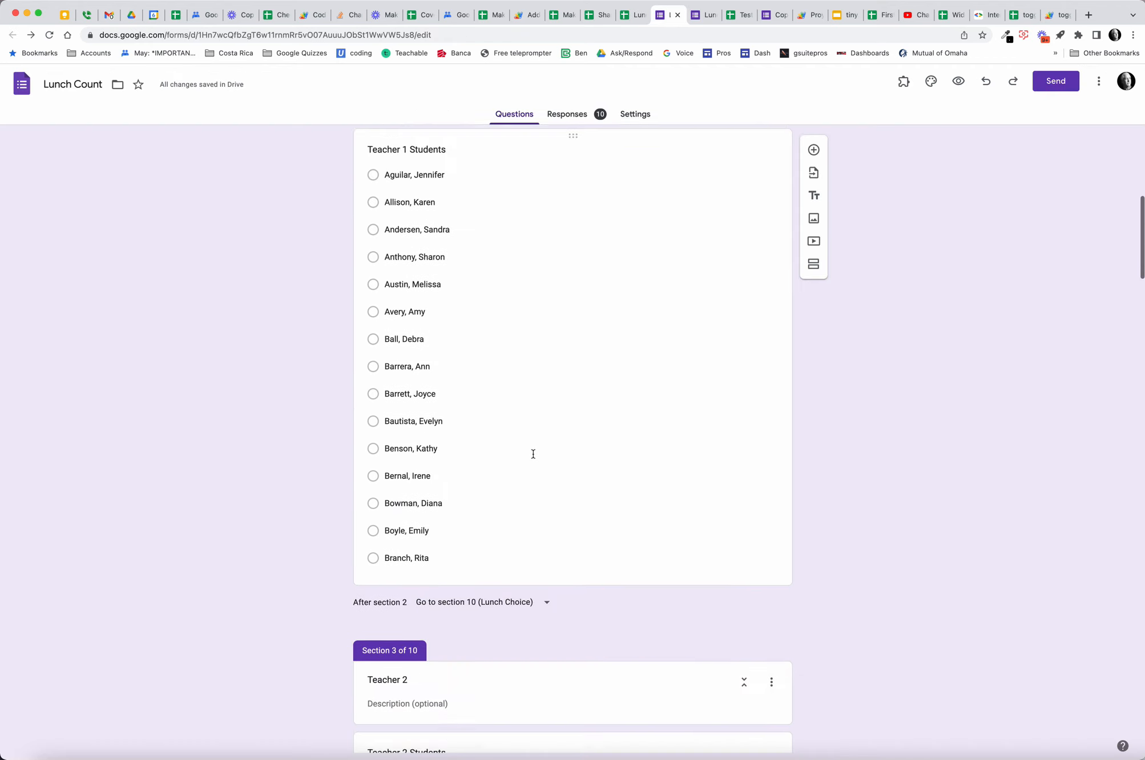
{"action": "scroll", "scroll_direction": "down", "scroll_amount": 3}
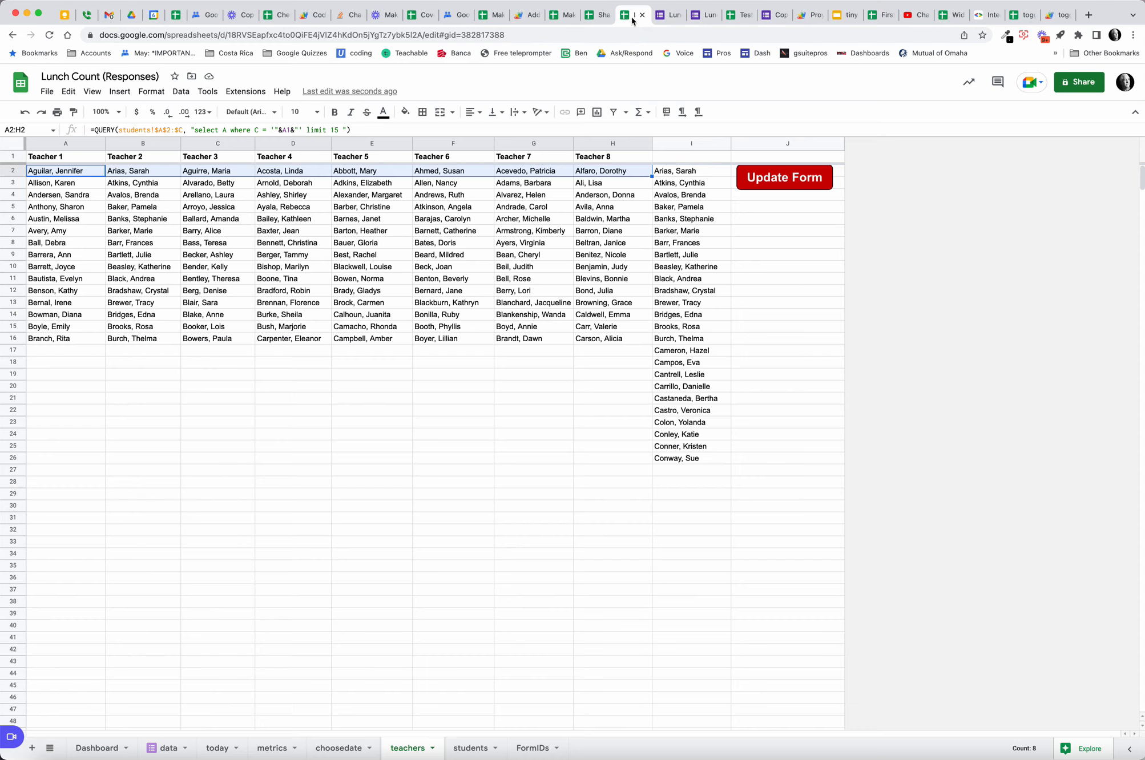
{"action": "mouse_move", "coordinate": [782, 184]}
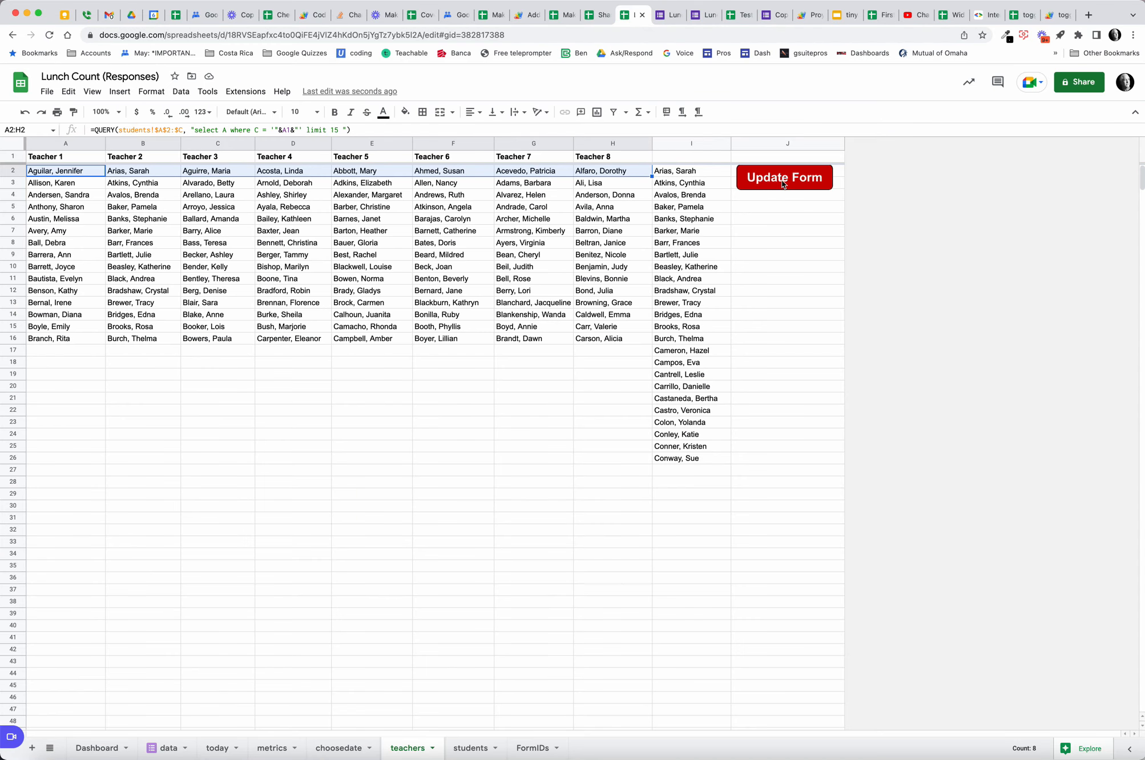
{"action": "left_click", "coordinate": [783, 177]}
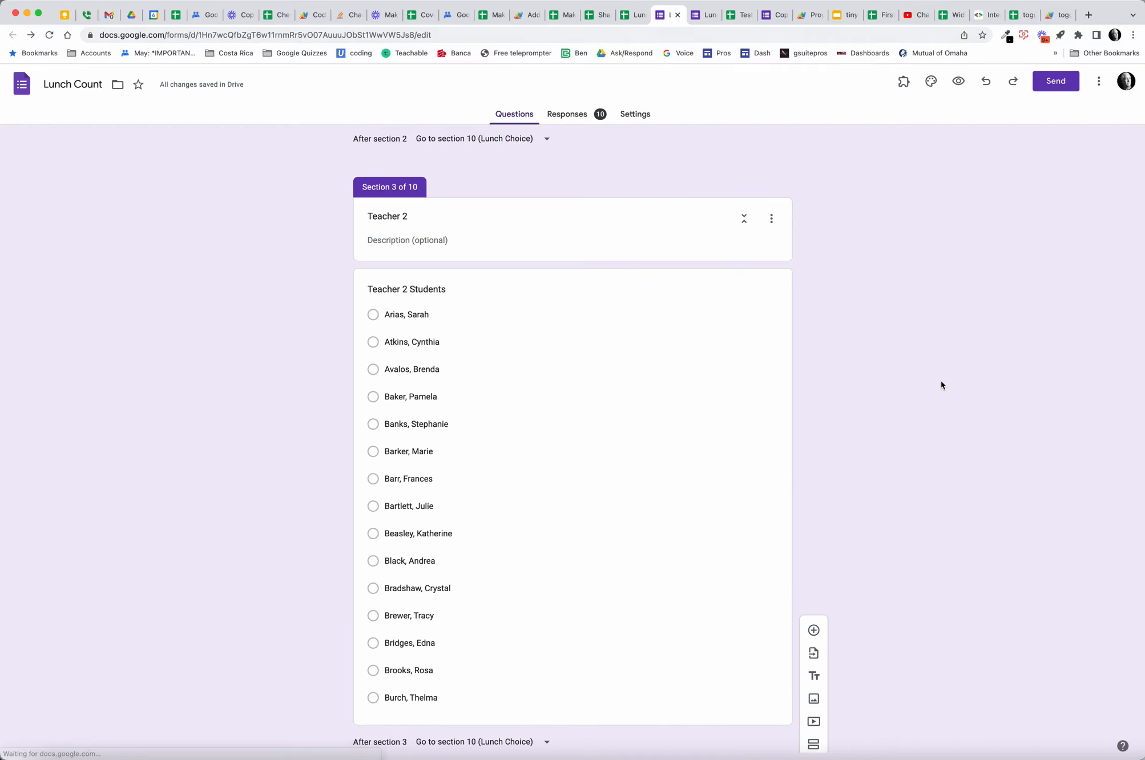
{"action": "scroll", "scroll_direction": "down", "scroll_amount": 3}
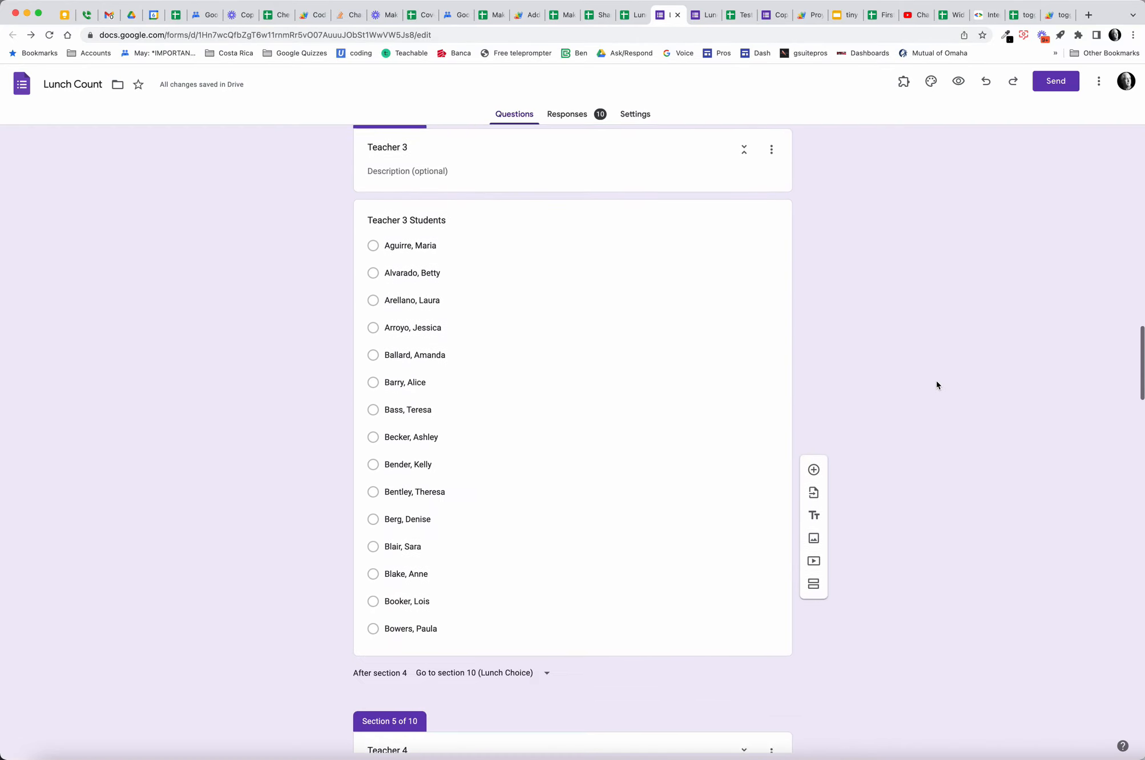
{"action": "scroll", "scroll_direction": "down", "scroll_amount": 3}
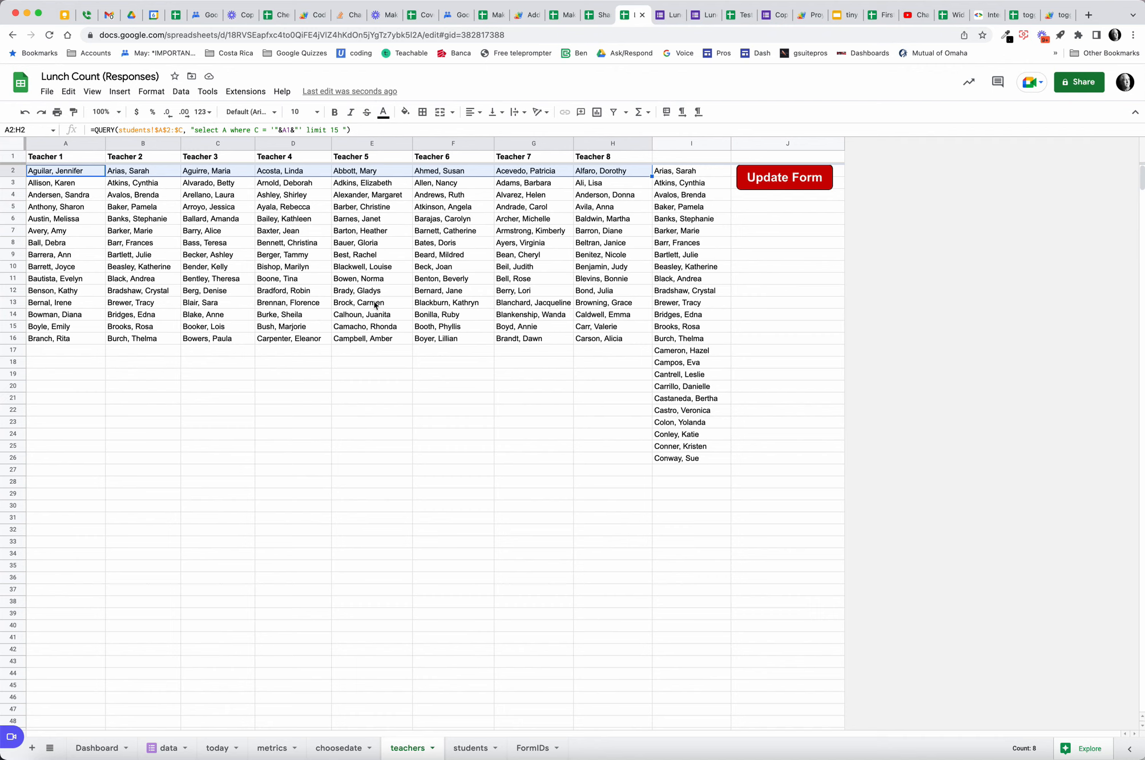
{"action": "mouse_move", "coordinate": [595, 373]}
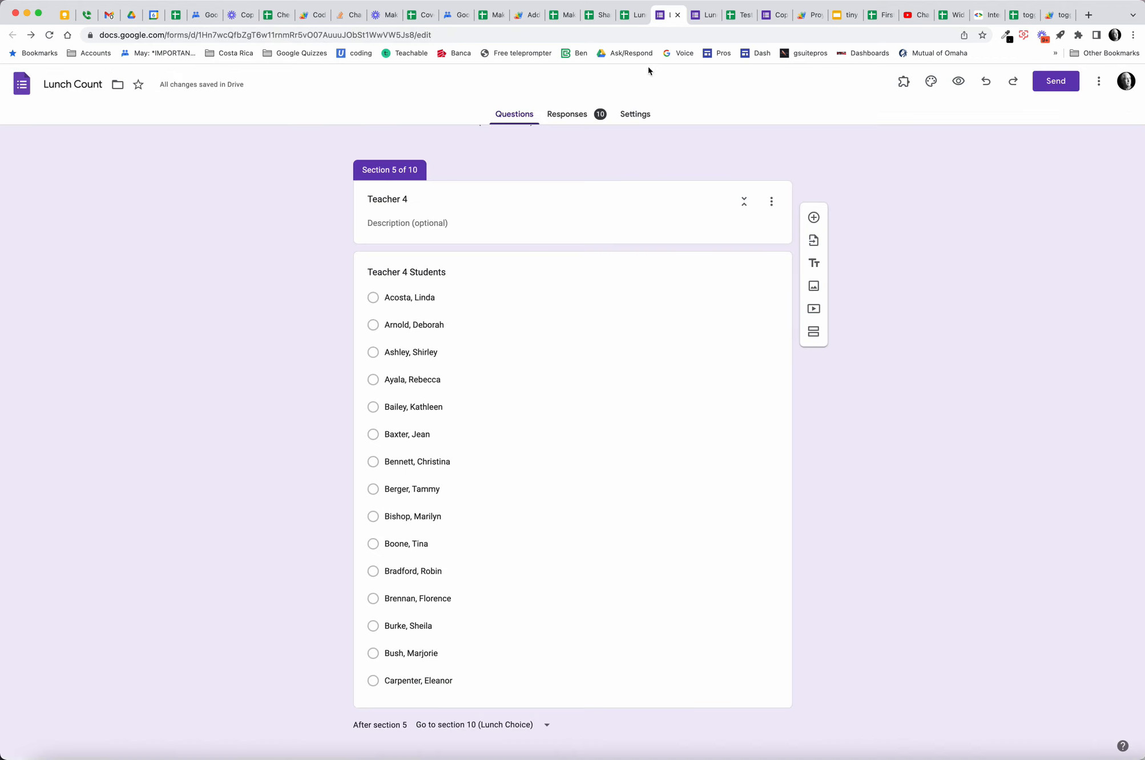
{"action": "scroll", "scroll_direction": "down", "scroll_amount": 3}
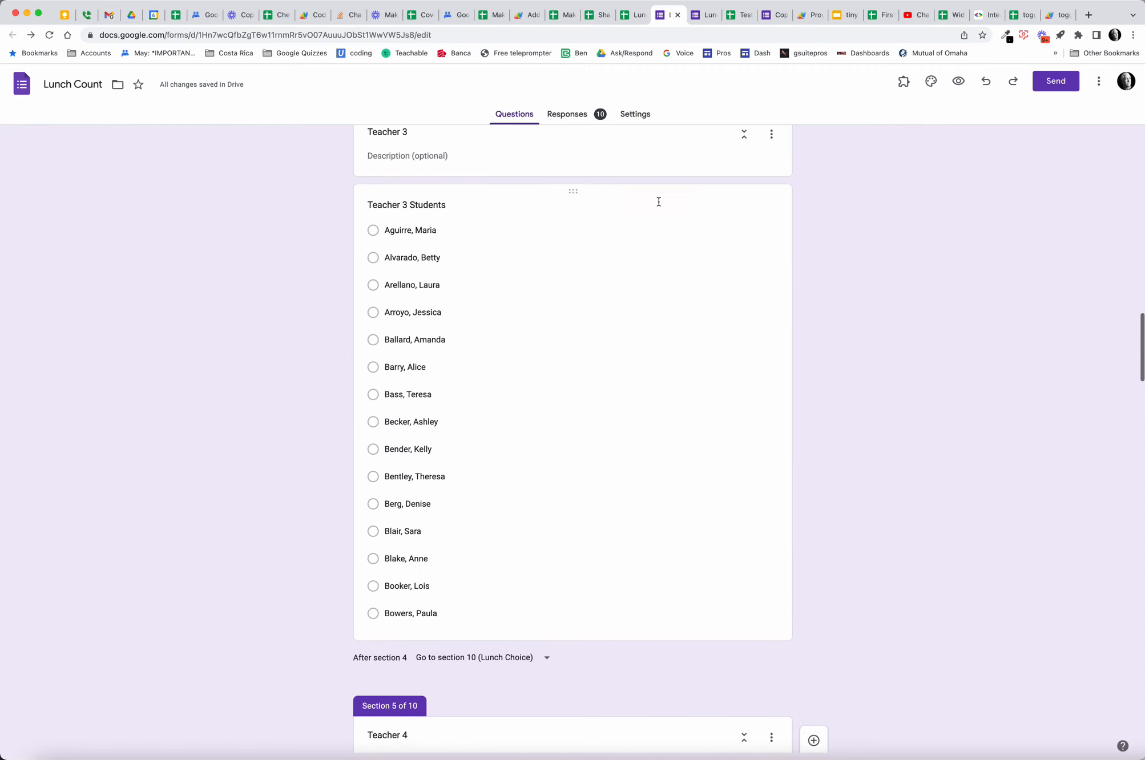
{"action": "left_click", "coordinate": [624, 15]}
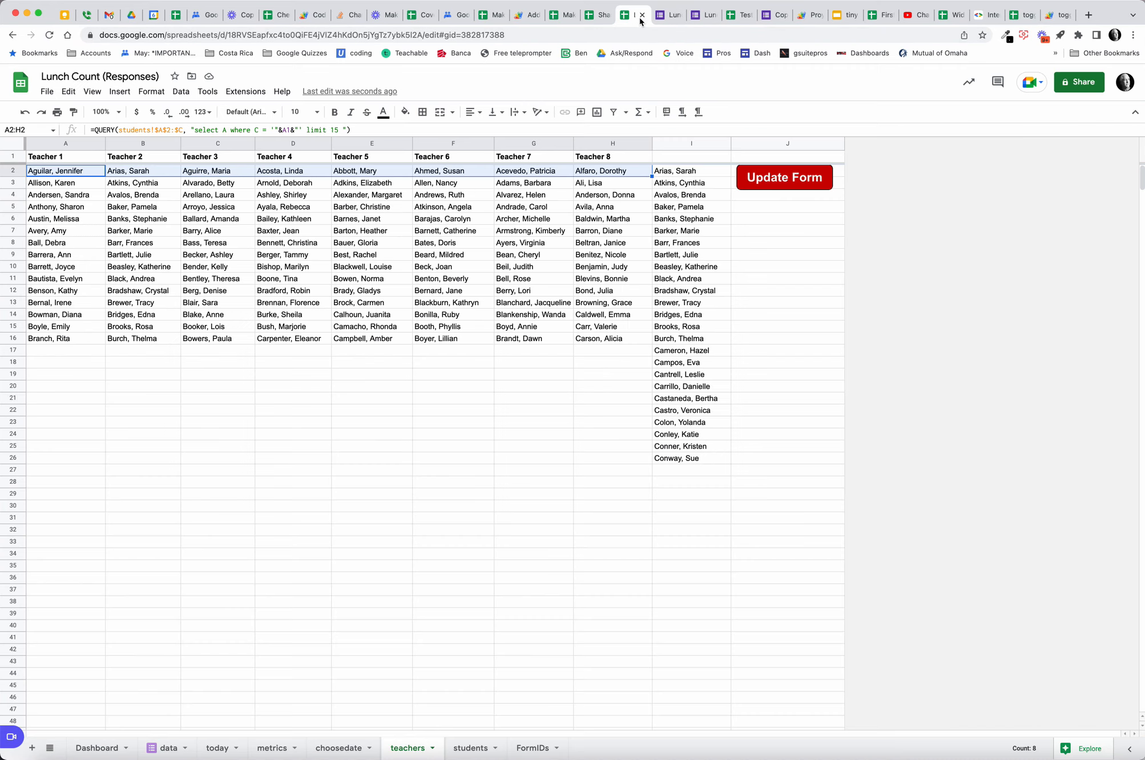
{"action": "mouse_move", "coordinate": [783, 177]}
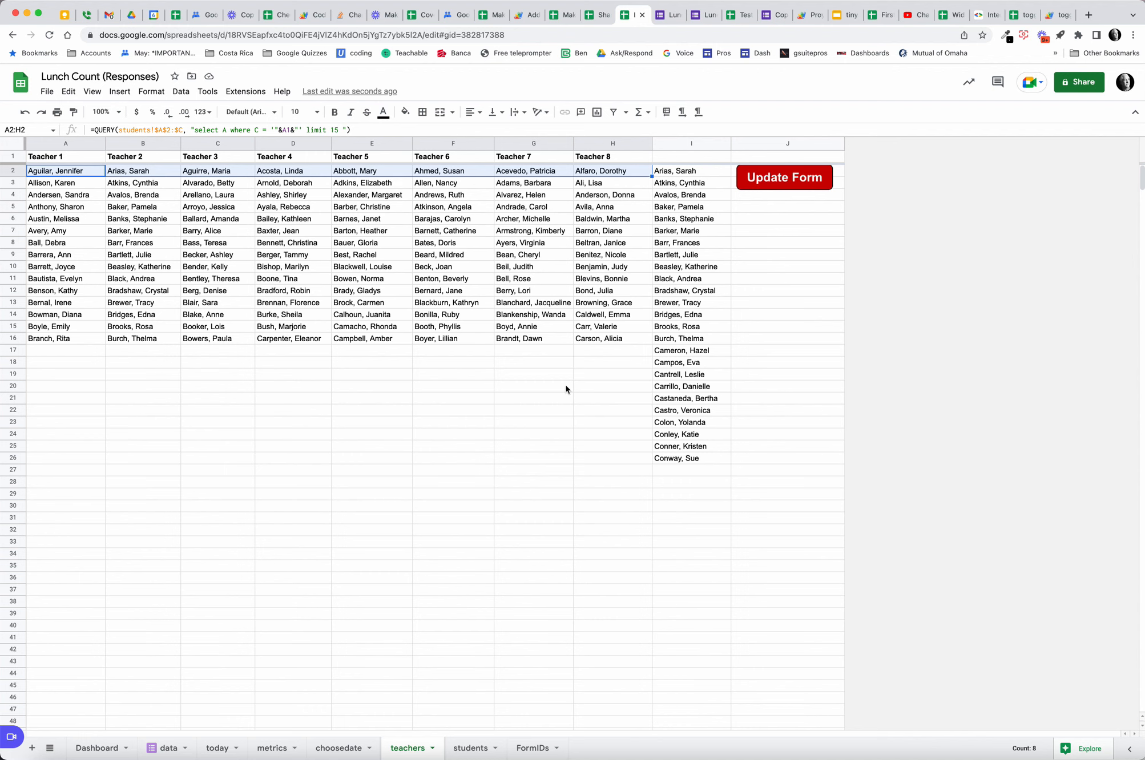
Step: Pass through the students sheet to the FormIDs sheet of form and item IDs
{"action": "left_click", "coordinate": [470, 748]}
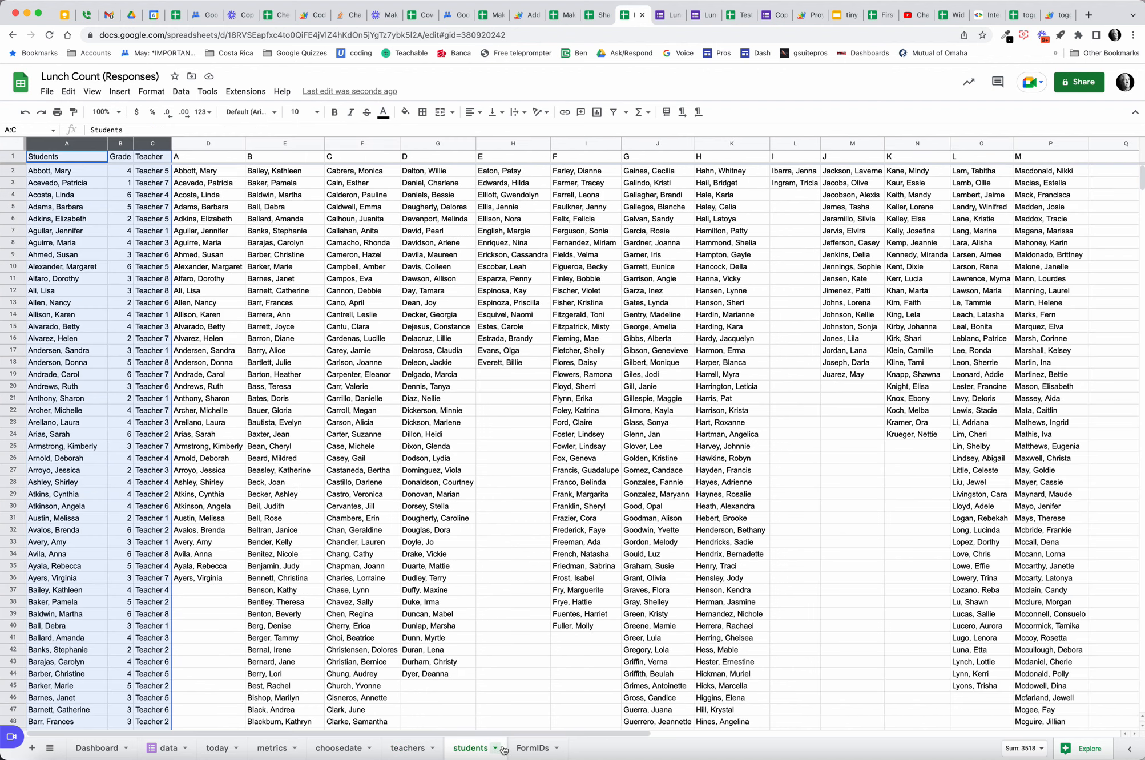
{"action": "left_click", "coordinate": [533, 748]}
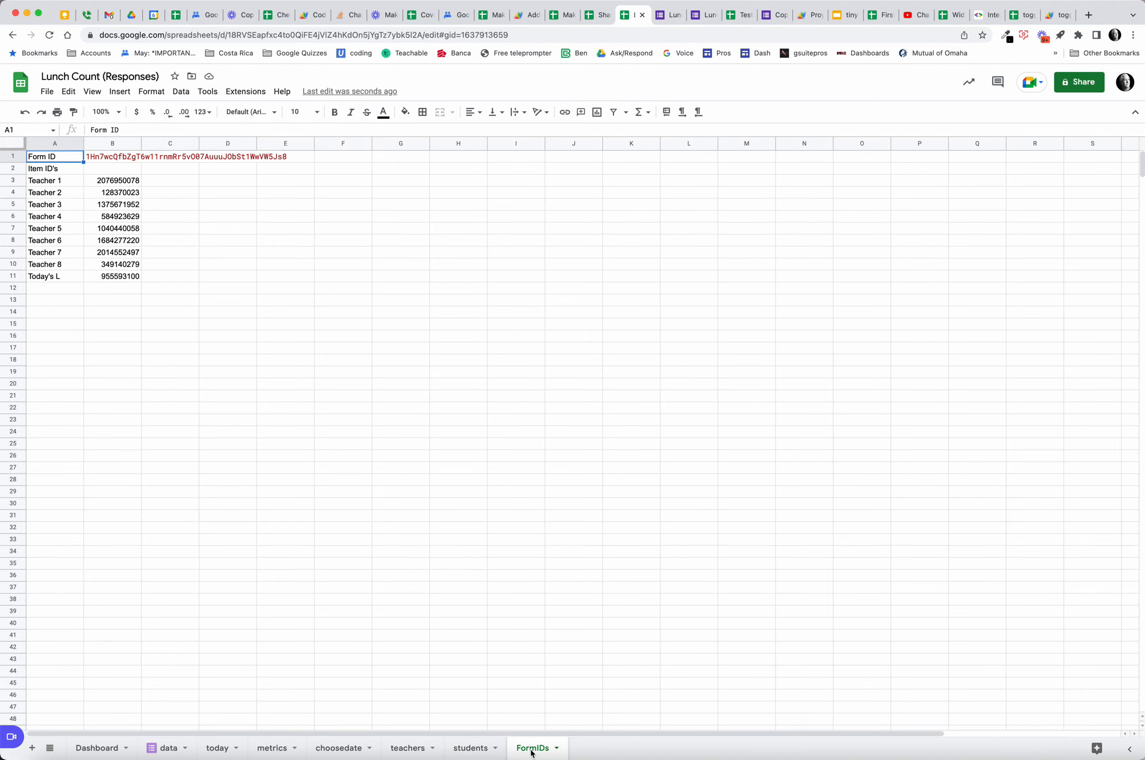
{"action": "mouse_move", "coordinate": [120, 205]}
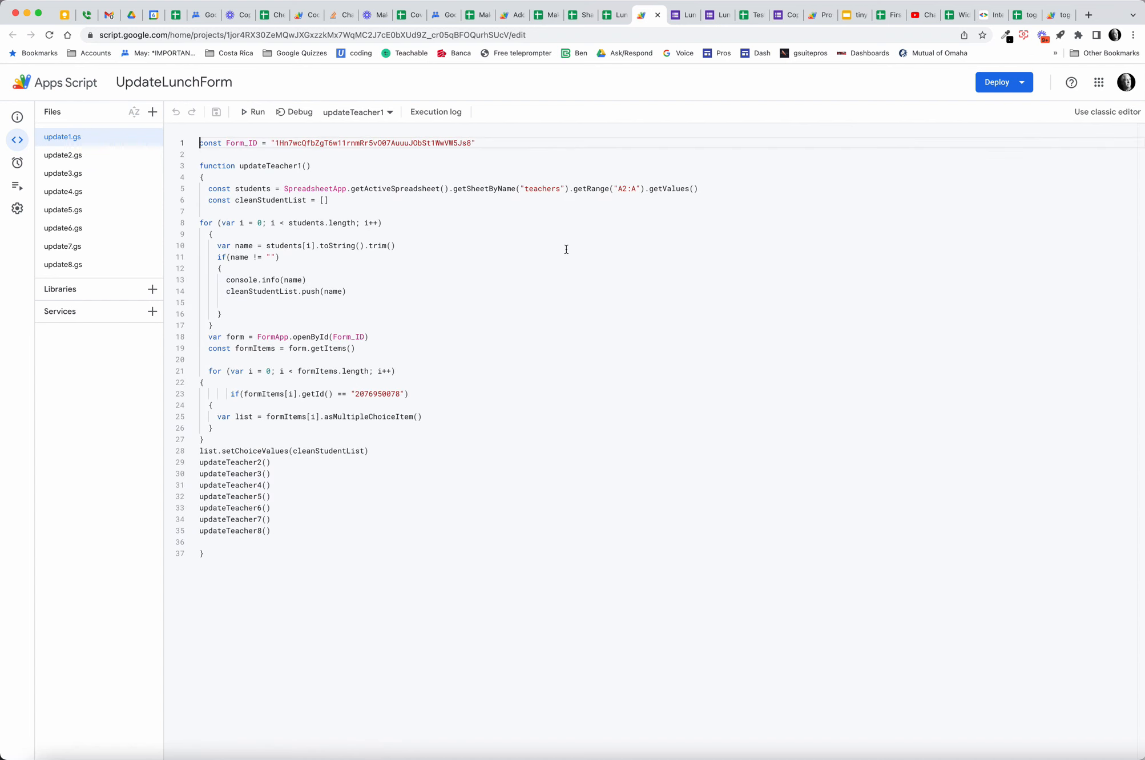
{"action": "mouse_move", "coordinate": [528, 253]}
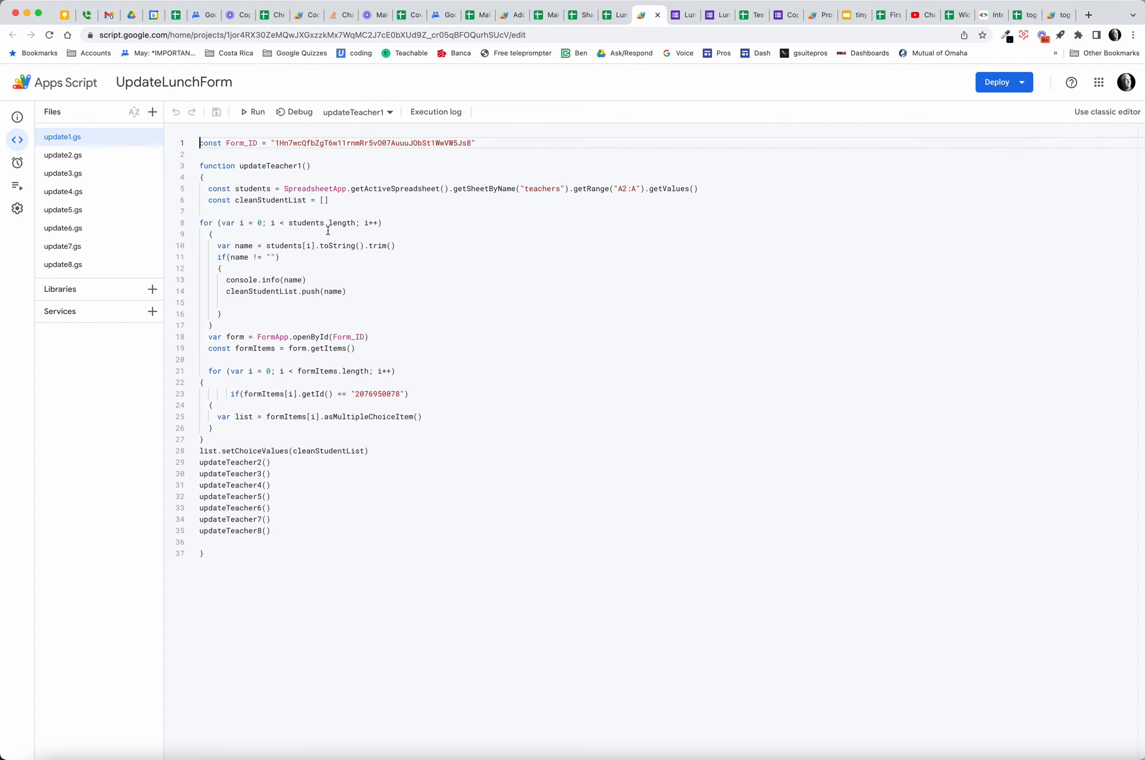
{"action": "mouse_move", "coordinate": [306, 506]}
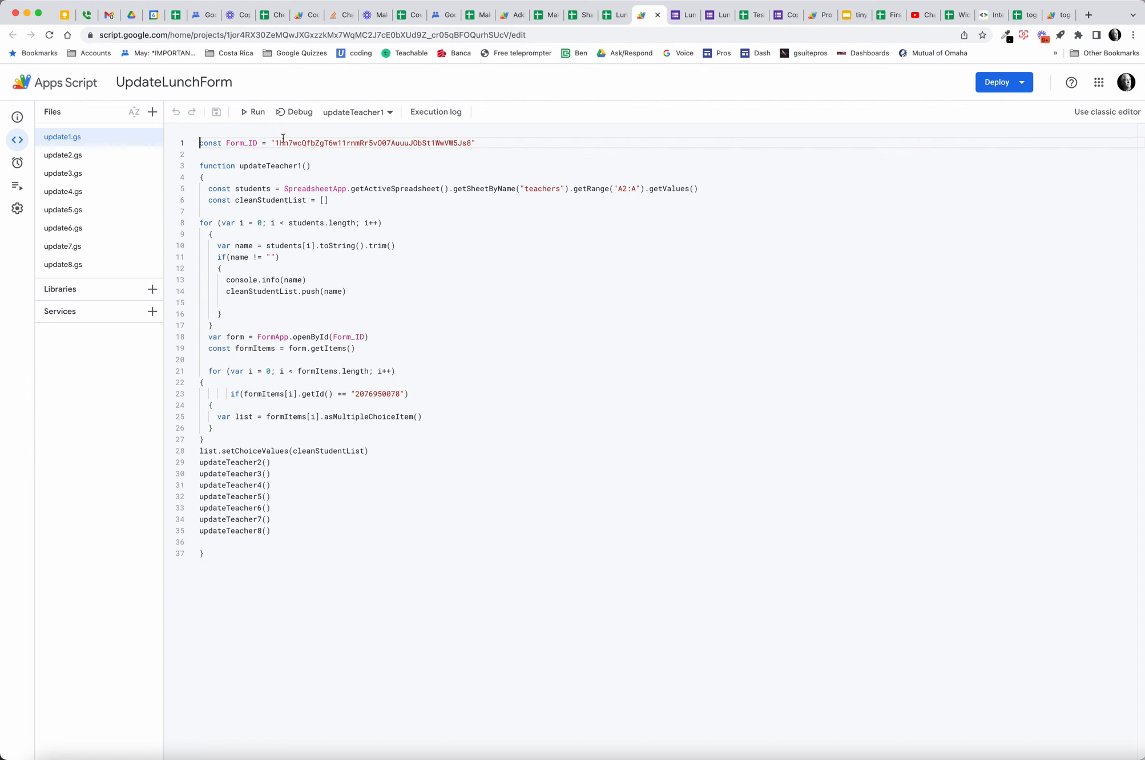
Step: Compare Teacher 5's item ID on the FormIDs sheet with the update script
{"action": "left_click", "coordinate": [606, 15]}
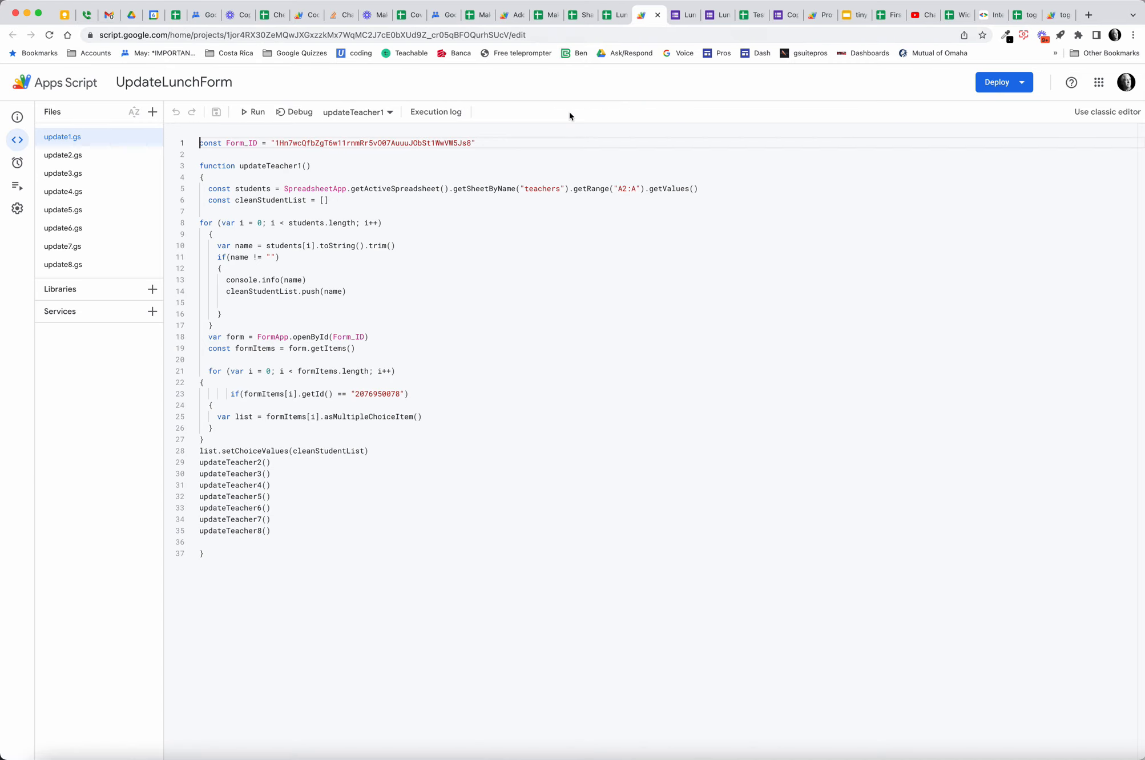
{"action": "mouse_move", "coordinate": [335, 347]}
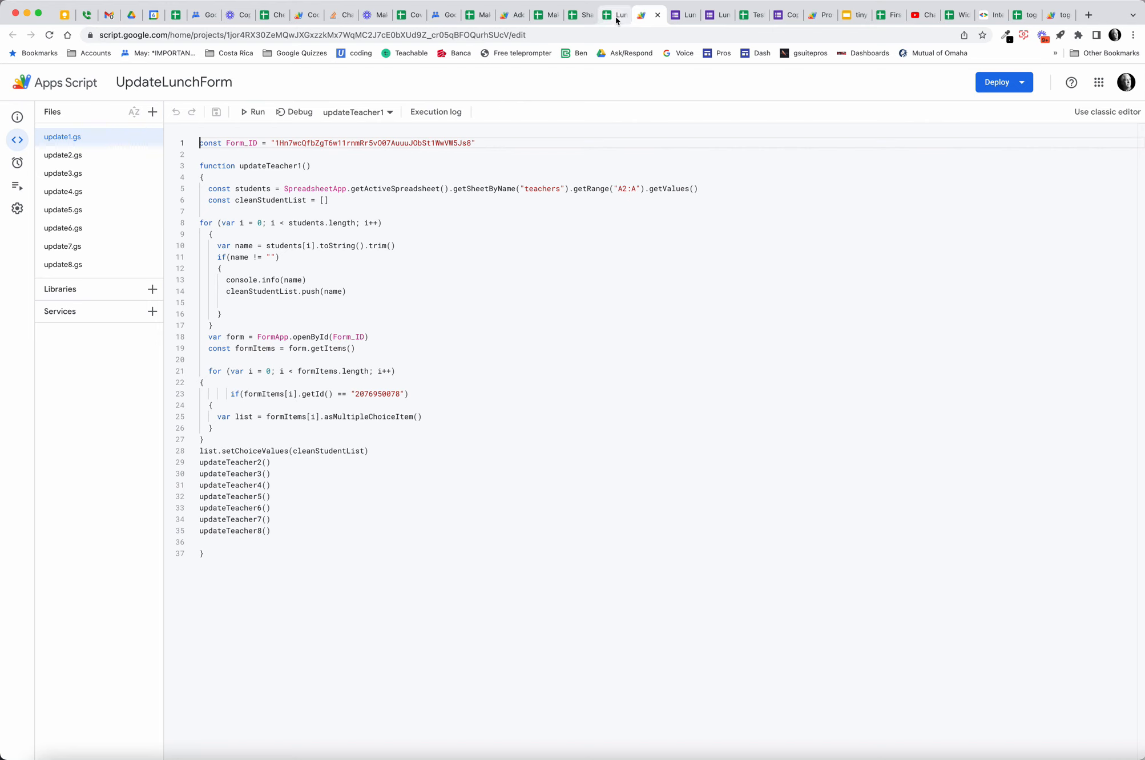
{"action": "left_click", "coordinate": [614, 15]}
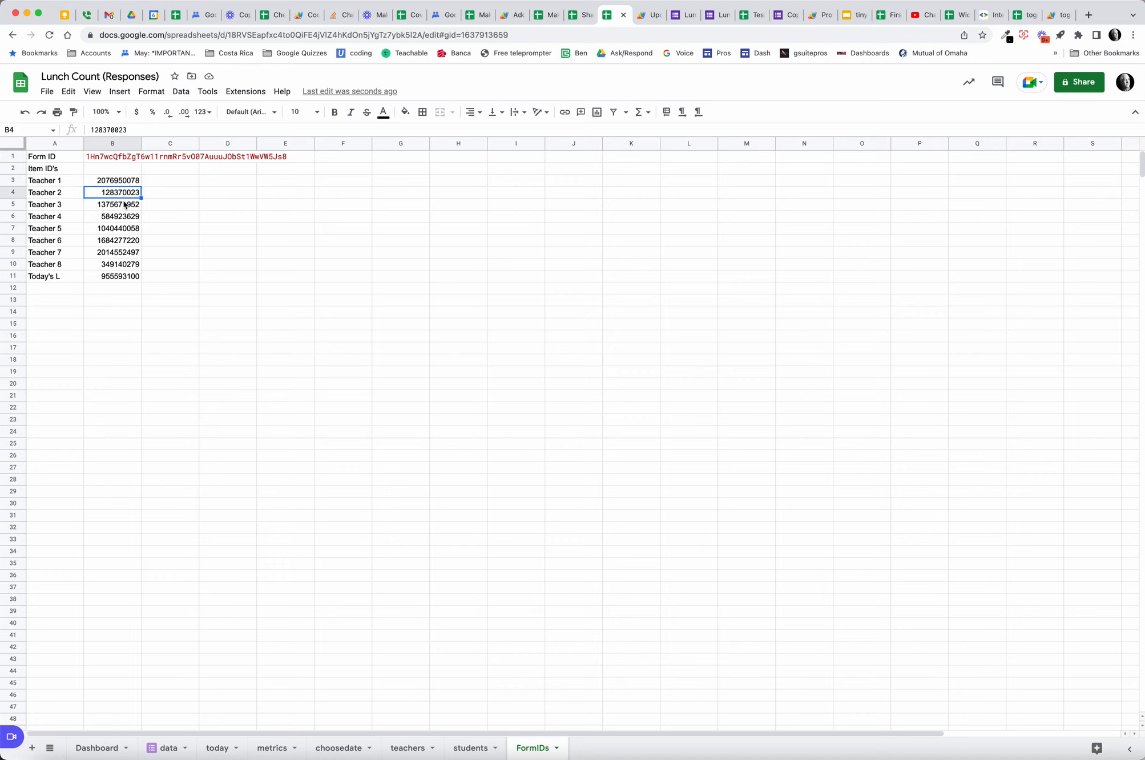
{"action": "left_click", "coordinate": [112, 228]}
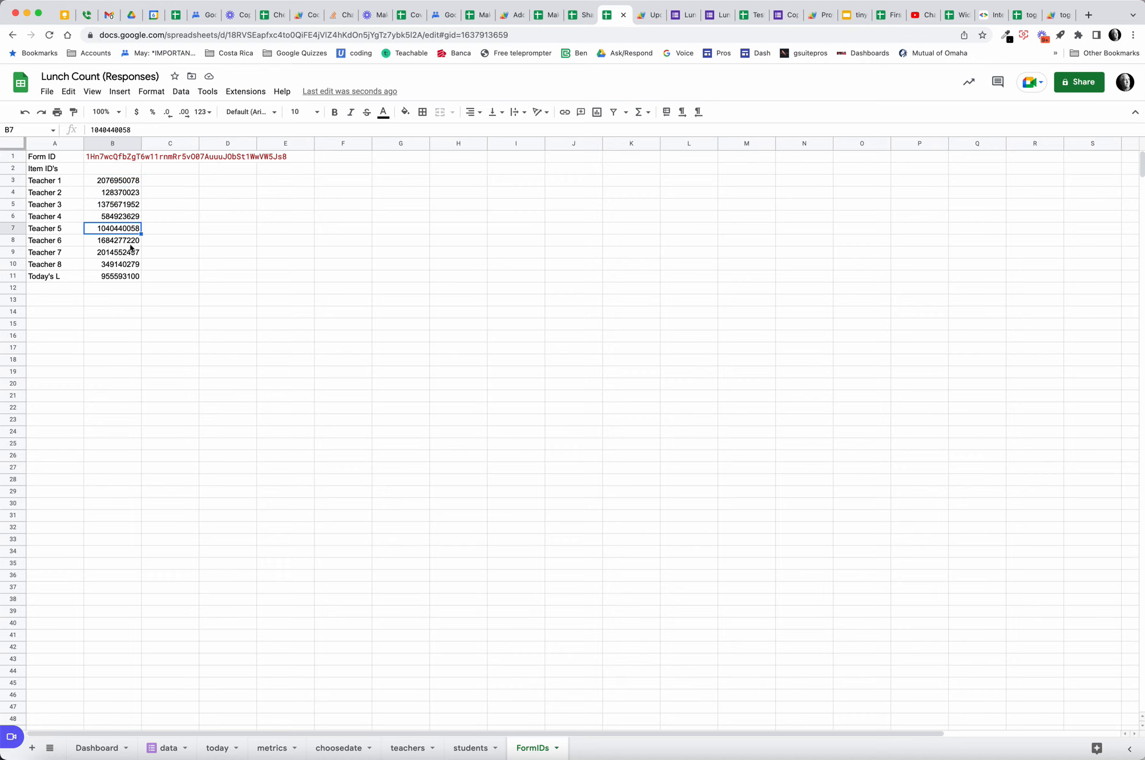
{"action": "left_click", "coordinate": [644, 15]}
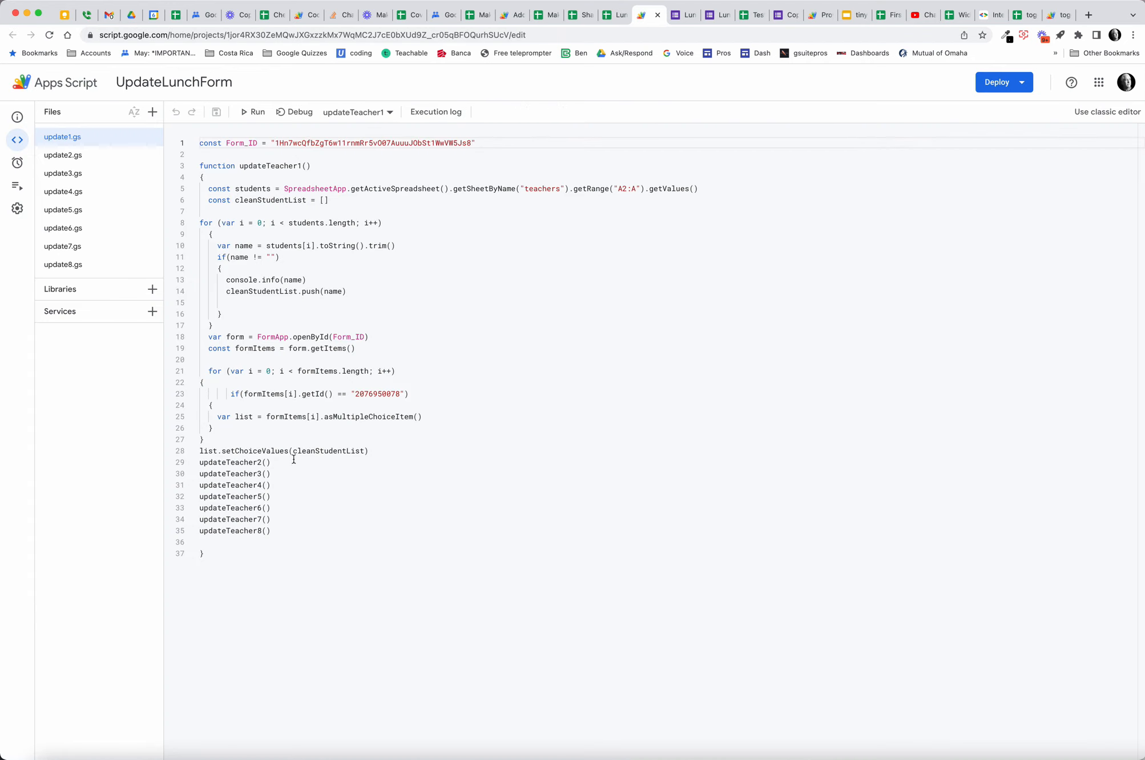
Step: Browse update2.gs, update3.gs and the other teacher update files
{"action": "left_click", "coordinate": [62, 155]}
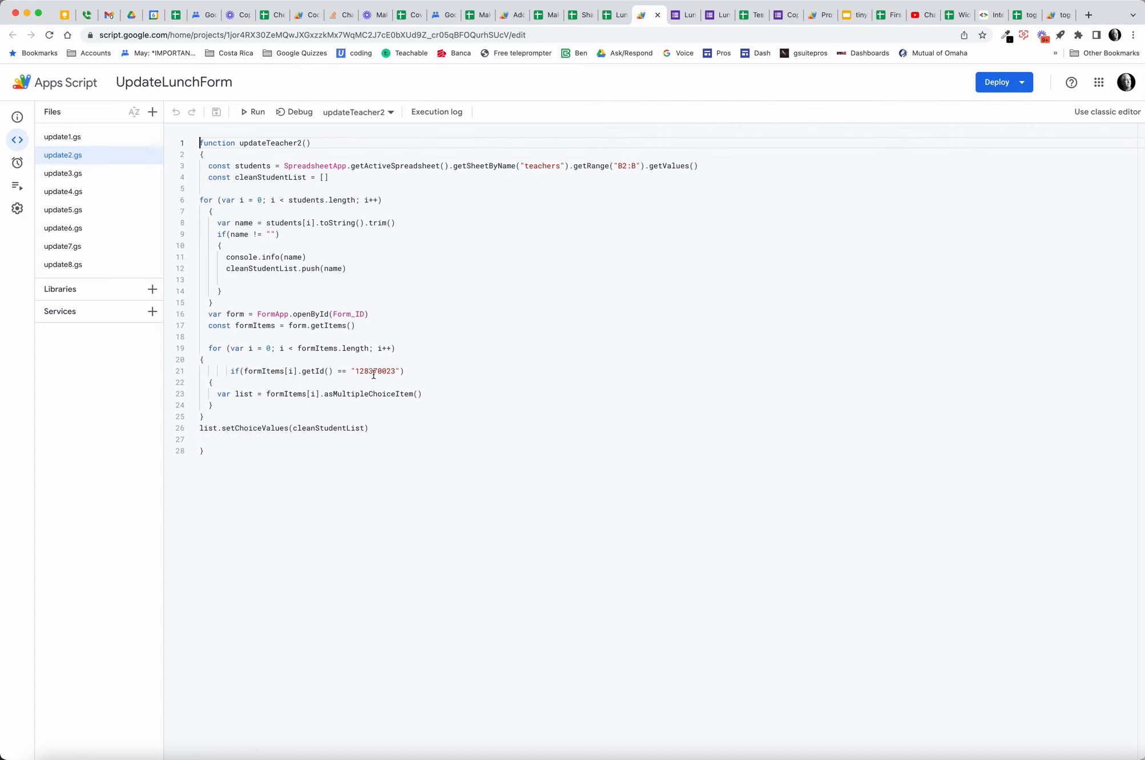
{"action": "left_click", "coordinate": [63, 173]}
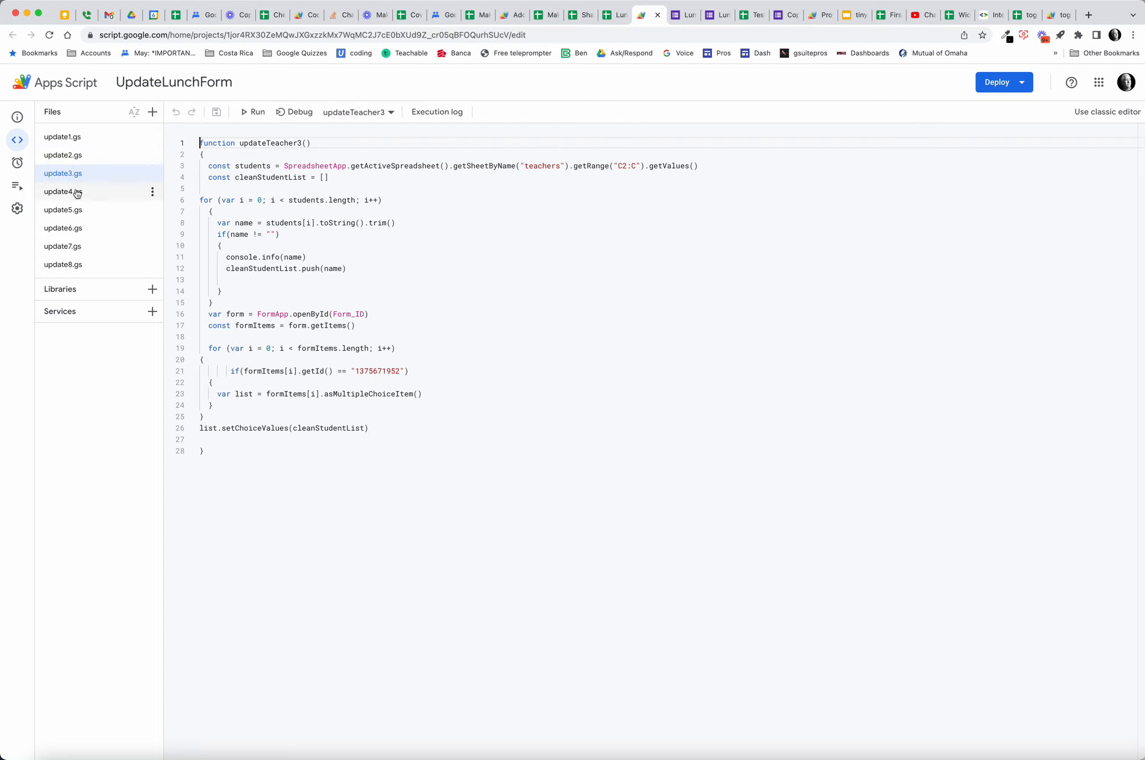
{"action": "left_click", "coordinate": [64, 210]}
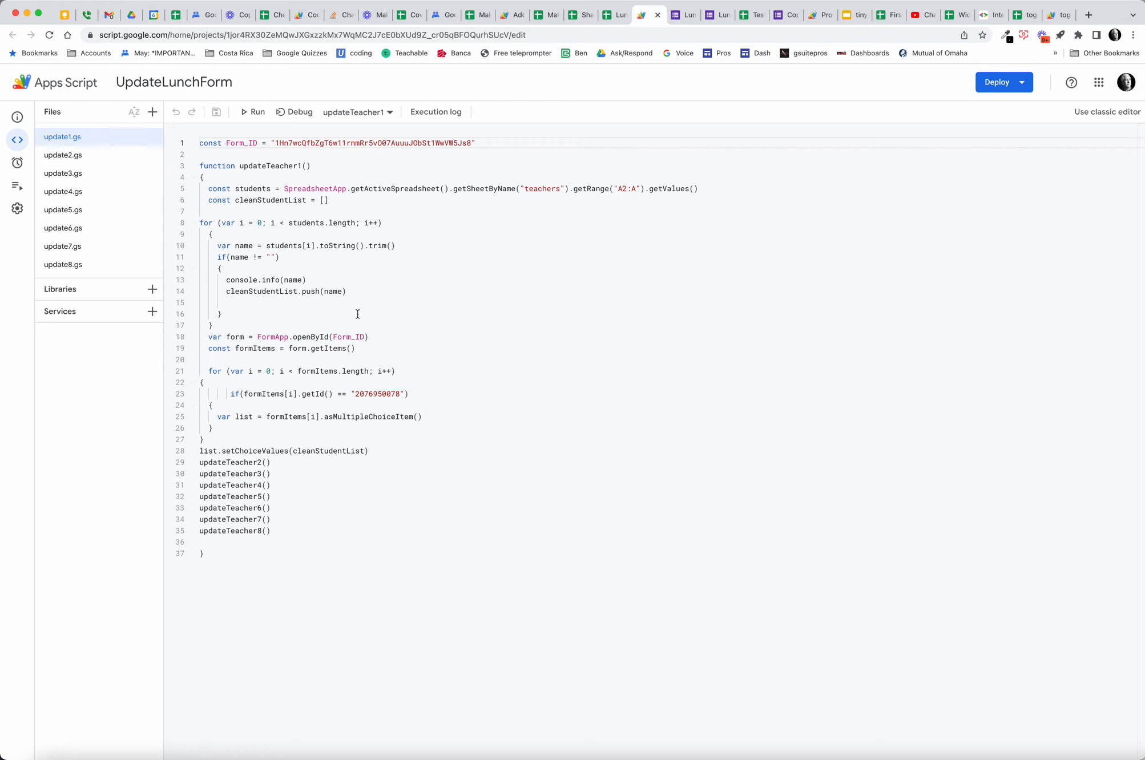
{"action": "mouse_move", "coordinate": [503, 211]}
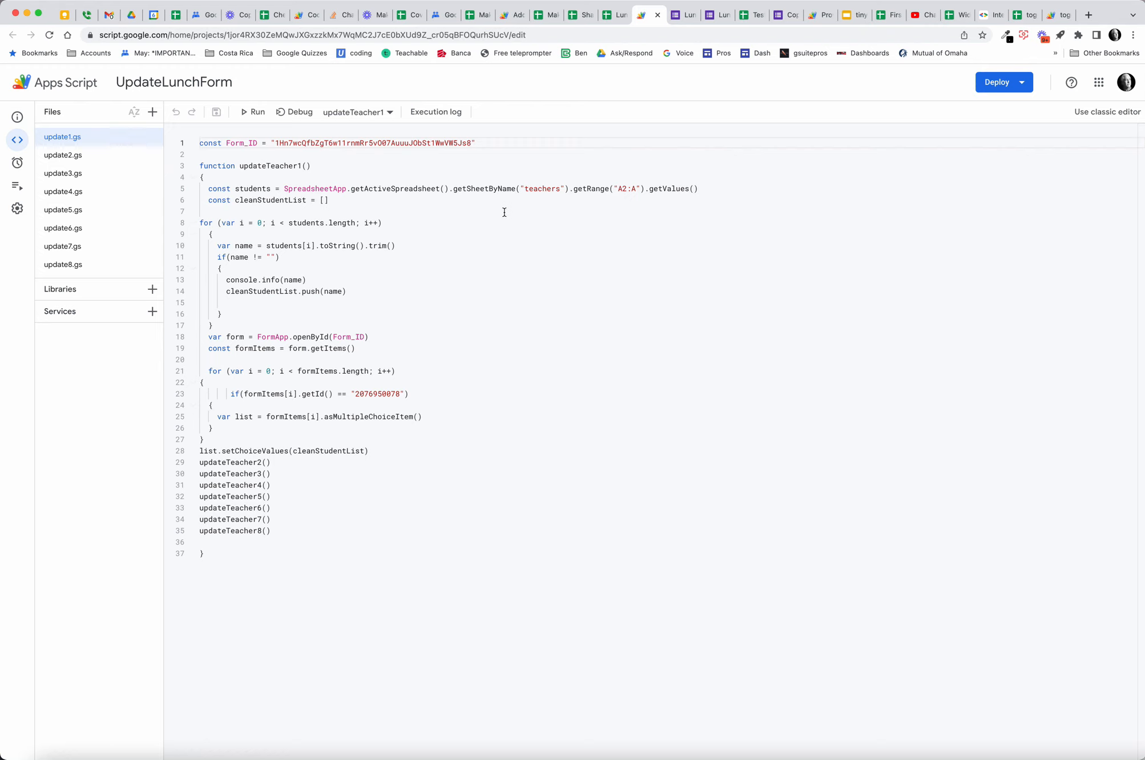
{"action": "mouse_move", "coordinate": [434, 400]}
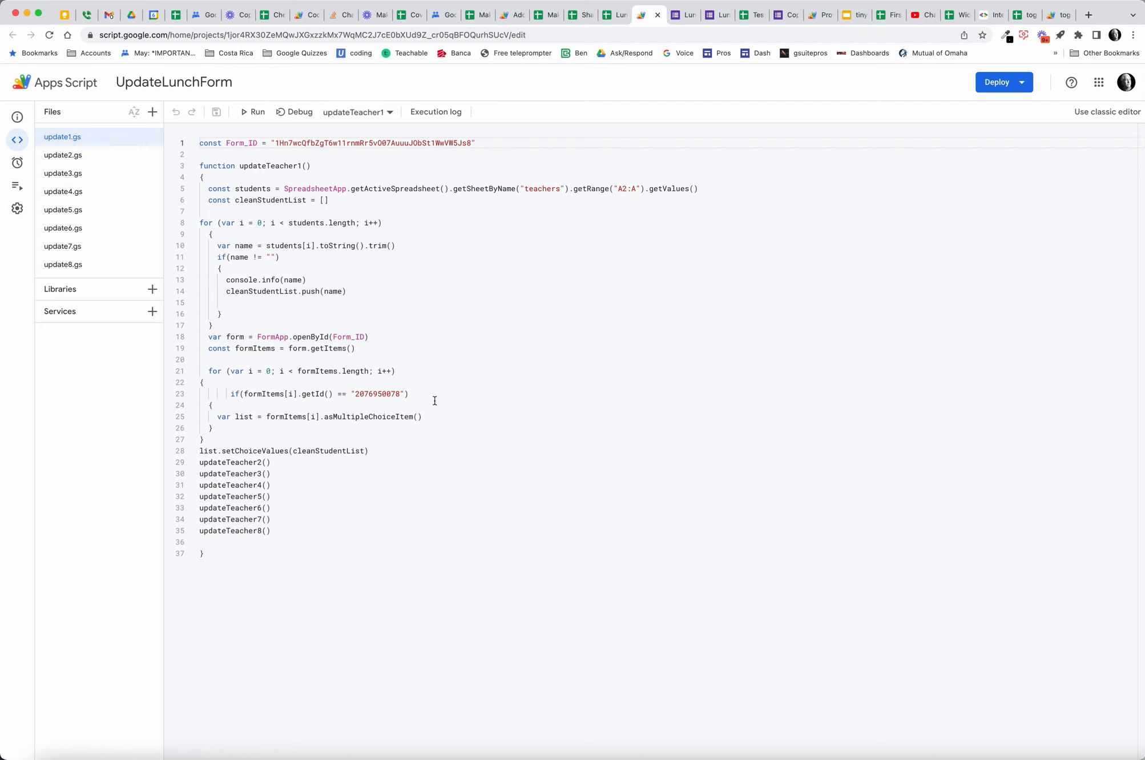
Step: Cross-check the teachers roster sheet against the update script, ending on the roster
{"action": "left_click", "coordinate": [608, 15]}
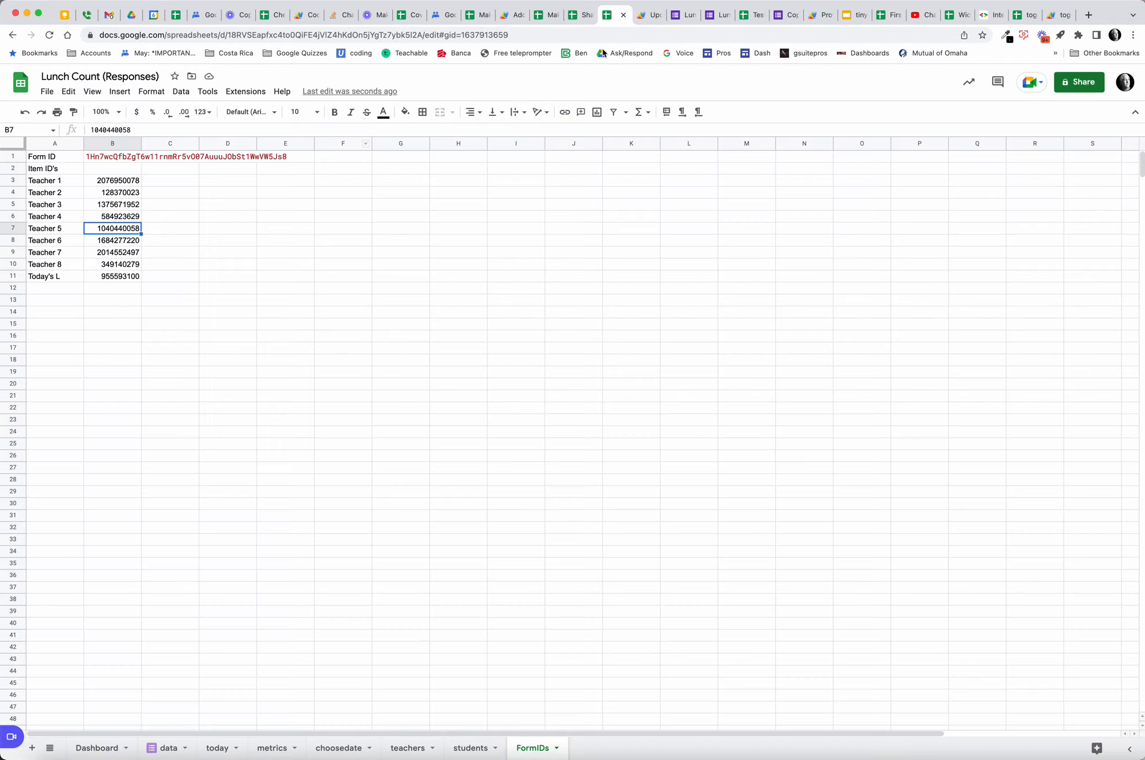
{"action": "left_click", "coordinate": [407, 748]}
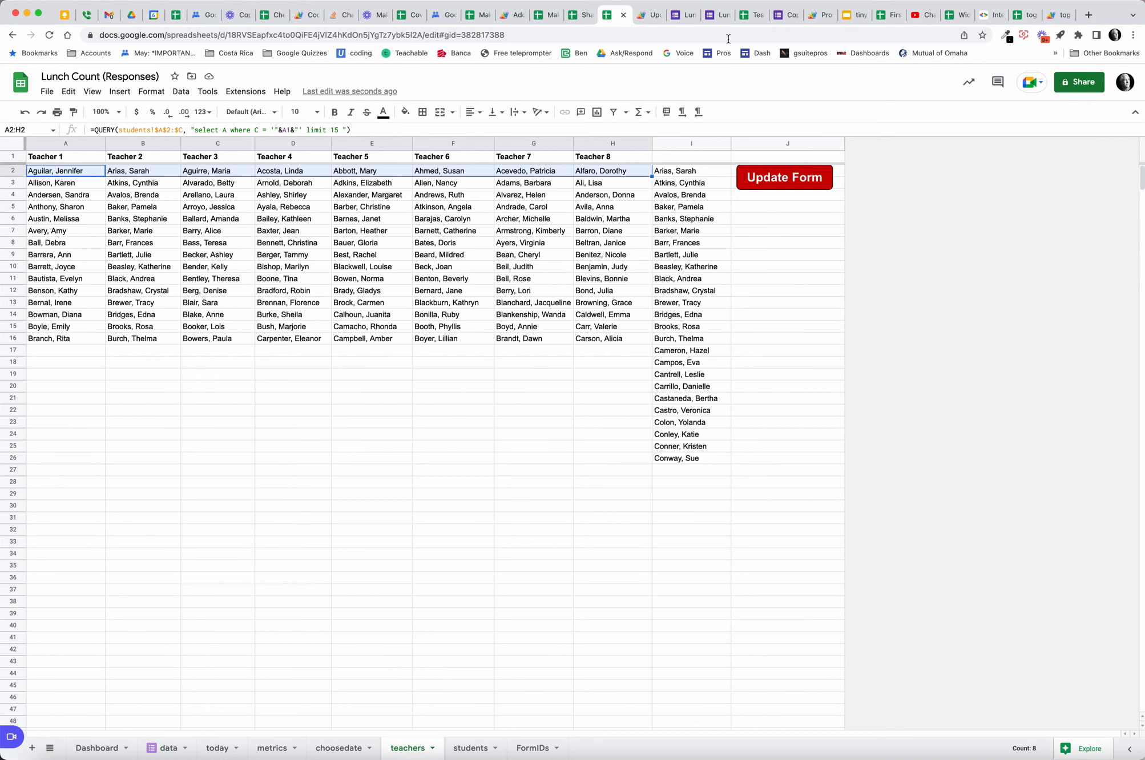
{"action": "left_click", "coordinate": [633, 14]}
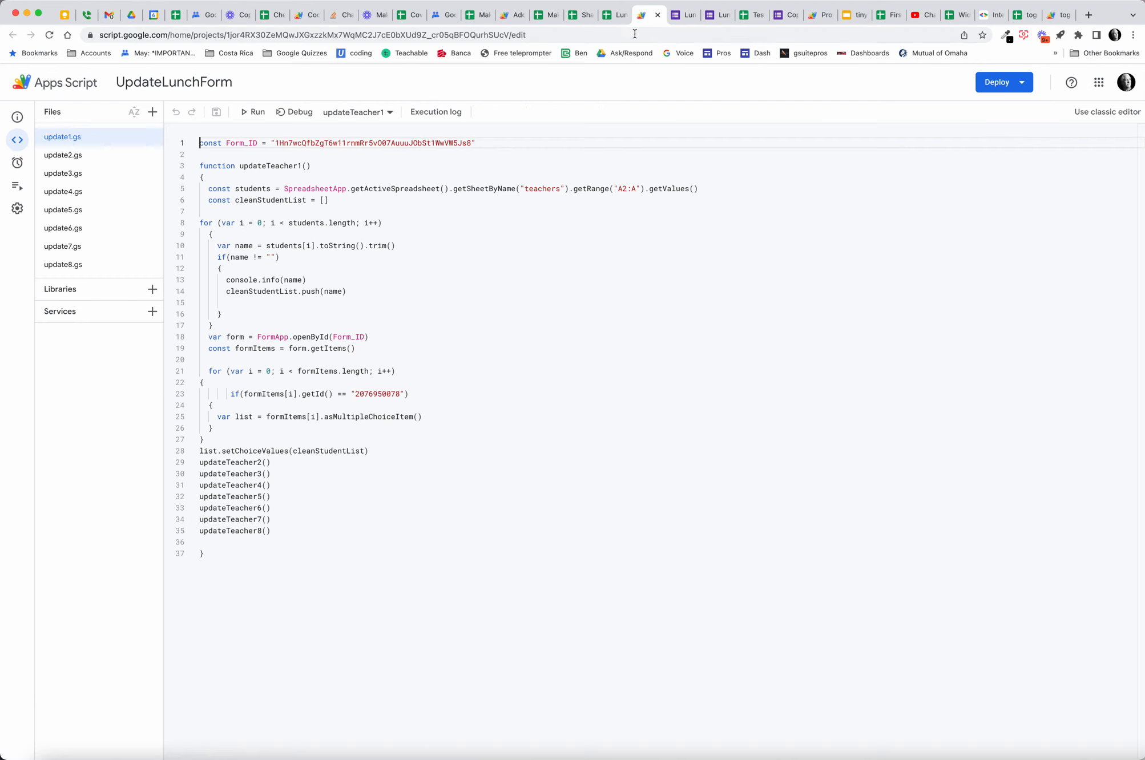
{"action": "left_click", "coordinate": [610, 15]}
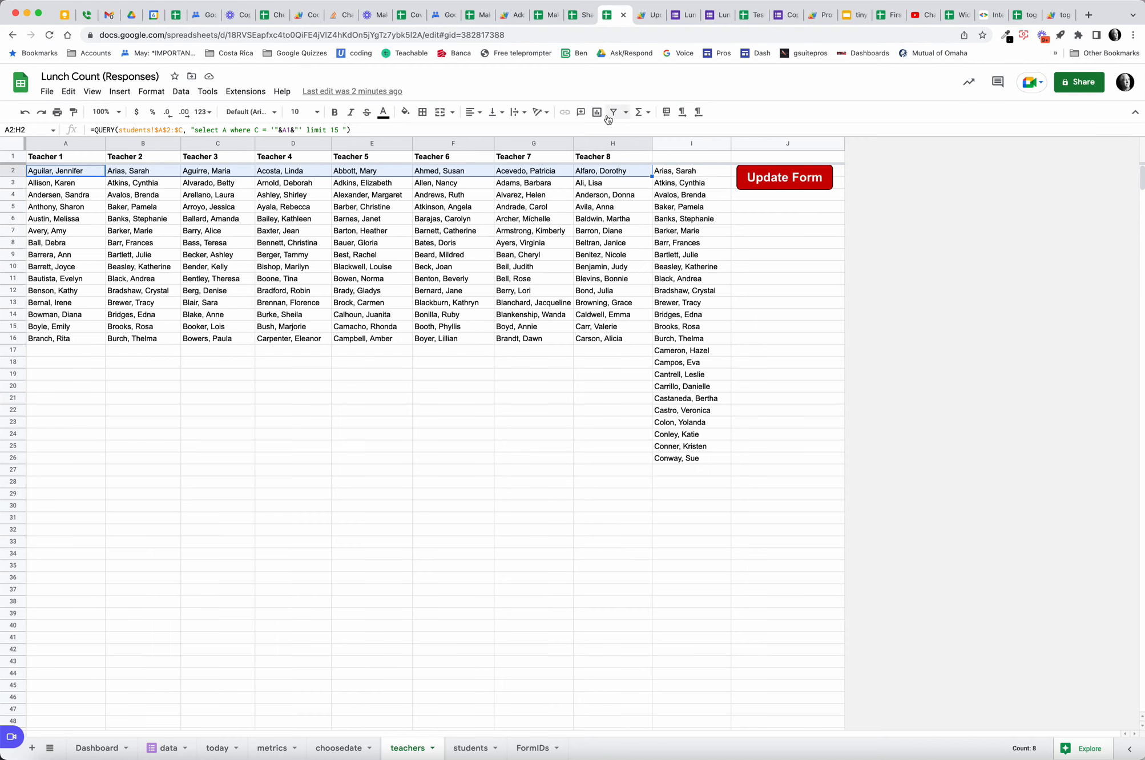
Step: View Dashboard, data, today, and choosedate (filtered to 9/1/2022), then return to data
{"action": "left_click", "coordinate": [96, 748]}
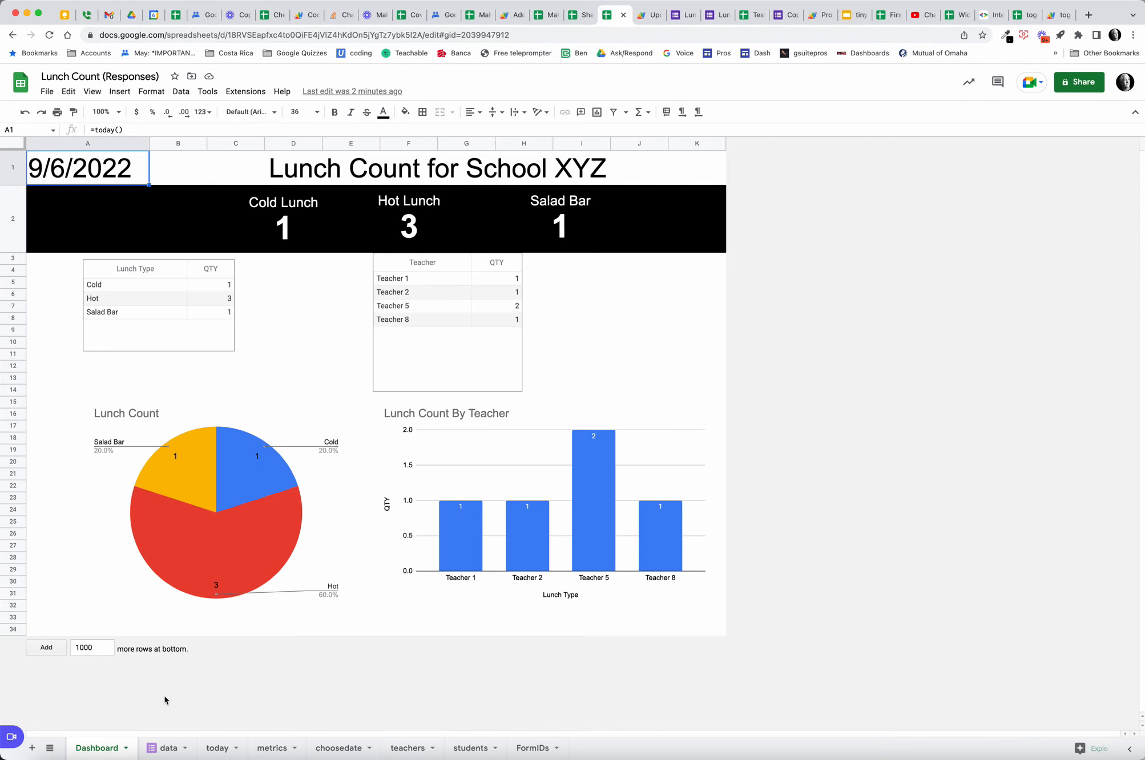
{"action": "mouse_move", "coordinate": [265, 620]}
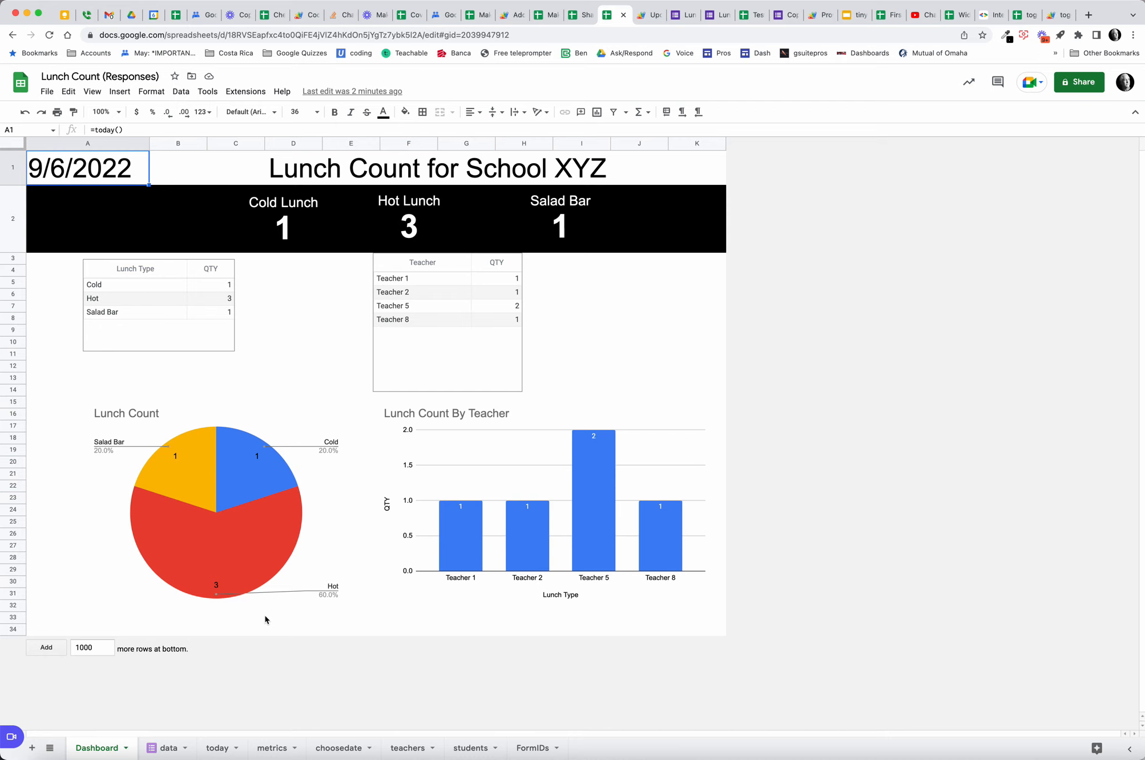
{"action": "mouse_move", "coordinate": [172, 734]}
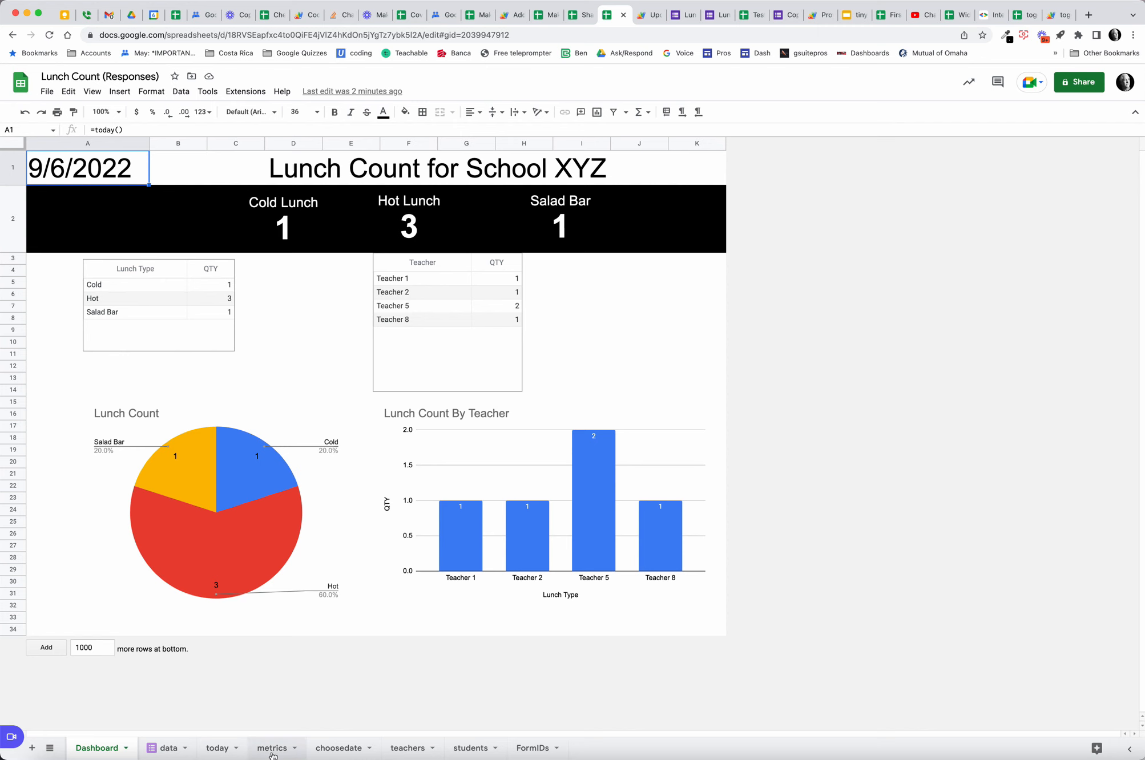
{"action": "left_click", "coordinate": [167, 748]}
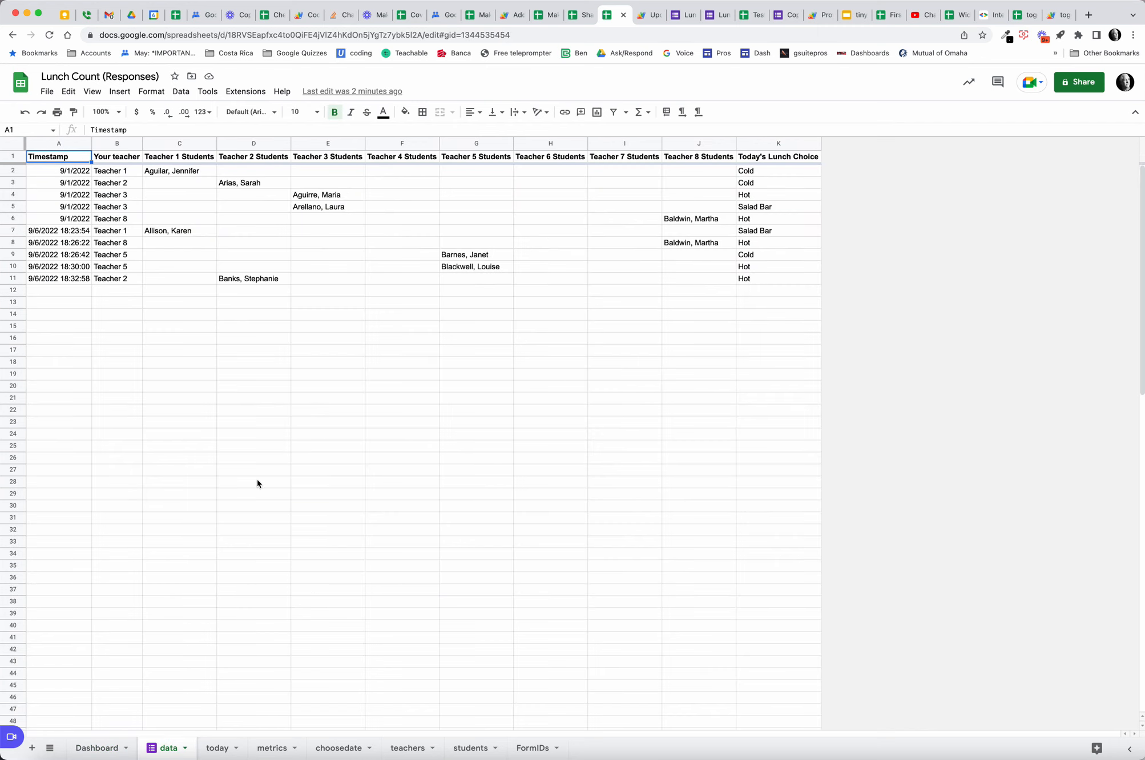
{"action": "mouse_move", "coordinate": [336, 582]}
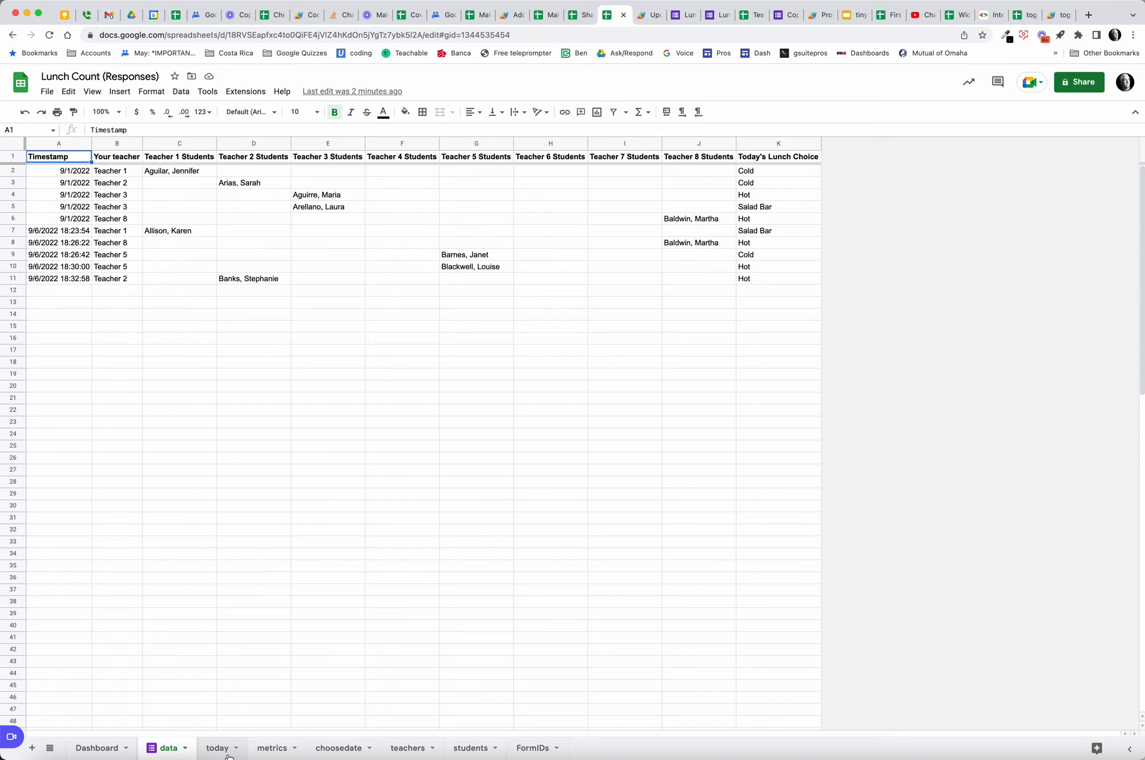
{"action": "left_click", "coordinate": [217, 748]}
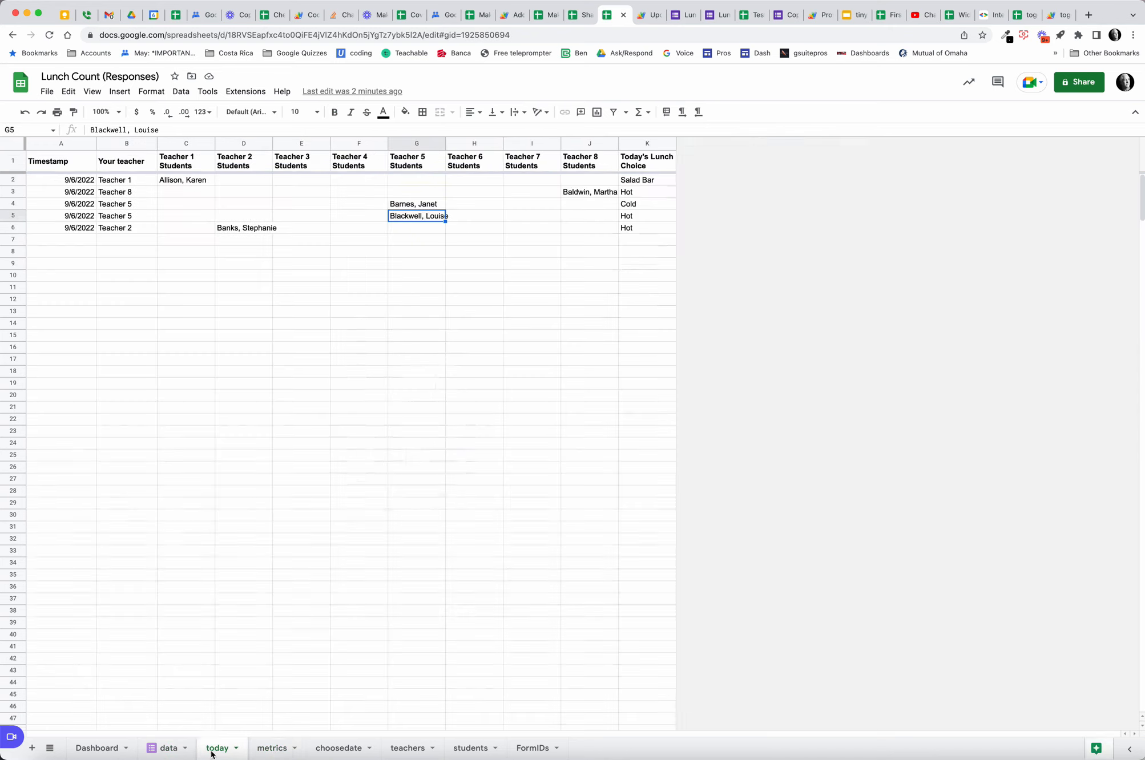
{"action": "left_click", "coordinate": [337, 748]}
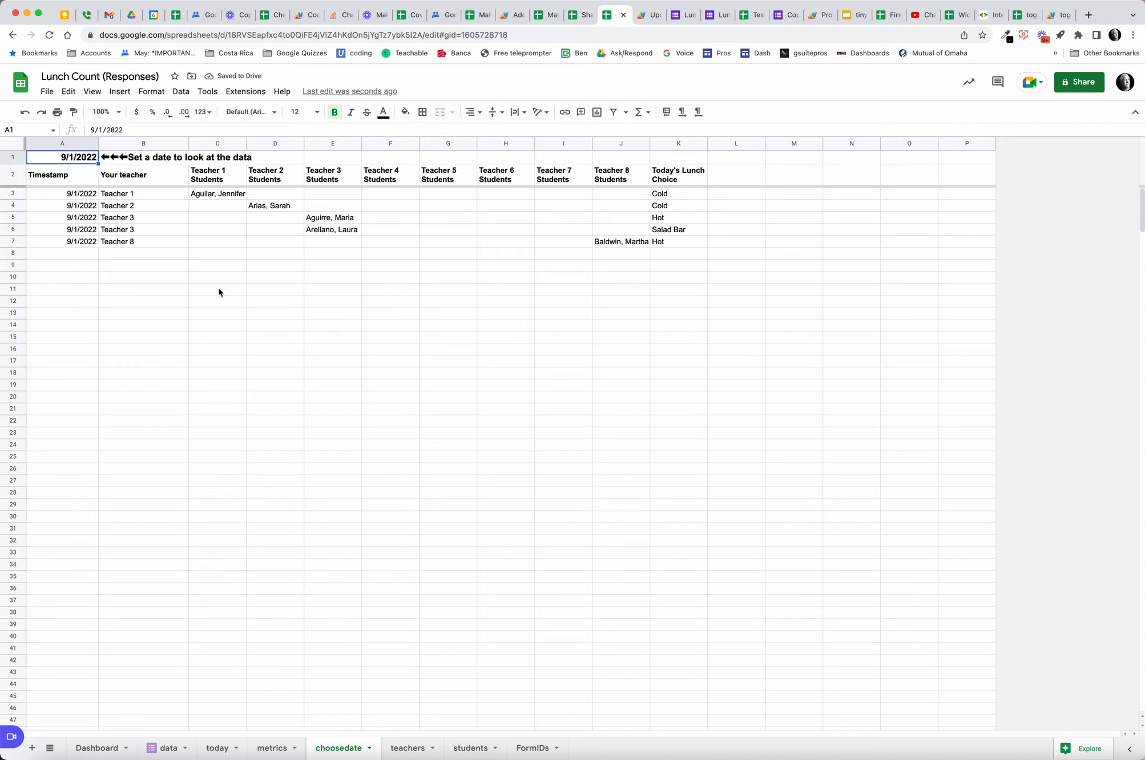
{"action": "left_click", "coordinate": [168, 747]}
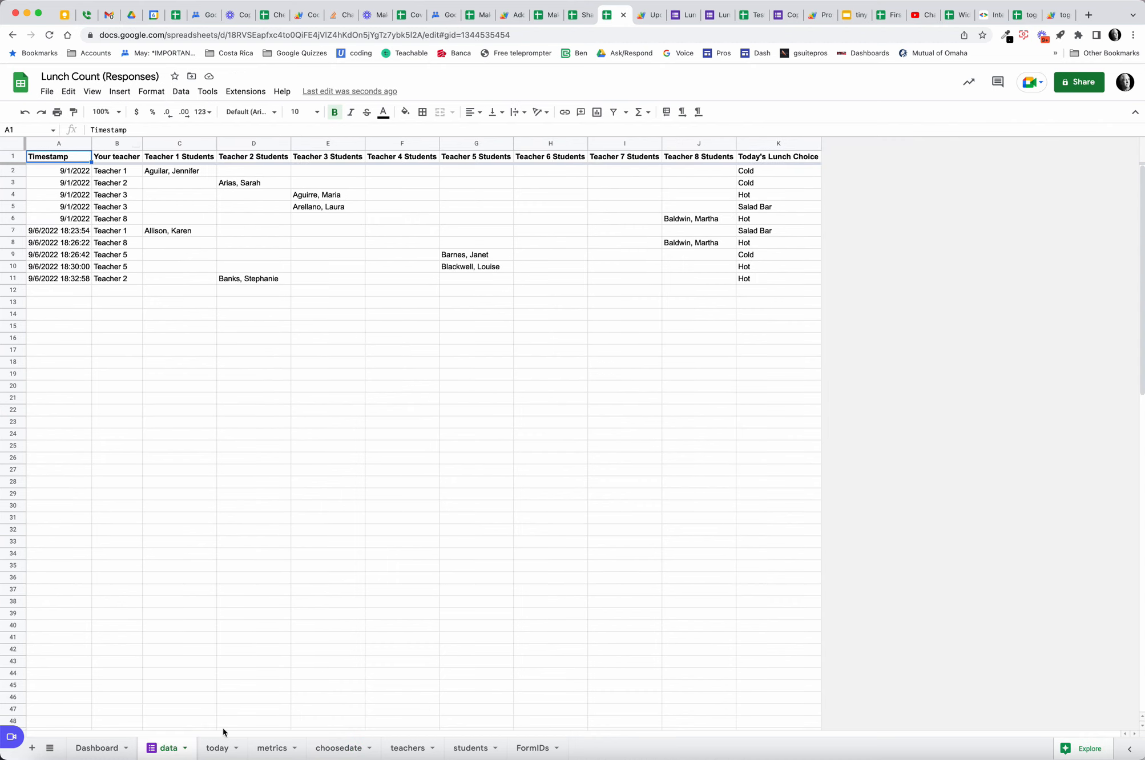
Step: Show the Dashboard with 9/6/2022 totals: one Cold, three Hot, one Salad Bar
{"action": "left_click", "coordinate": [96, 747]}
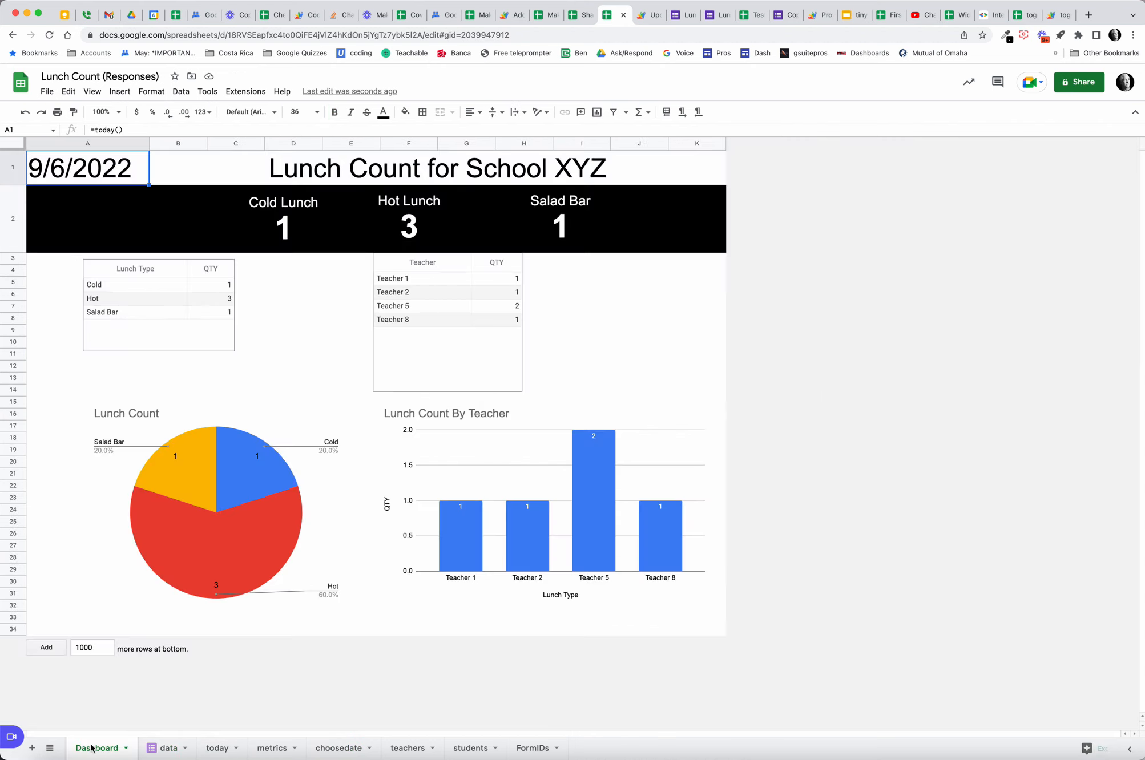
{"action": "mouse_move", "coordinate": [319, 720]}
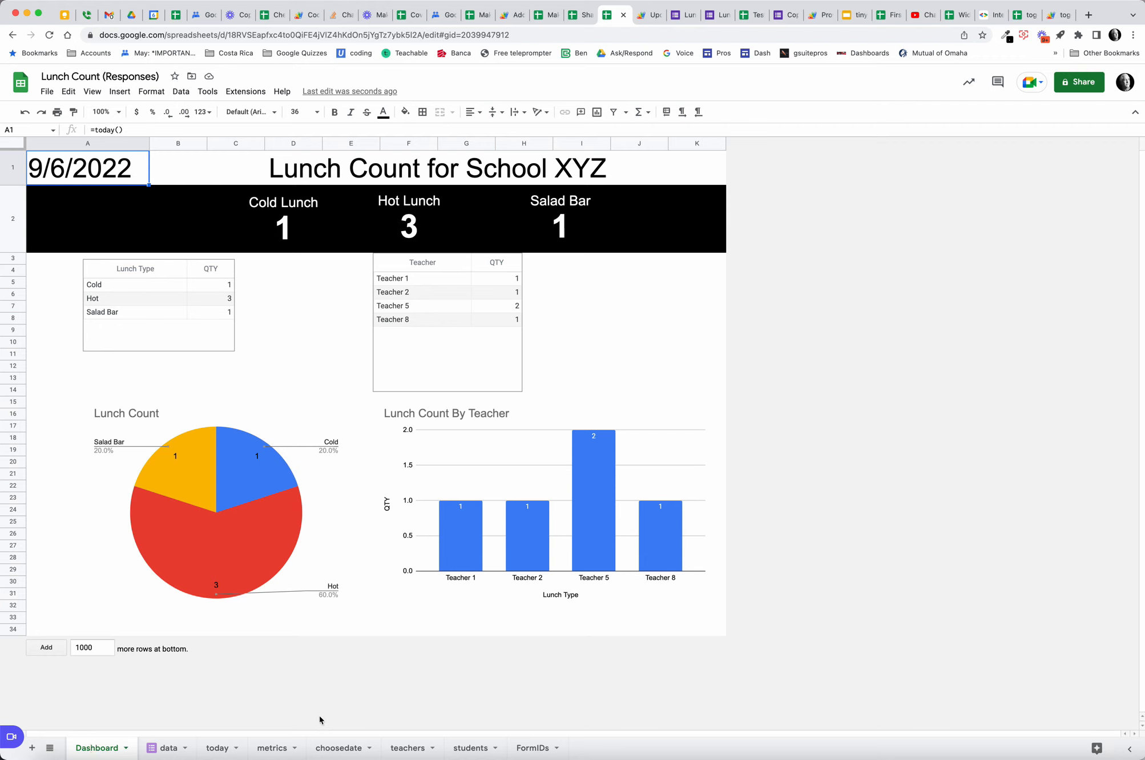
{"action": "mouse_move", "coordinate": [398, 611]}
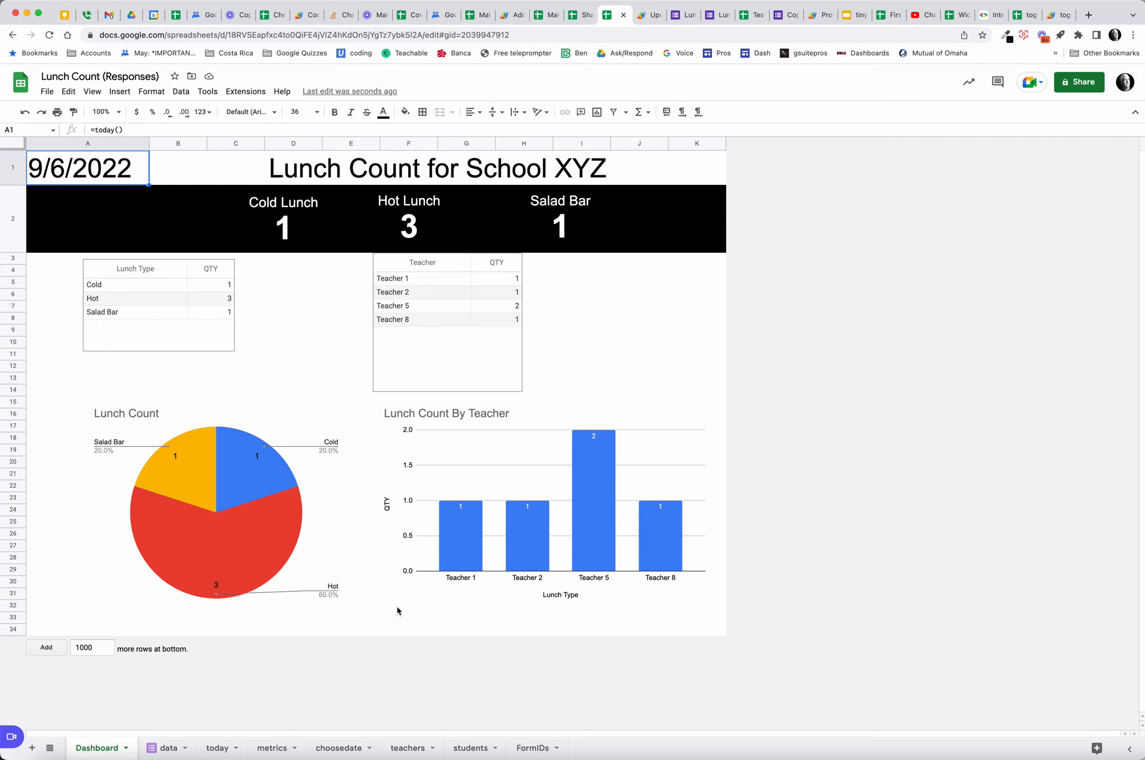
{"action": "mouse_move", "coordinate": [488, 235]}
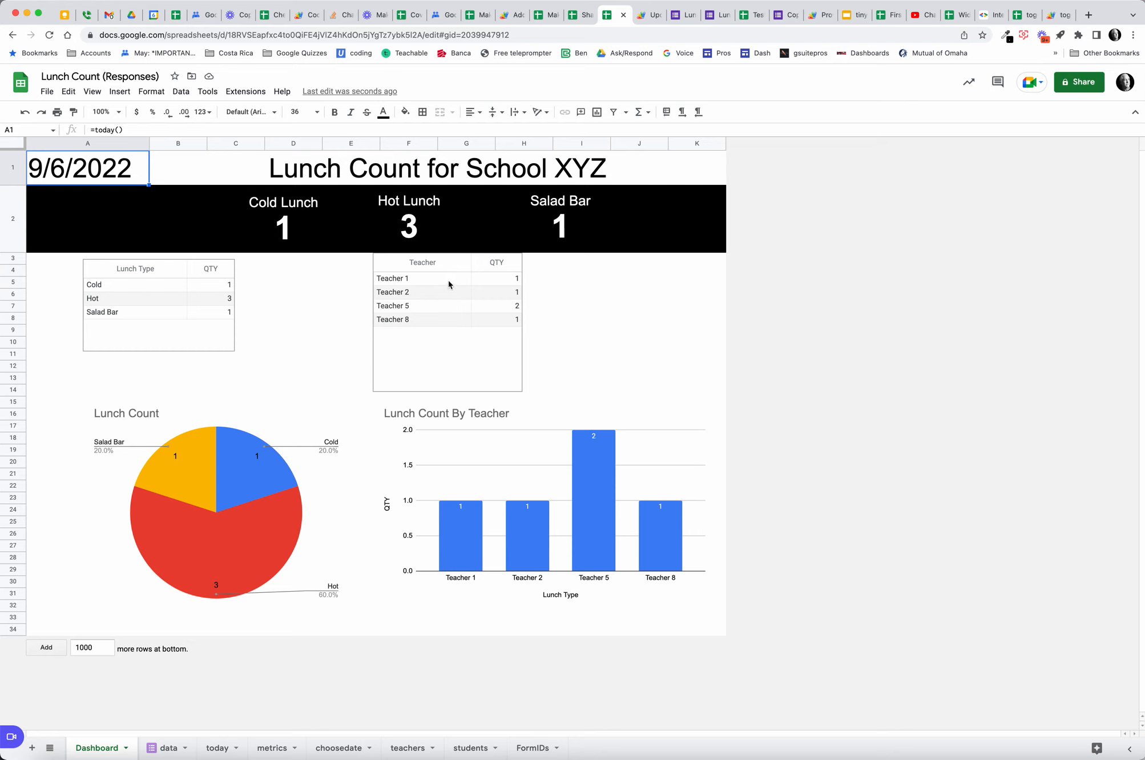
{"action": "mouse_move", "coordinate": [176, 508]}
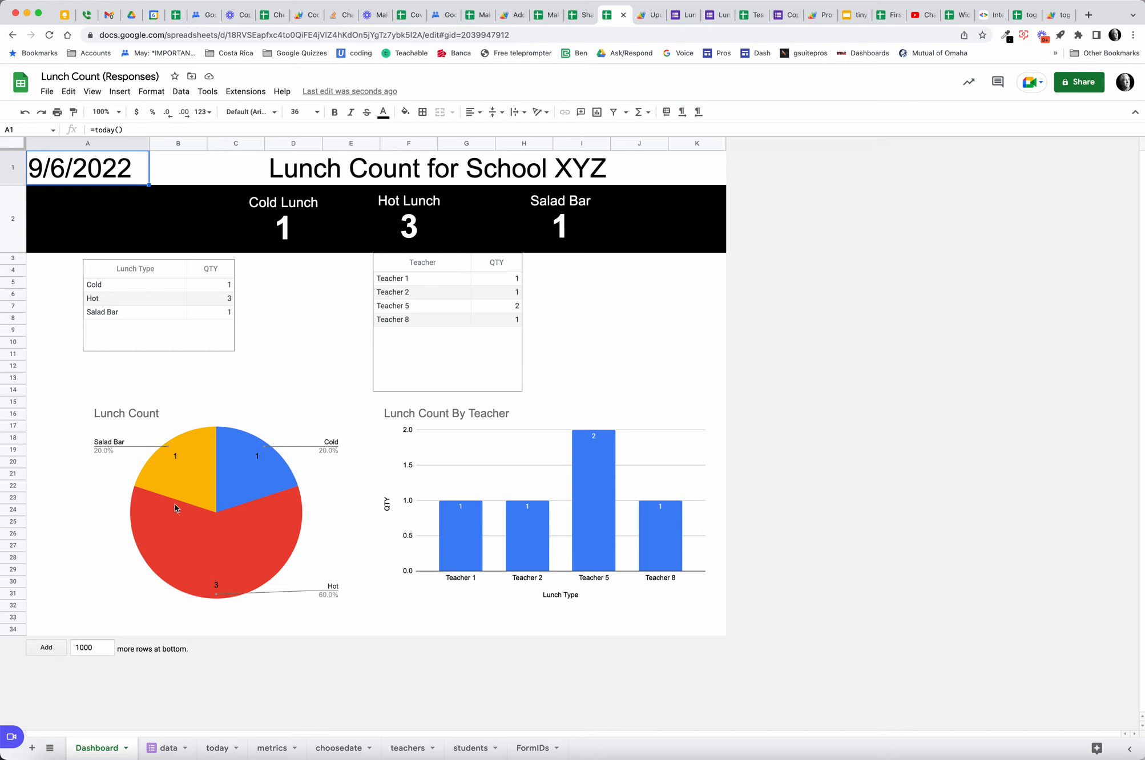
{"action": "mouse_move", "coordinate": [569, 539]}
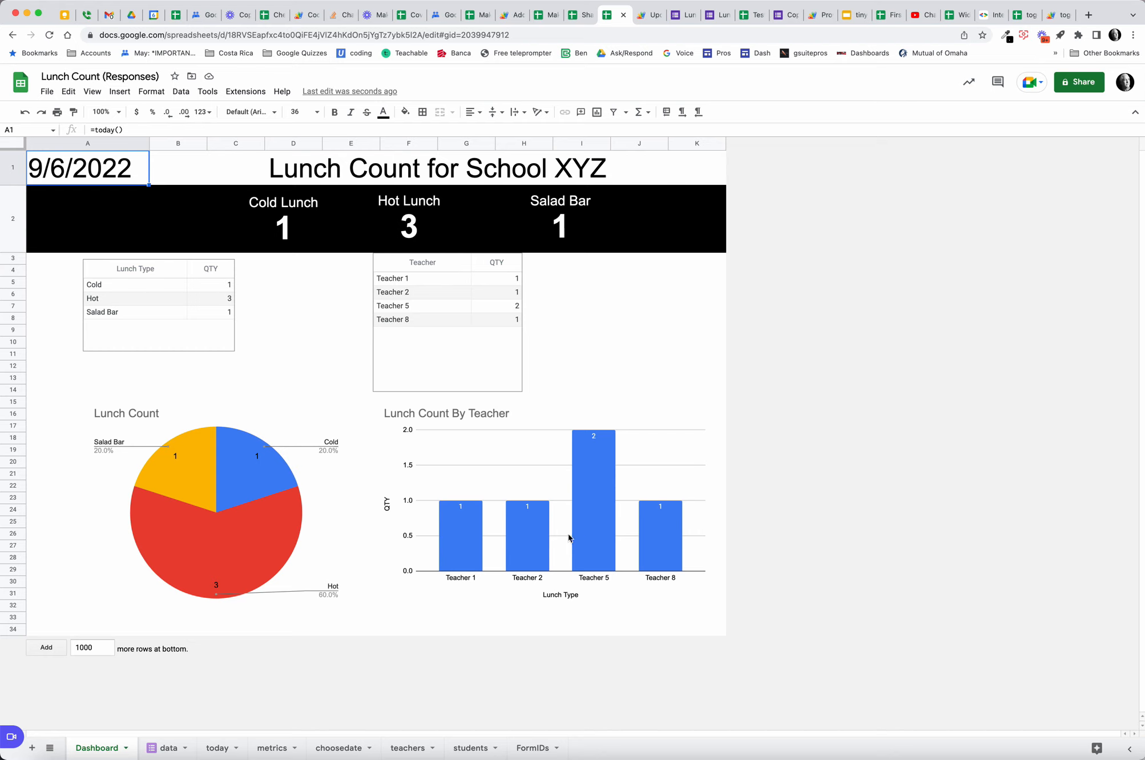
{"action": "mouse_move", "coordinate": [475, 543]}
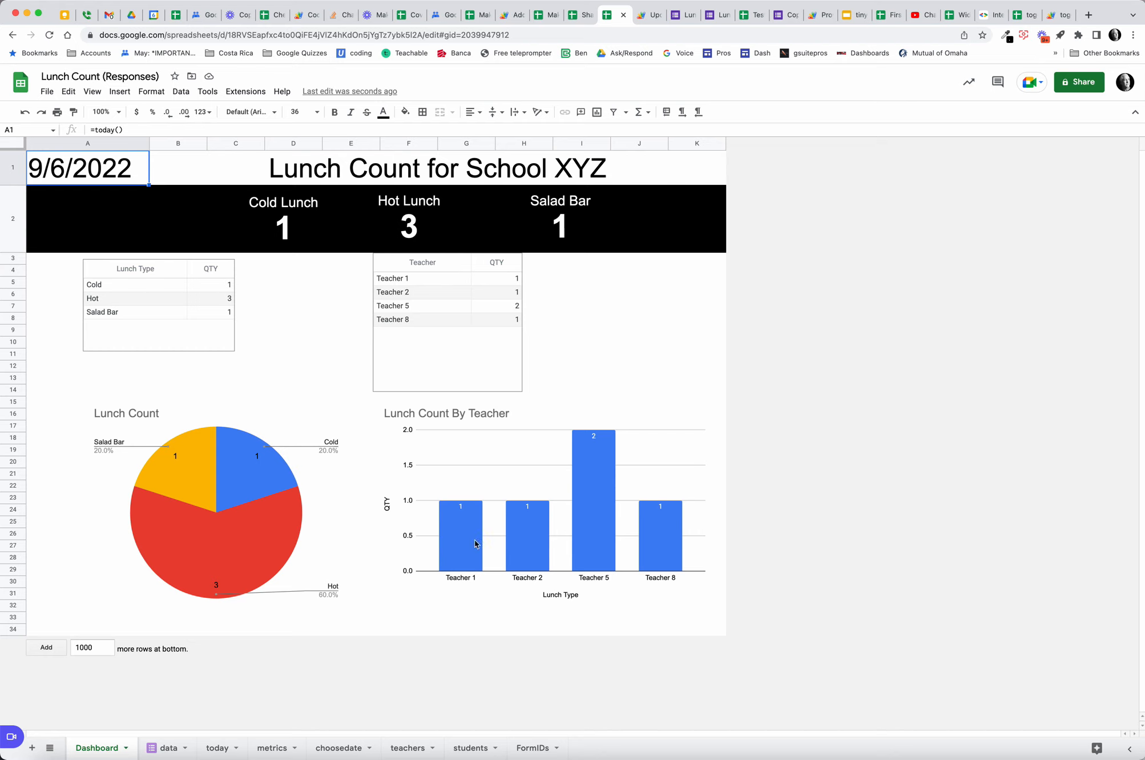
{"action": "mouse_move", "coordinate": [658, 522]}
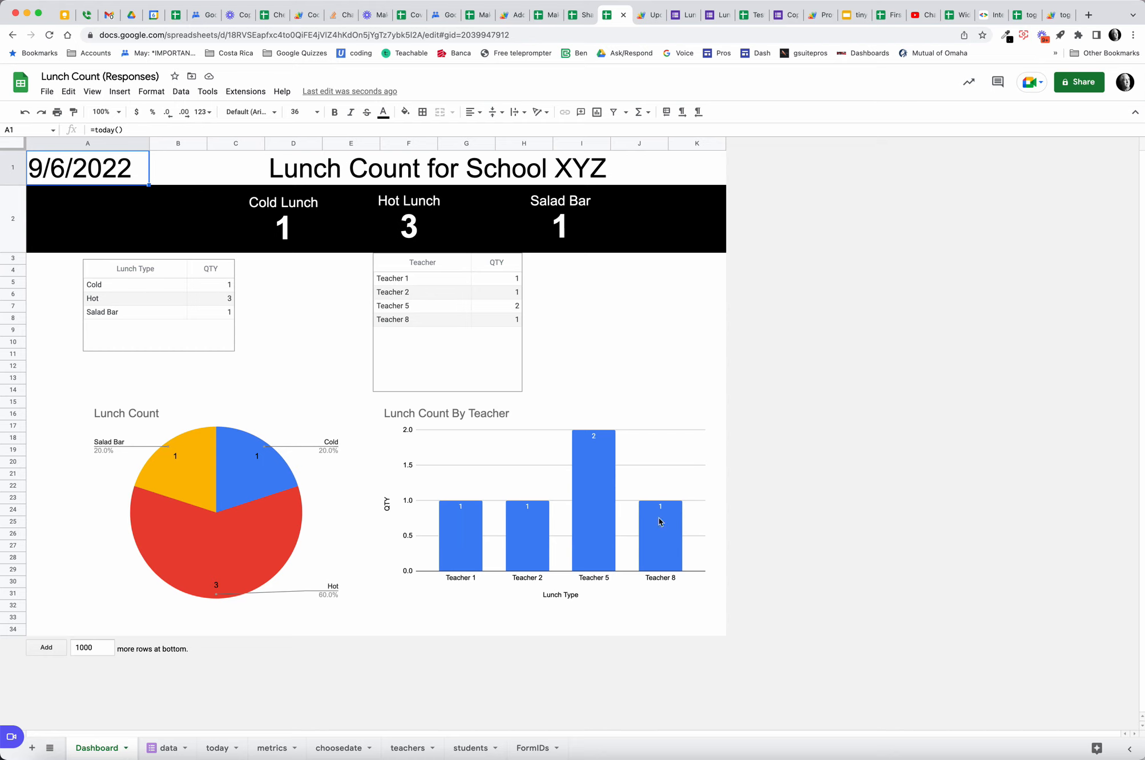
{"action": "mouse_move", "coordinate": [450, 698]}
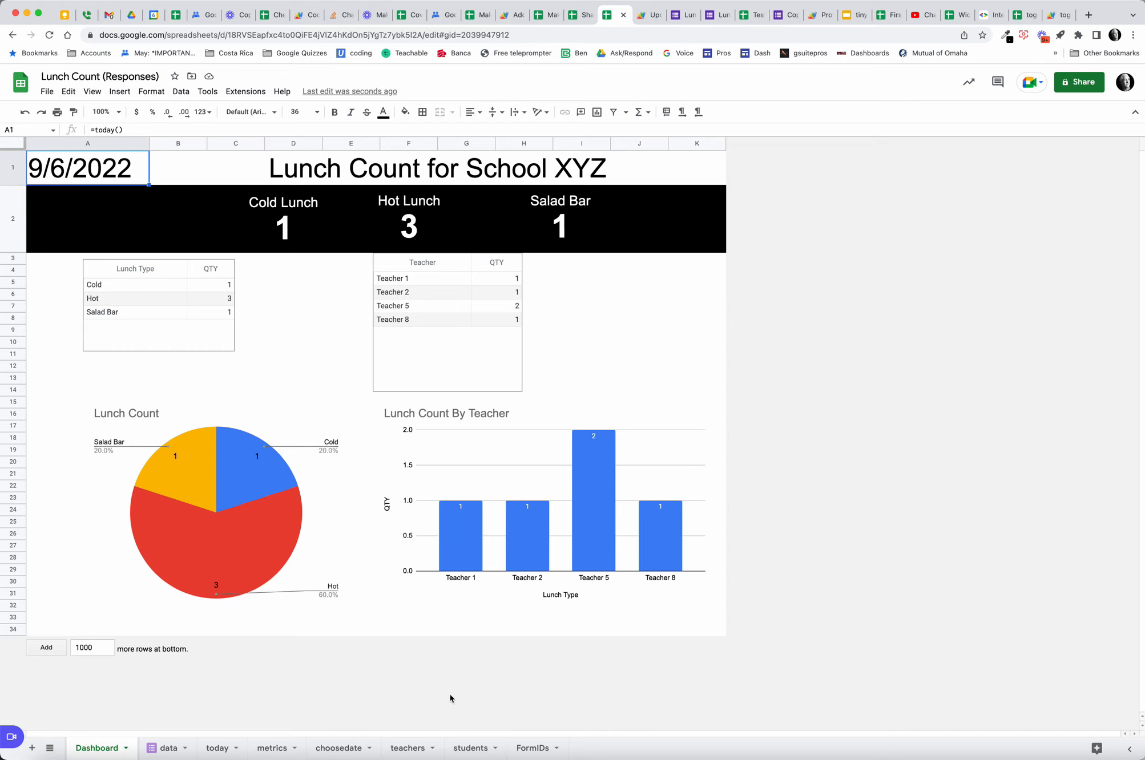
{"action": "mouse_move", "coordinate": [470, 747]}
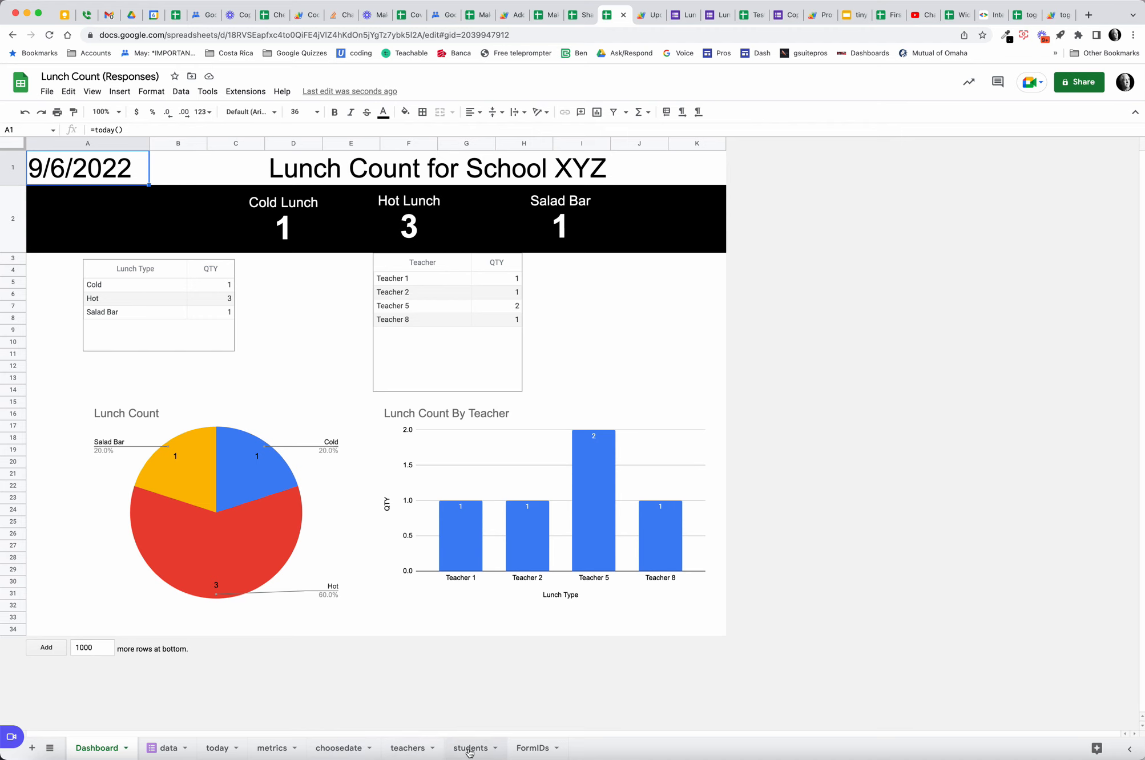
Step: Inspect the today sheet's A1 formula pulling in today's responses
{"action": "left_click", "coordinate": [168, 747]}
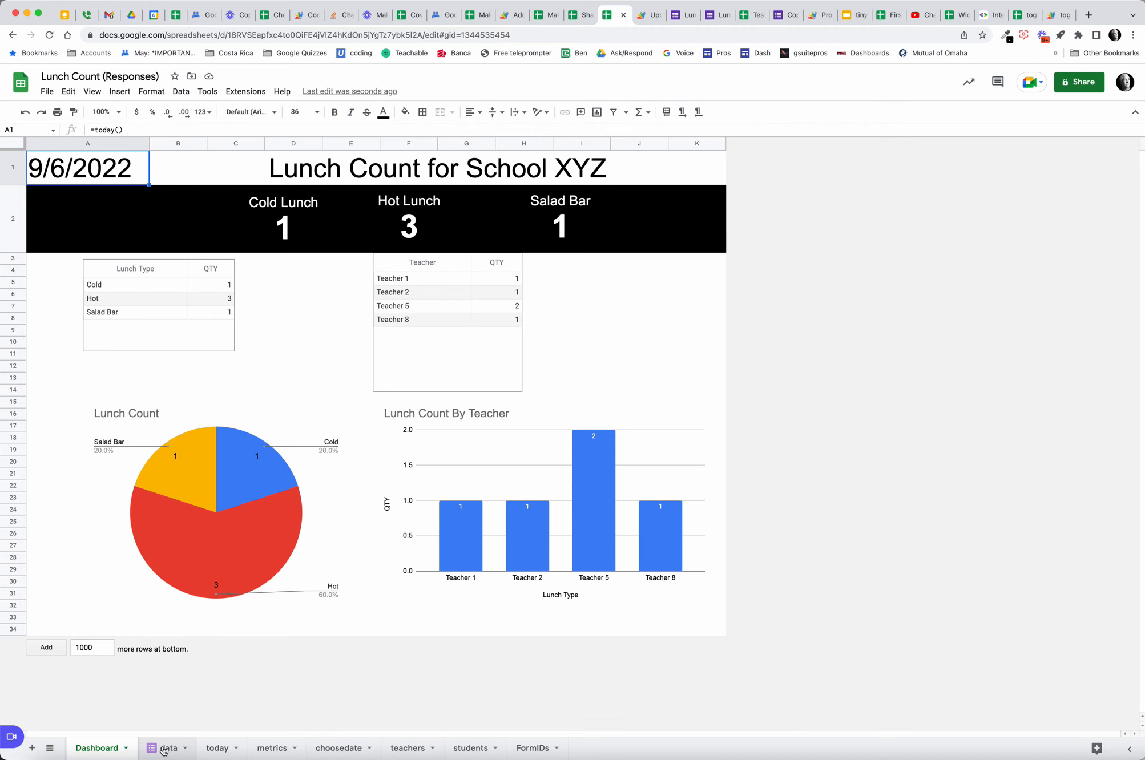
{"action": "left_click", "coordinate": [216, 747]}
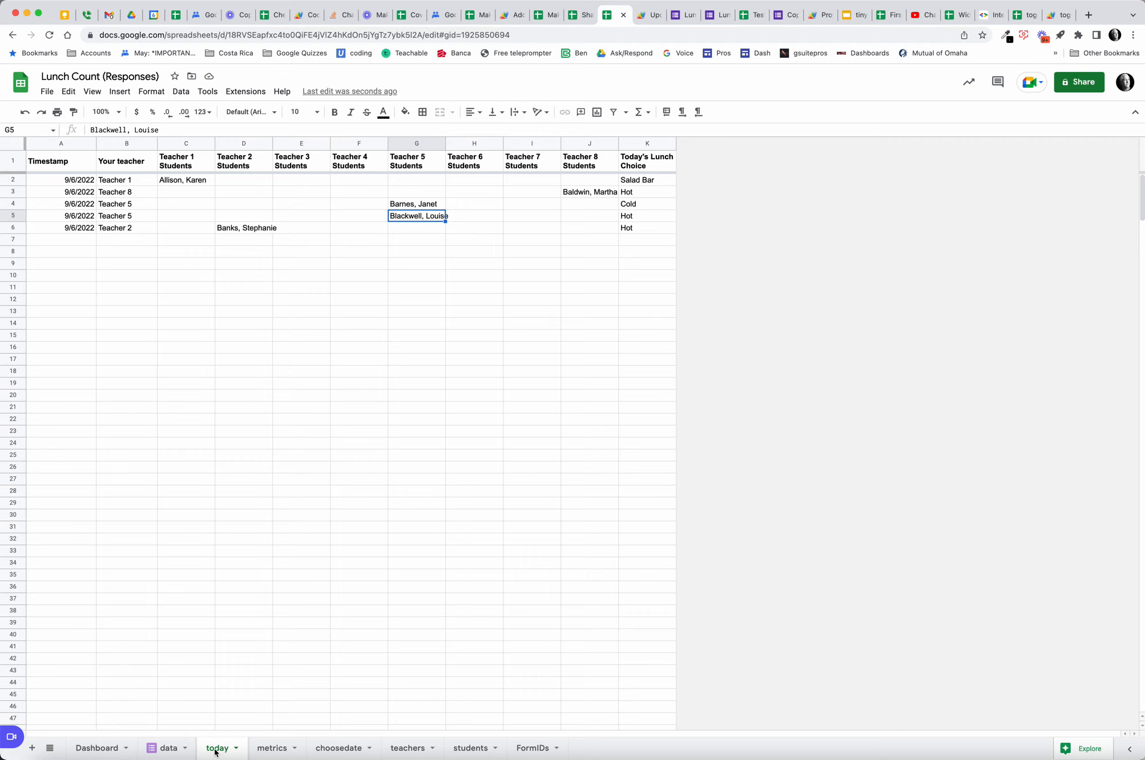
{"action": "left_click", "coordinate": [60, 161]}
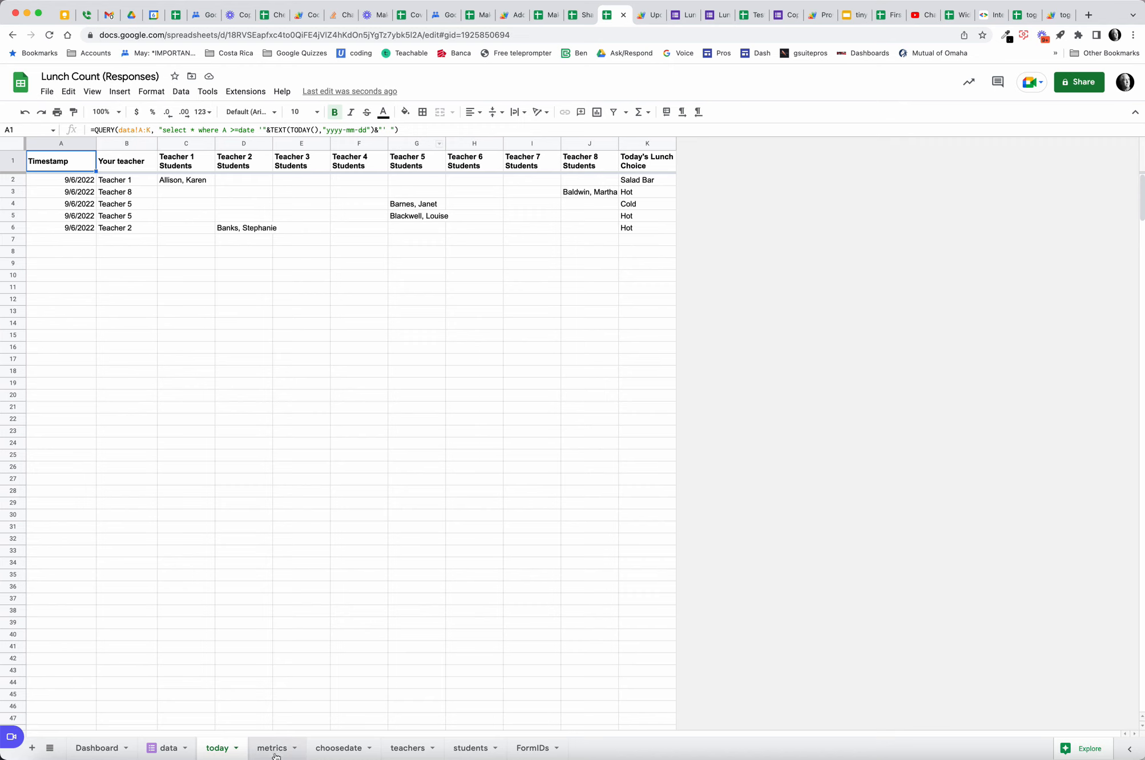
Step: Inspect the metrics A1 formula combining names and choices, then view choosedate
{"action": "left_click", "coordinate": [271, 747]}
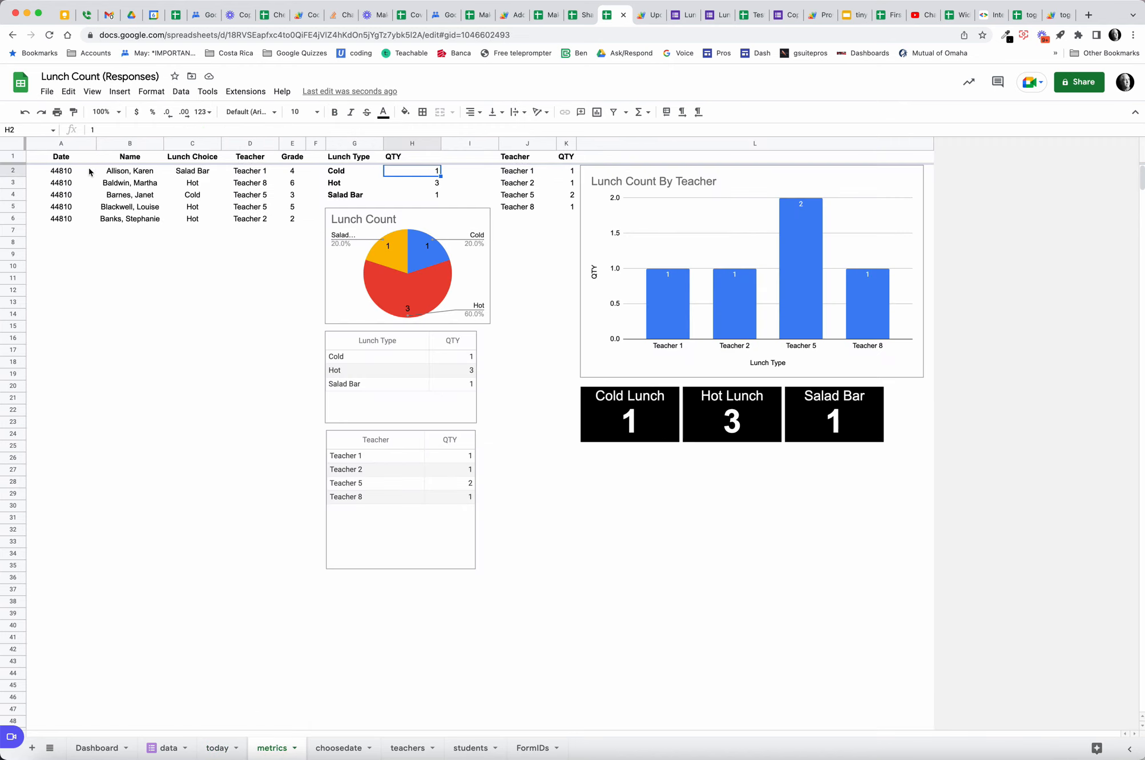
{"action": "left_click", "coordinate": [60, 156]}
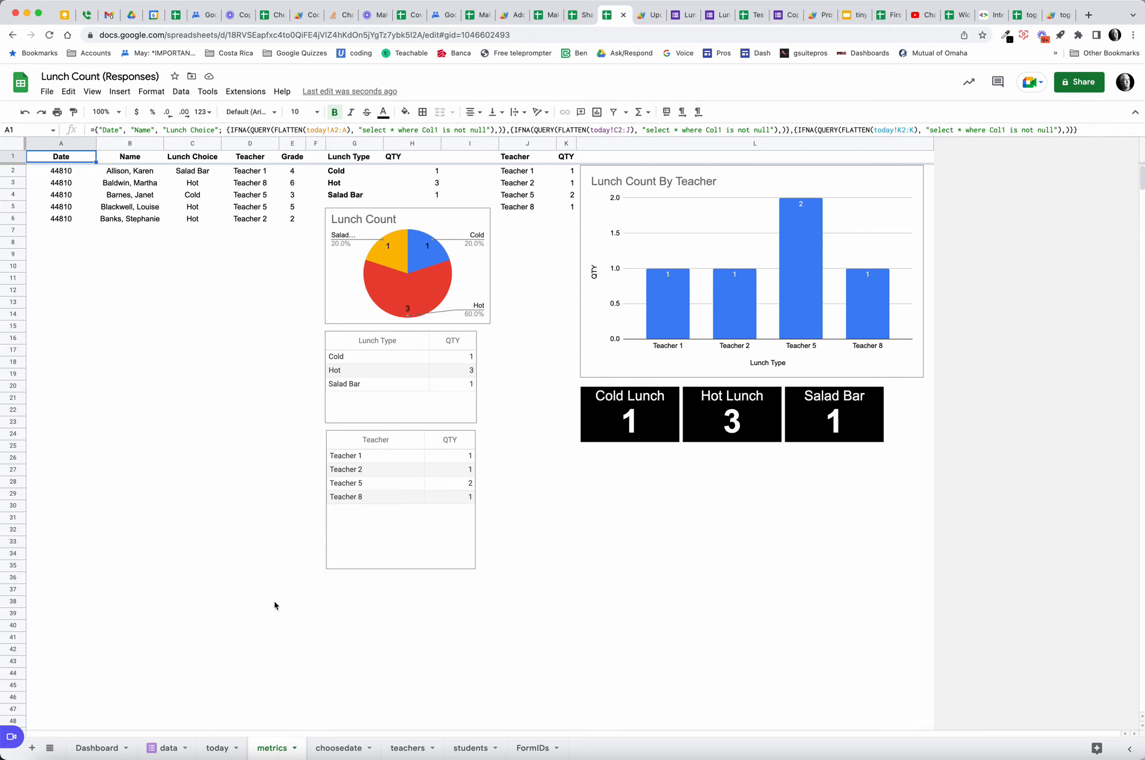
{"action": "mouse_move", "coordinate": [350, 676]}
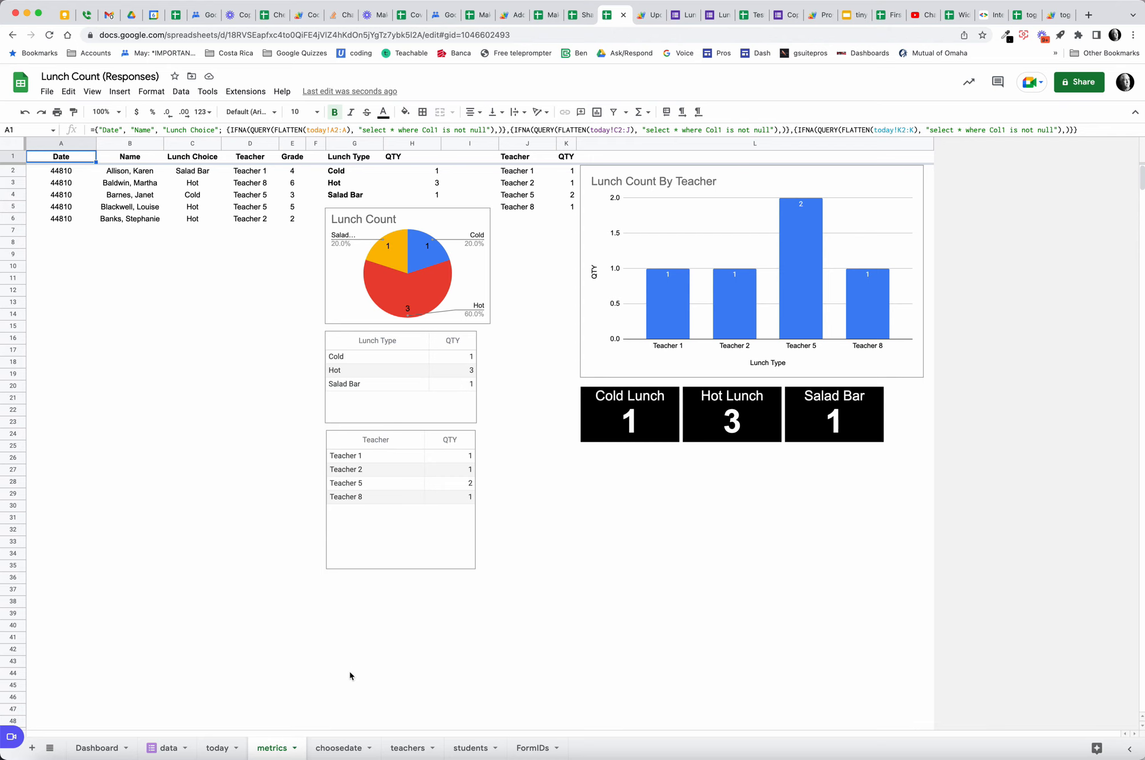
{"action": "left_click", "coordinate": [338, 748]}
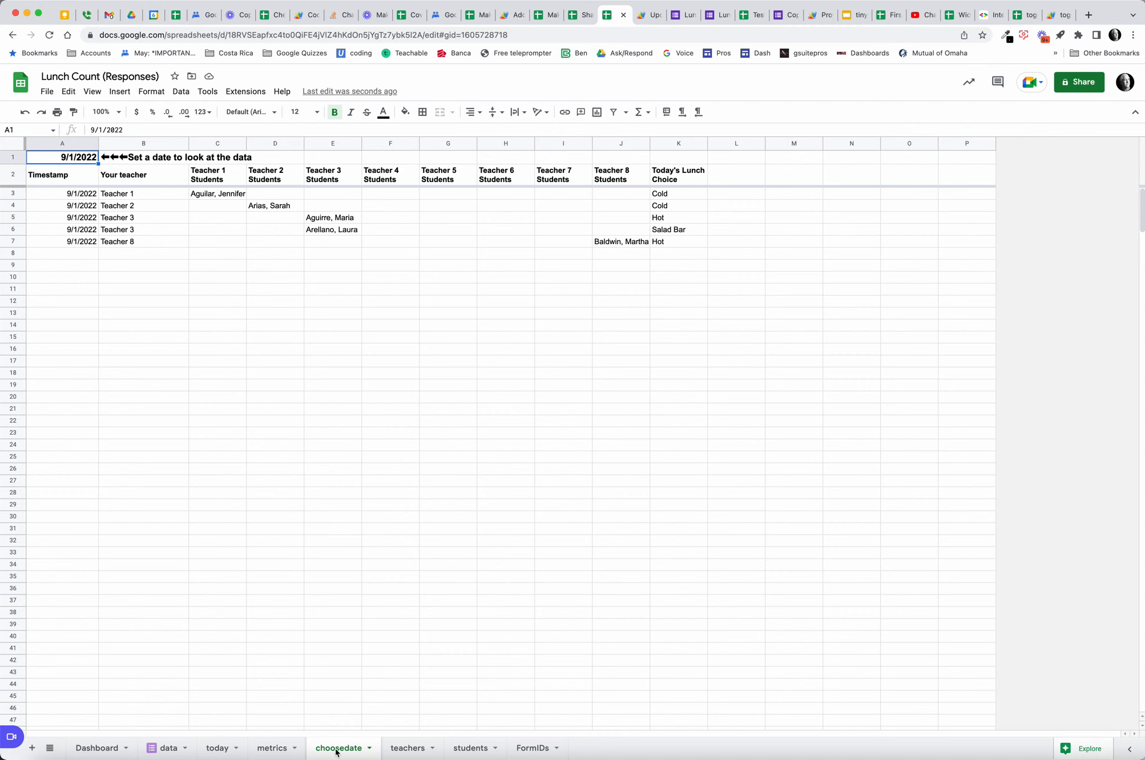
Step: Inspect the Teacher 6 QUERY formula on the teachers sheet, then view the students roster
{"action": "left_click", "coordinate": [406, 747]}
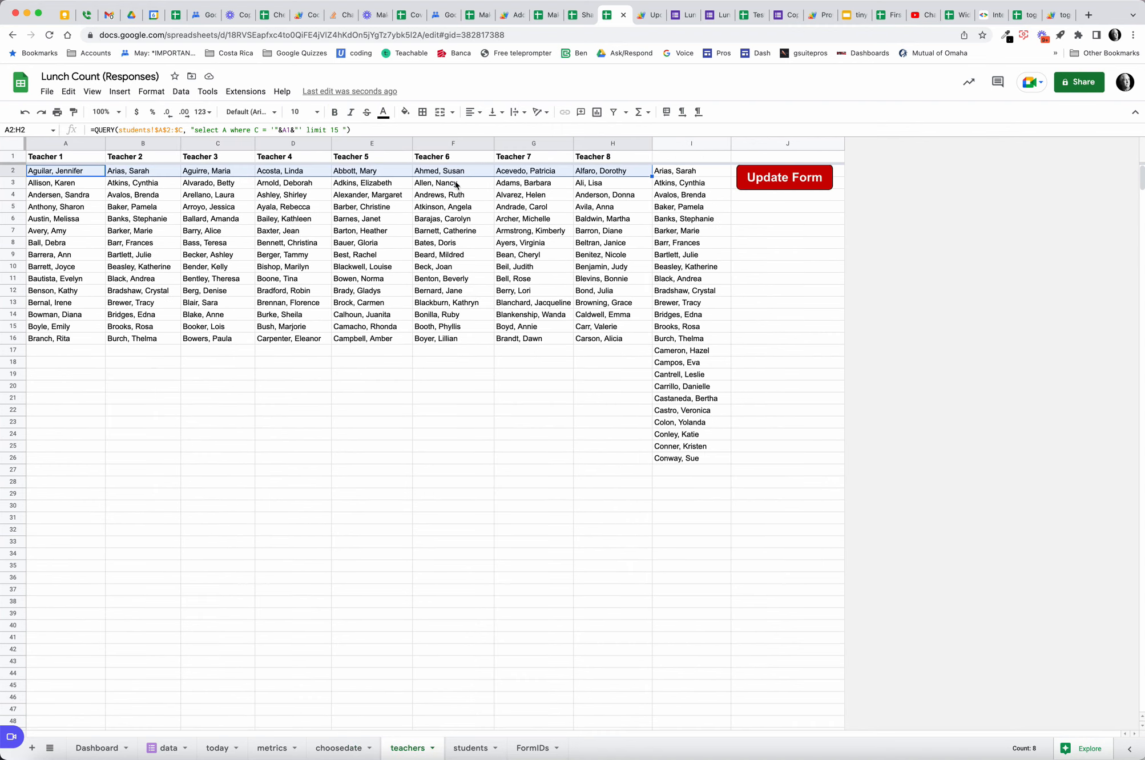
{"action": "left_click", "coordinate": [452, 170]}
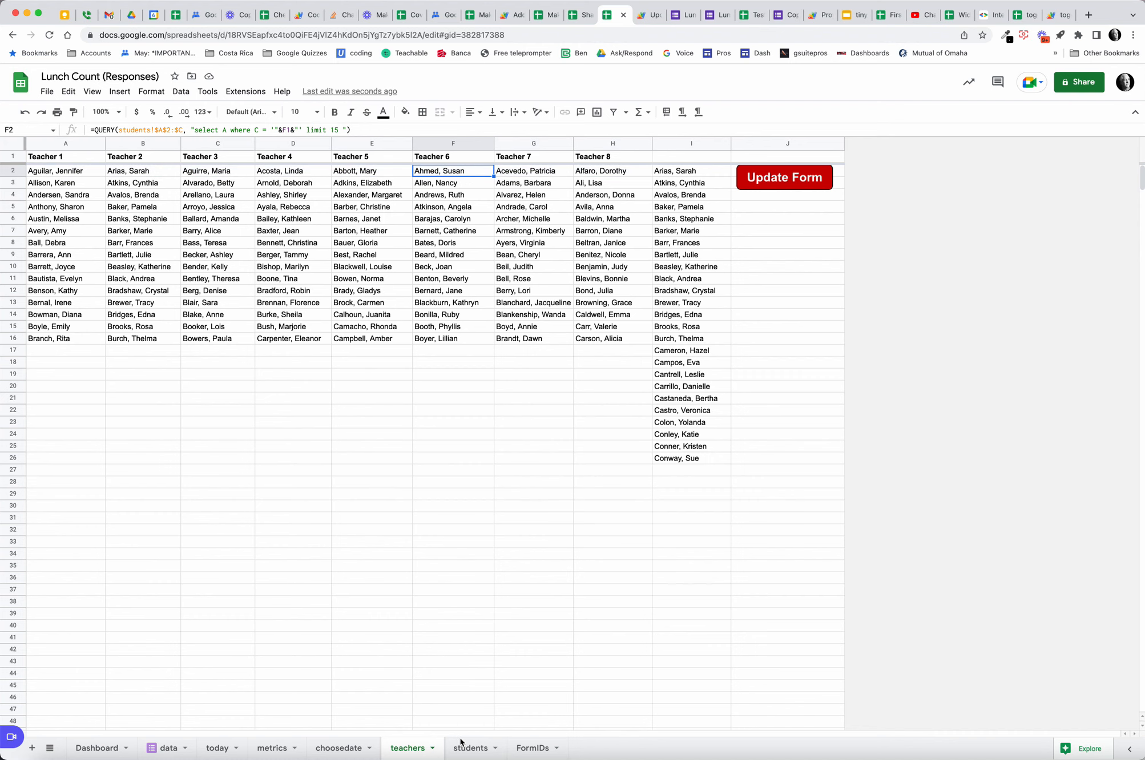
{"action": "left_click", "coordinate": [470, 747]}
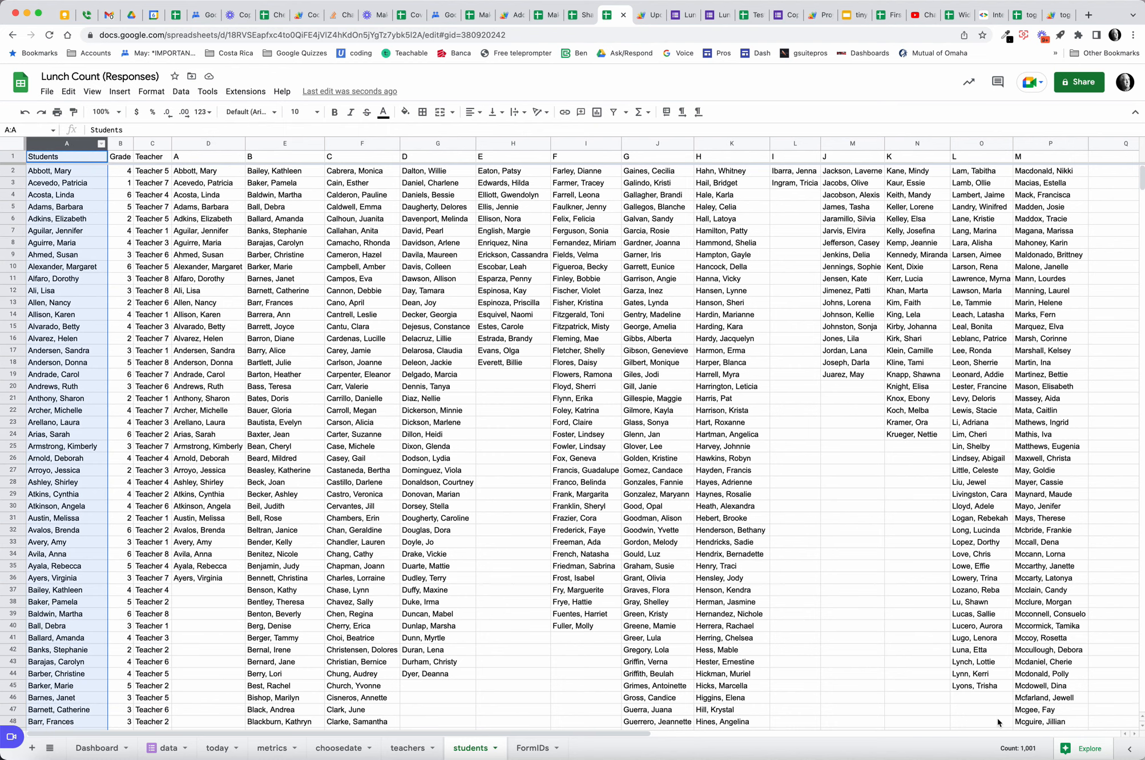
Step: Enter 4 as the first student's grade, check their teacher, then return to teachers
{"action": "left_click", "coordinate": [66, 182]}
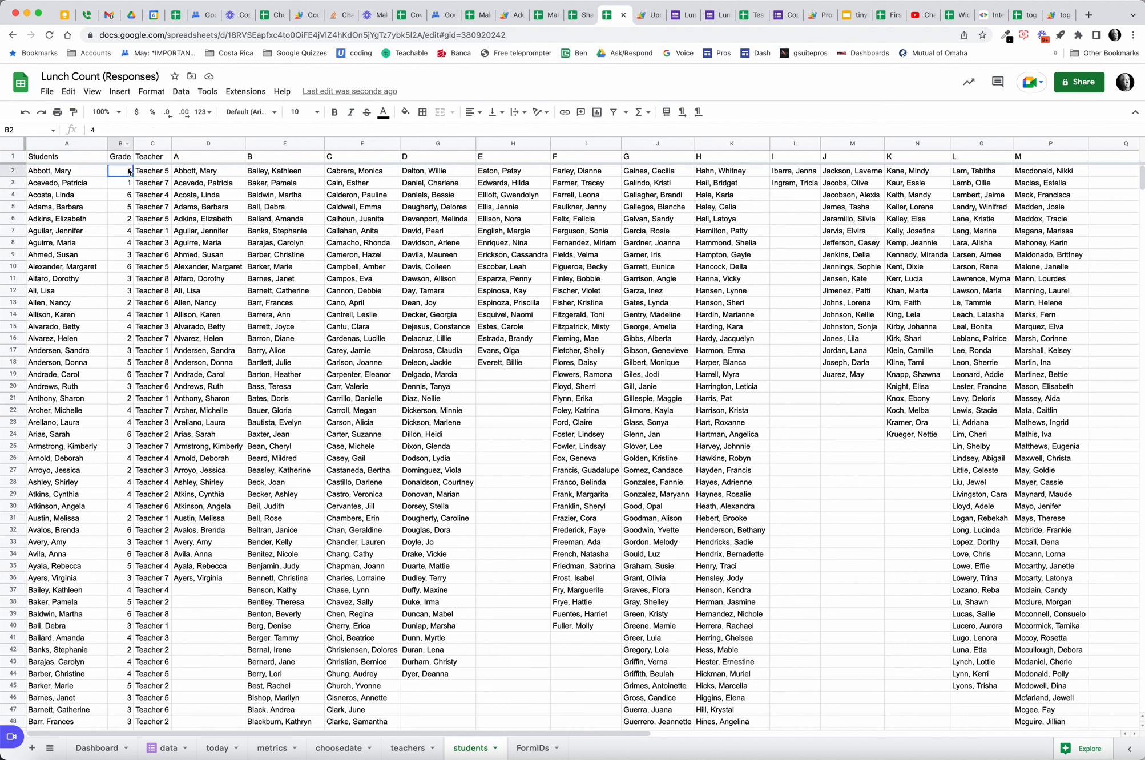
{"action": "type", "text": "4"}
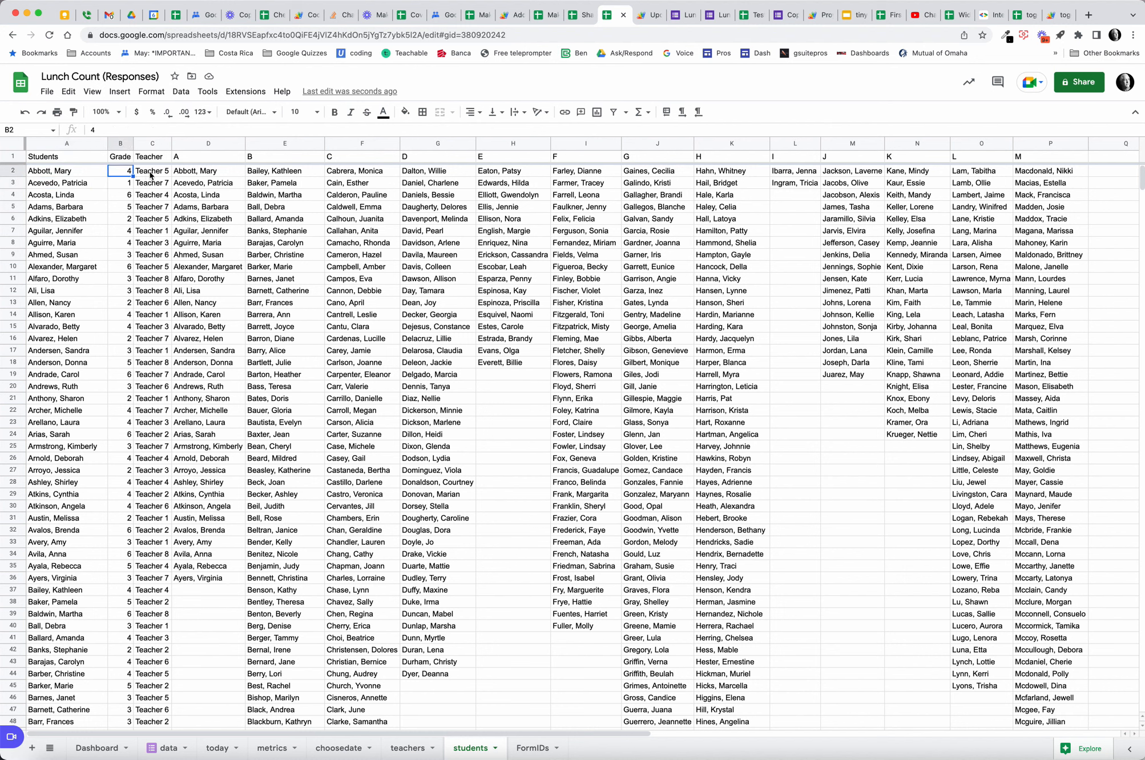
{"action": "left_click", "coordinate": [152, 171]}
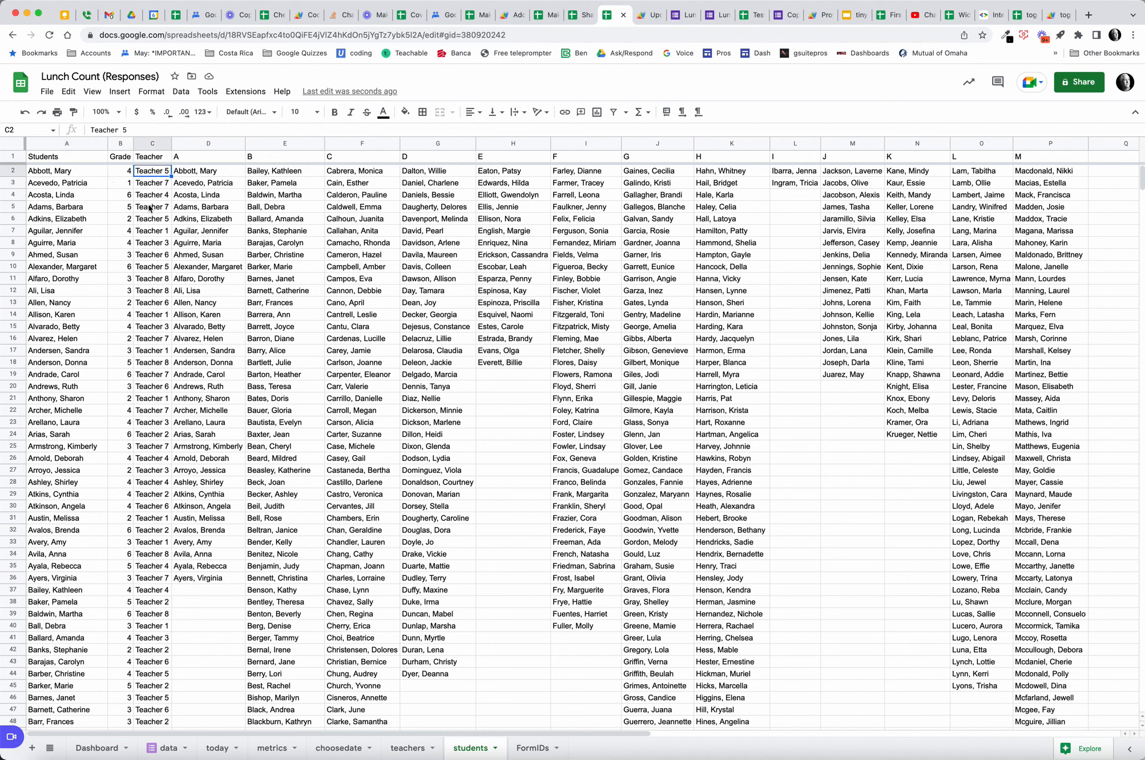
{"action": "mouse_move", "coordinate": [145, 310]}
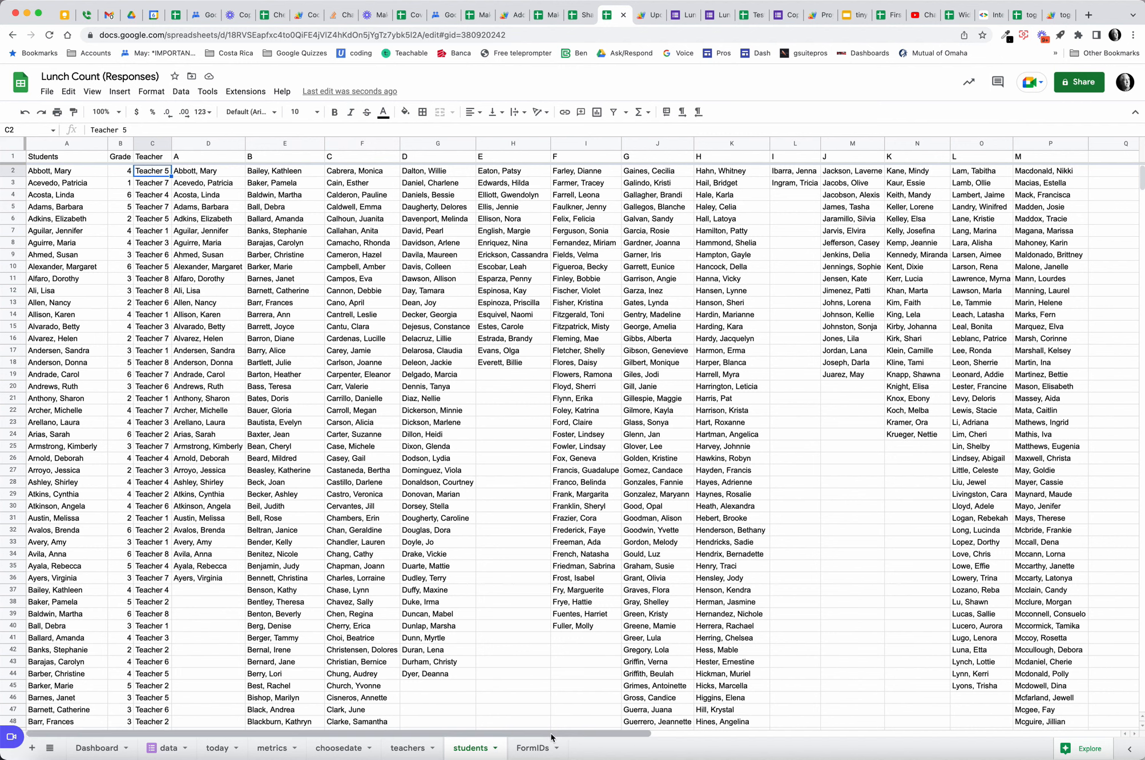
{"action": "left_click", "coordinate": [407, 747]}
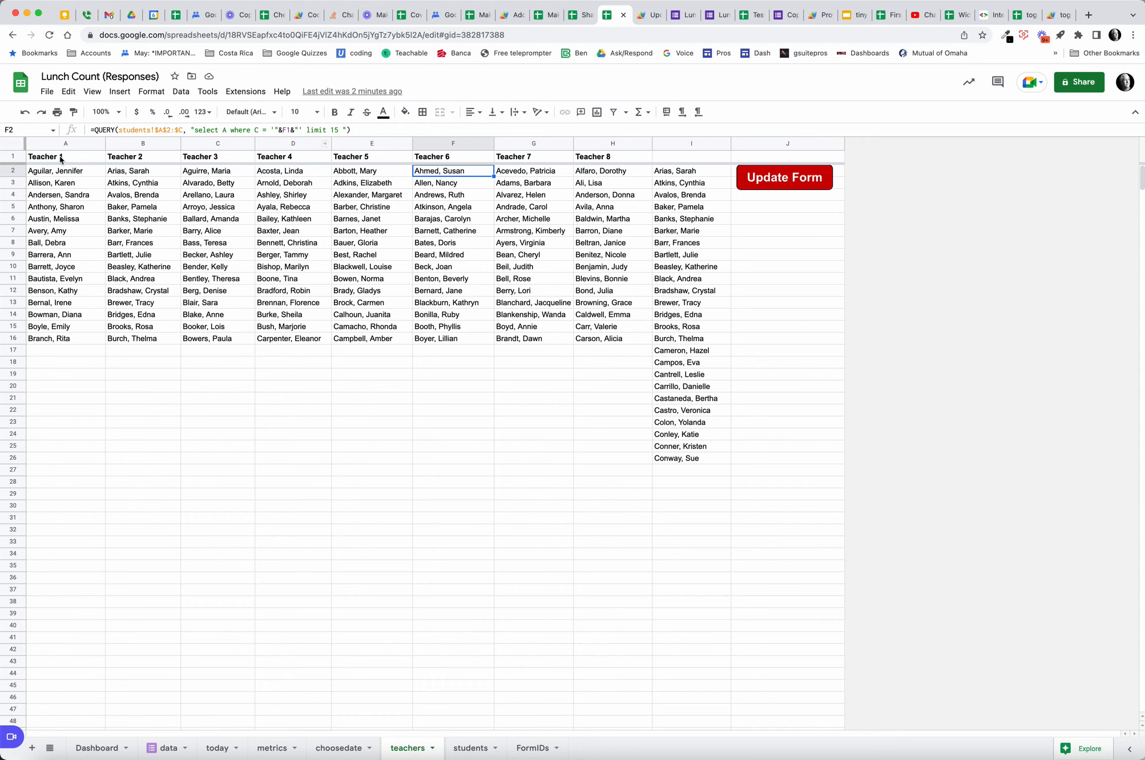
{"action": "left_click", "coordinate": [66, 170]}
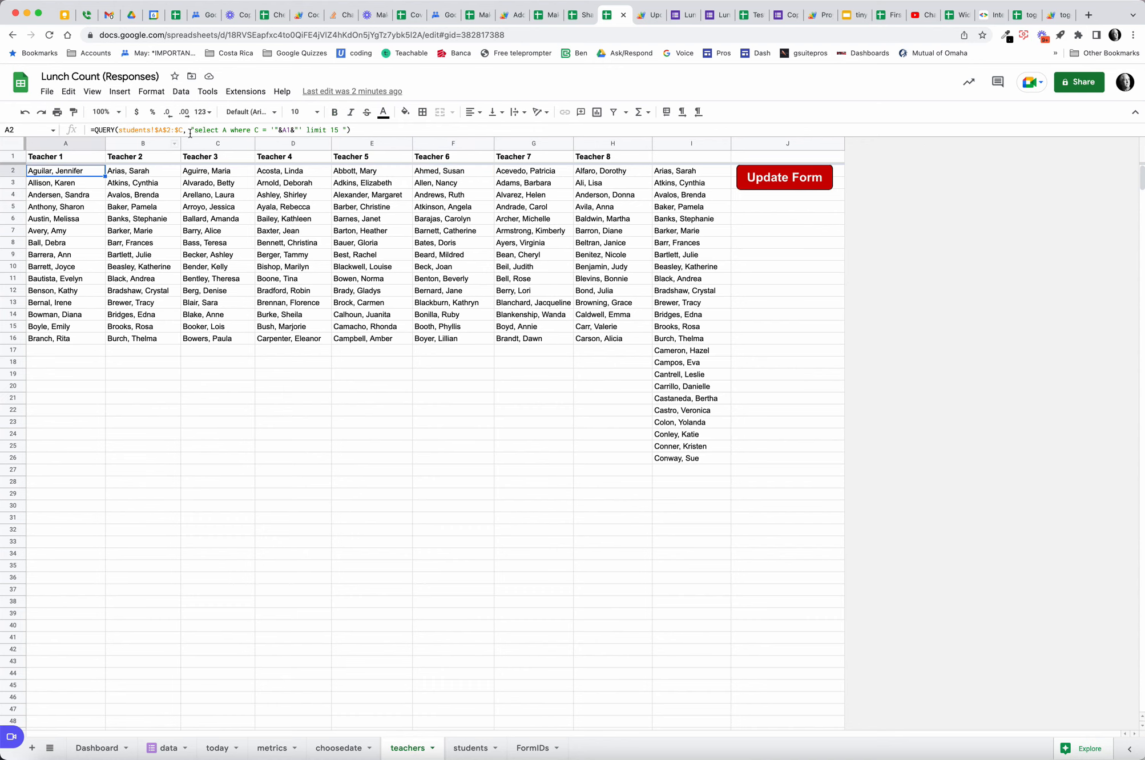
{"action": "mouse_move", "coordinate": [779, 71]}
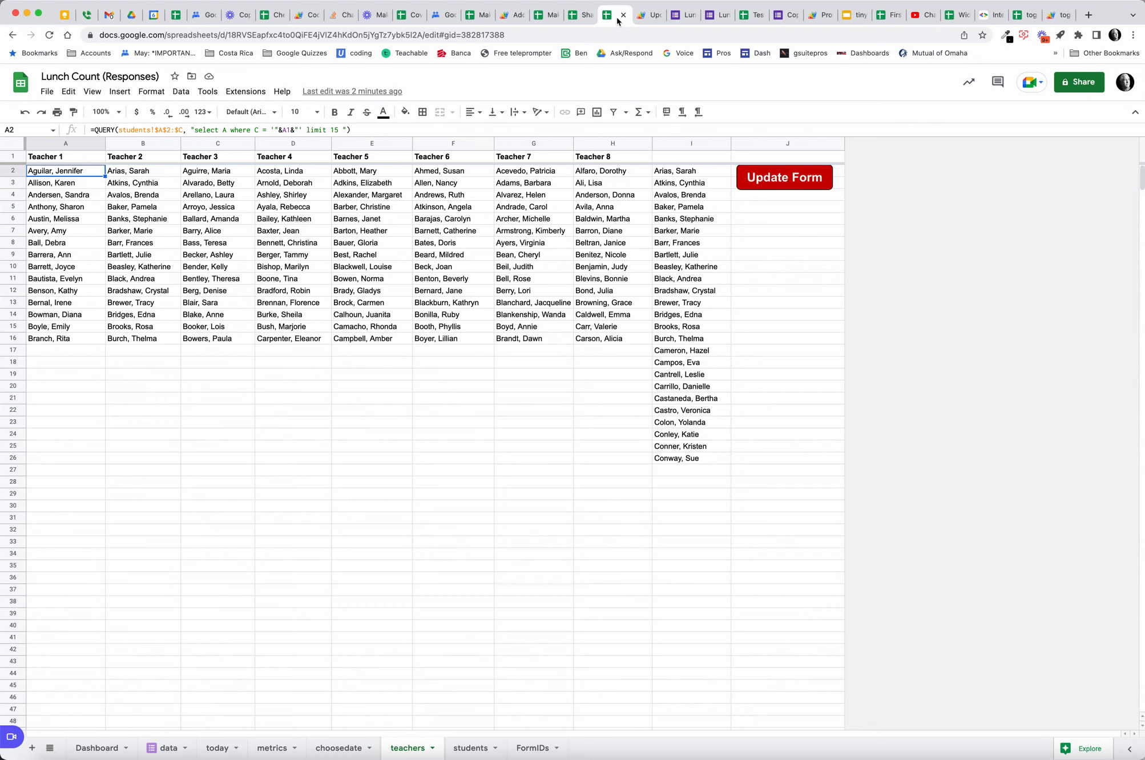
{"action": "mouse_move", "coordinate": [886, 216]}
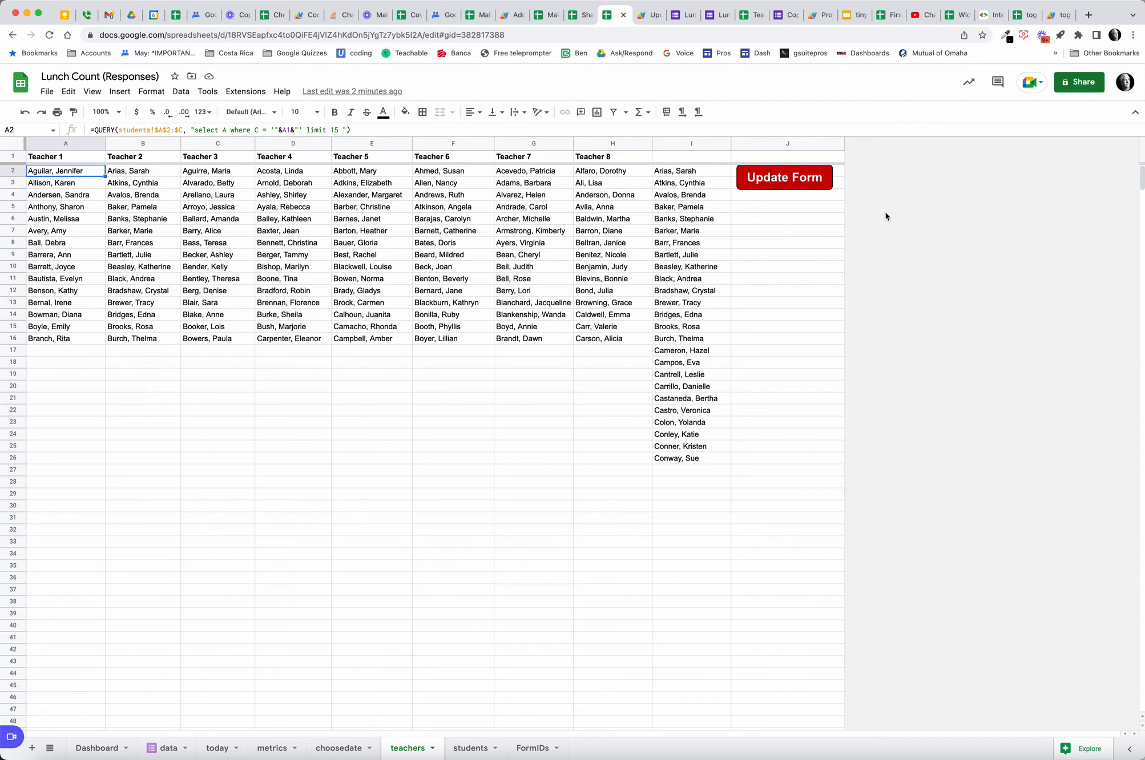
{"action": "mouse_move", "coordinate": [897, 284]}
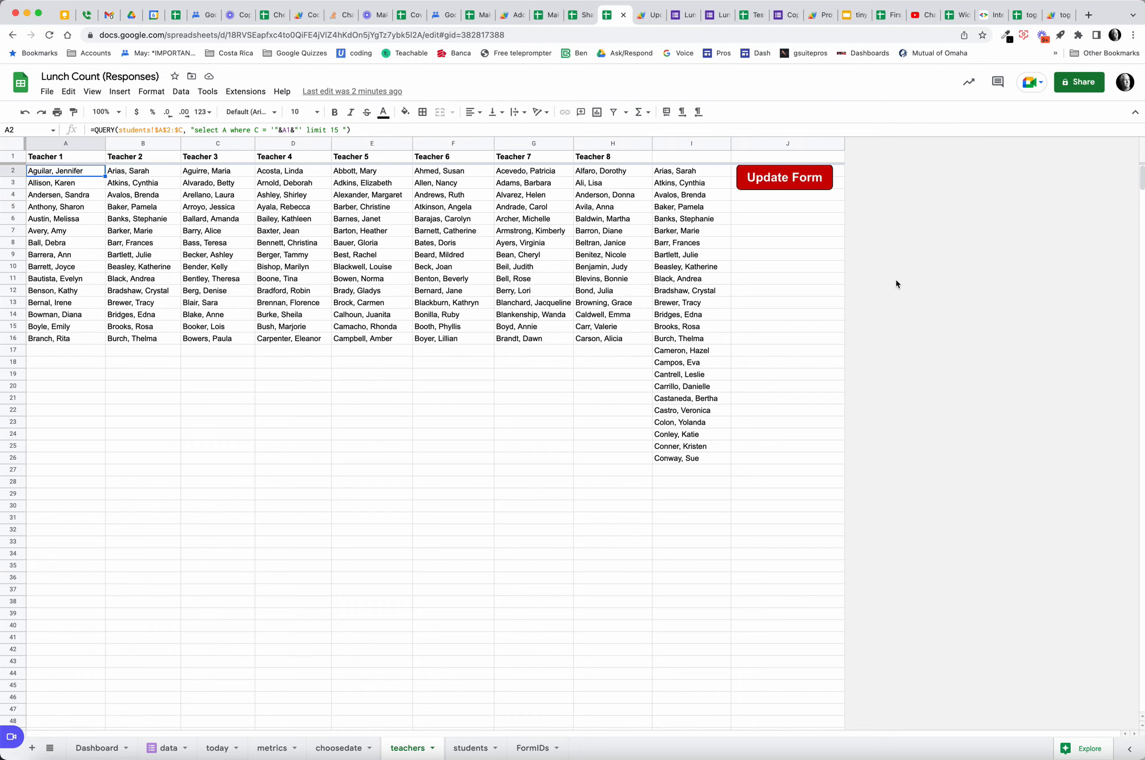
{"action": "mouse_move", "coordinate": [894, 328]}
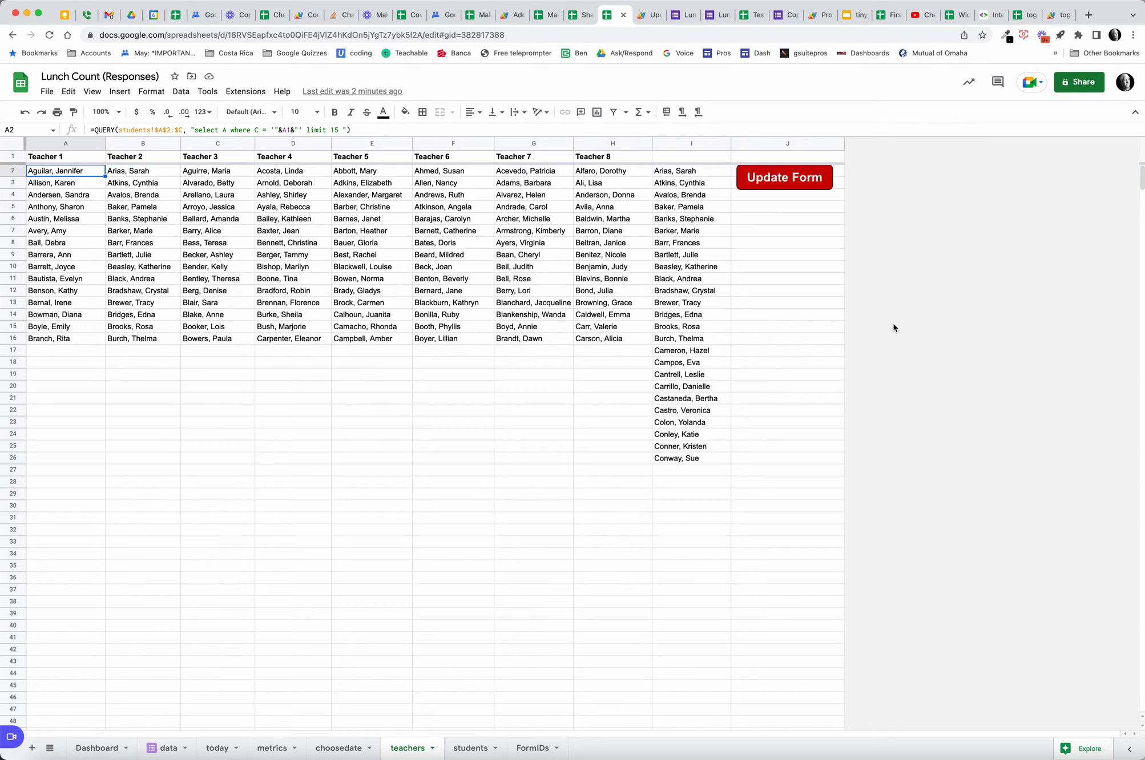
{"action": "mouse_move", "coordinate": [967, 378]}
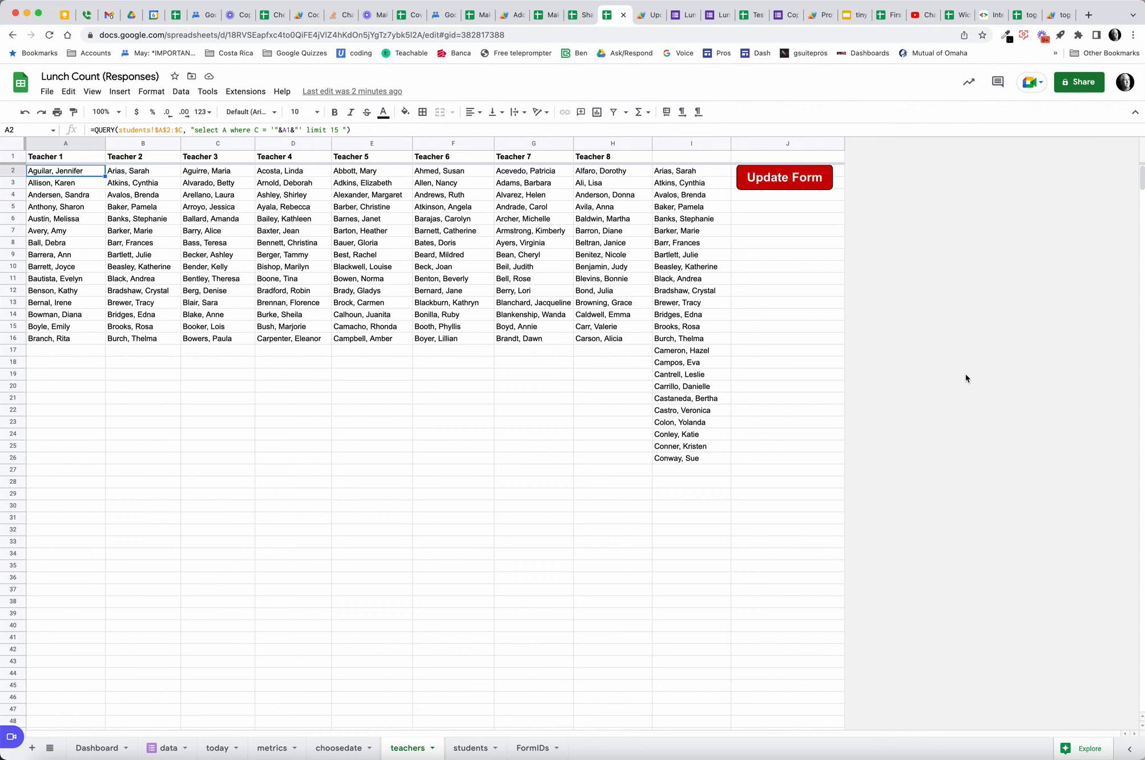
{"action": "mouse_move", "coordinate": [945, 364]}
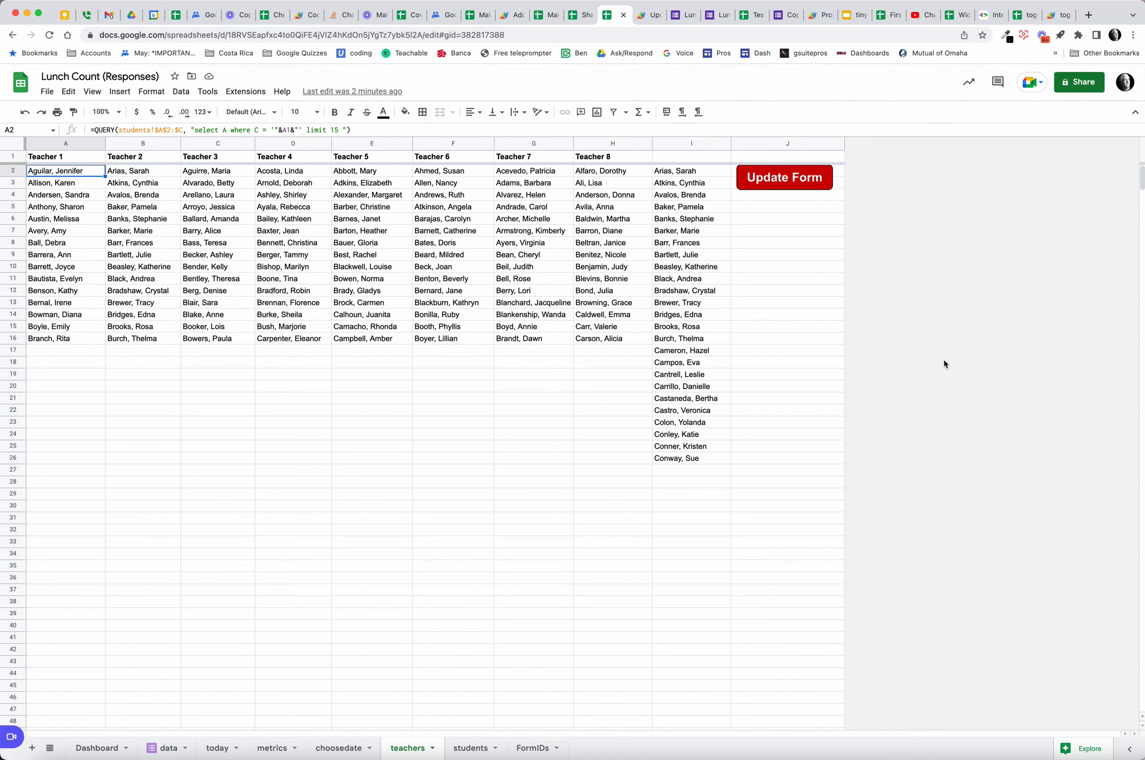
{"action": "mouse_move", "coordinate": [1012, 525]}
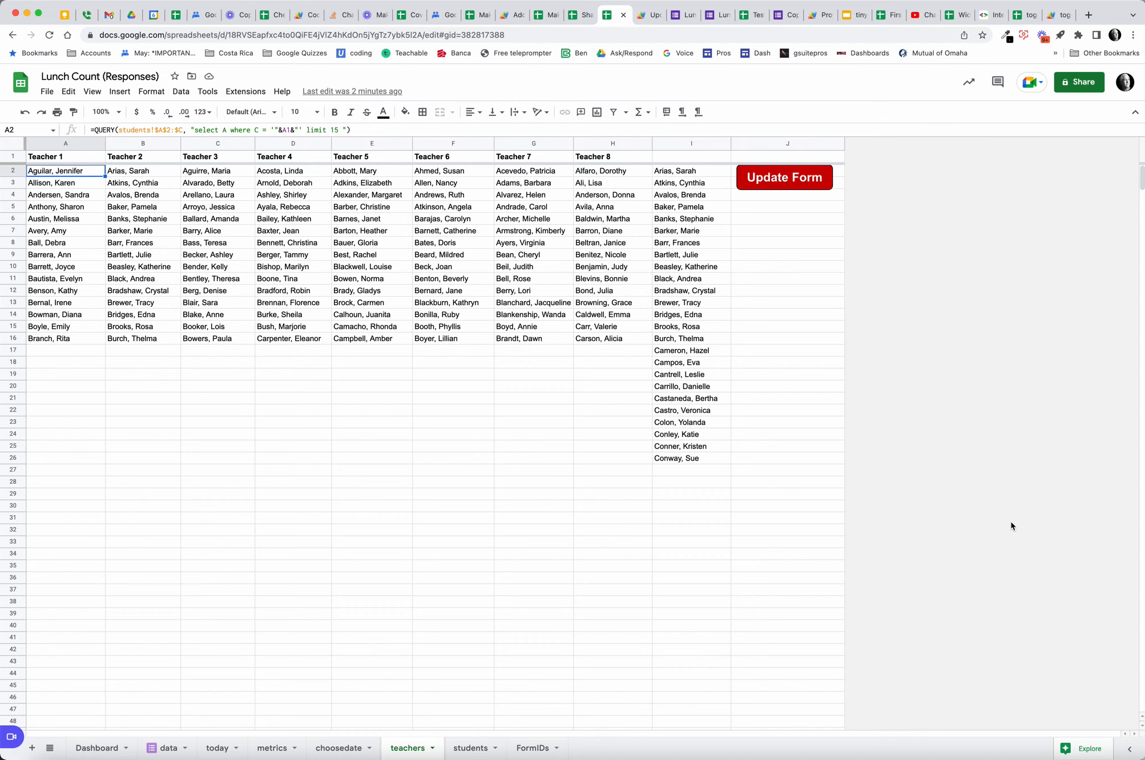